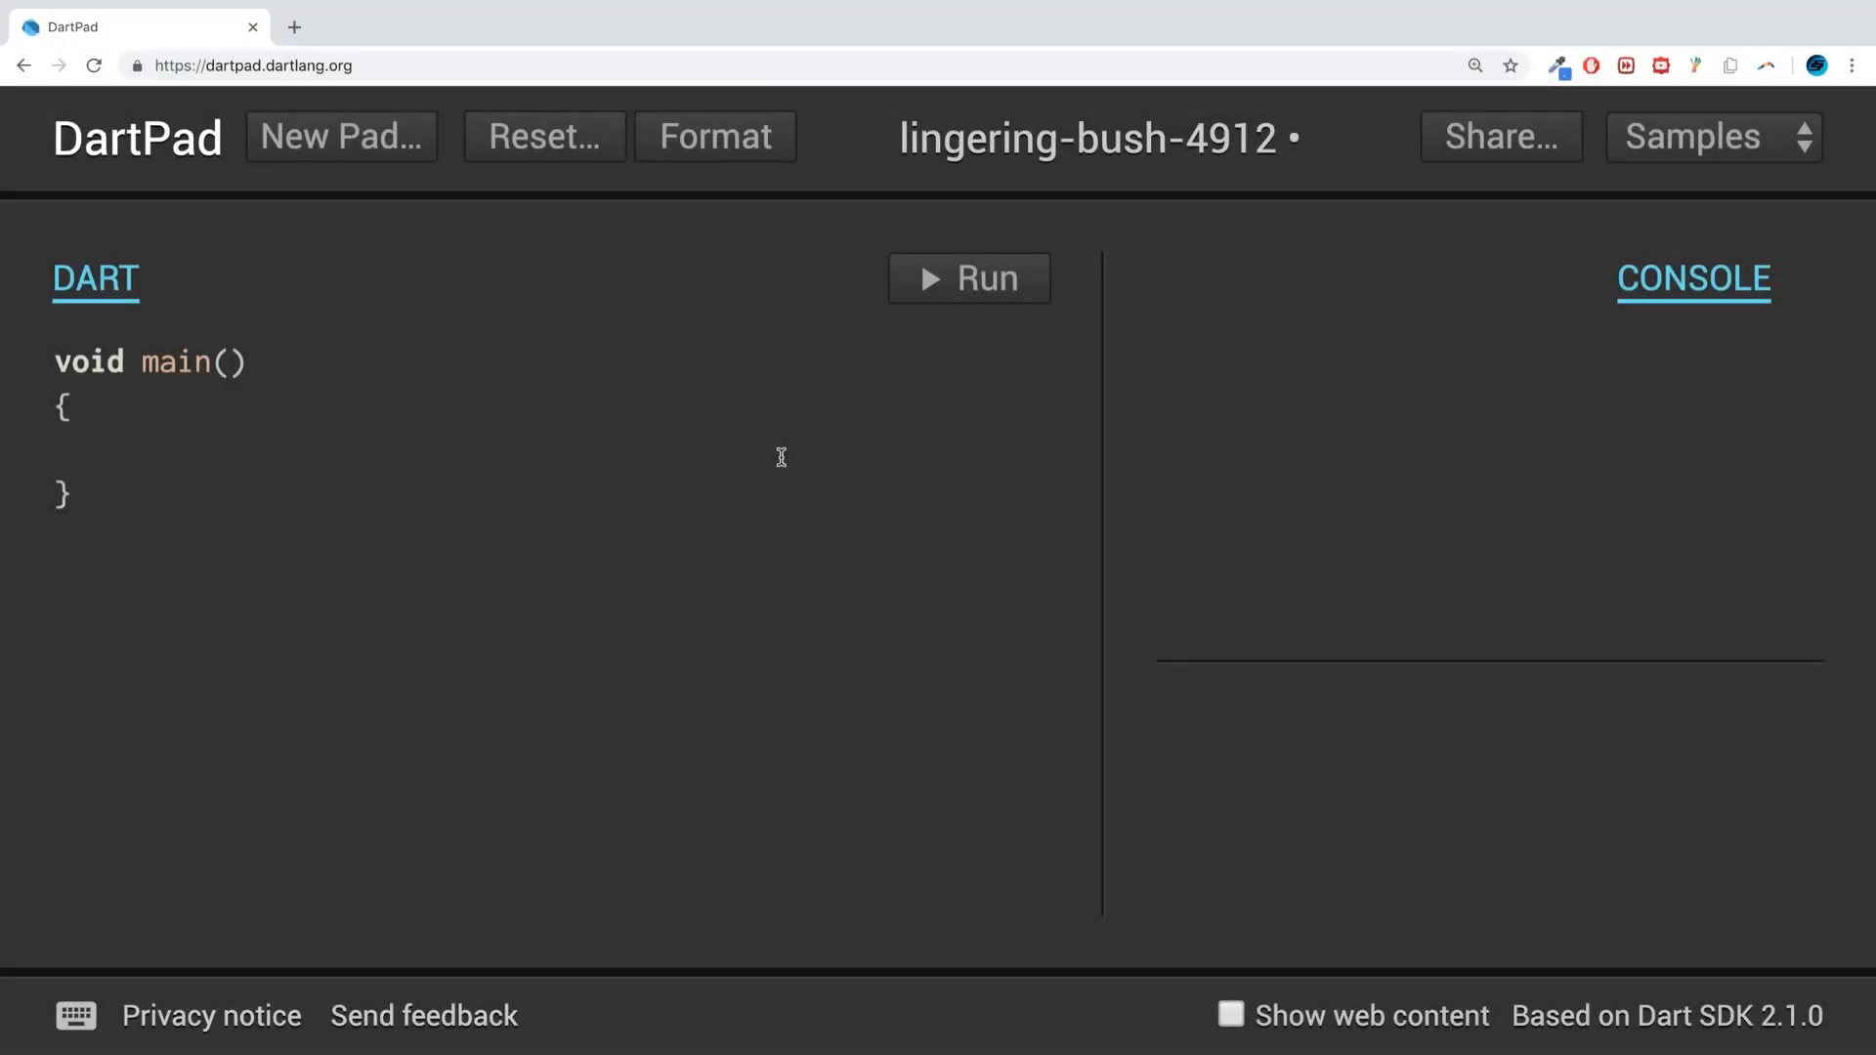
- Type the comment // 5! = 5 * 4 * 3 * 2 * 1 = 120 in main's body
left_click(93, 449)
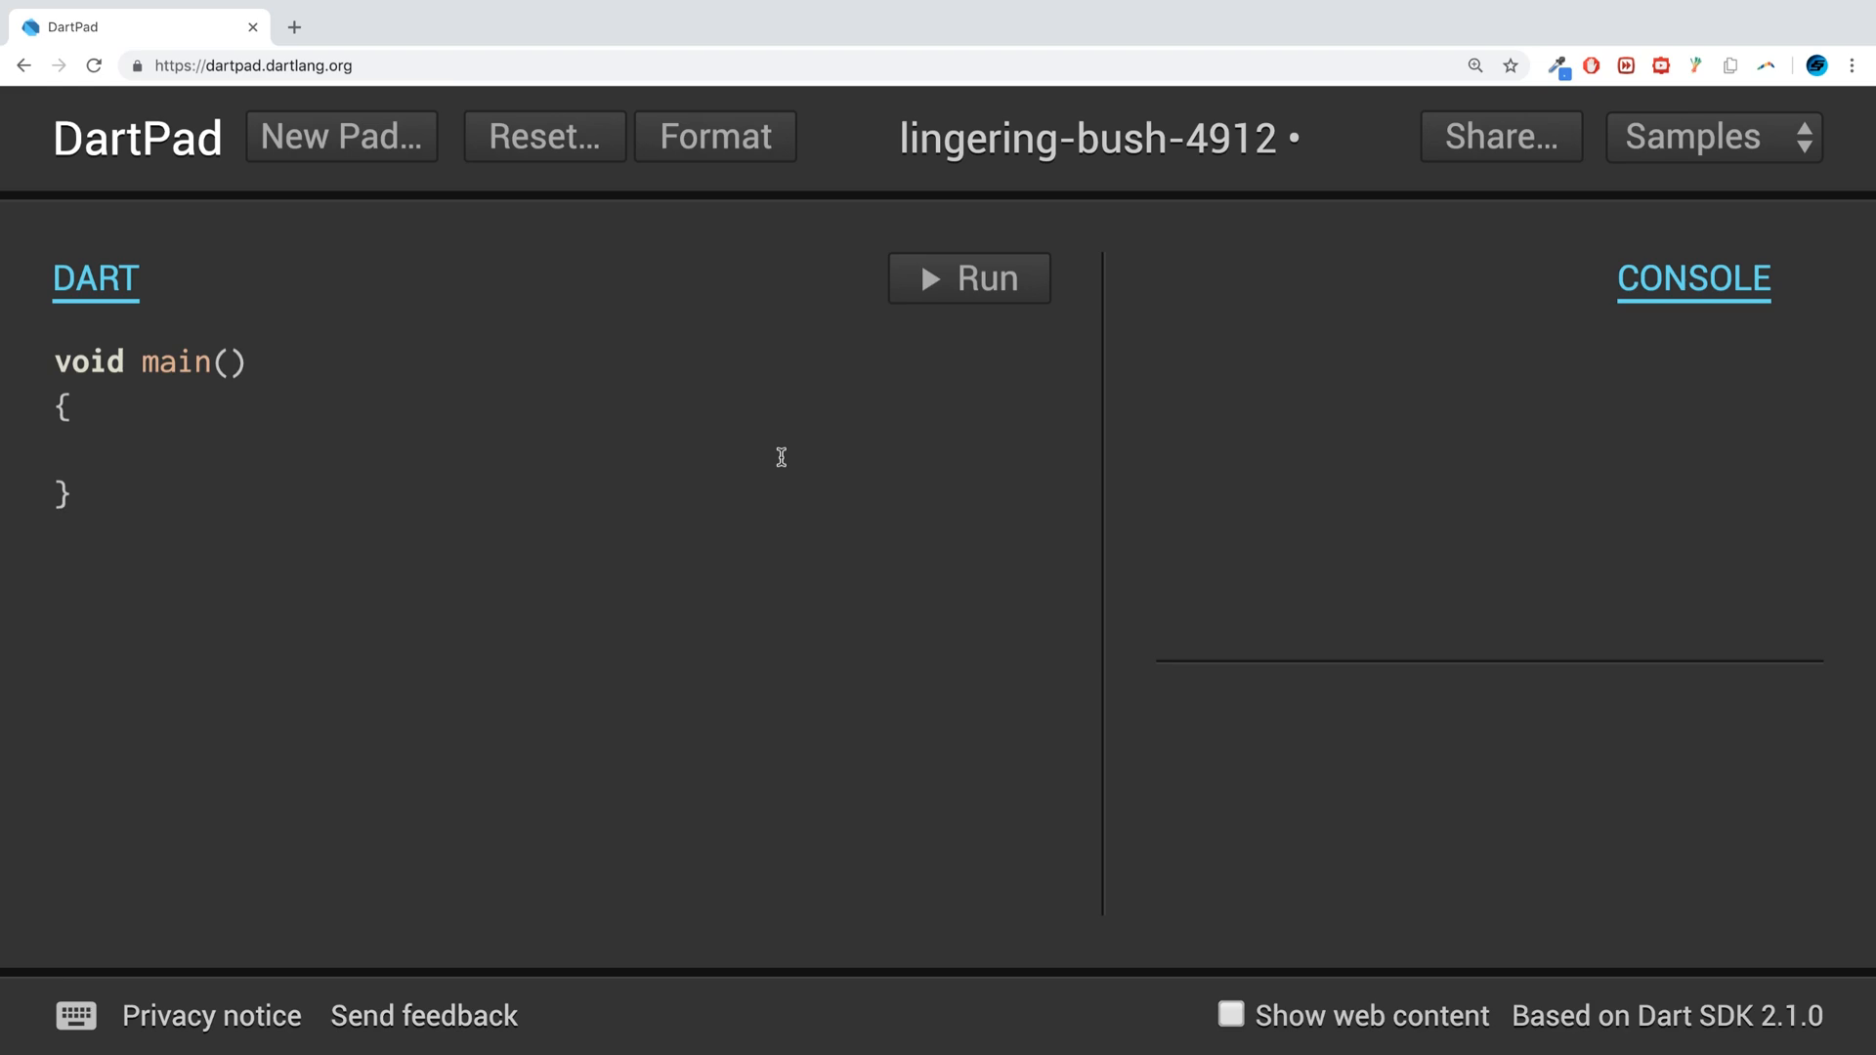
left_click(90, 448)
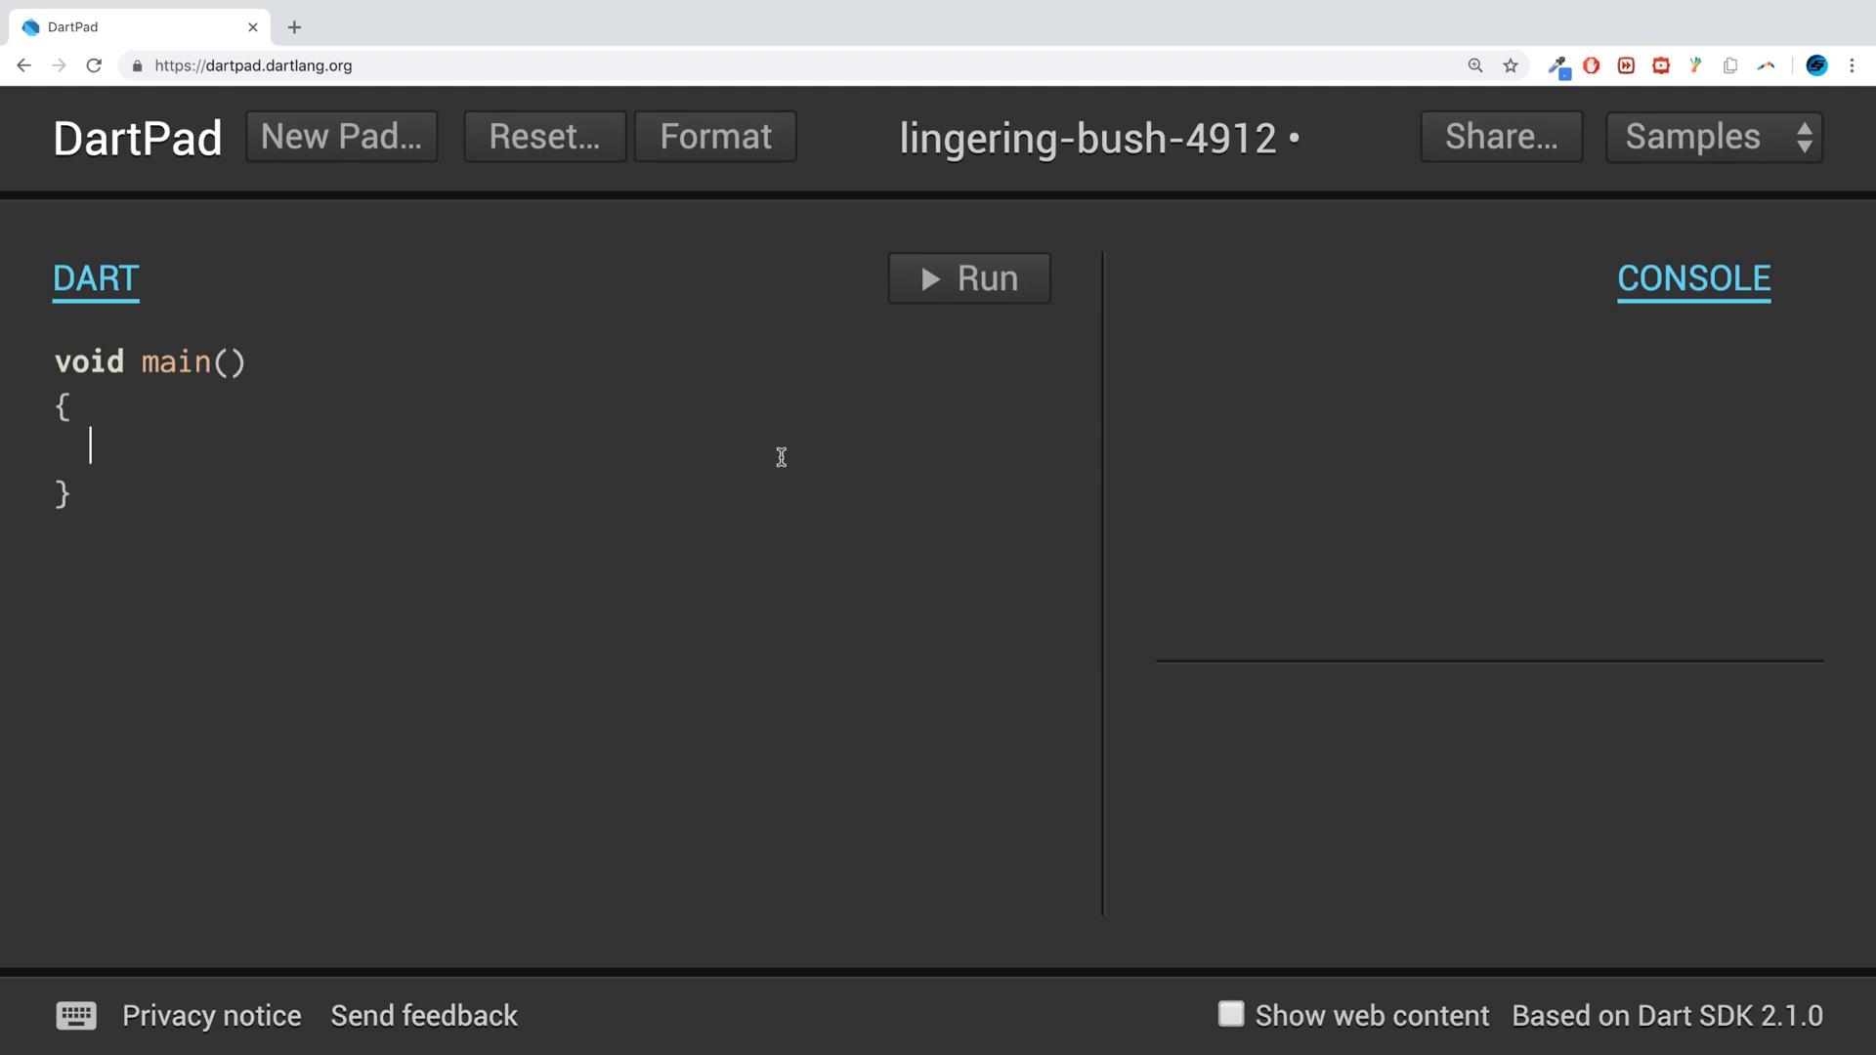
type("/")
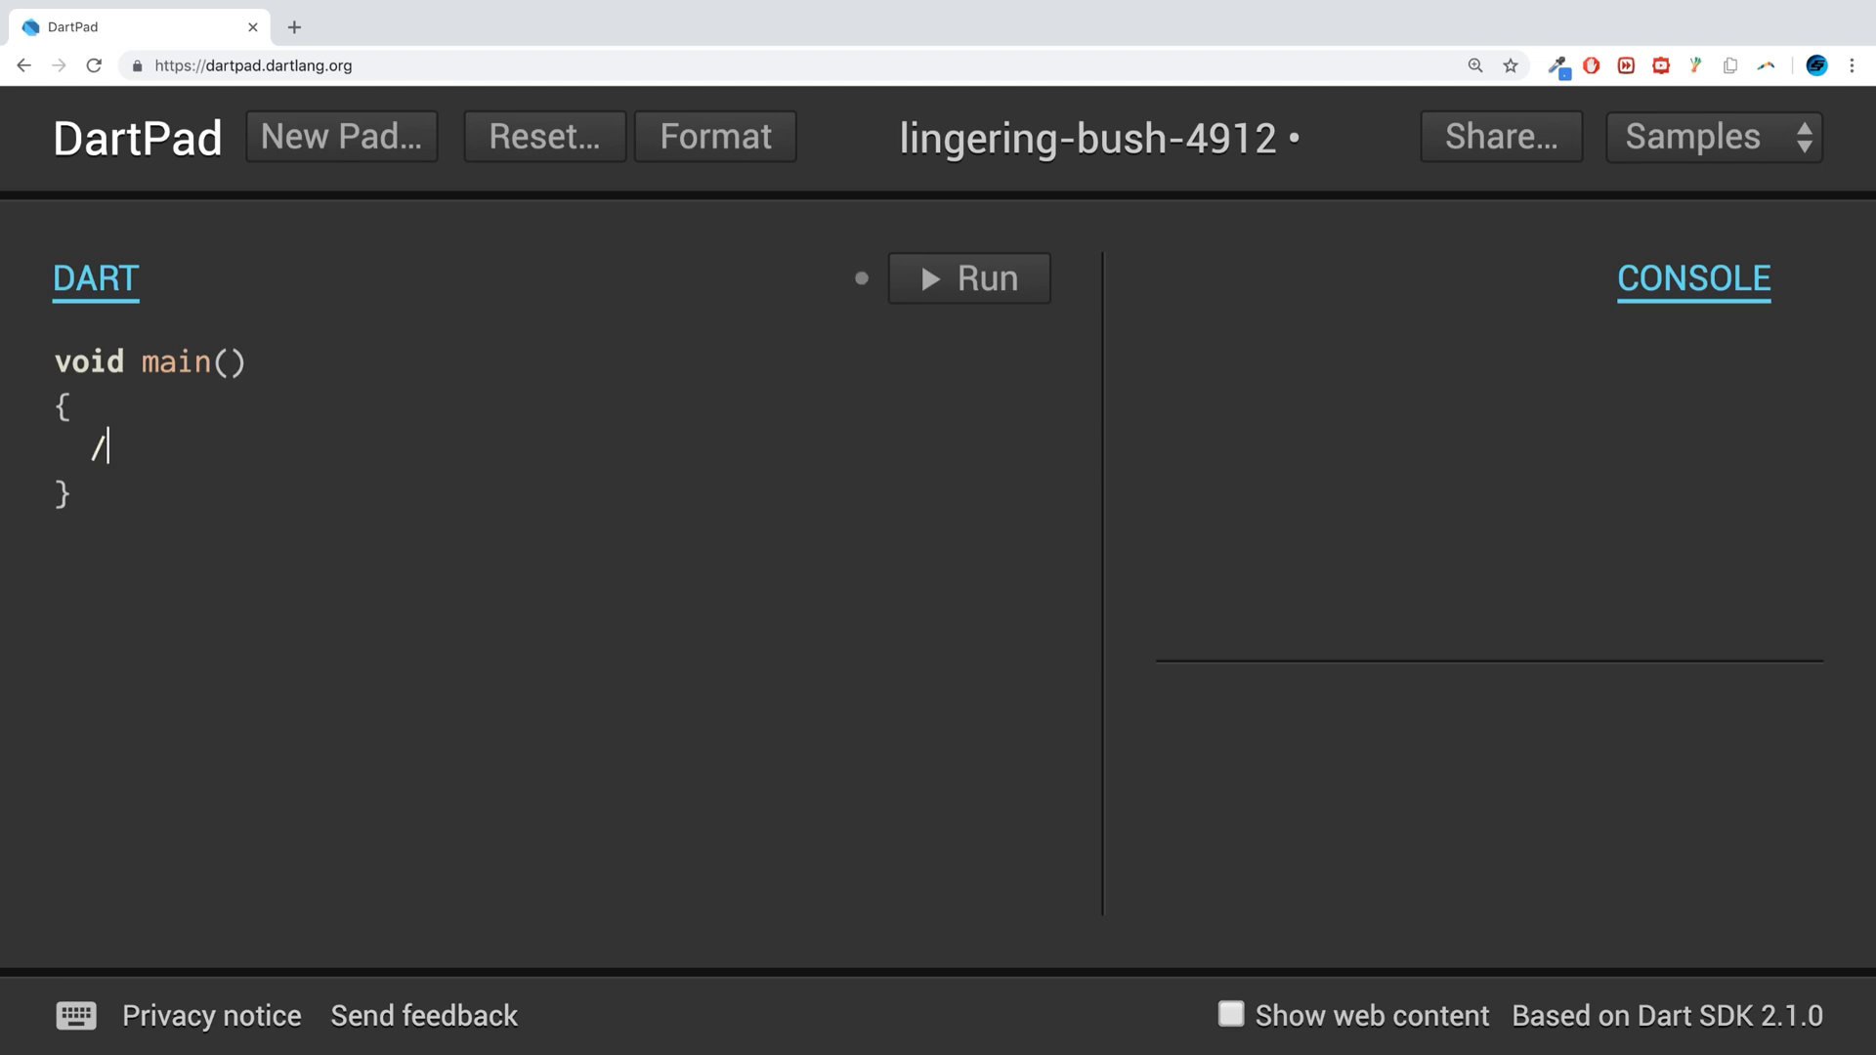
type("/")
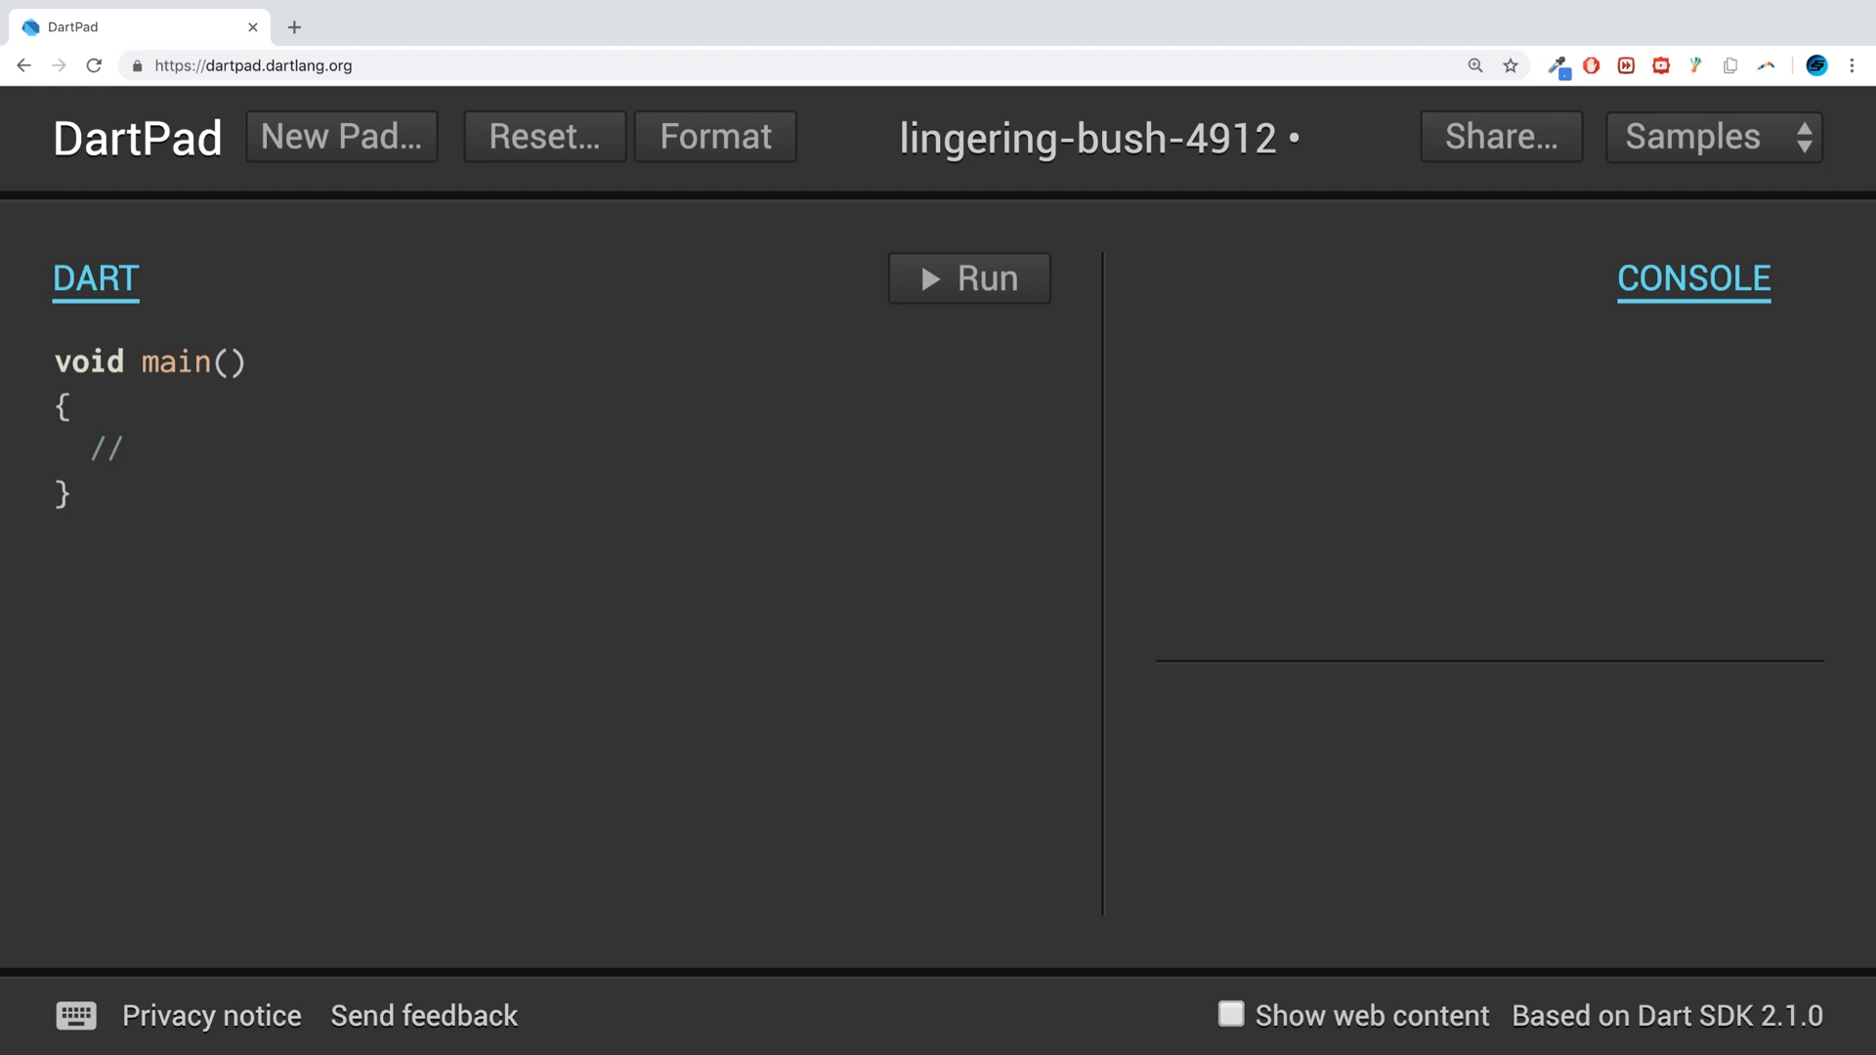
type("5 = 5 * 4")
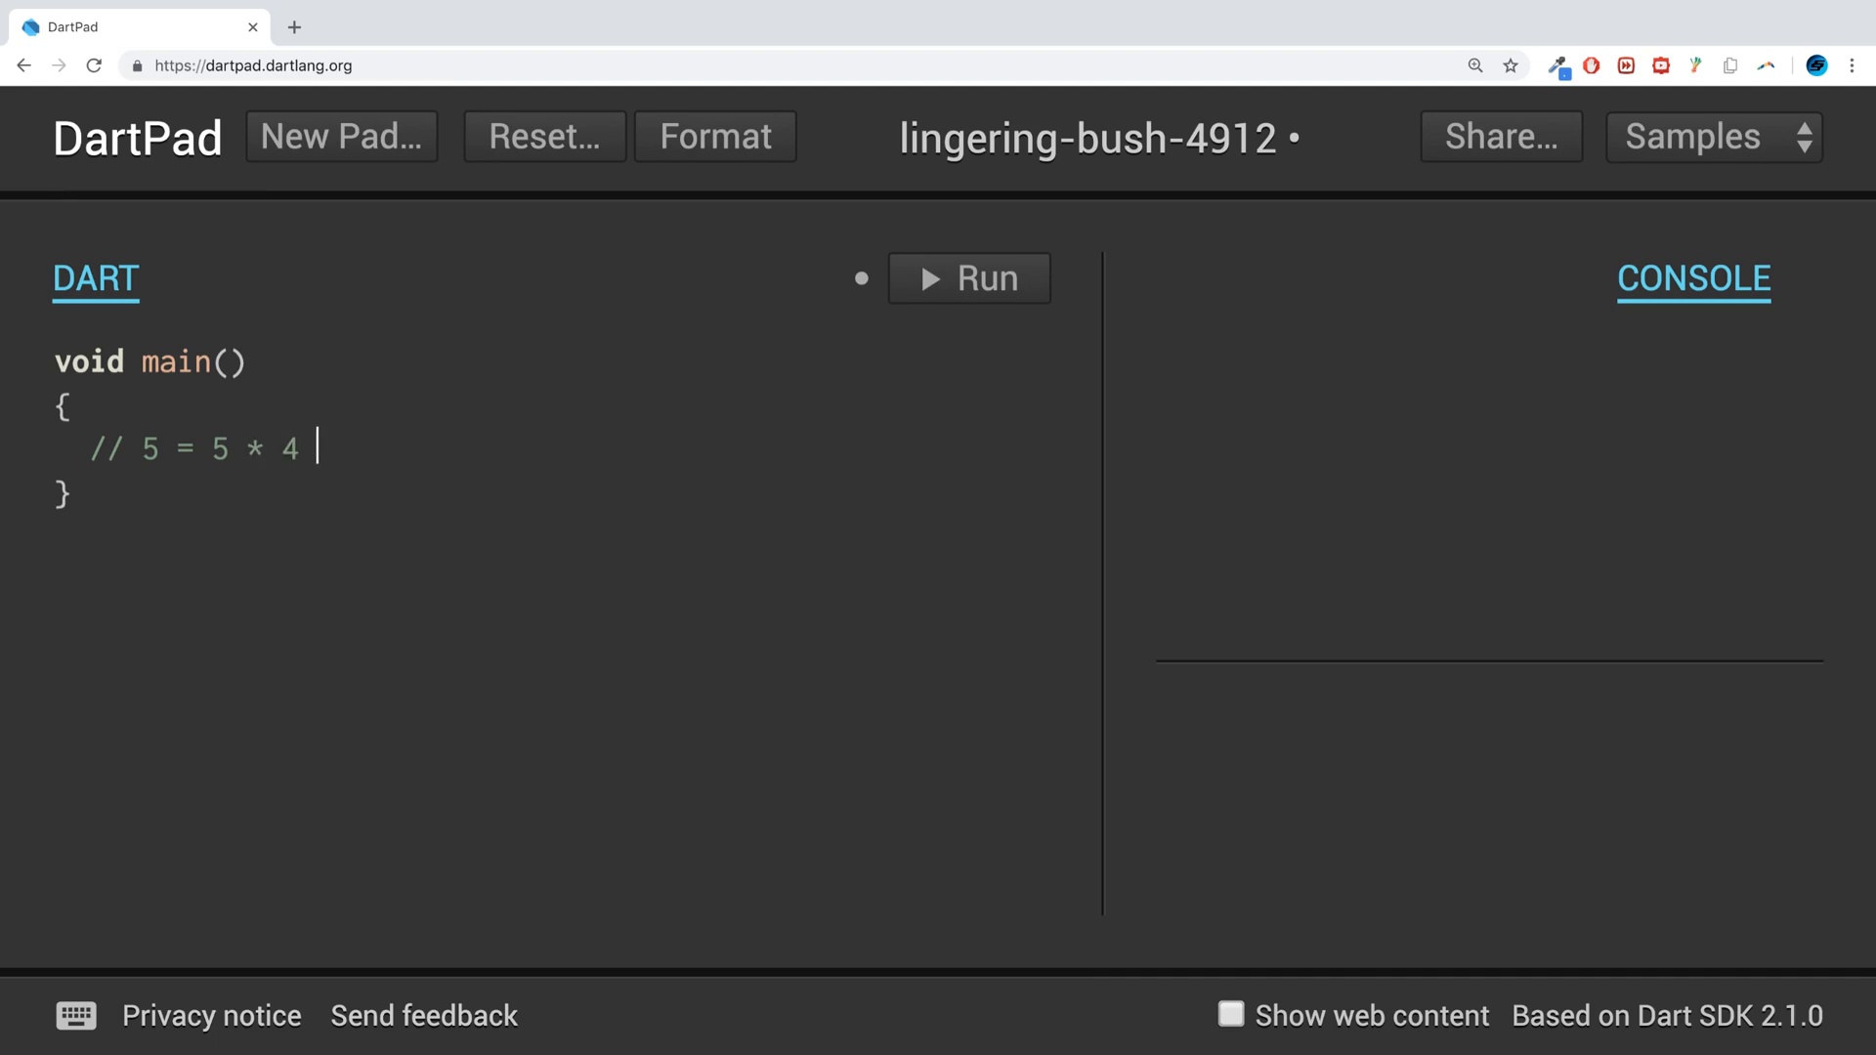
type("* 3 * 2")
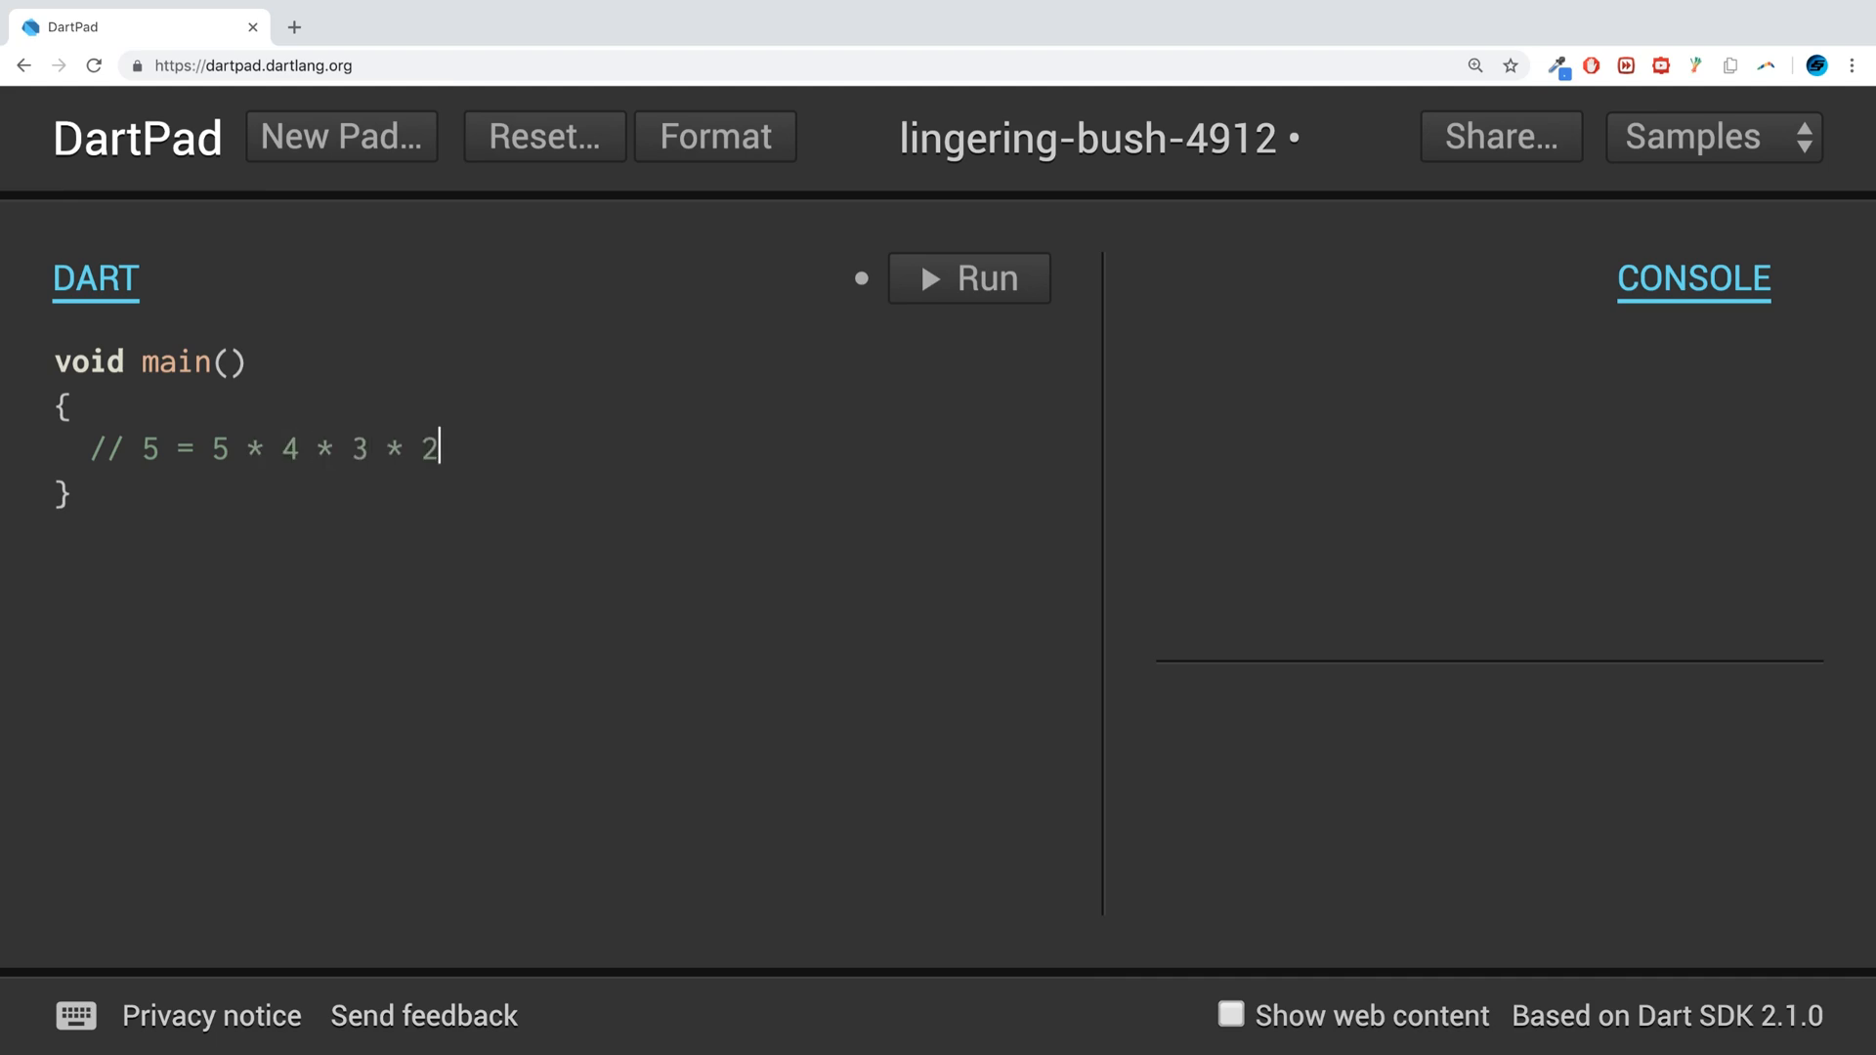
type("* 1")
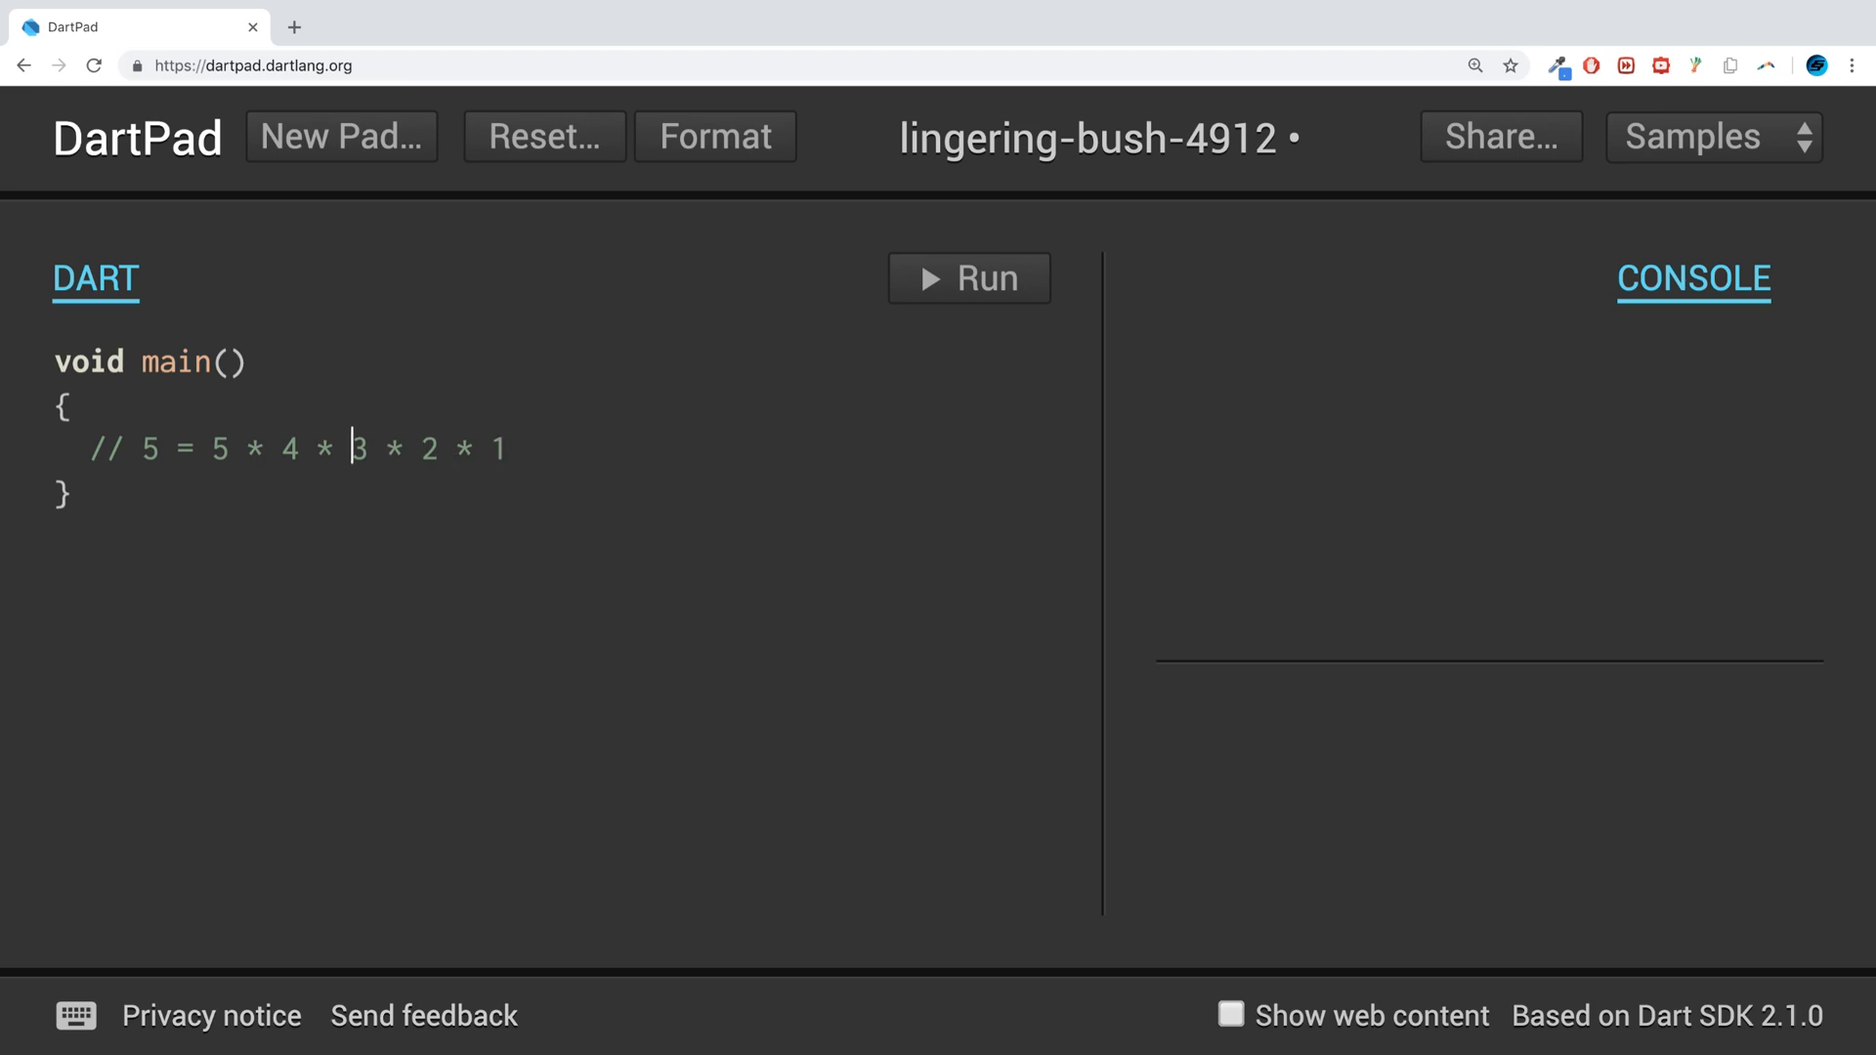
type("!")
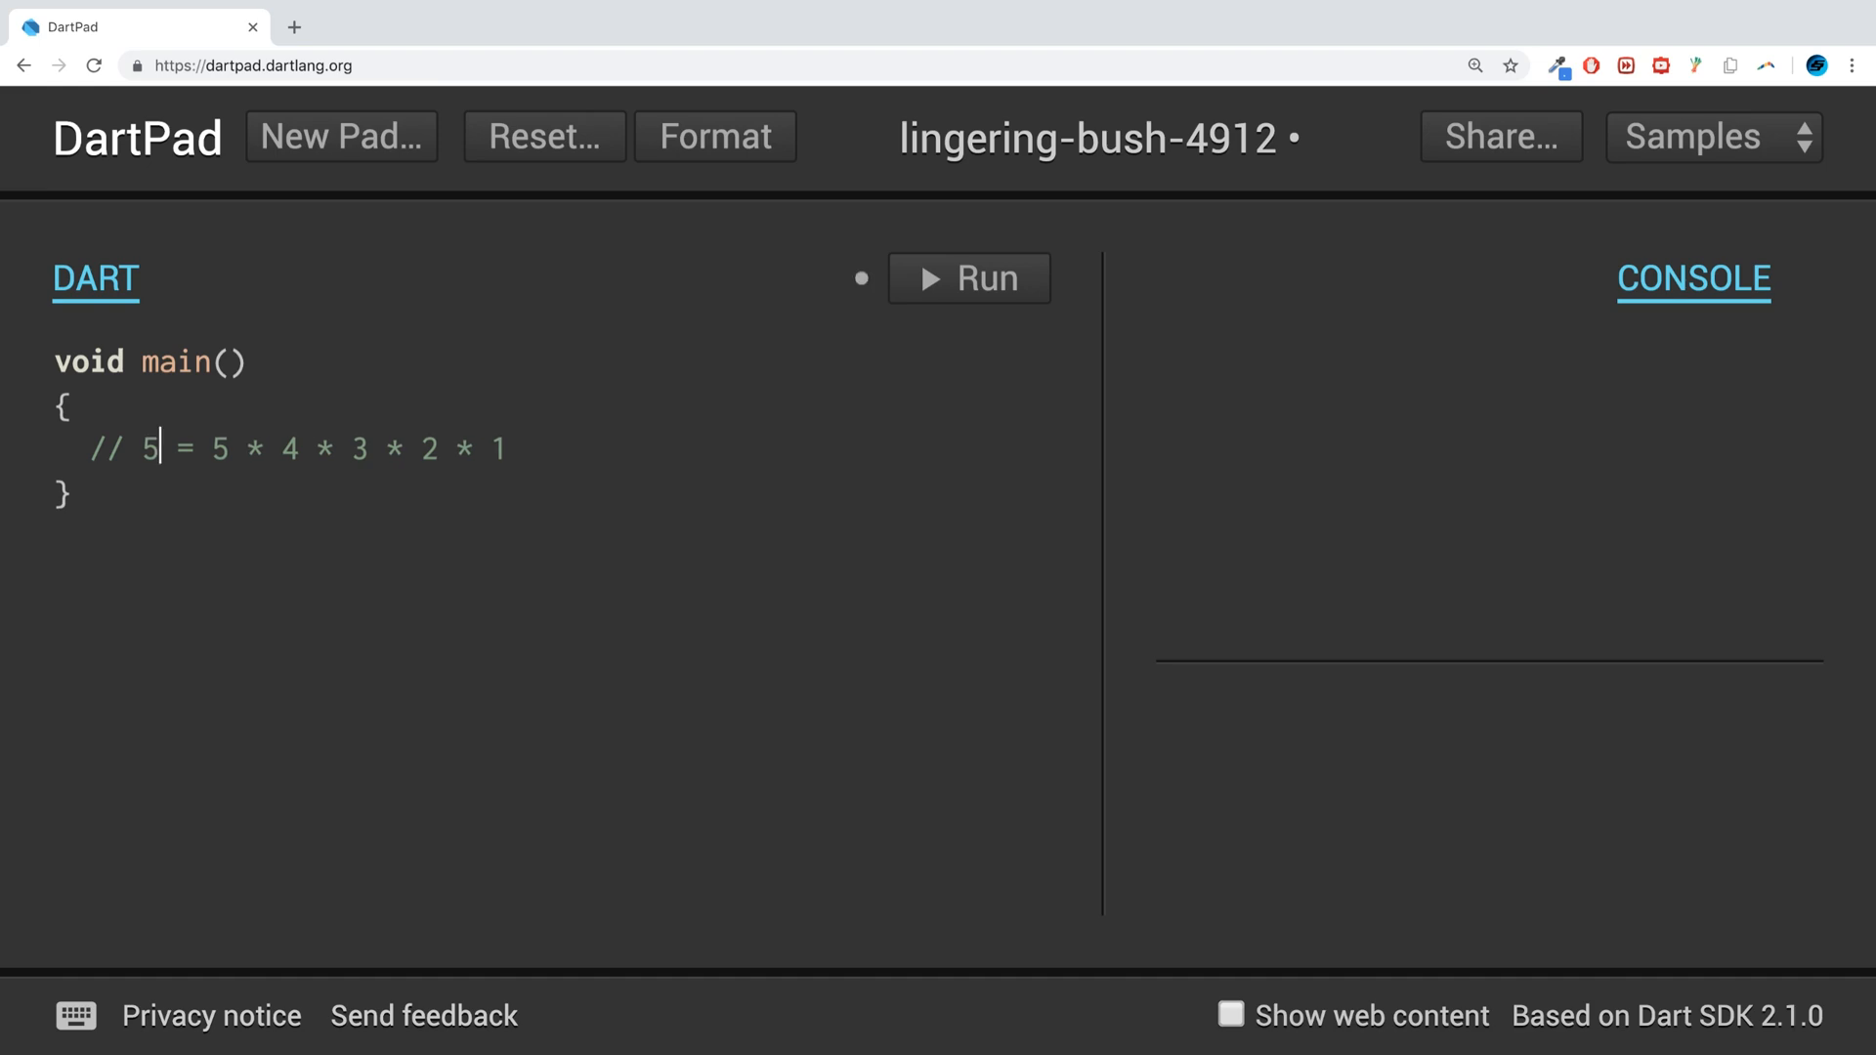
type("!")
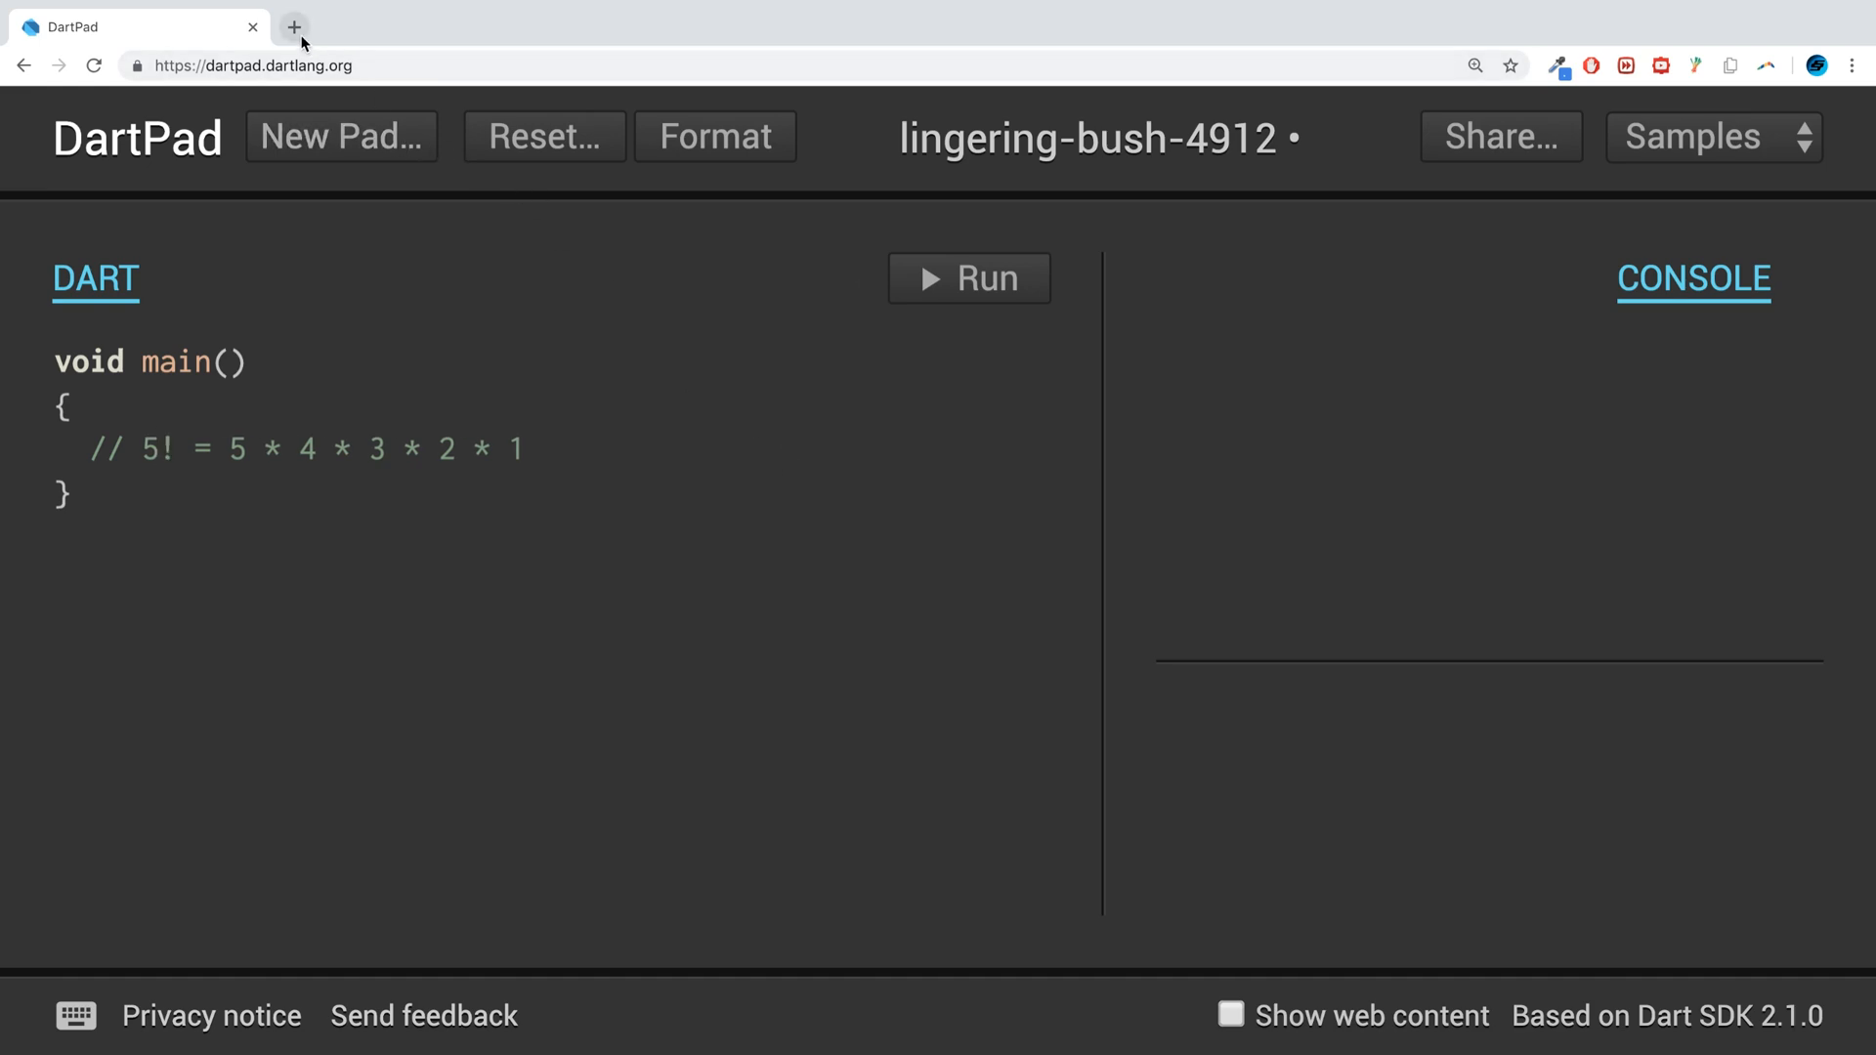
type("factorial")
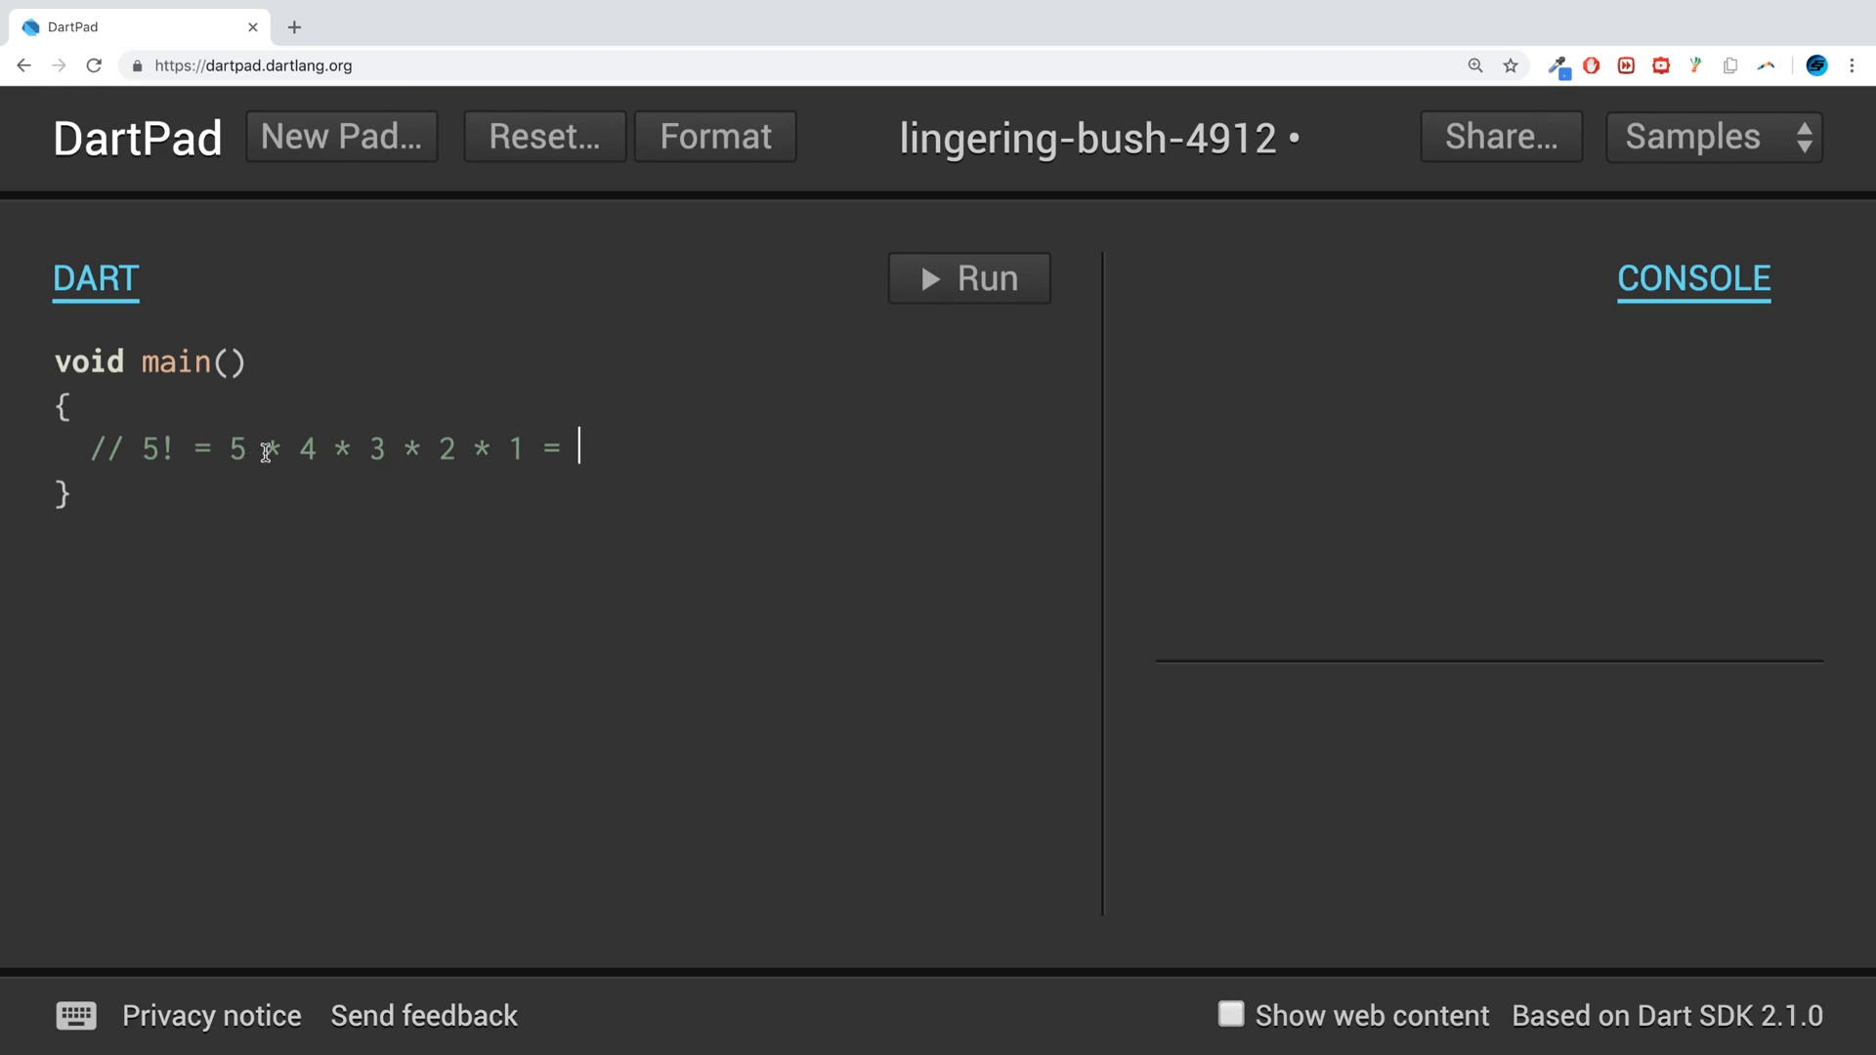
mouse_move(615, 448)
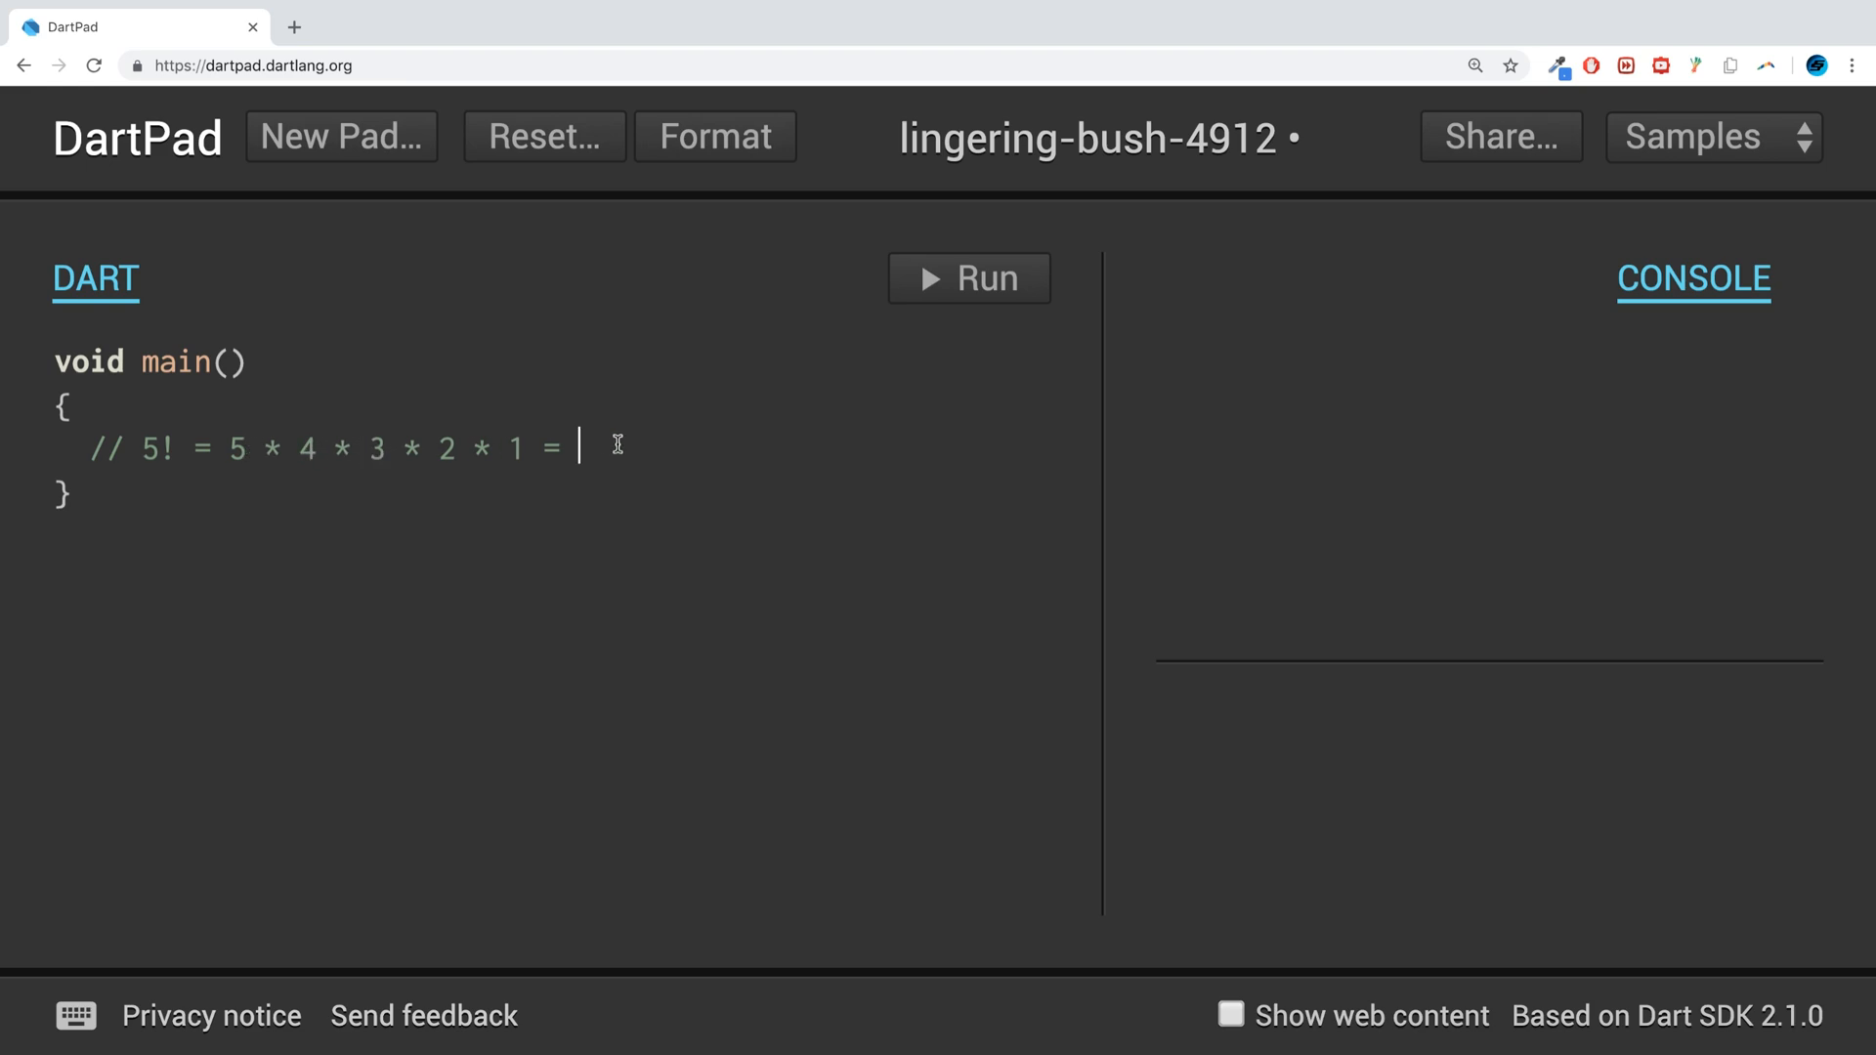
type("120")
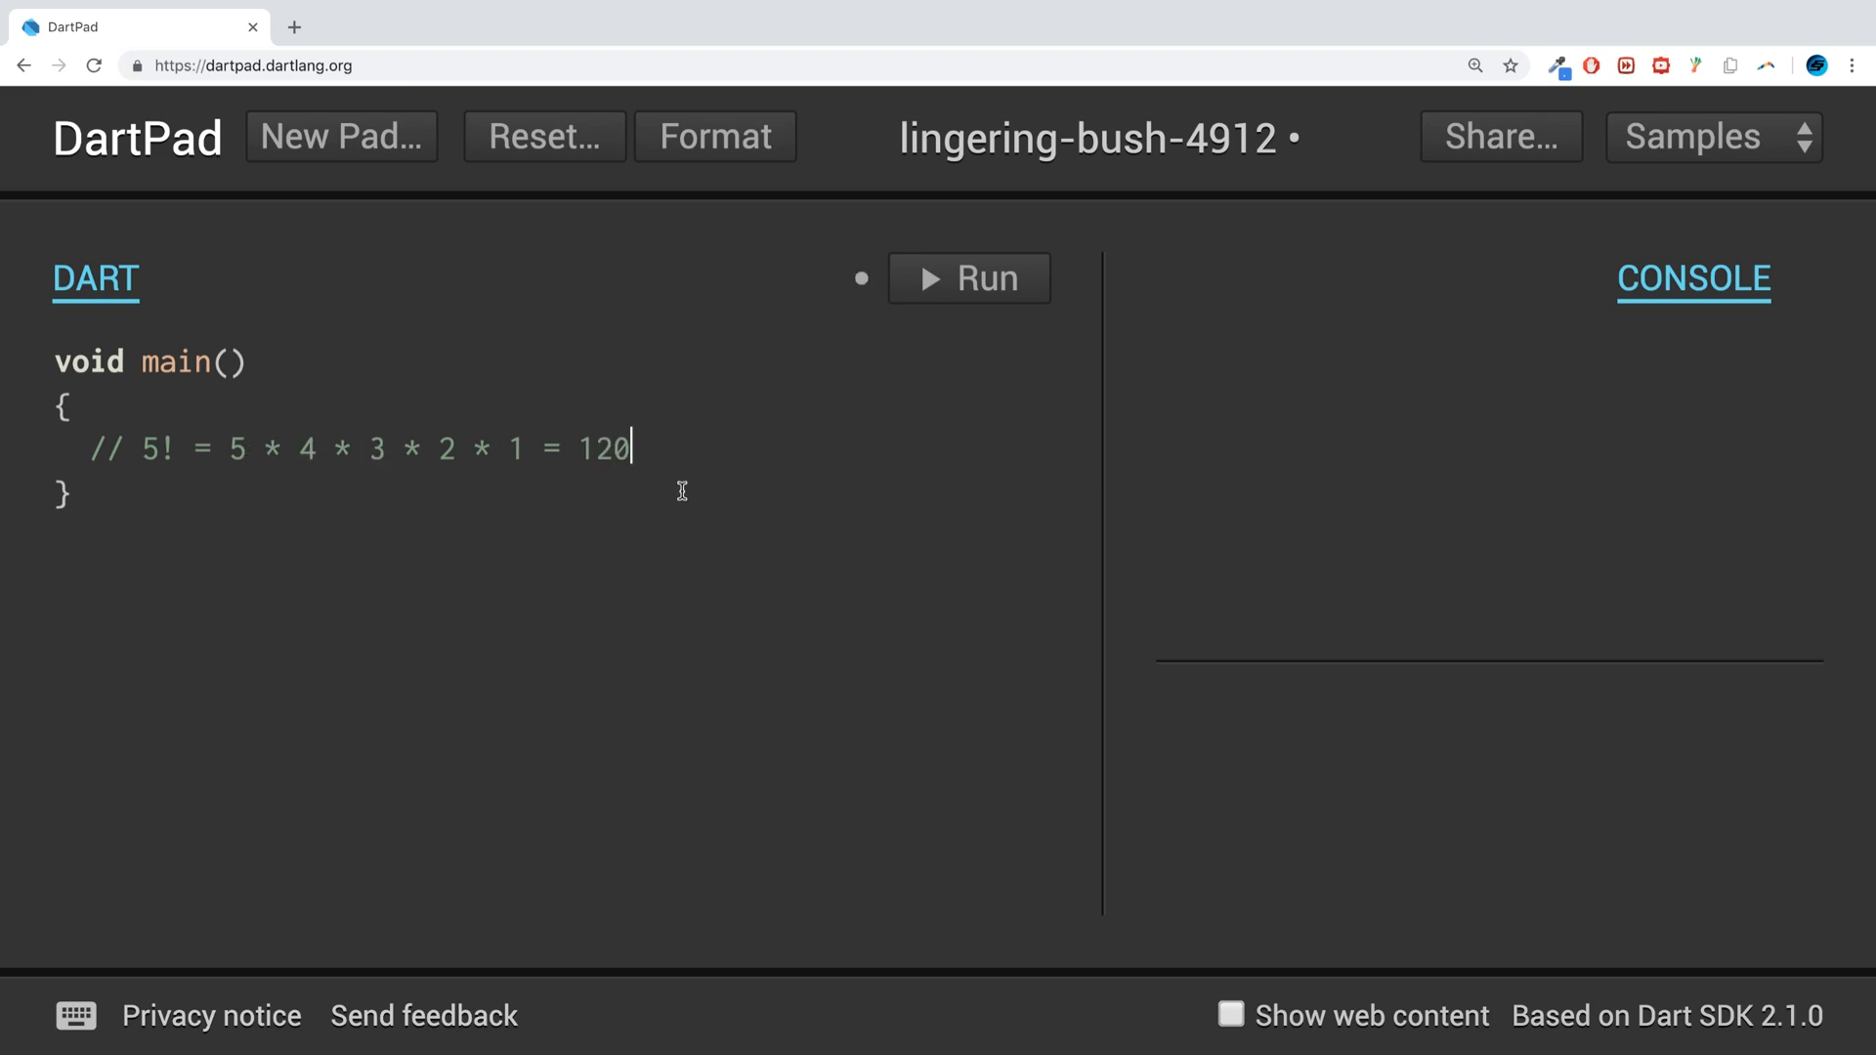
- Below the 5! comment, add // 6! = 6 * 5 * 4 * 3 * 2 * 1 = 720
key("Enter")
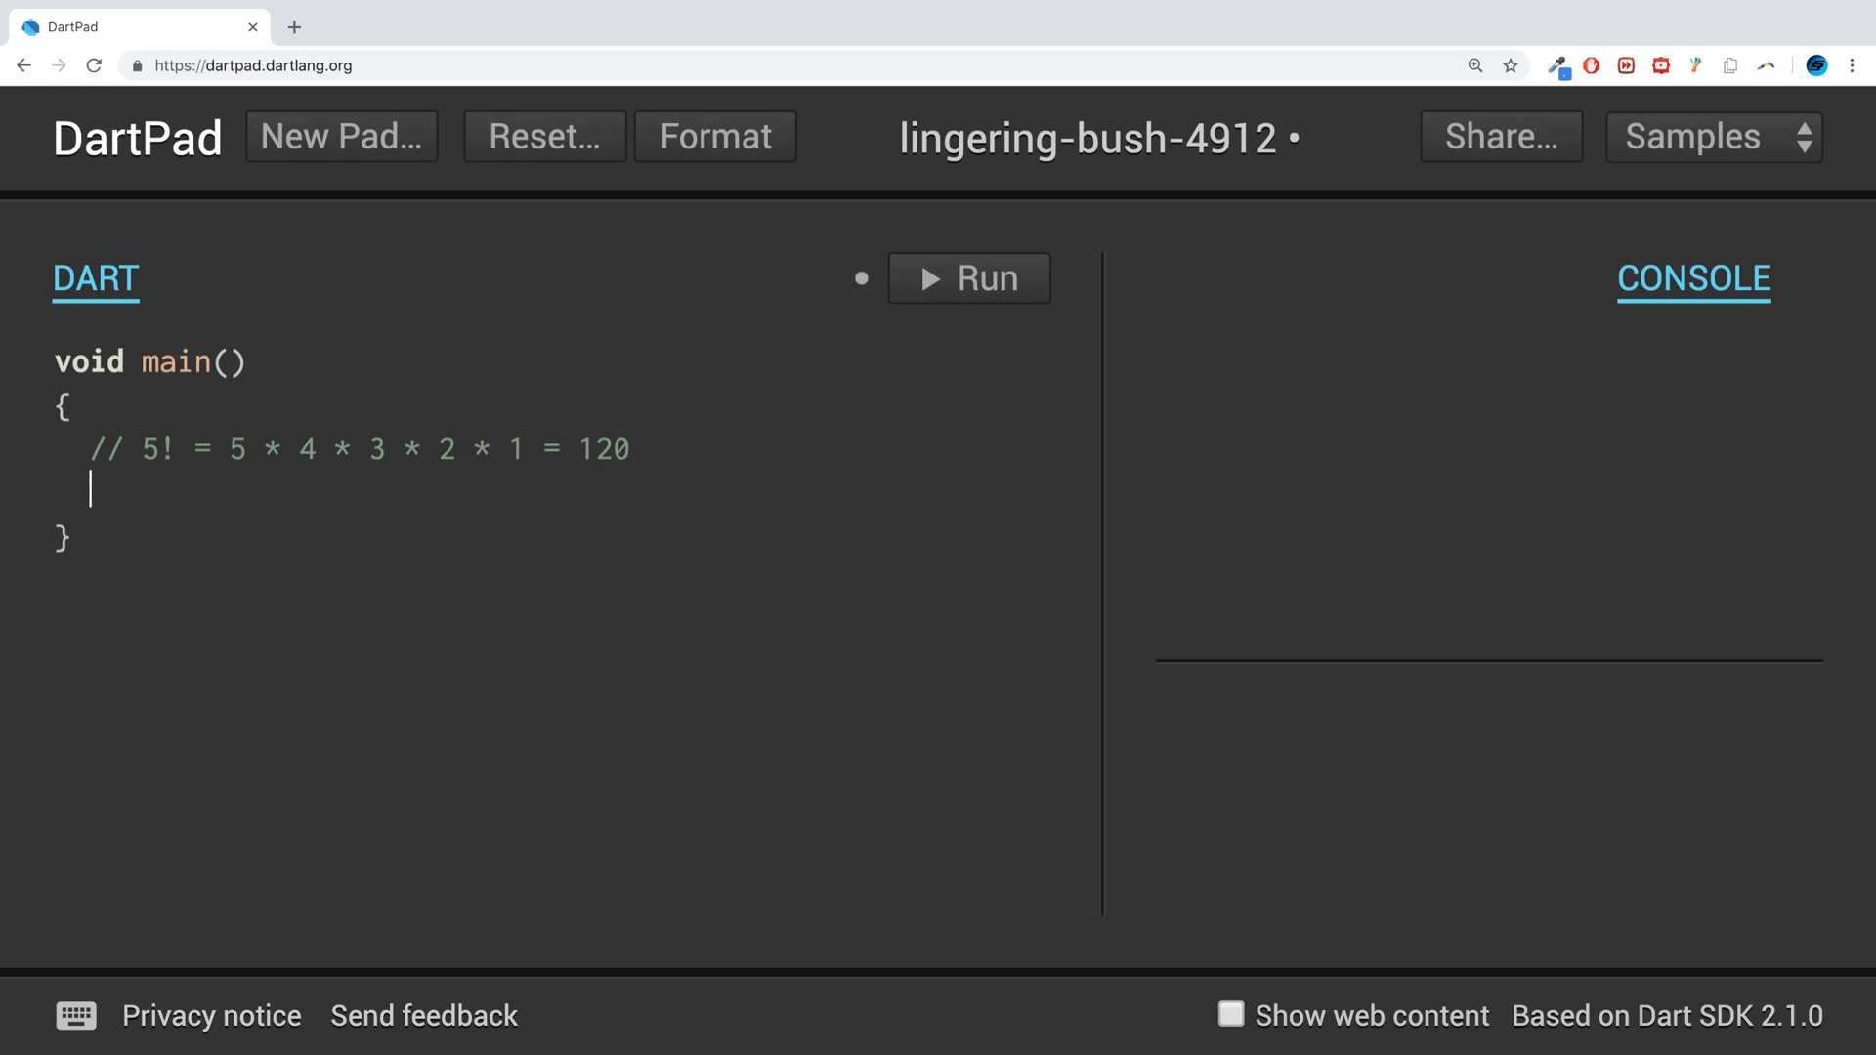
type("// 6! =")
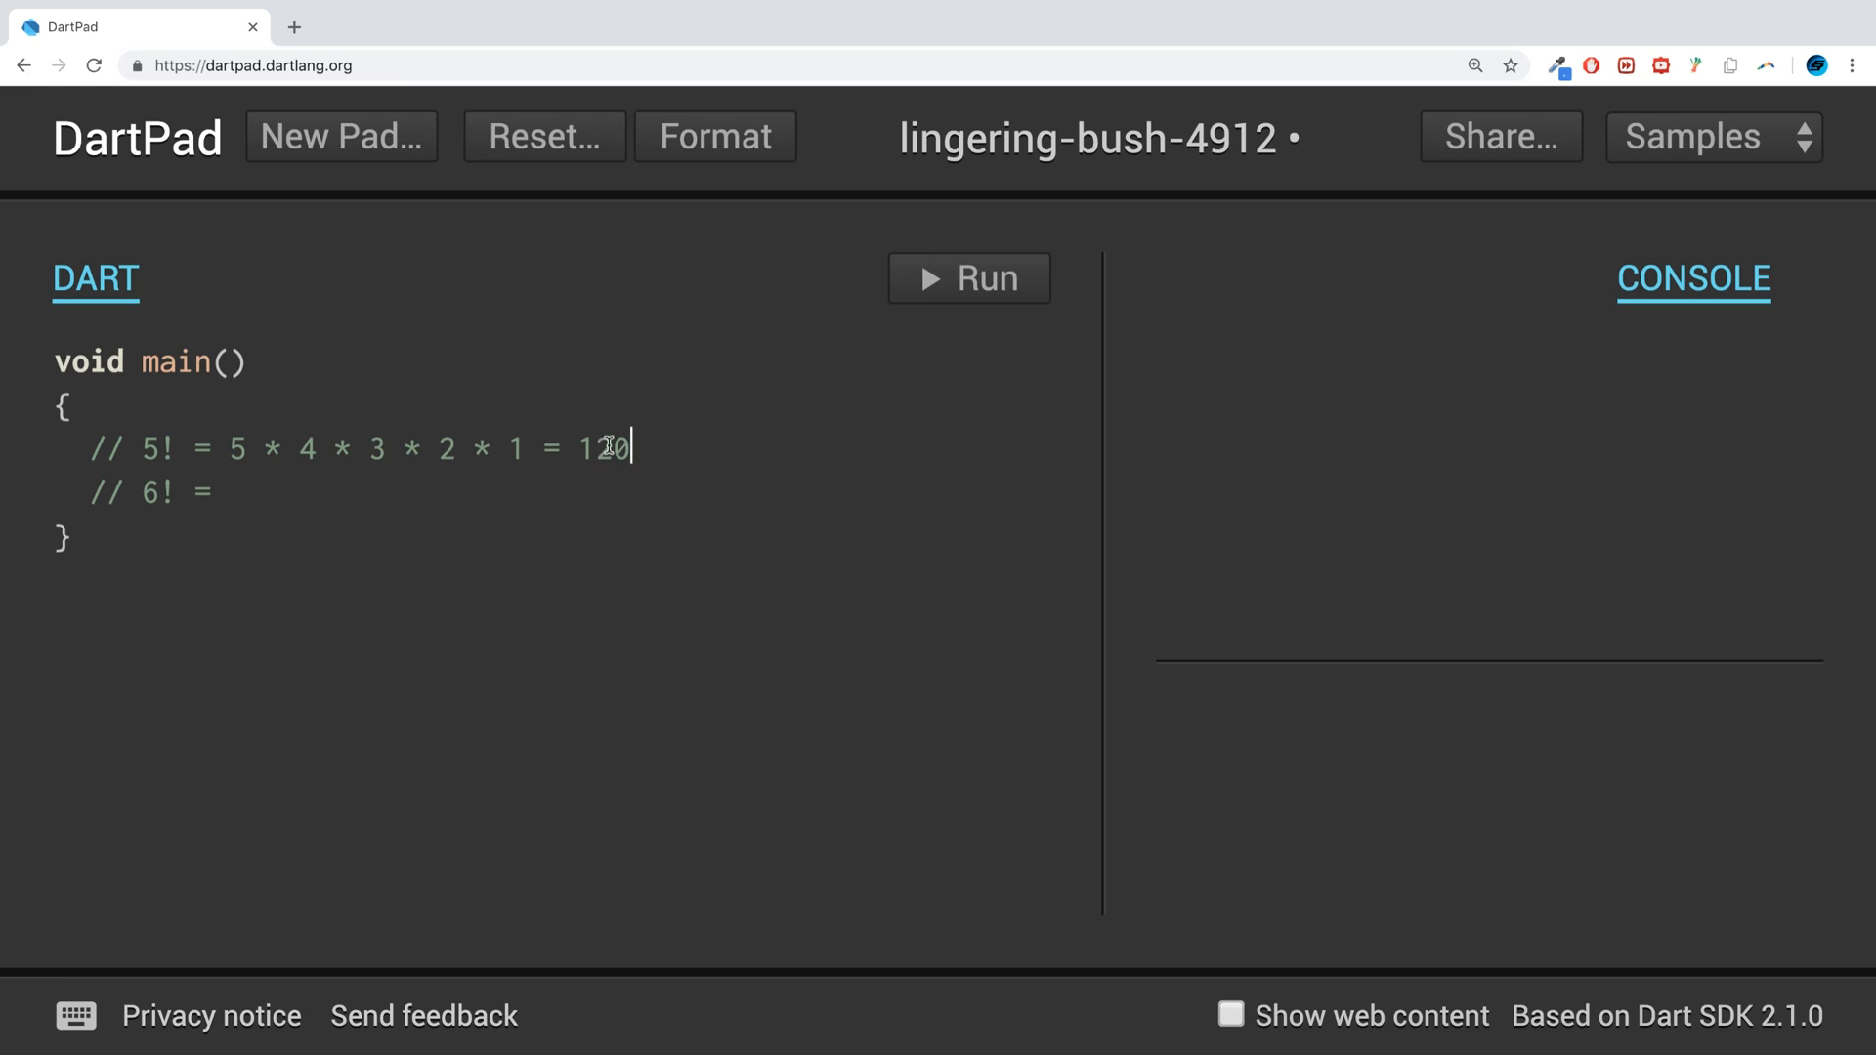
left_click_drag(225, 447, 630, 447)
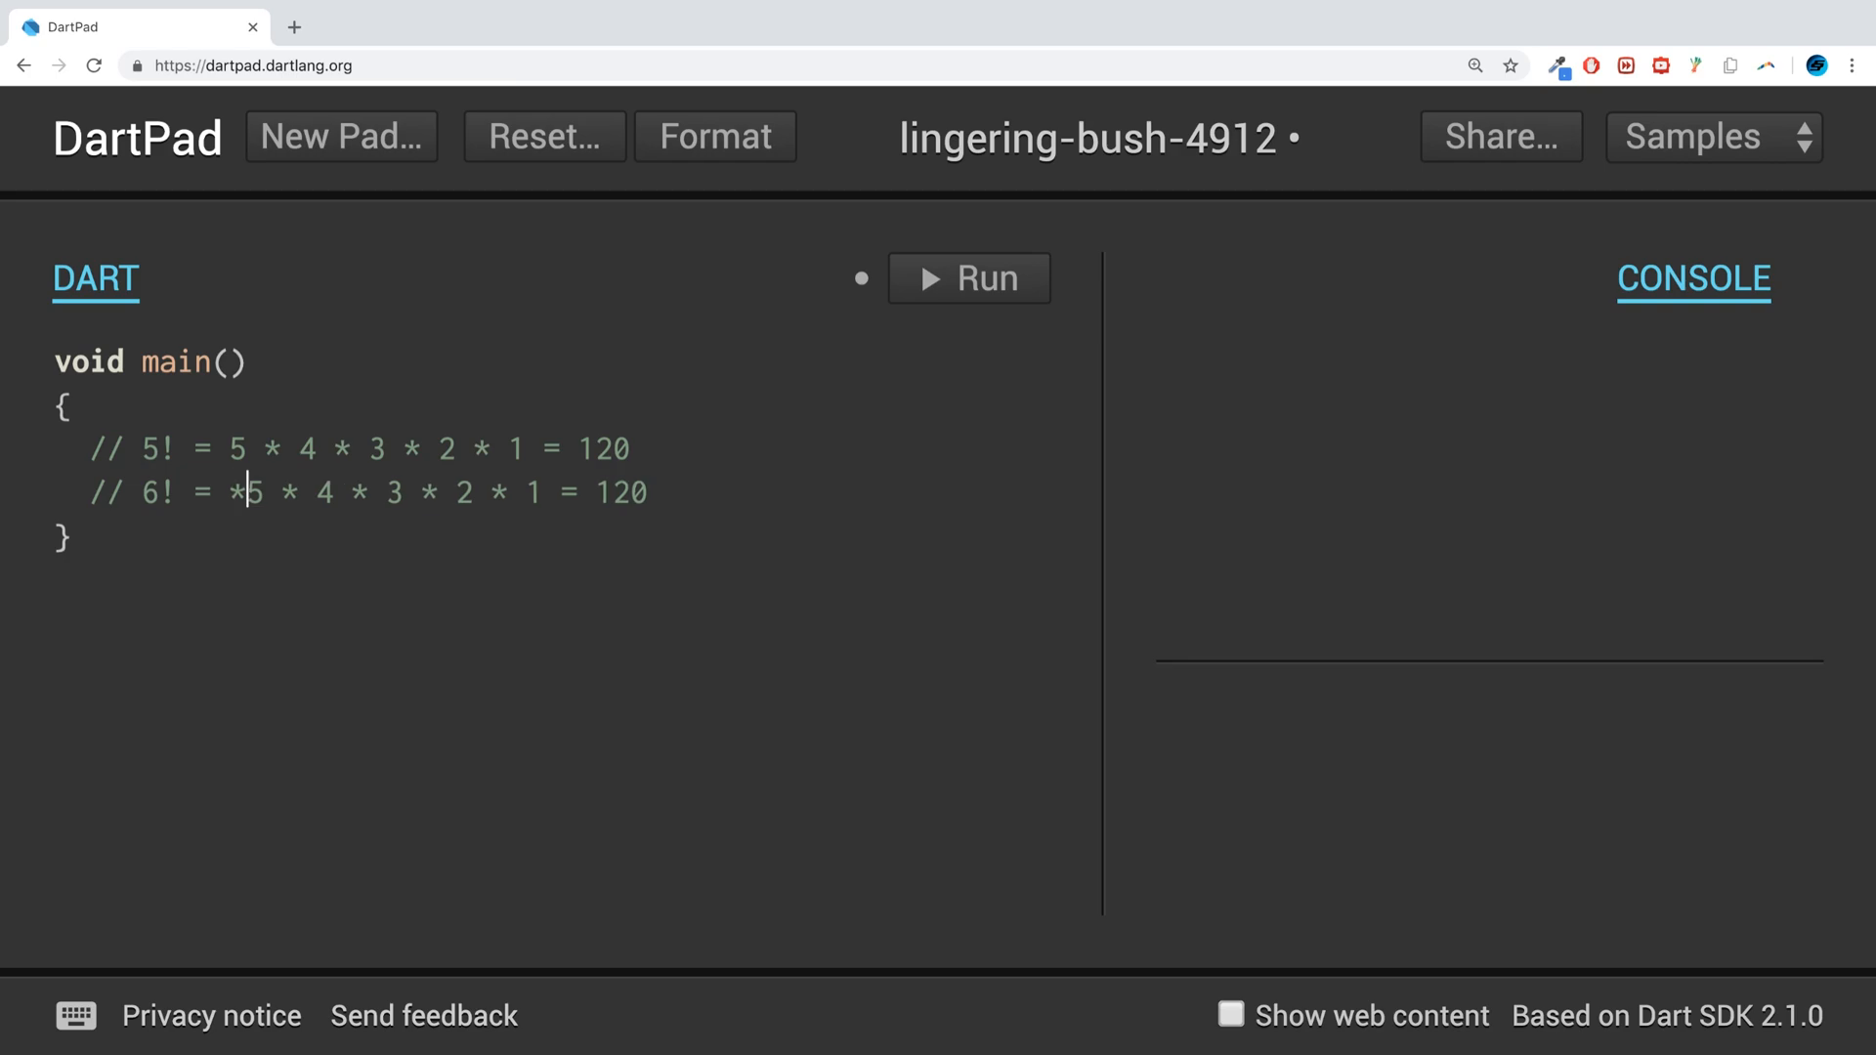
type("\" \"")
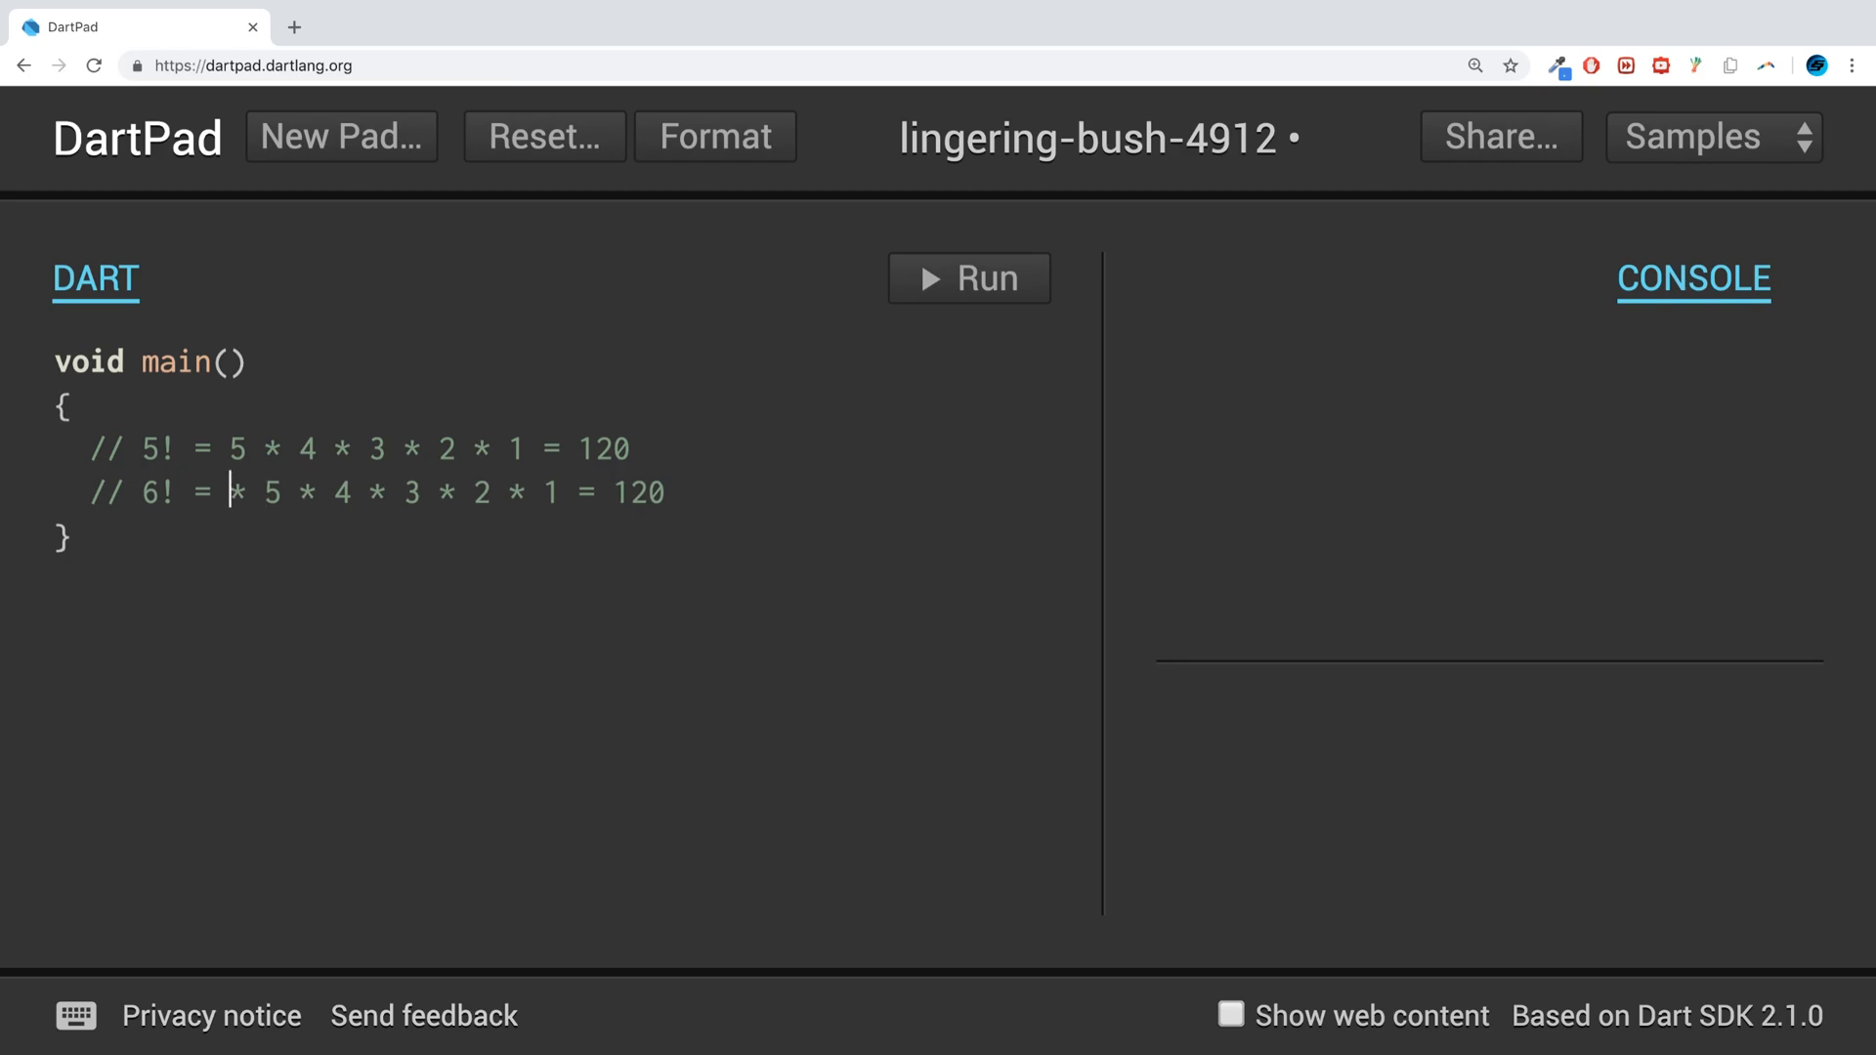
type("6")
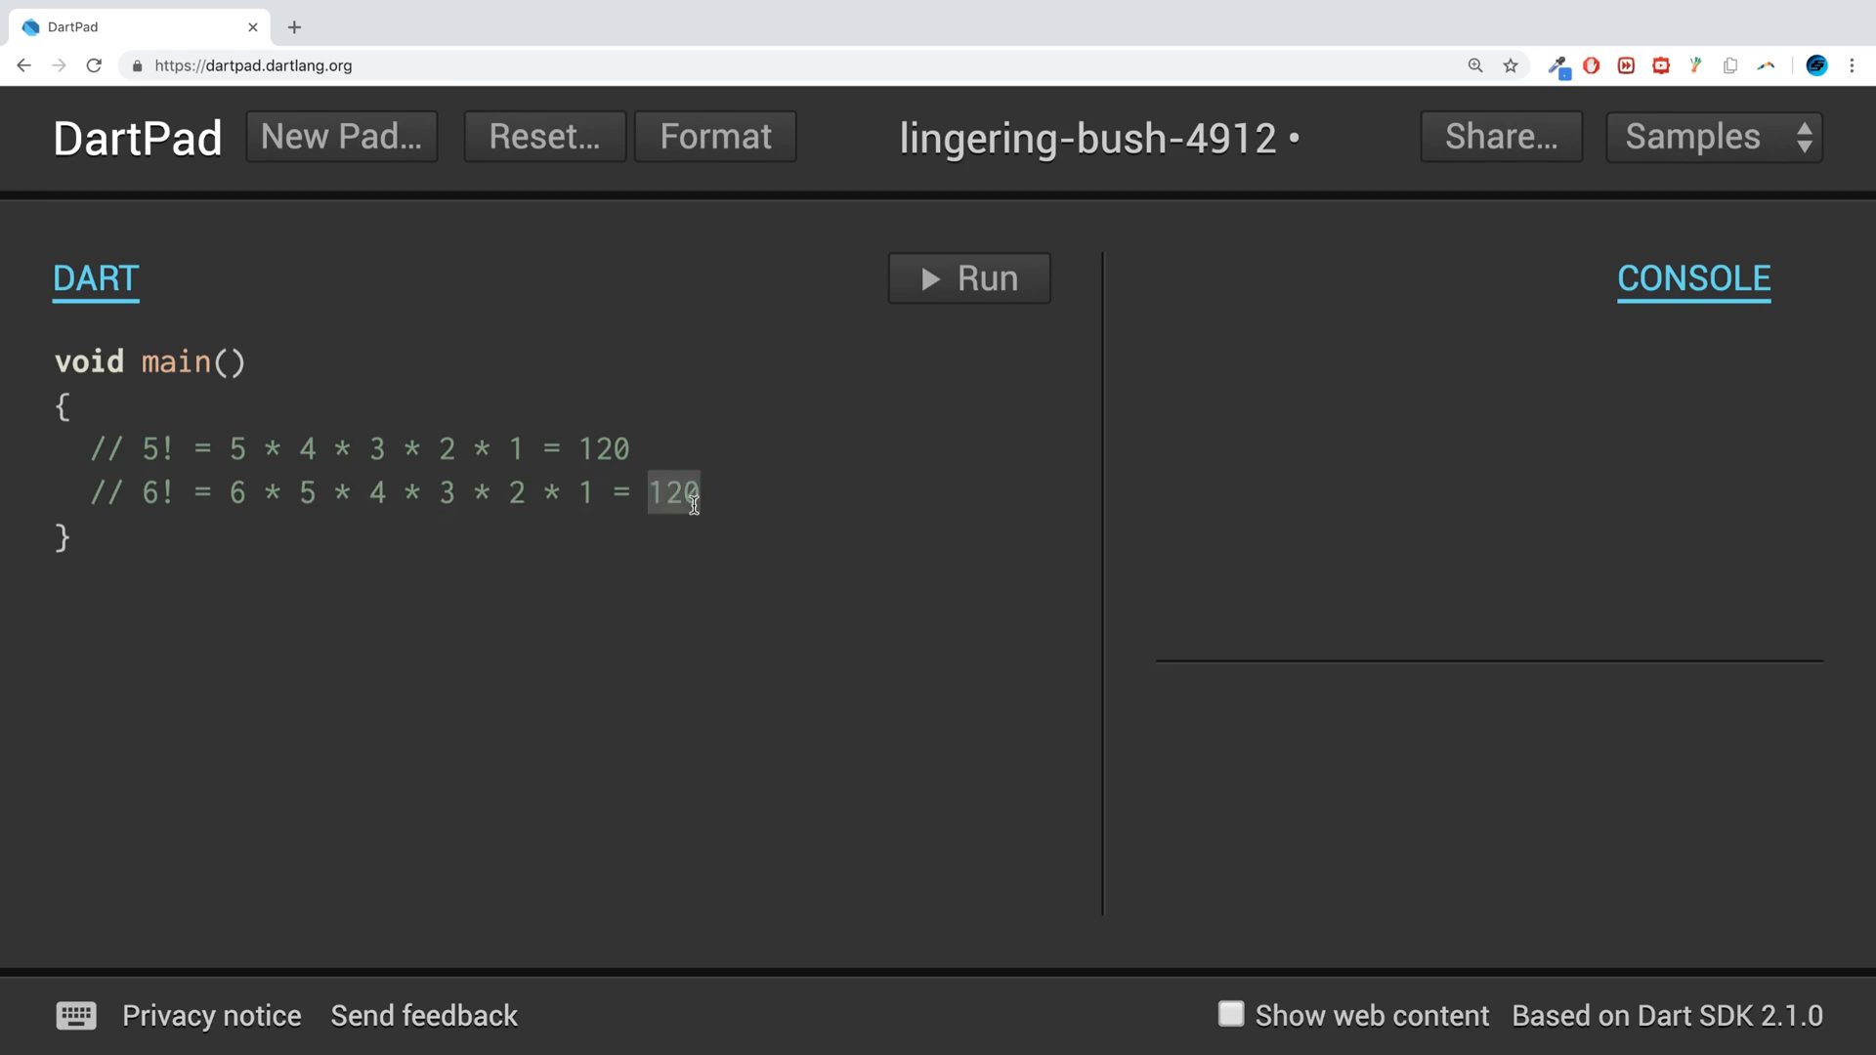
type("720")
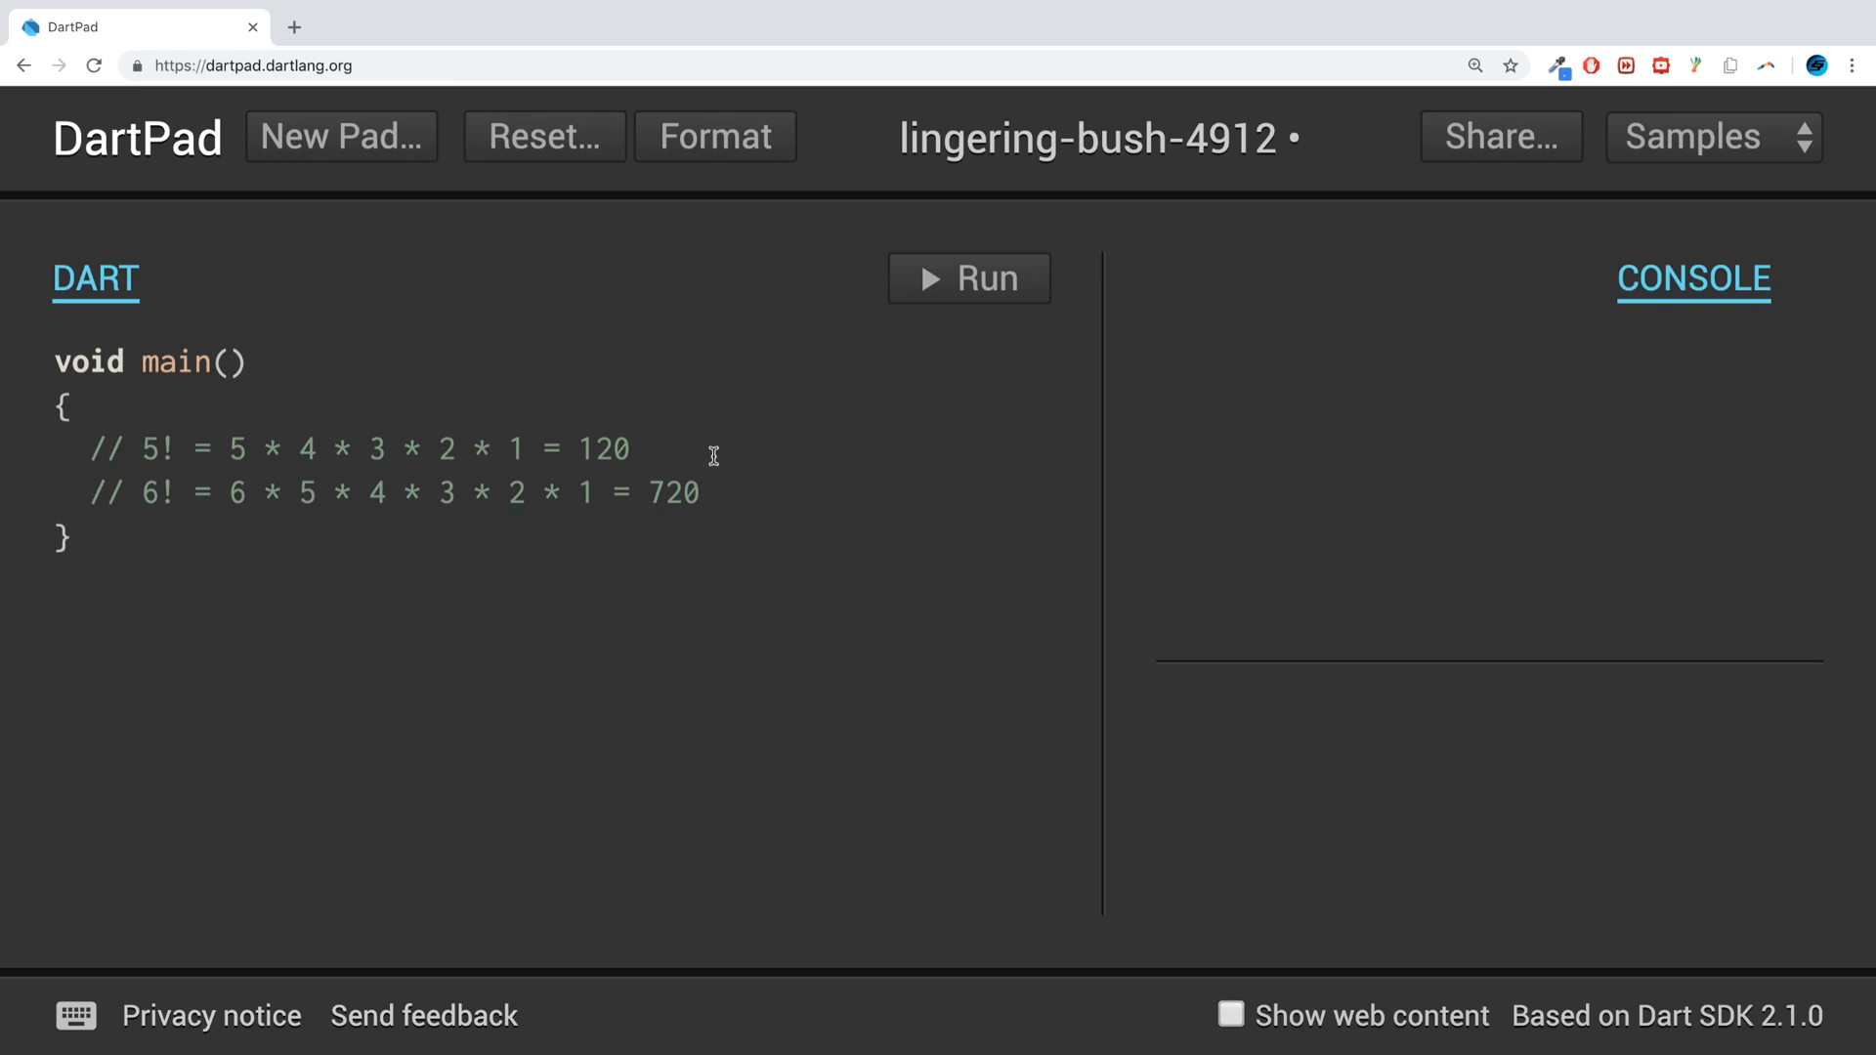
mouse_move(820, 485)
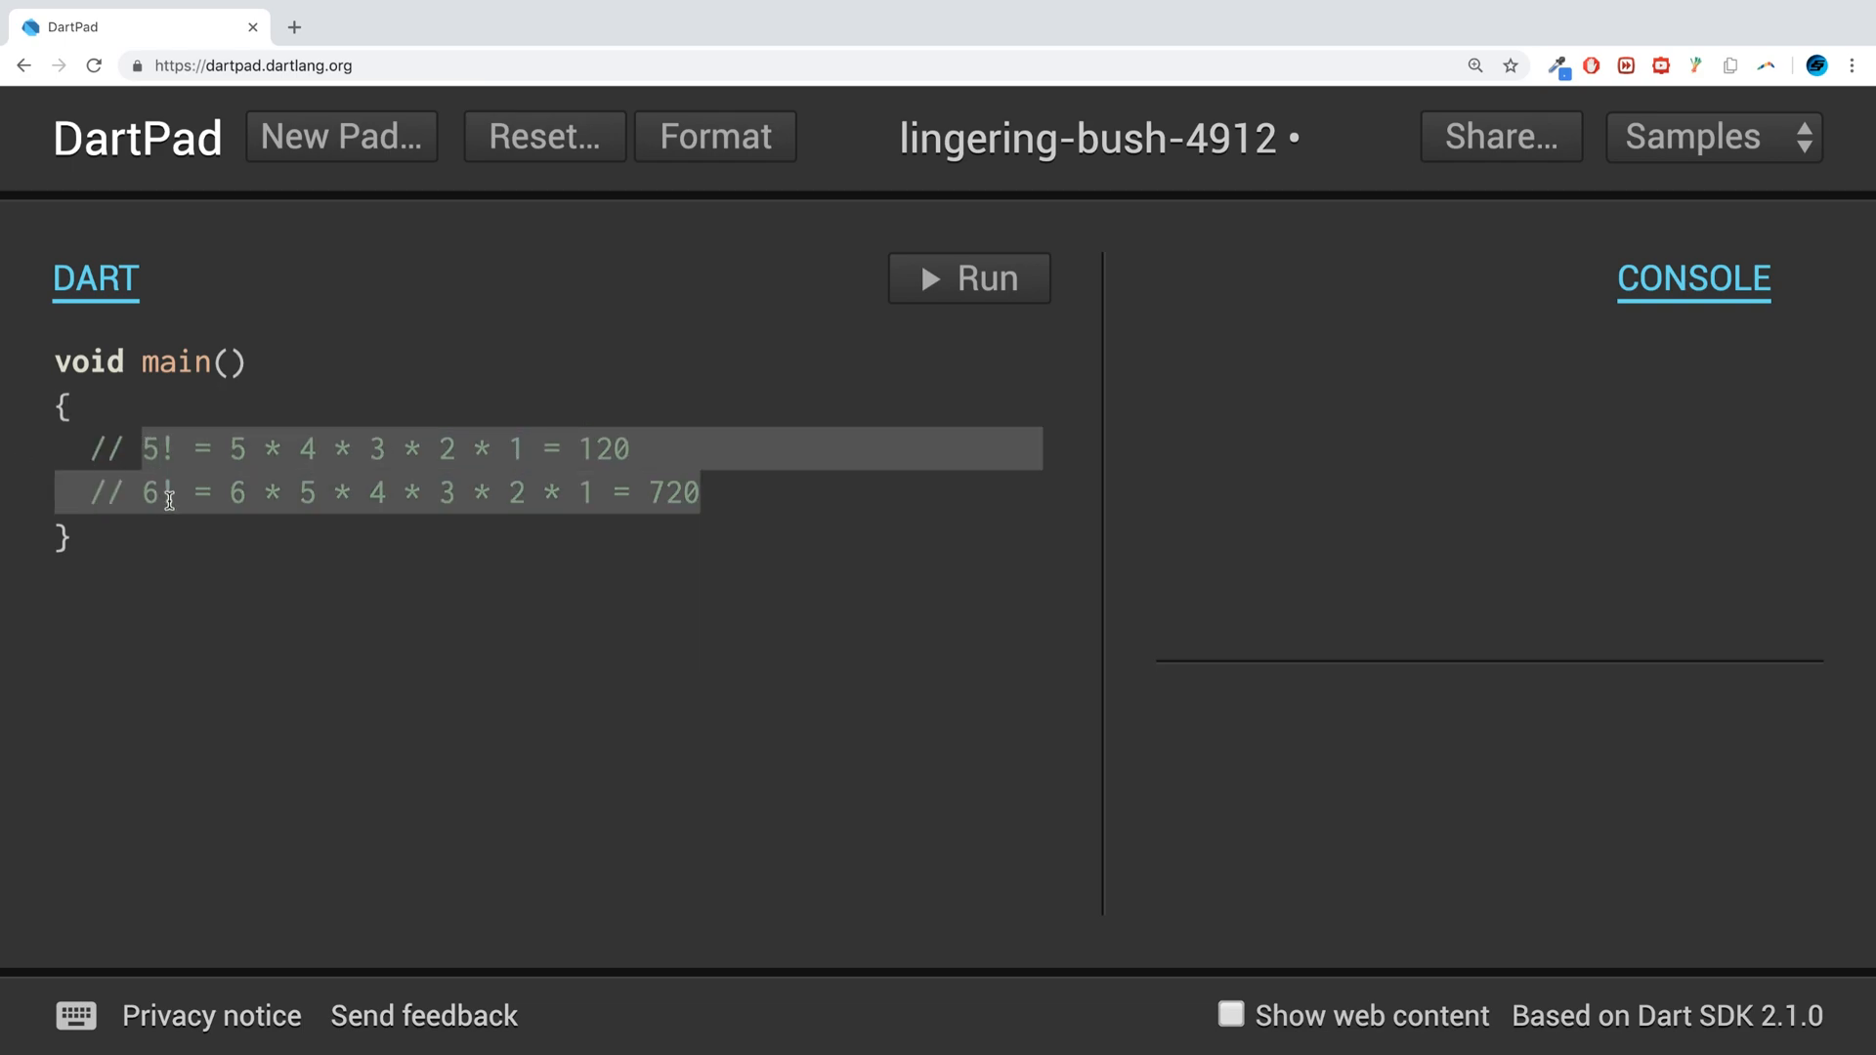
left_click(700, 493)
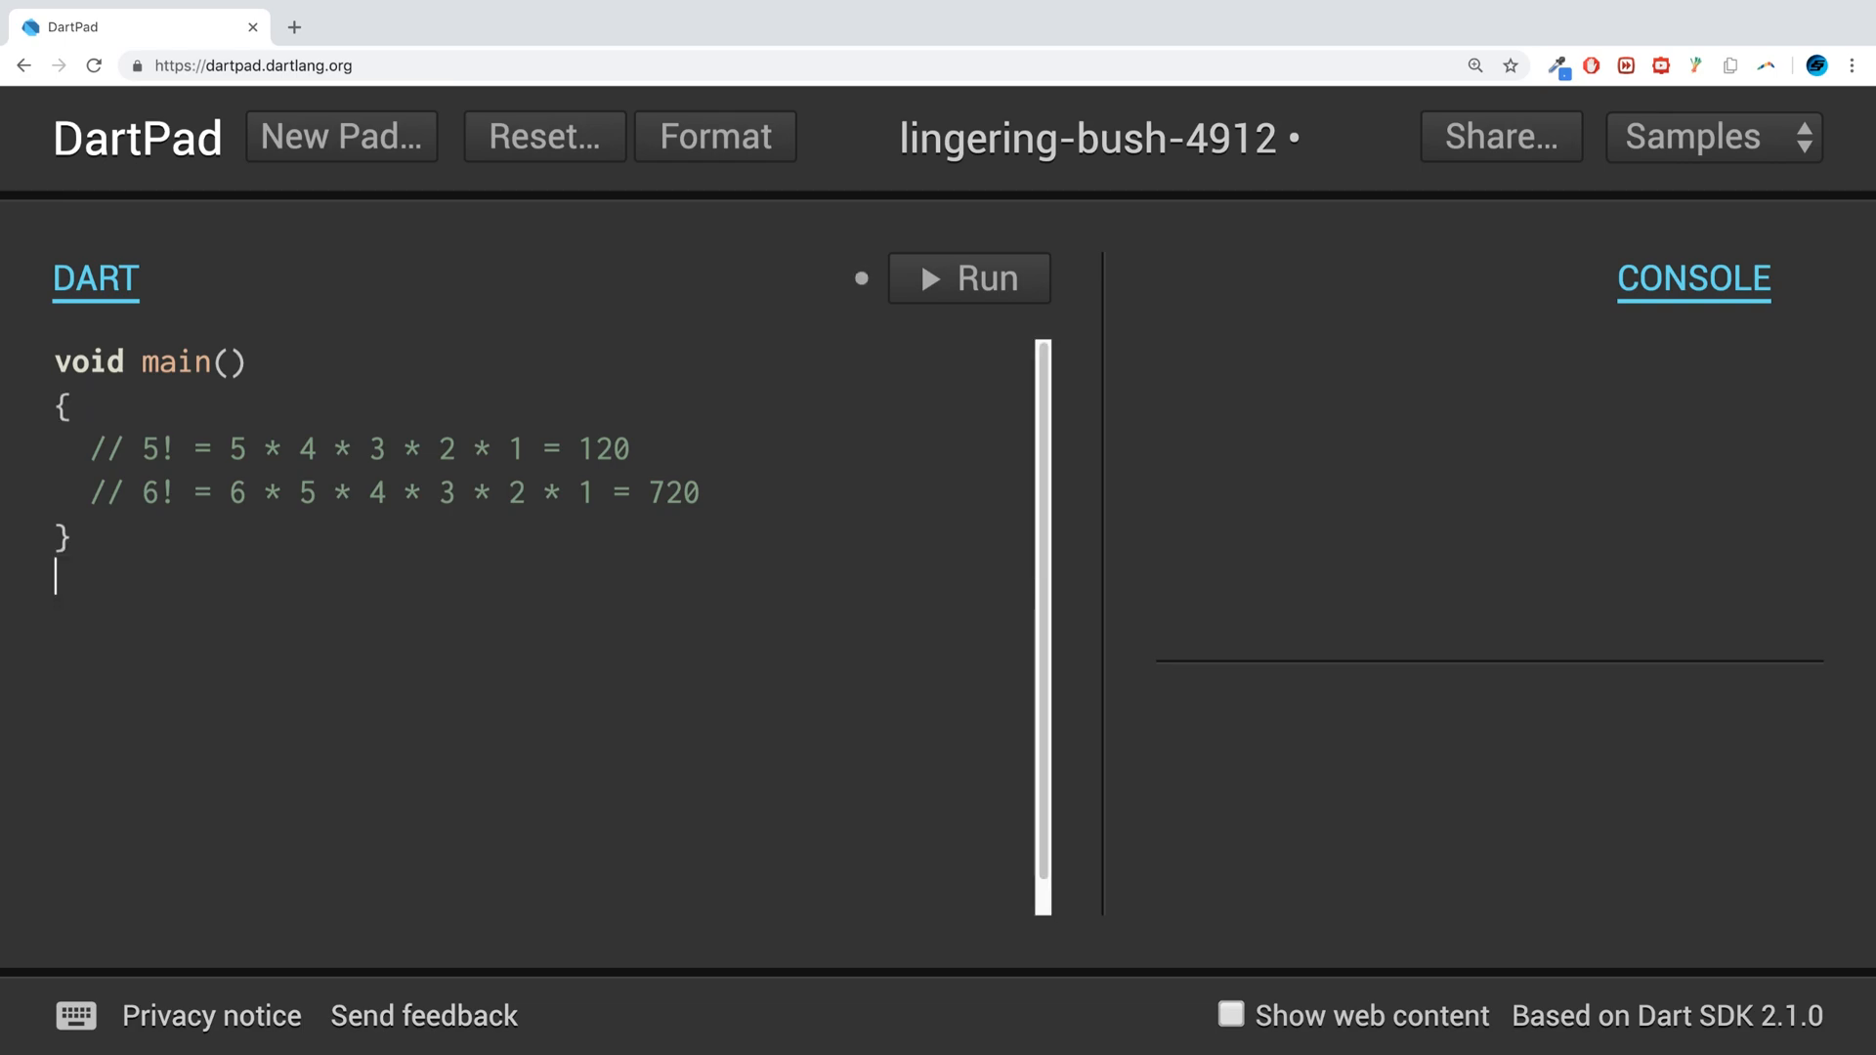
- Declare an empty int CalculateFactorial(int n) function below main
type("int")
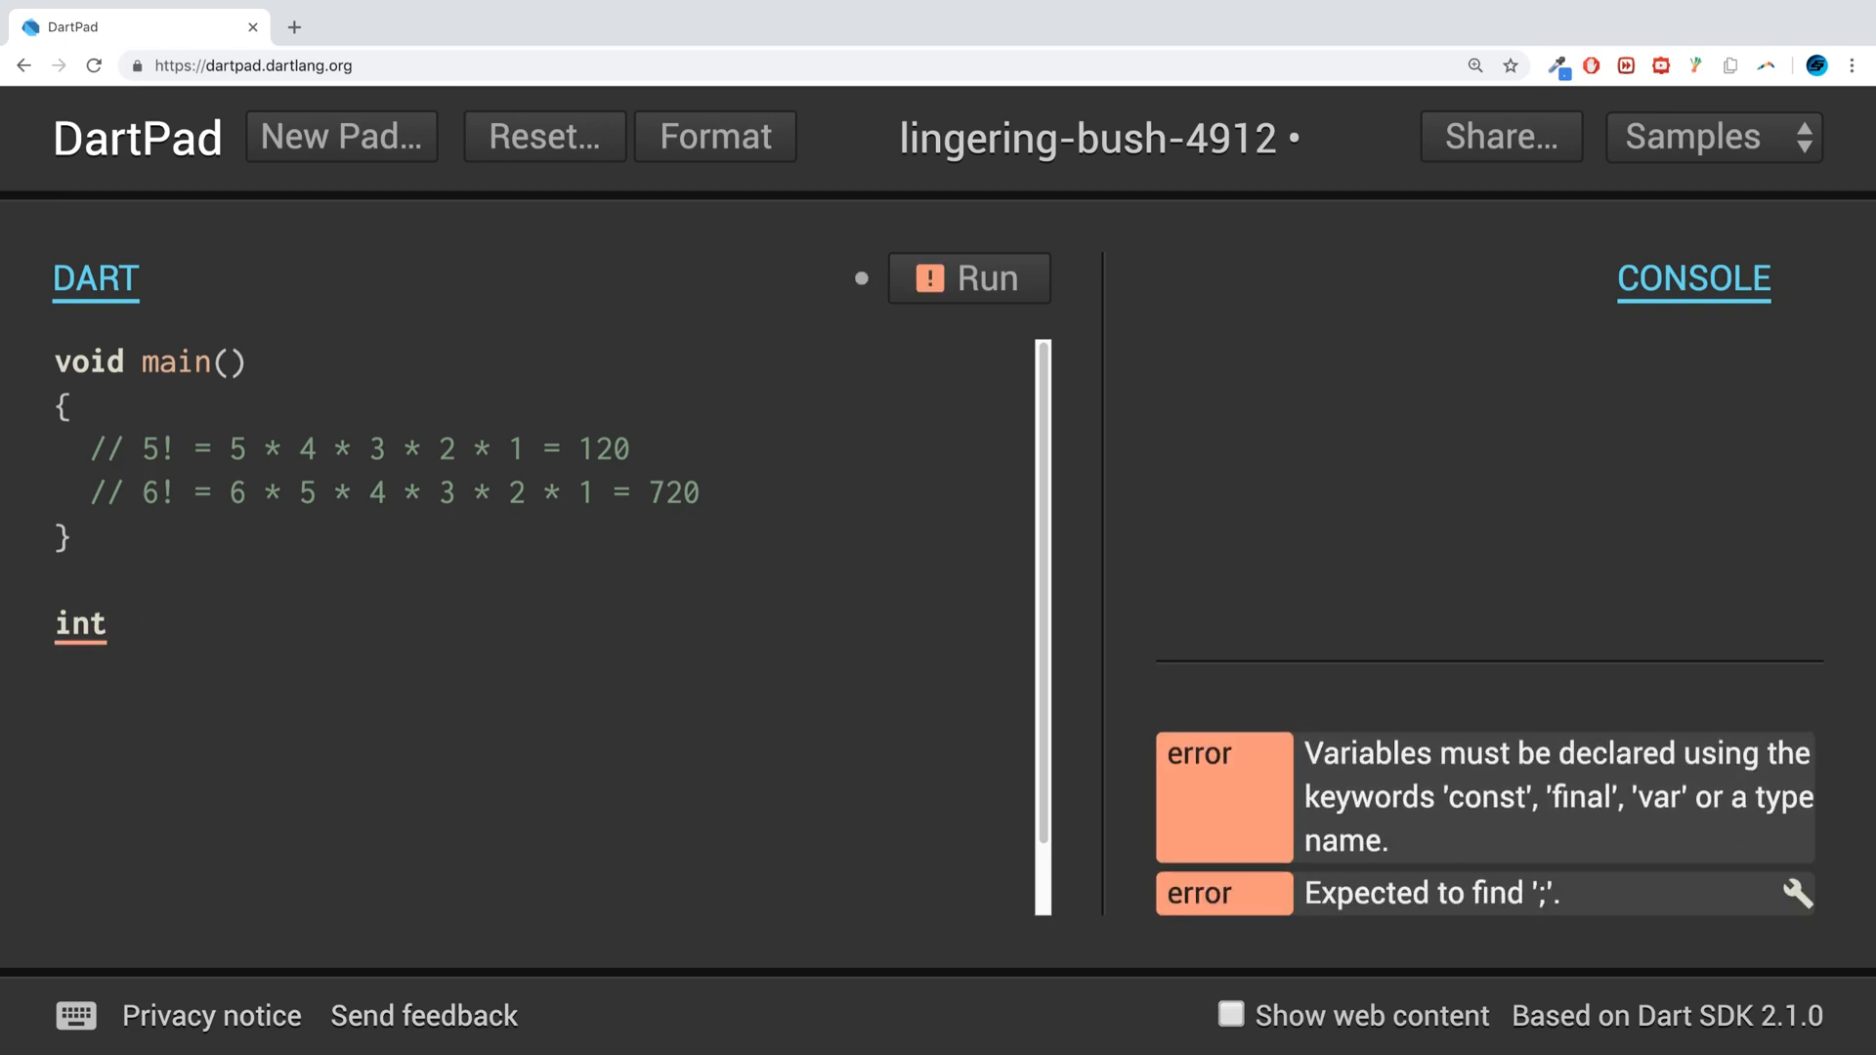
type("Fac")
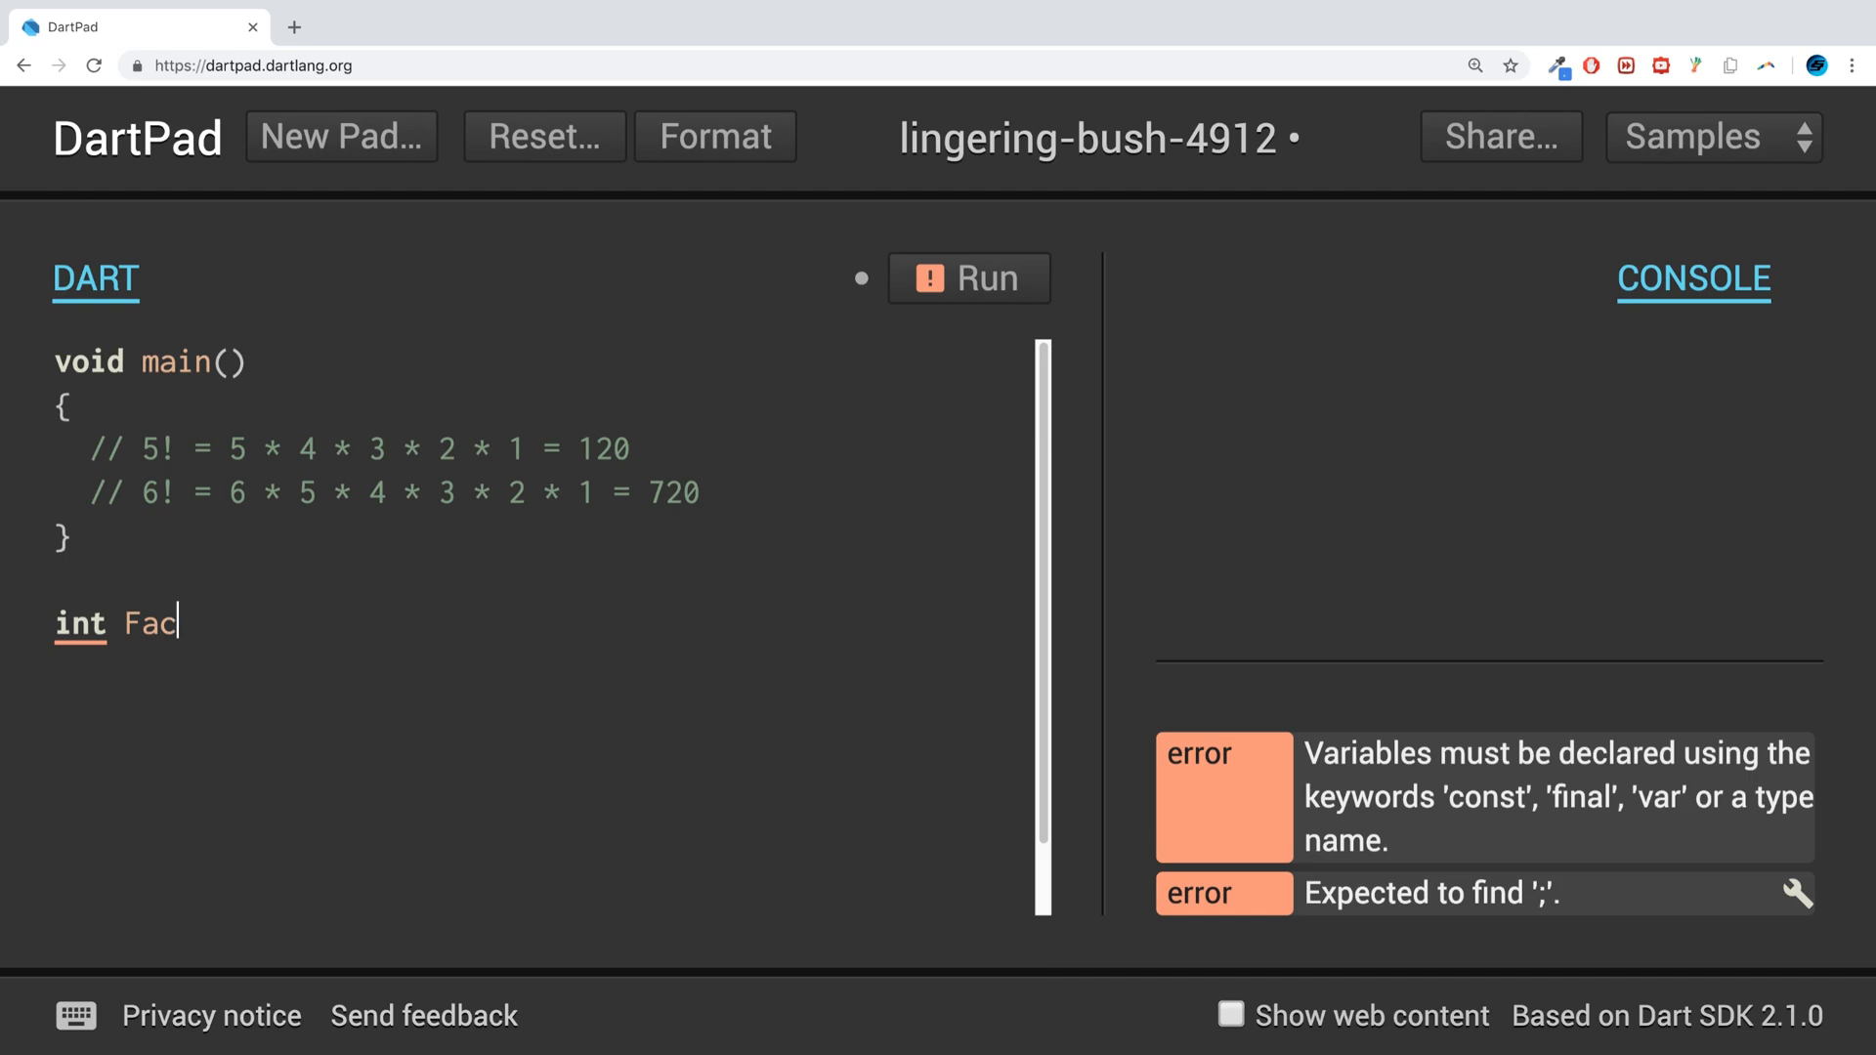
type("Calcu")
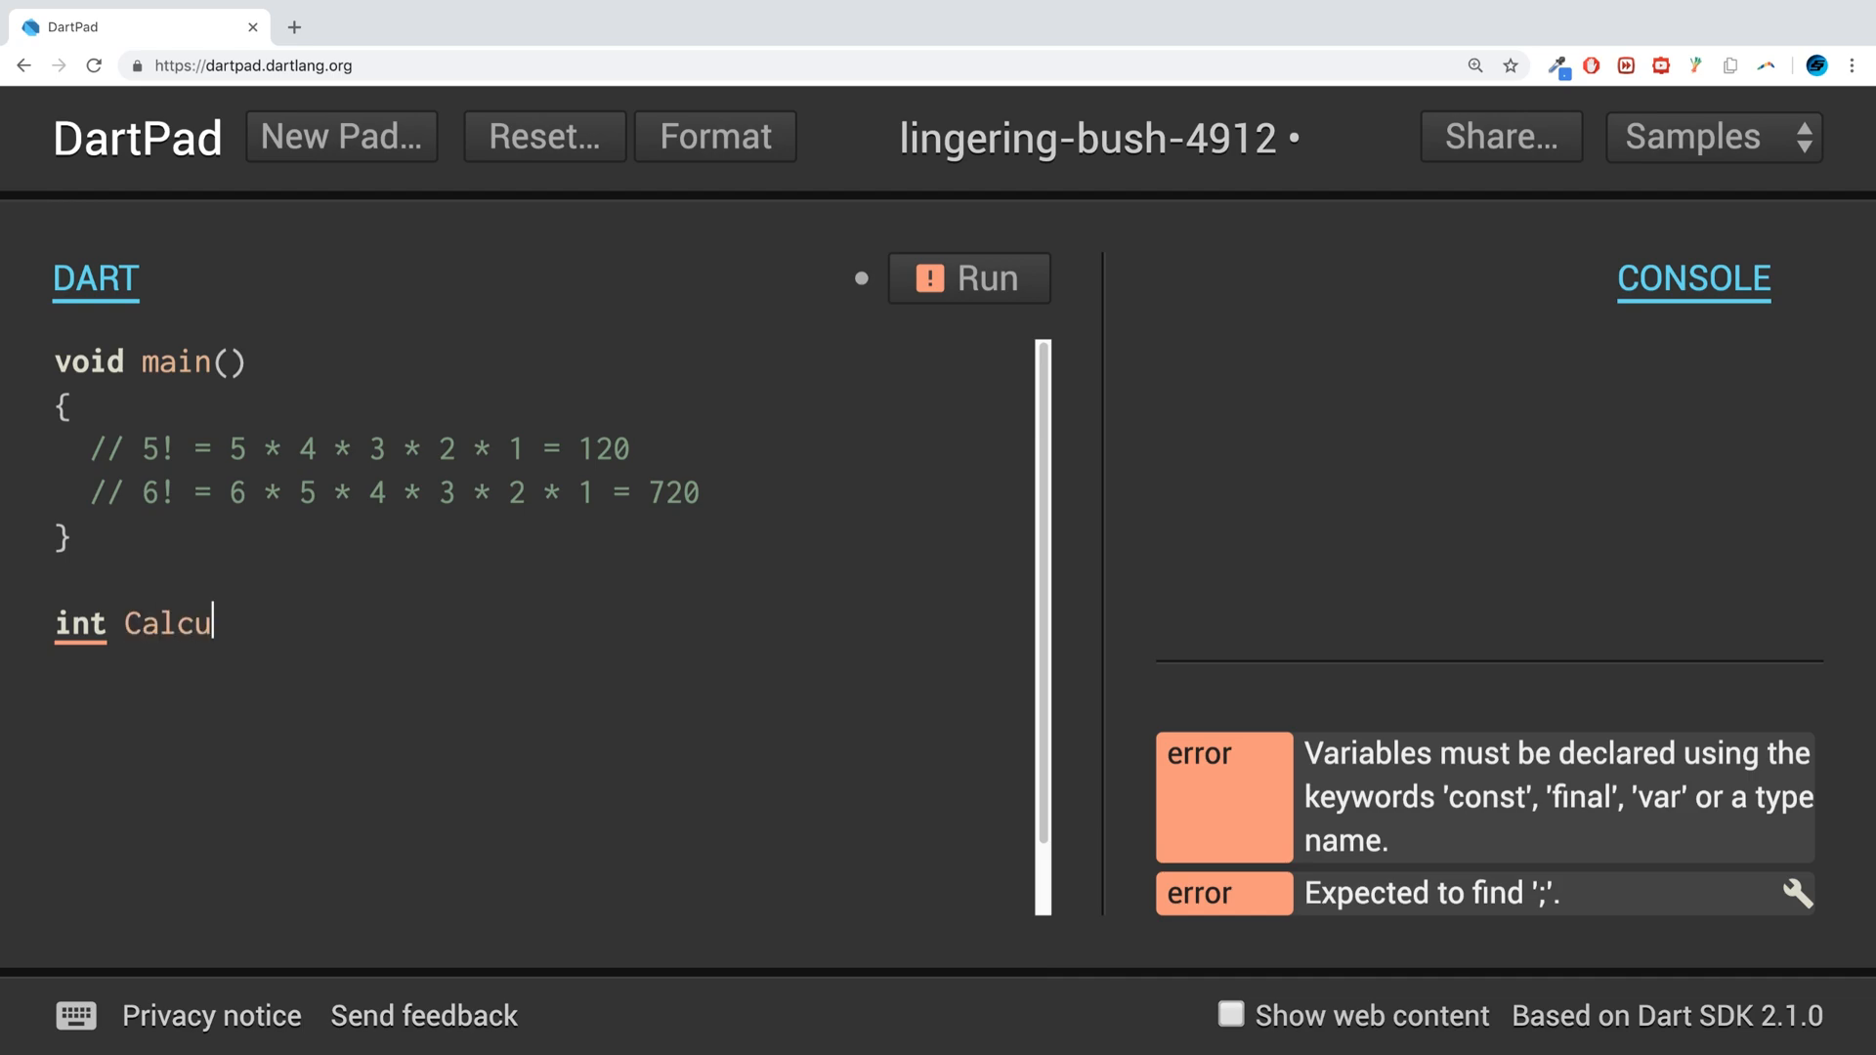
type("lateF")
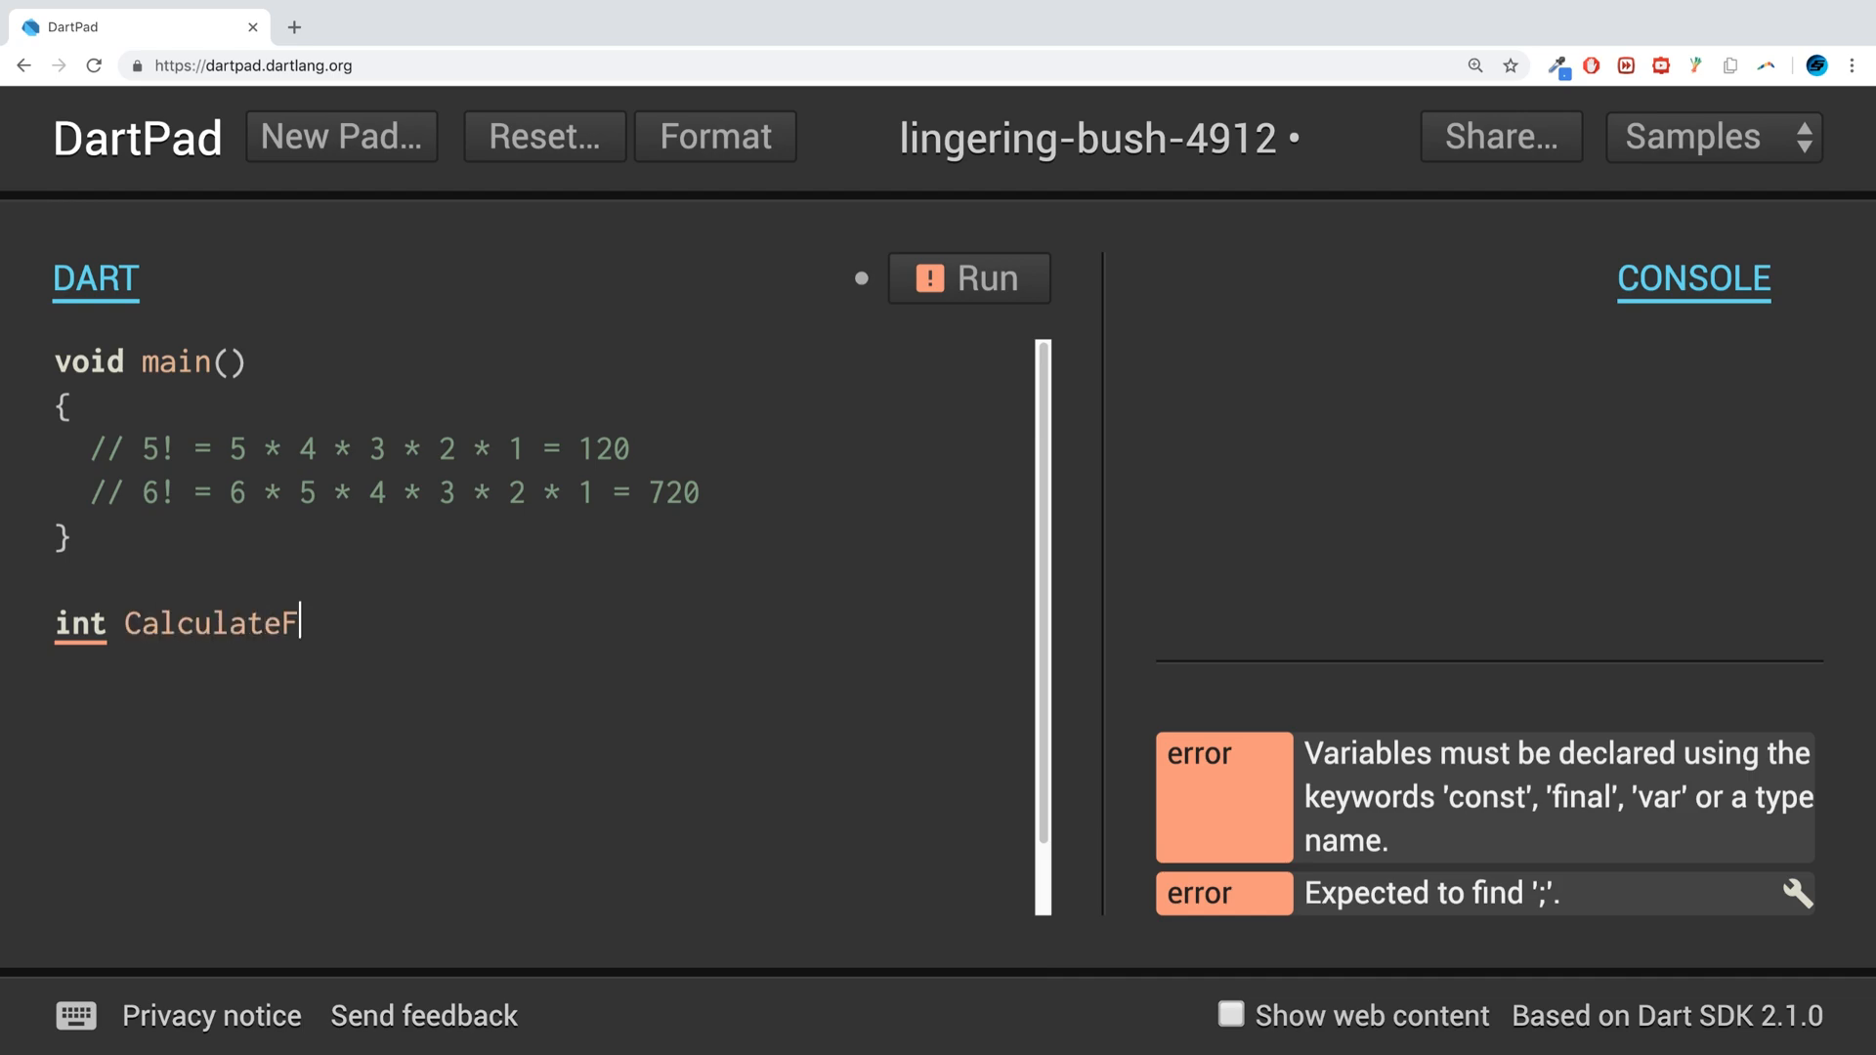
type("actorial()")
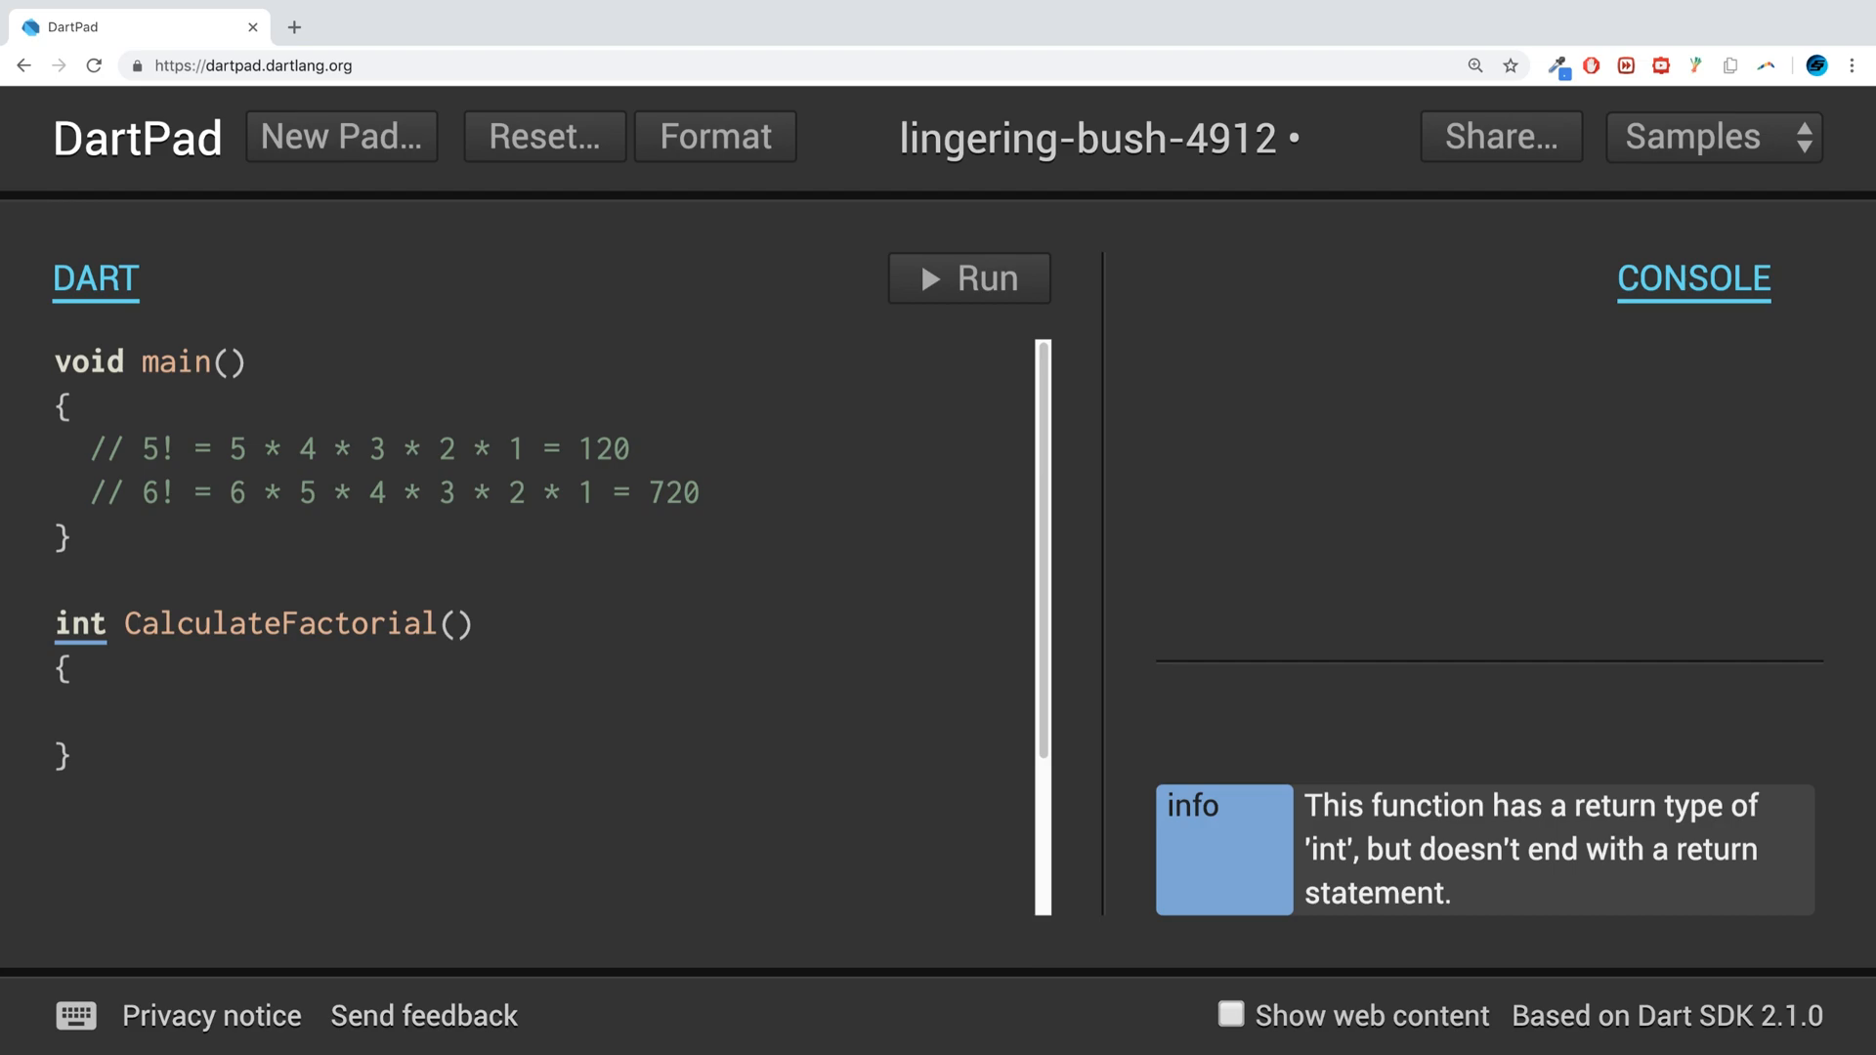
type("int")
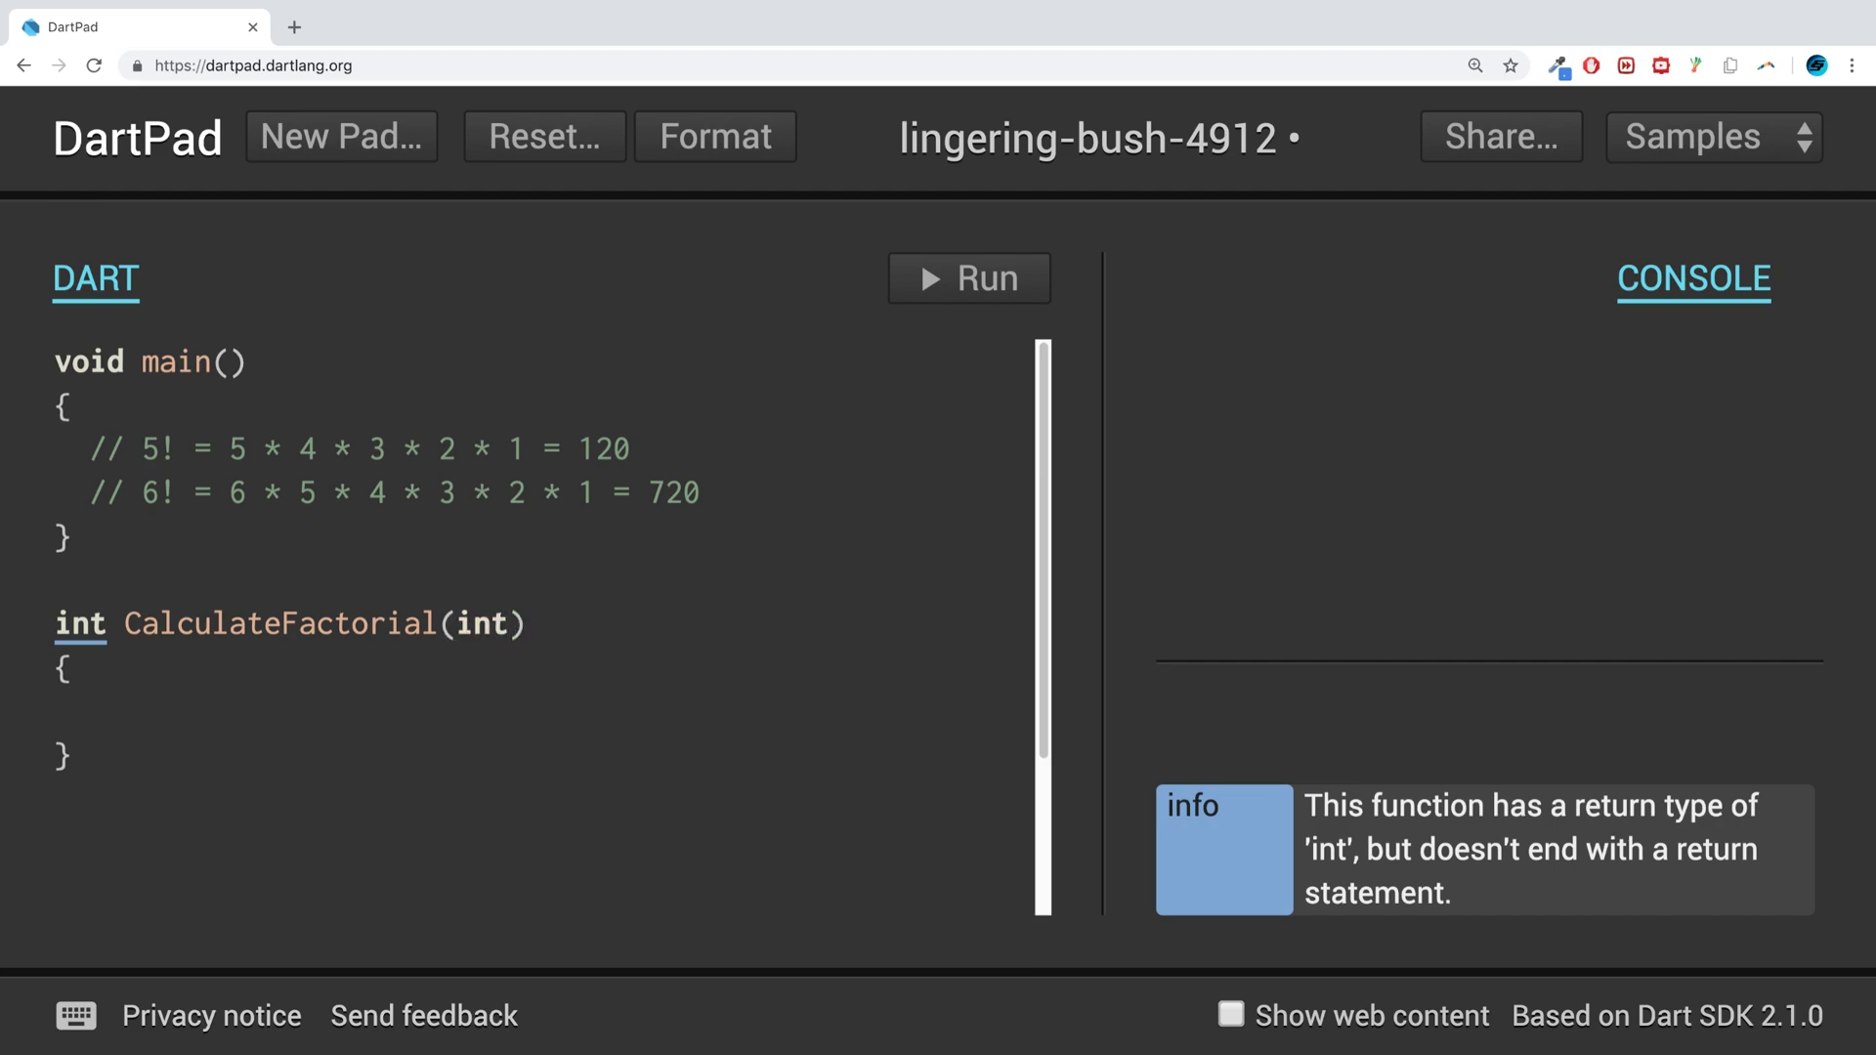
type("n")
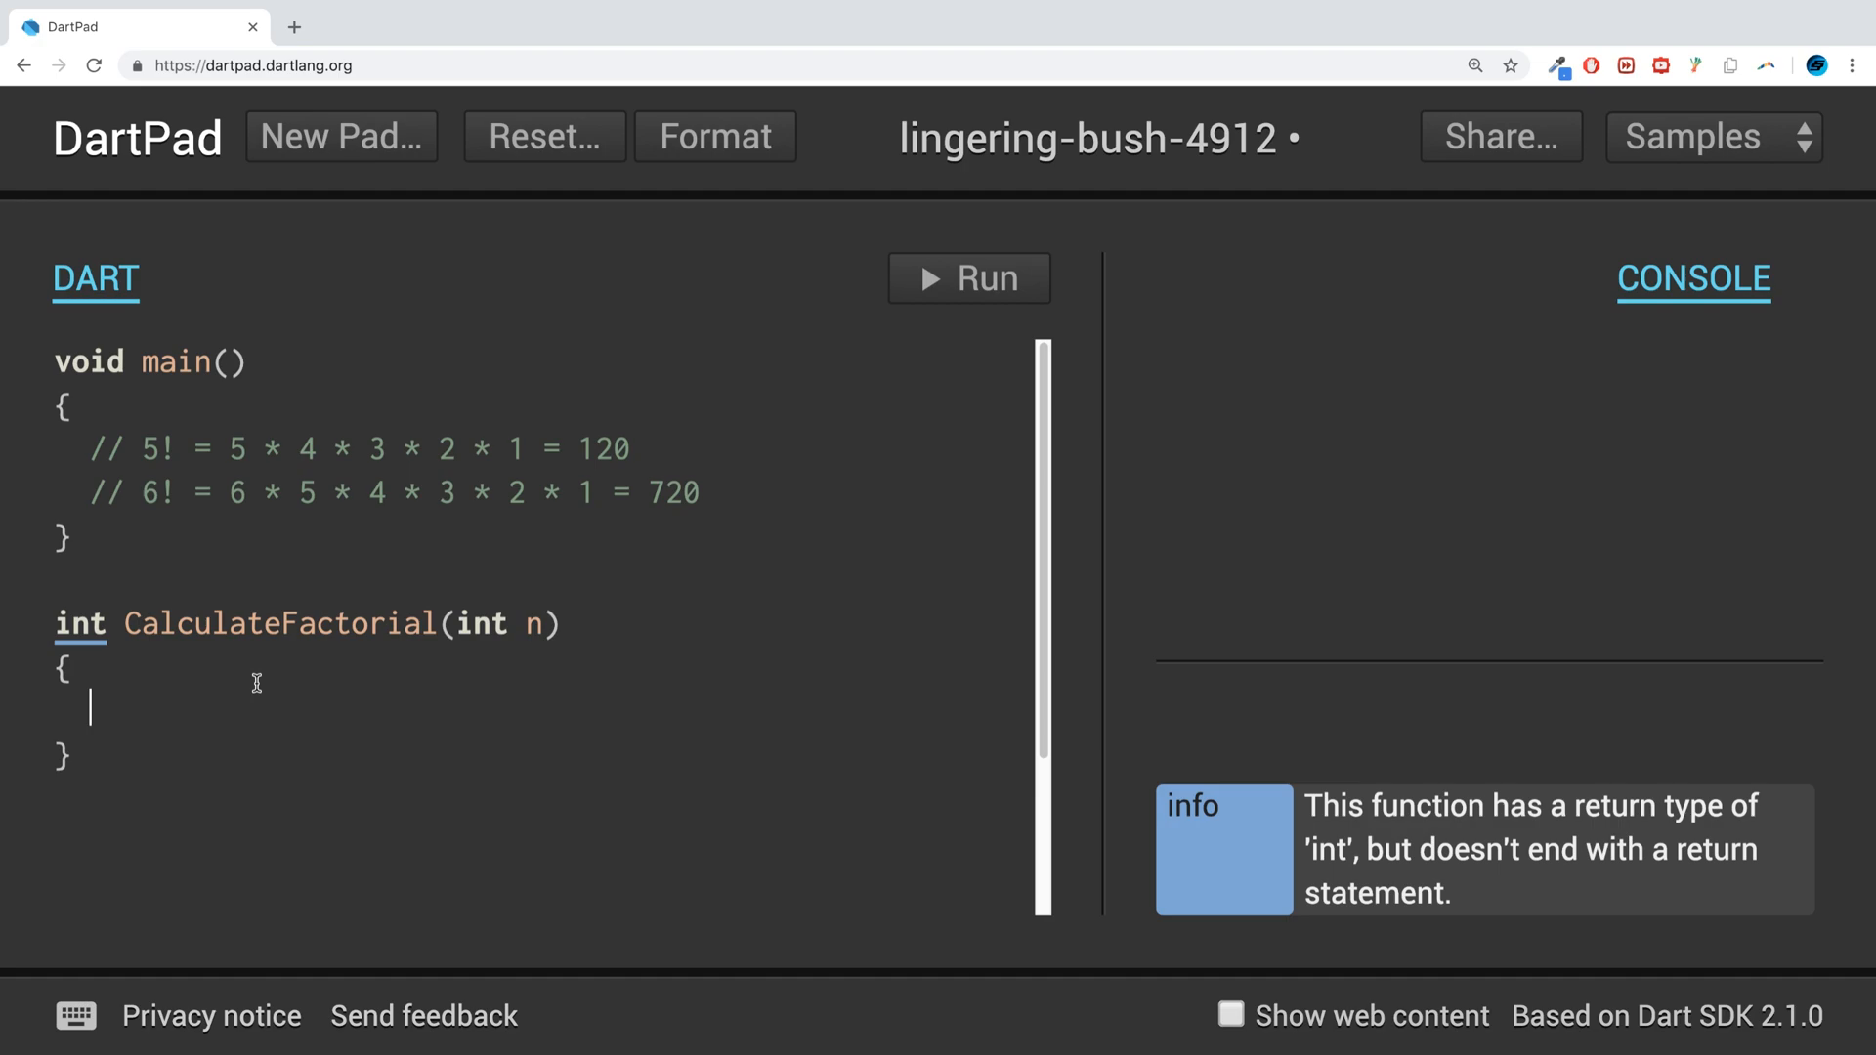
- Add if (n <= 0) { return 1; } to CalculateFactorial, followed by an else
type("if")
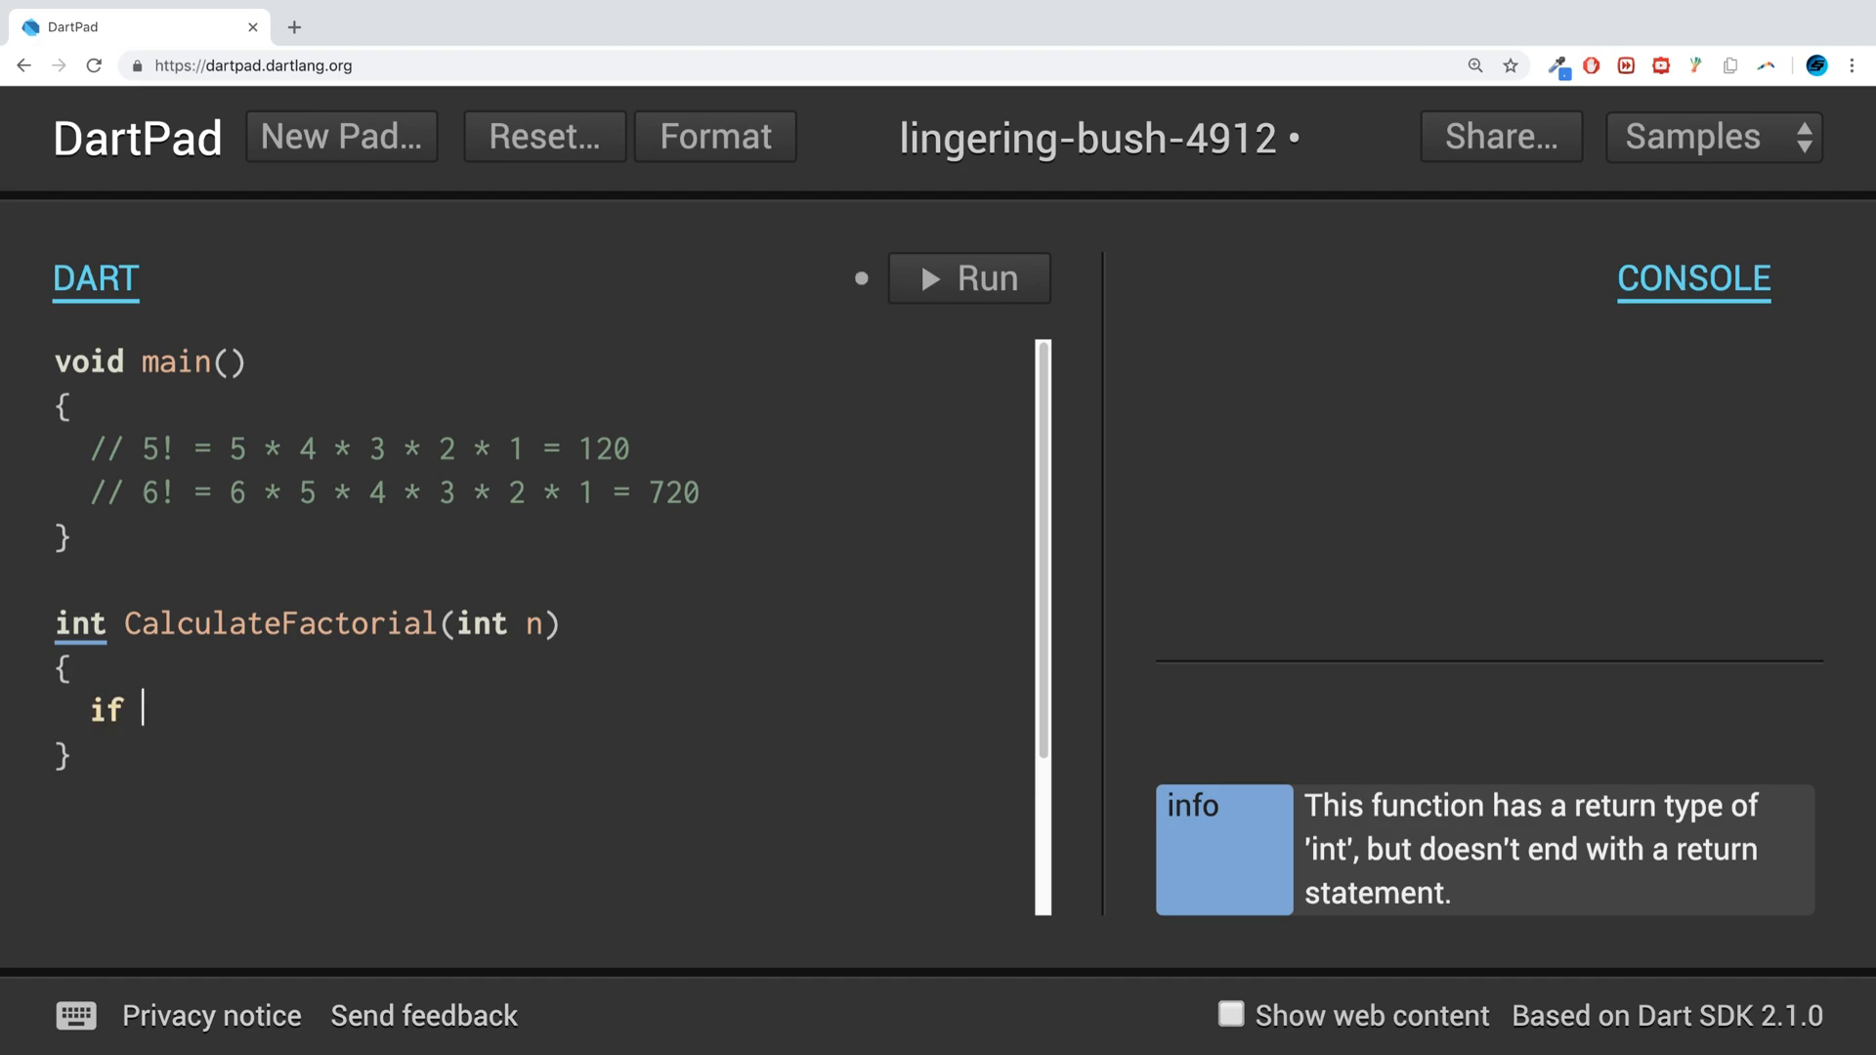
type("(n")
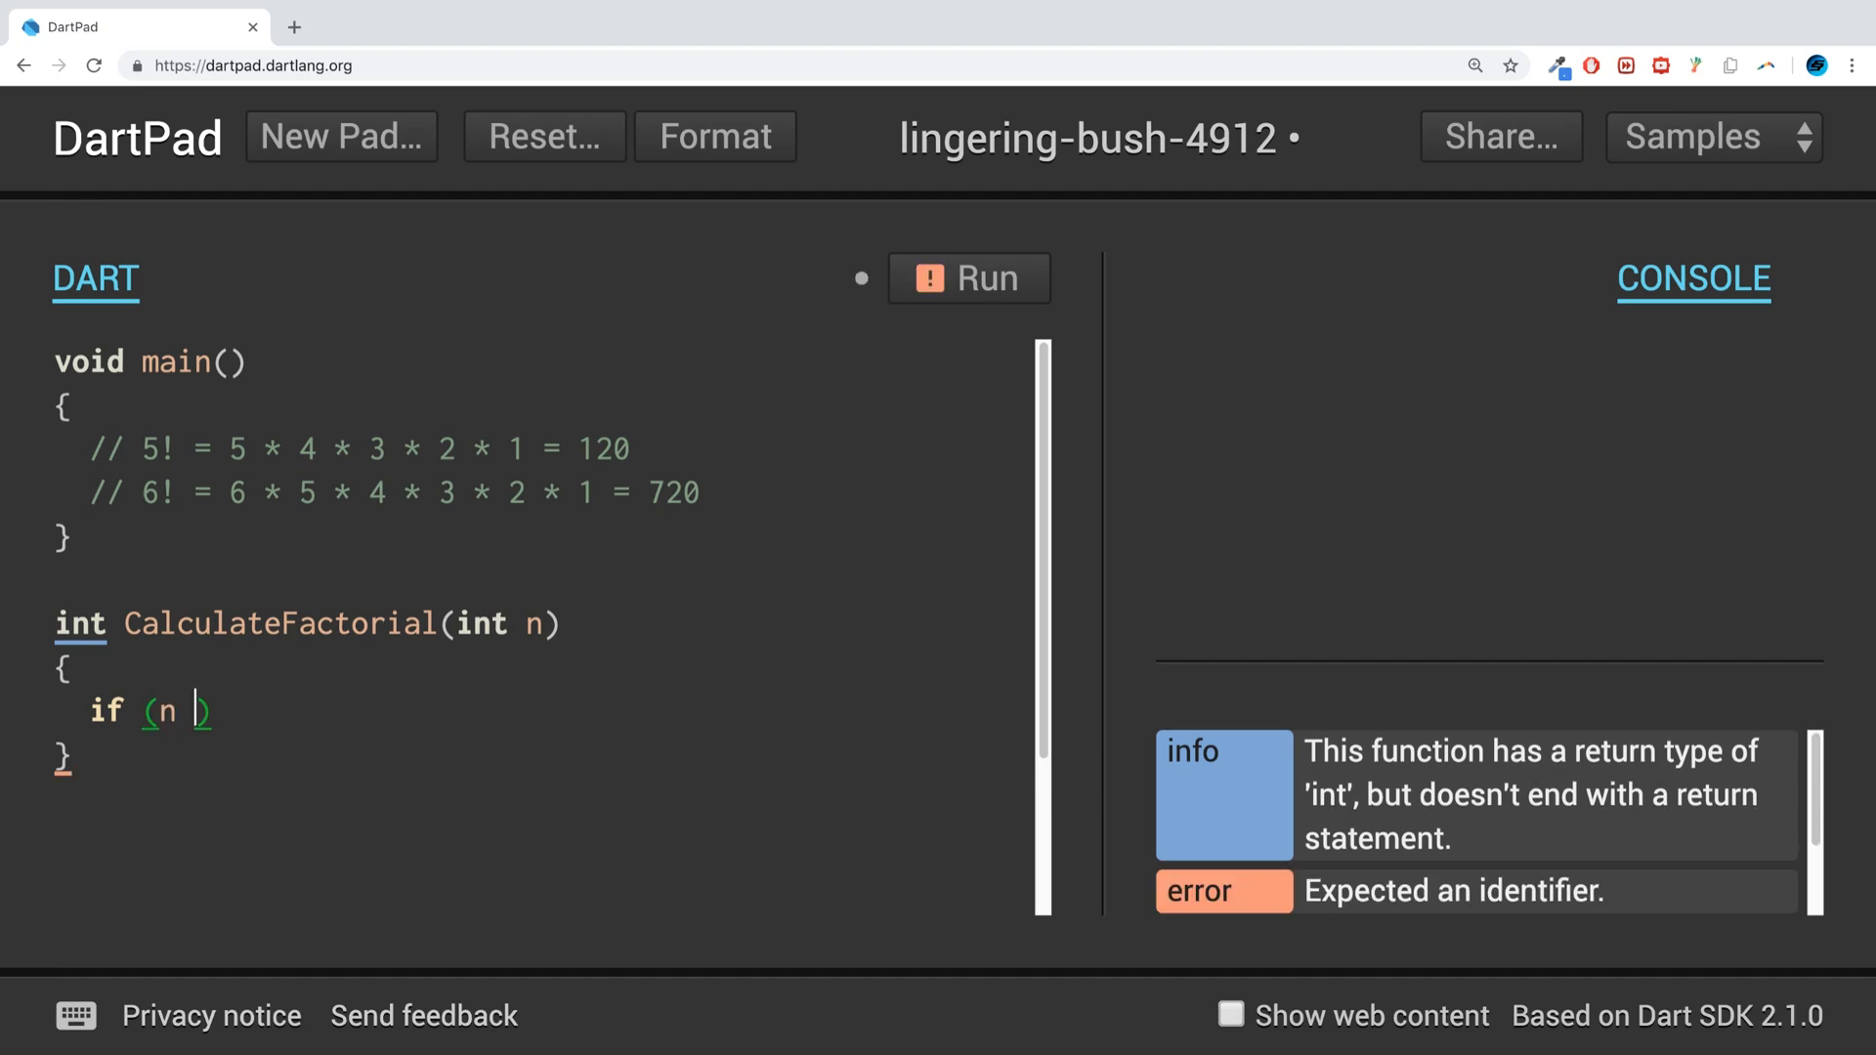
type("<= 0")
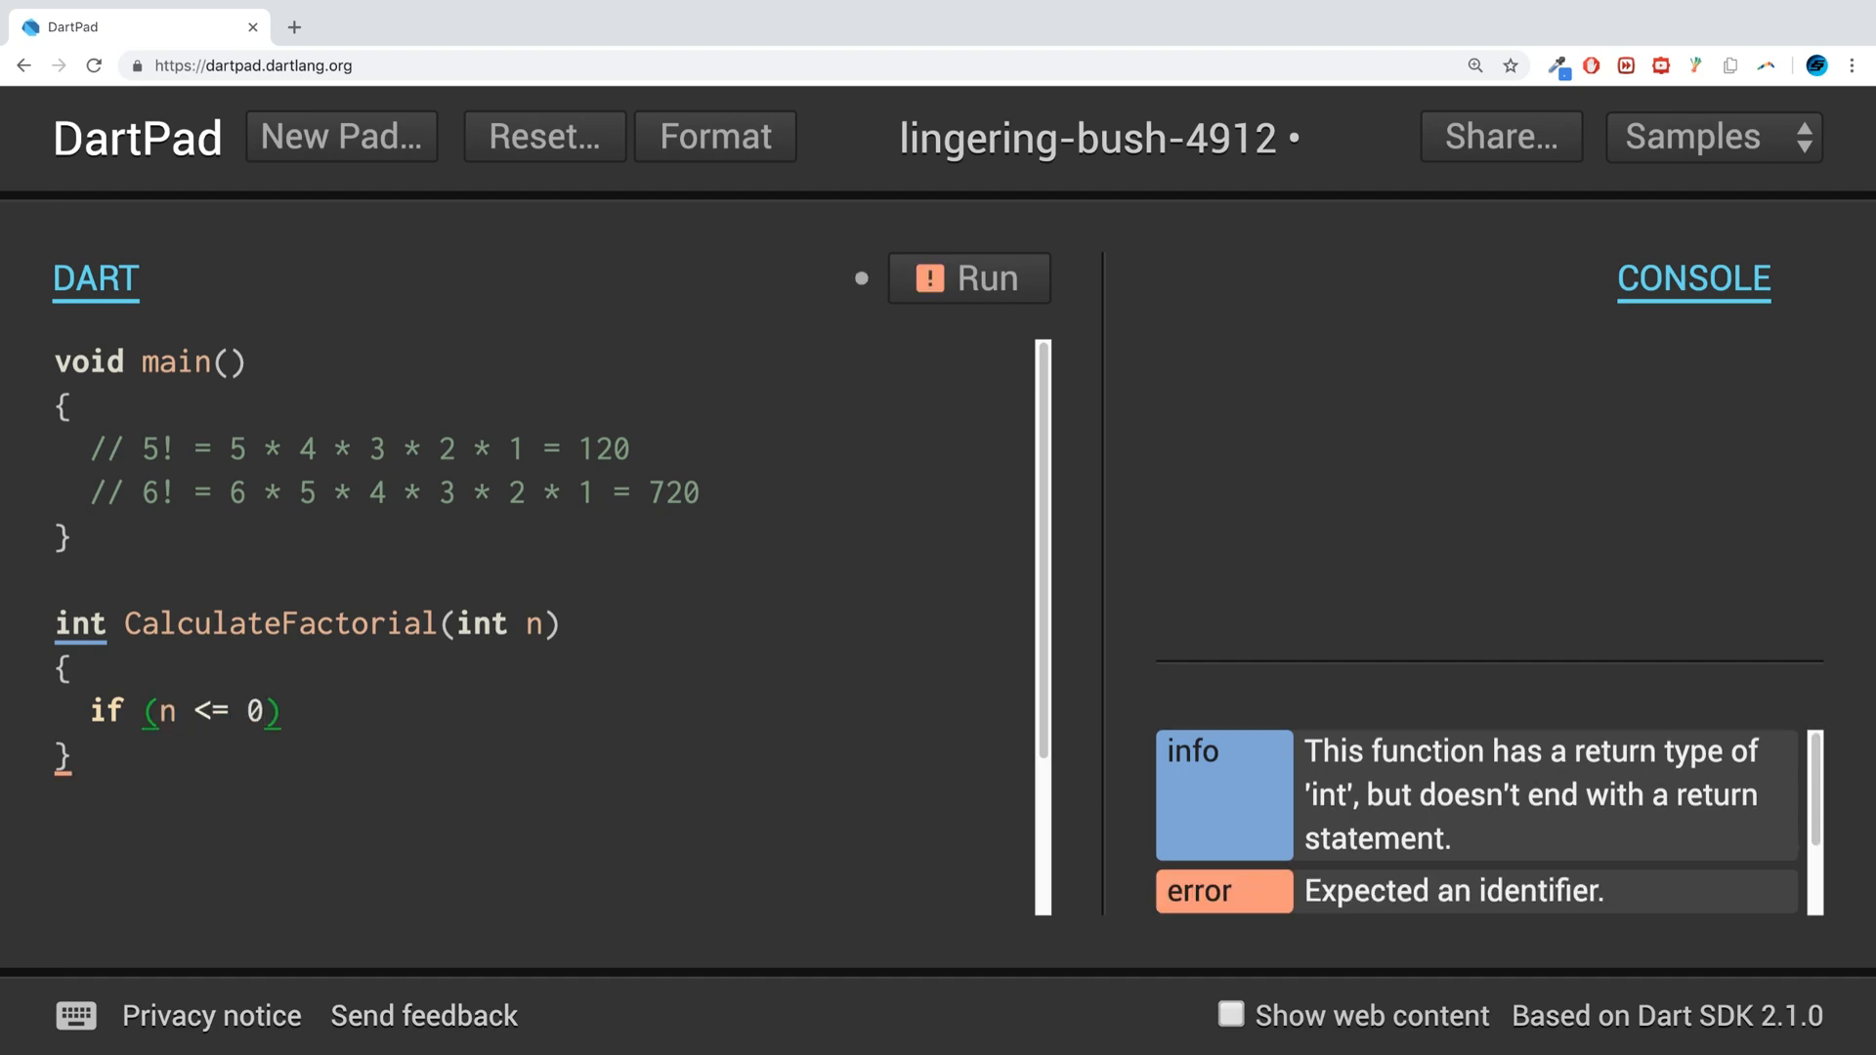
type("{")
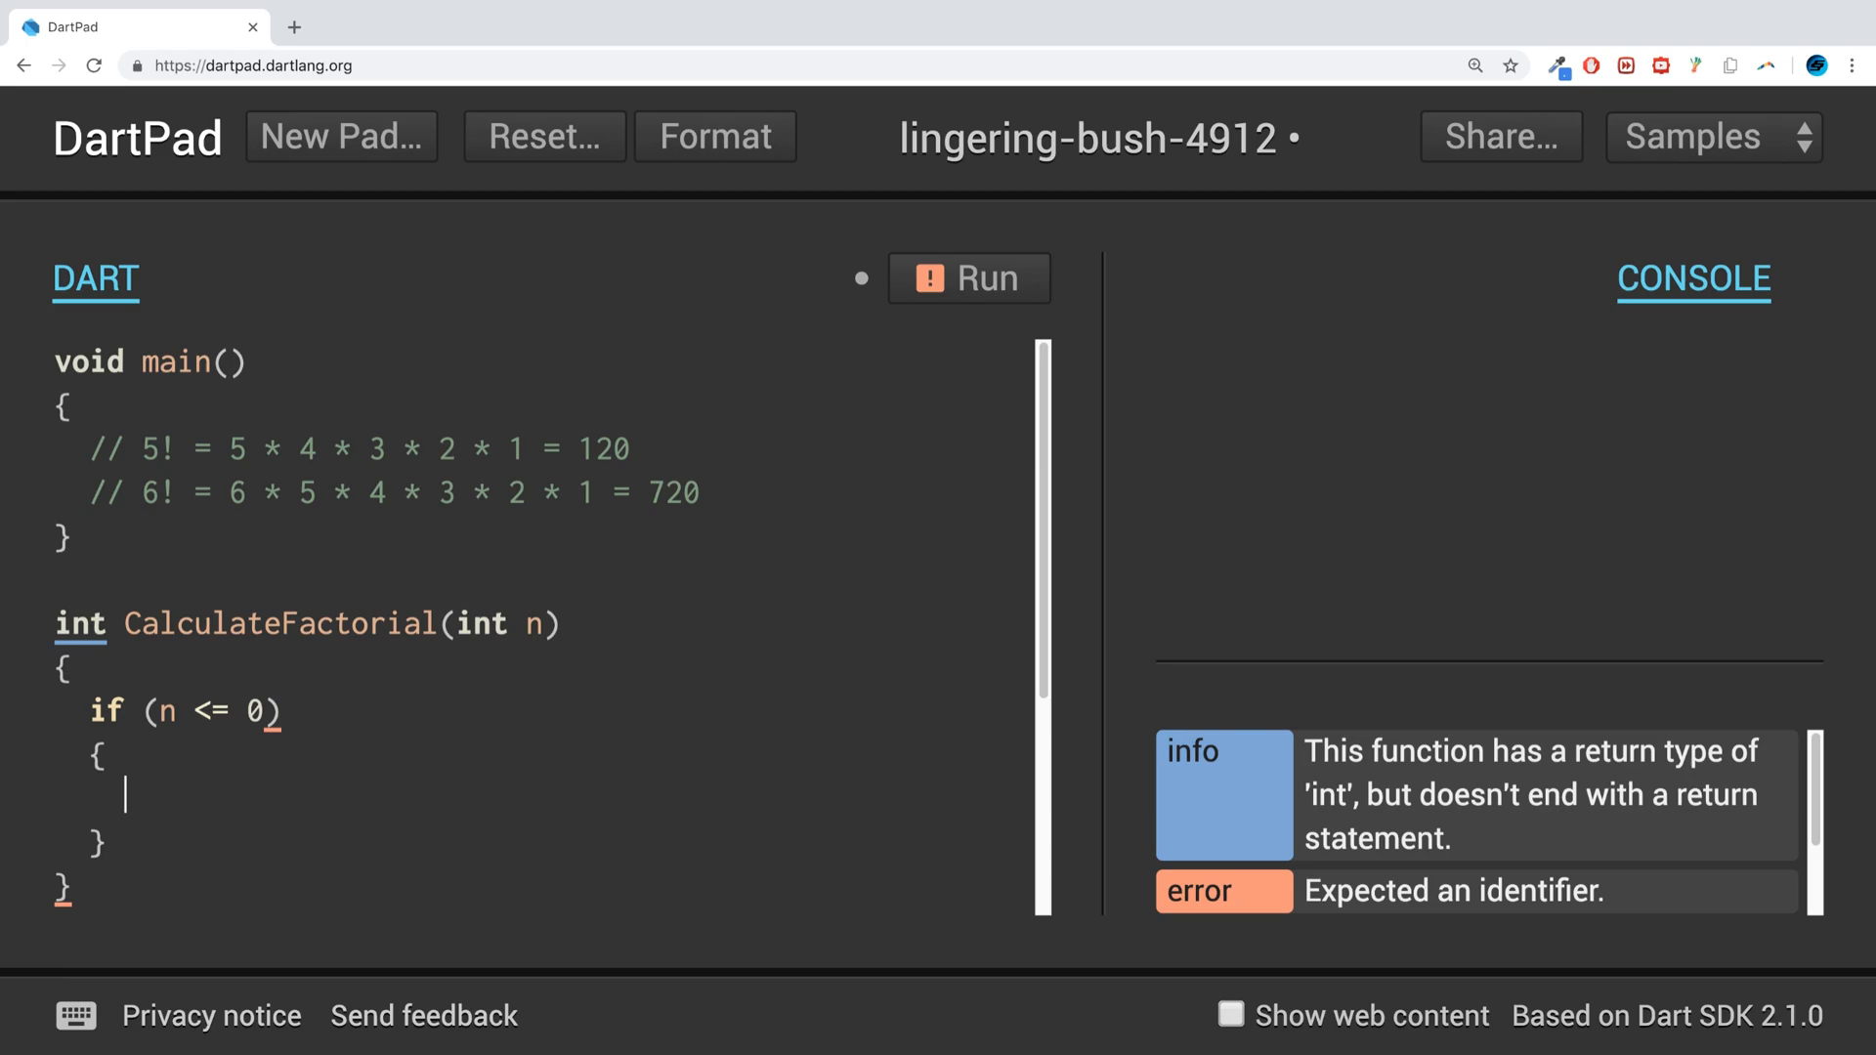
type("return")
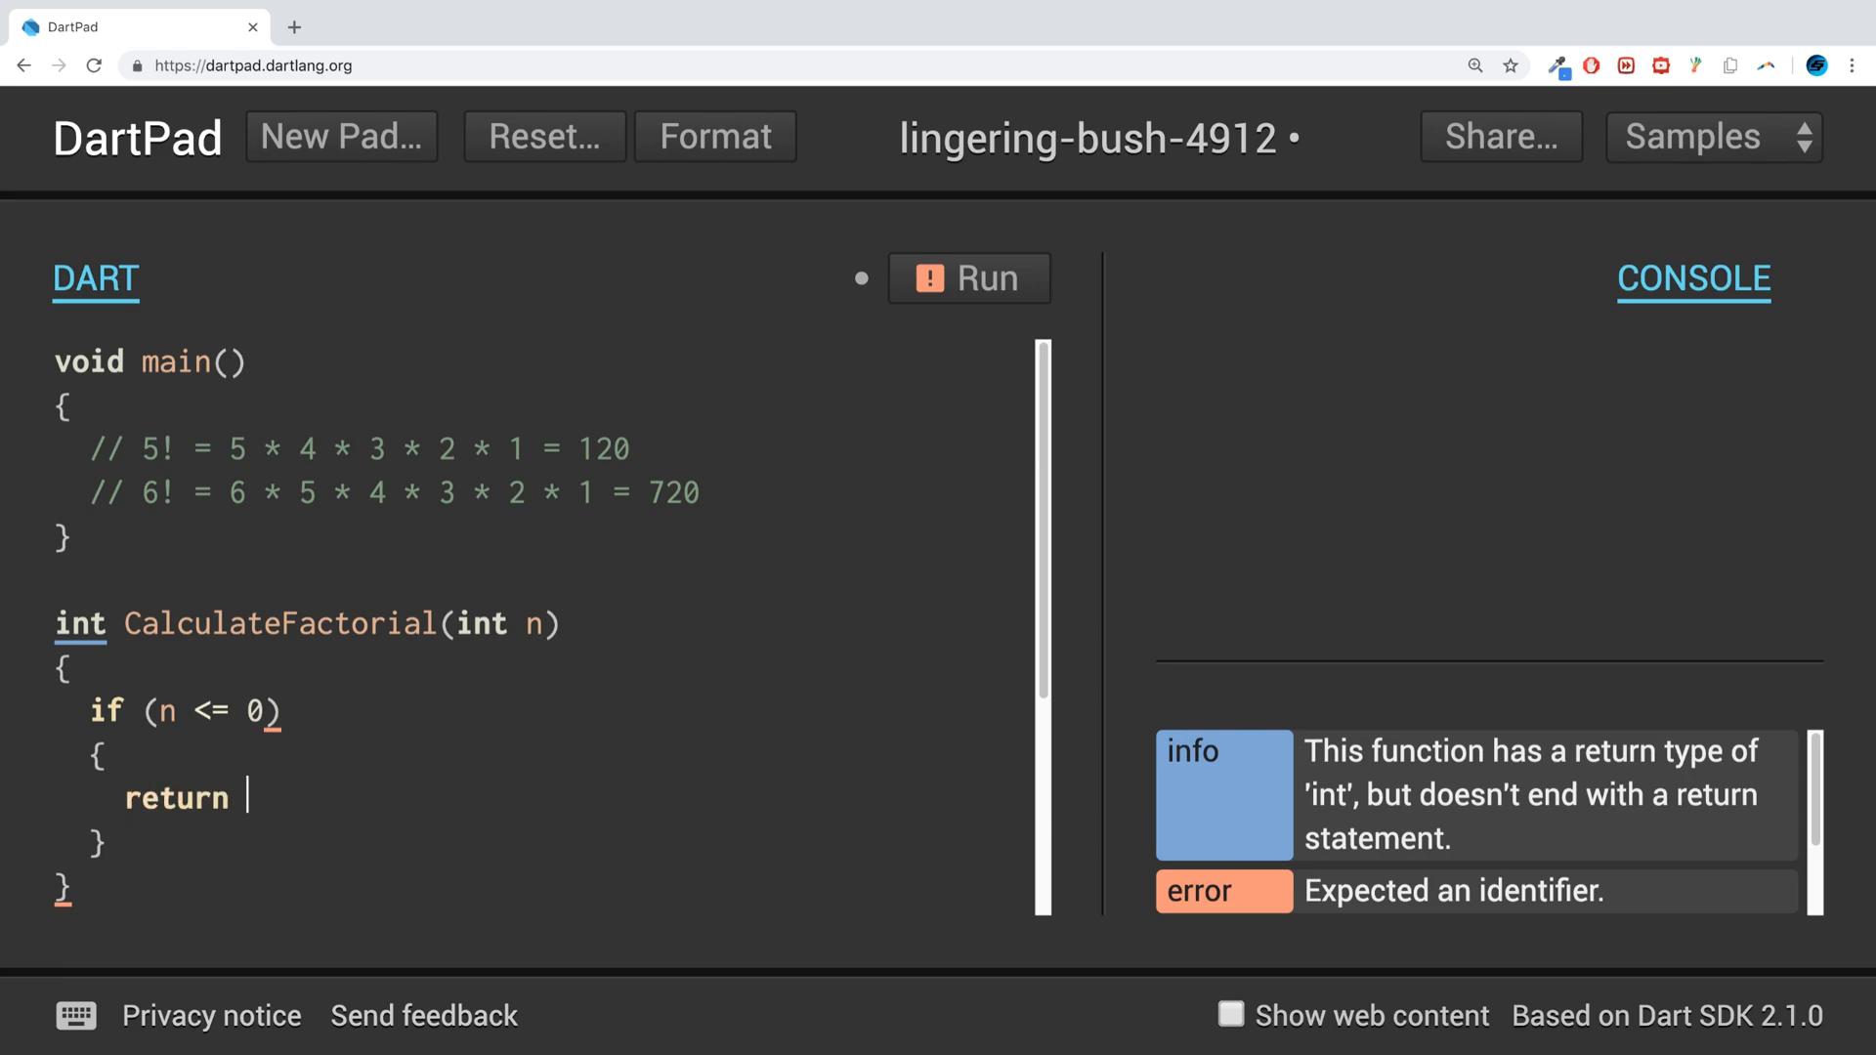
type("1;")
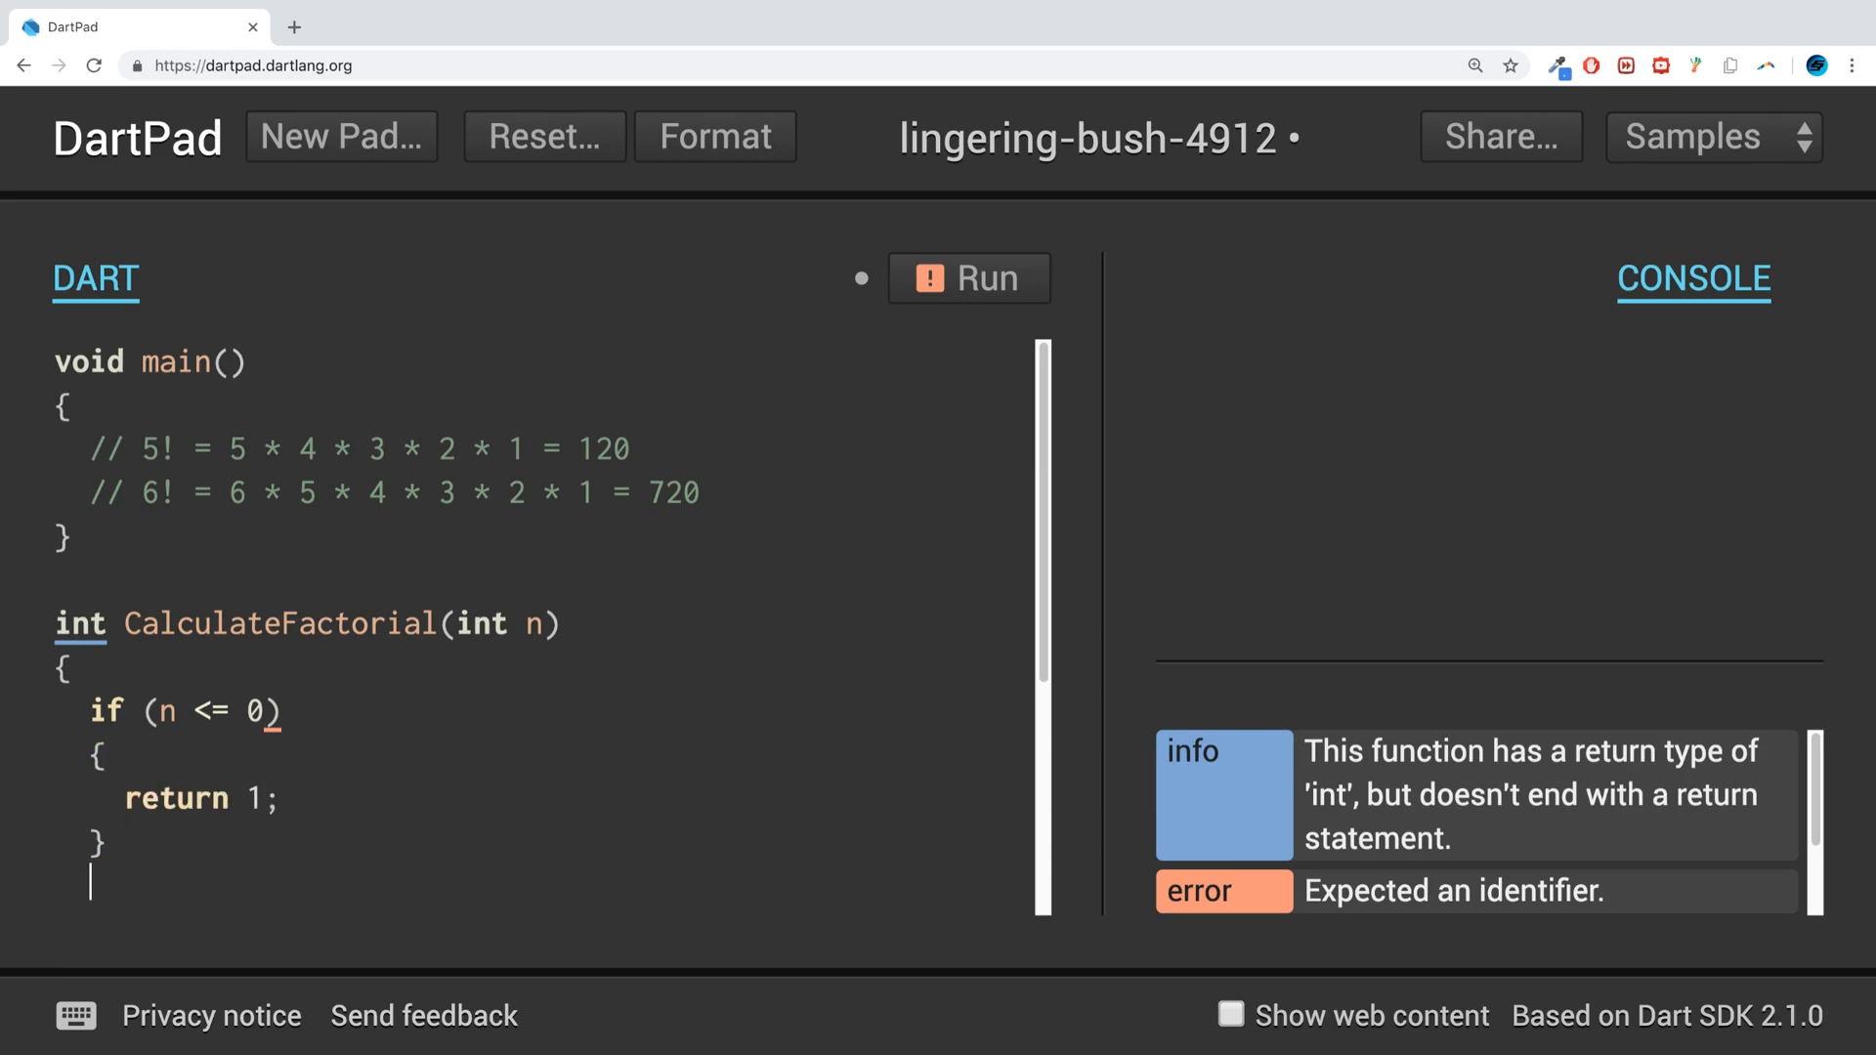
type("else")
type("{")
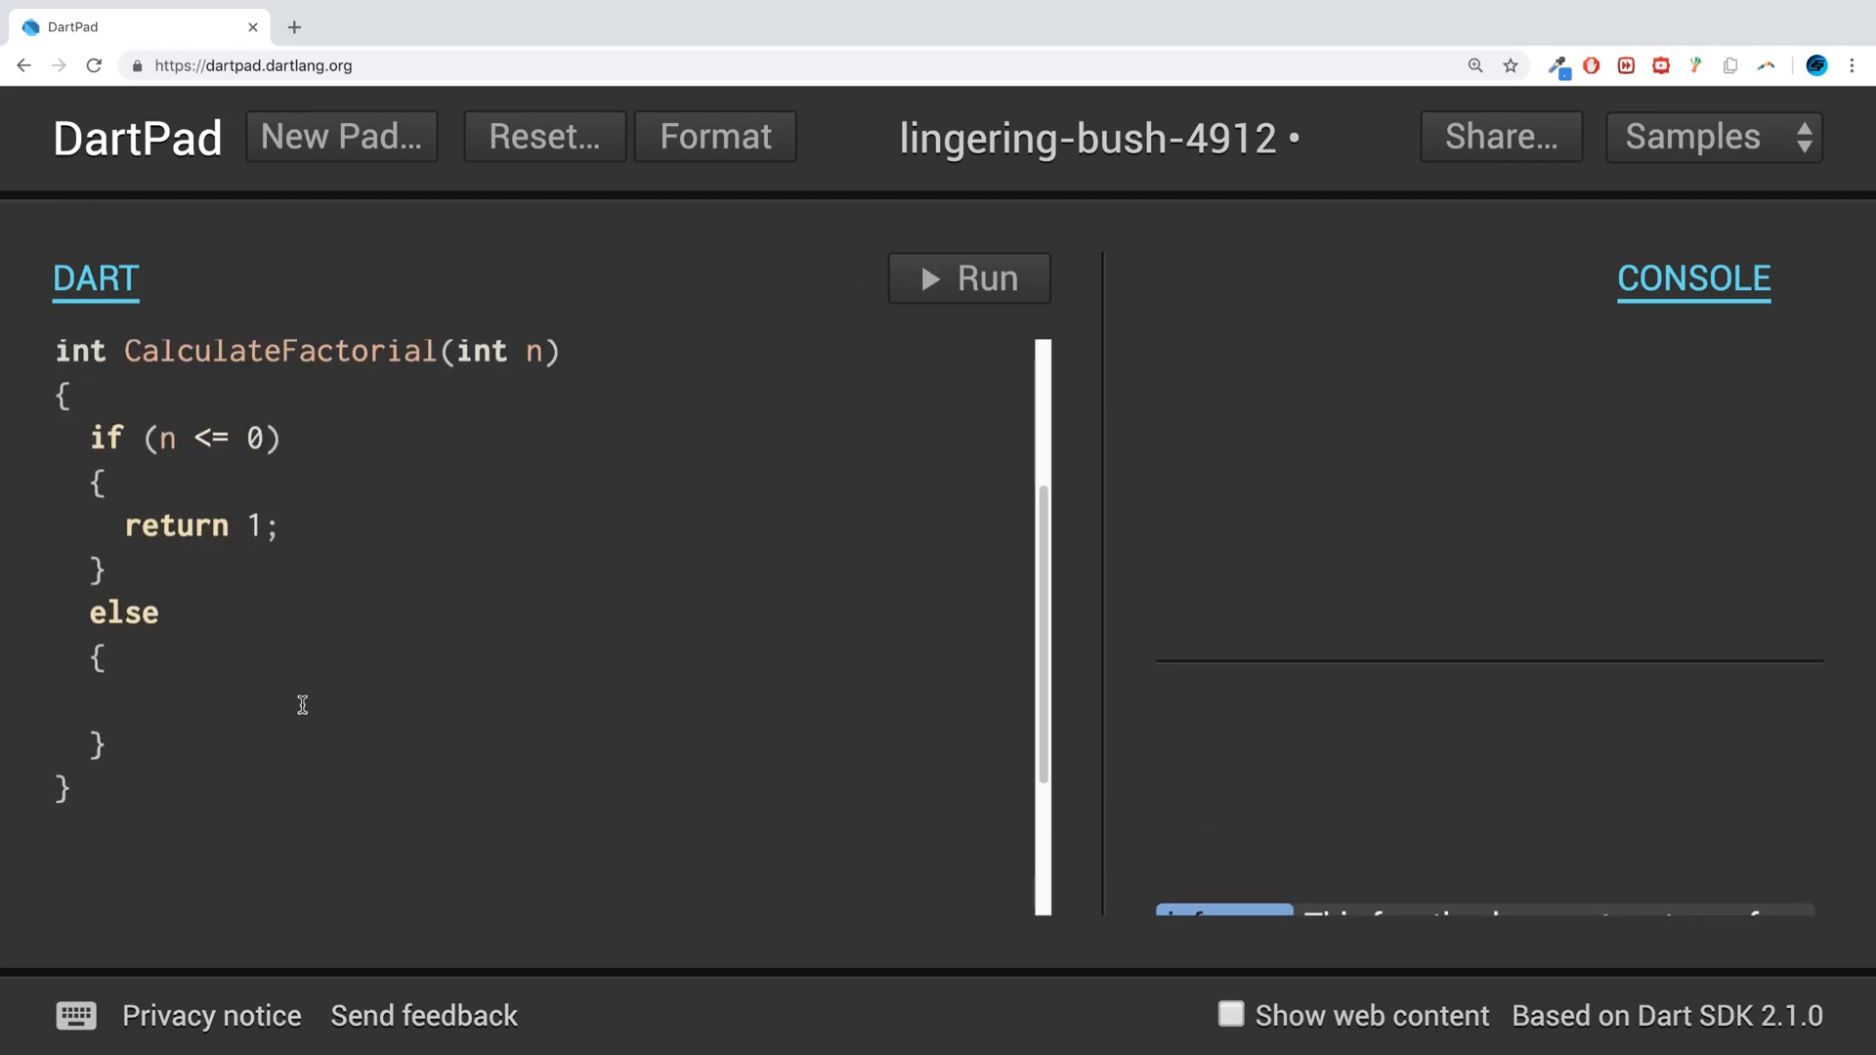
- In the else branch, write return (n * CalculateFactorial(n - 1));
type("return")
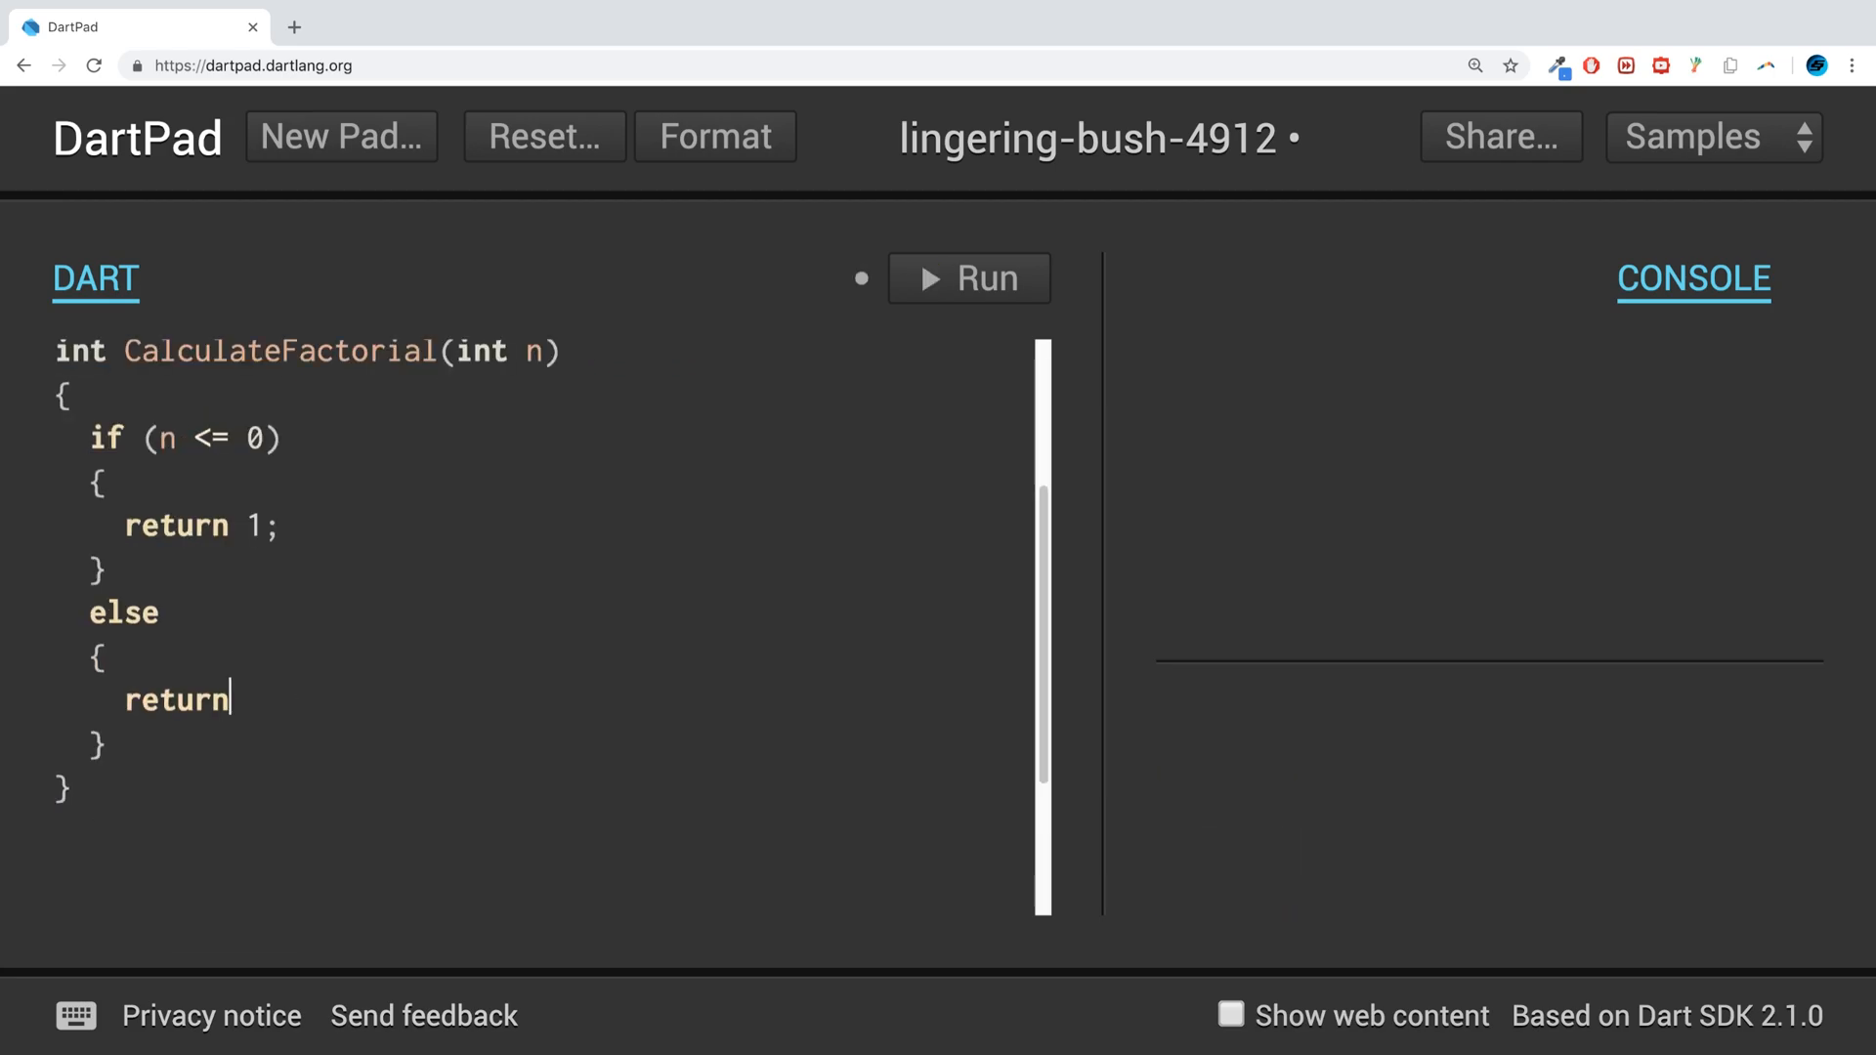
type("(")
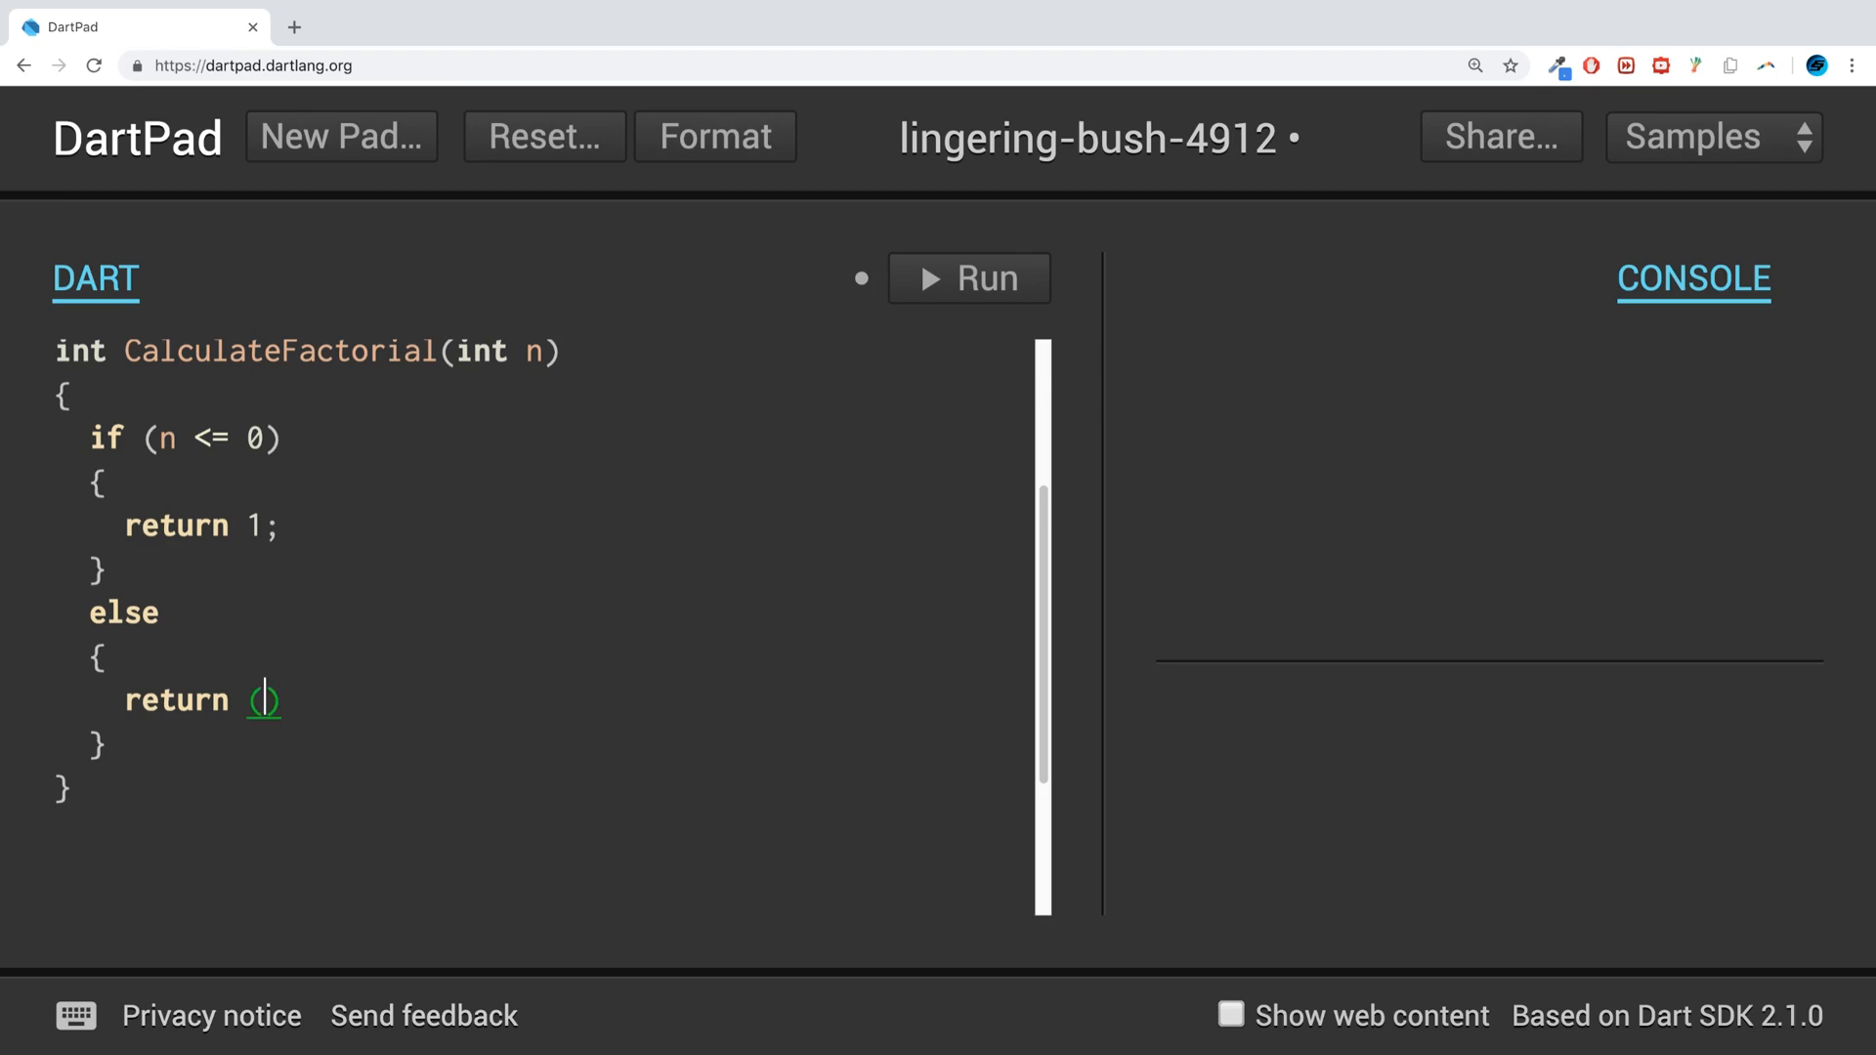
type("n *")
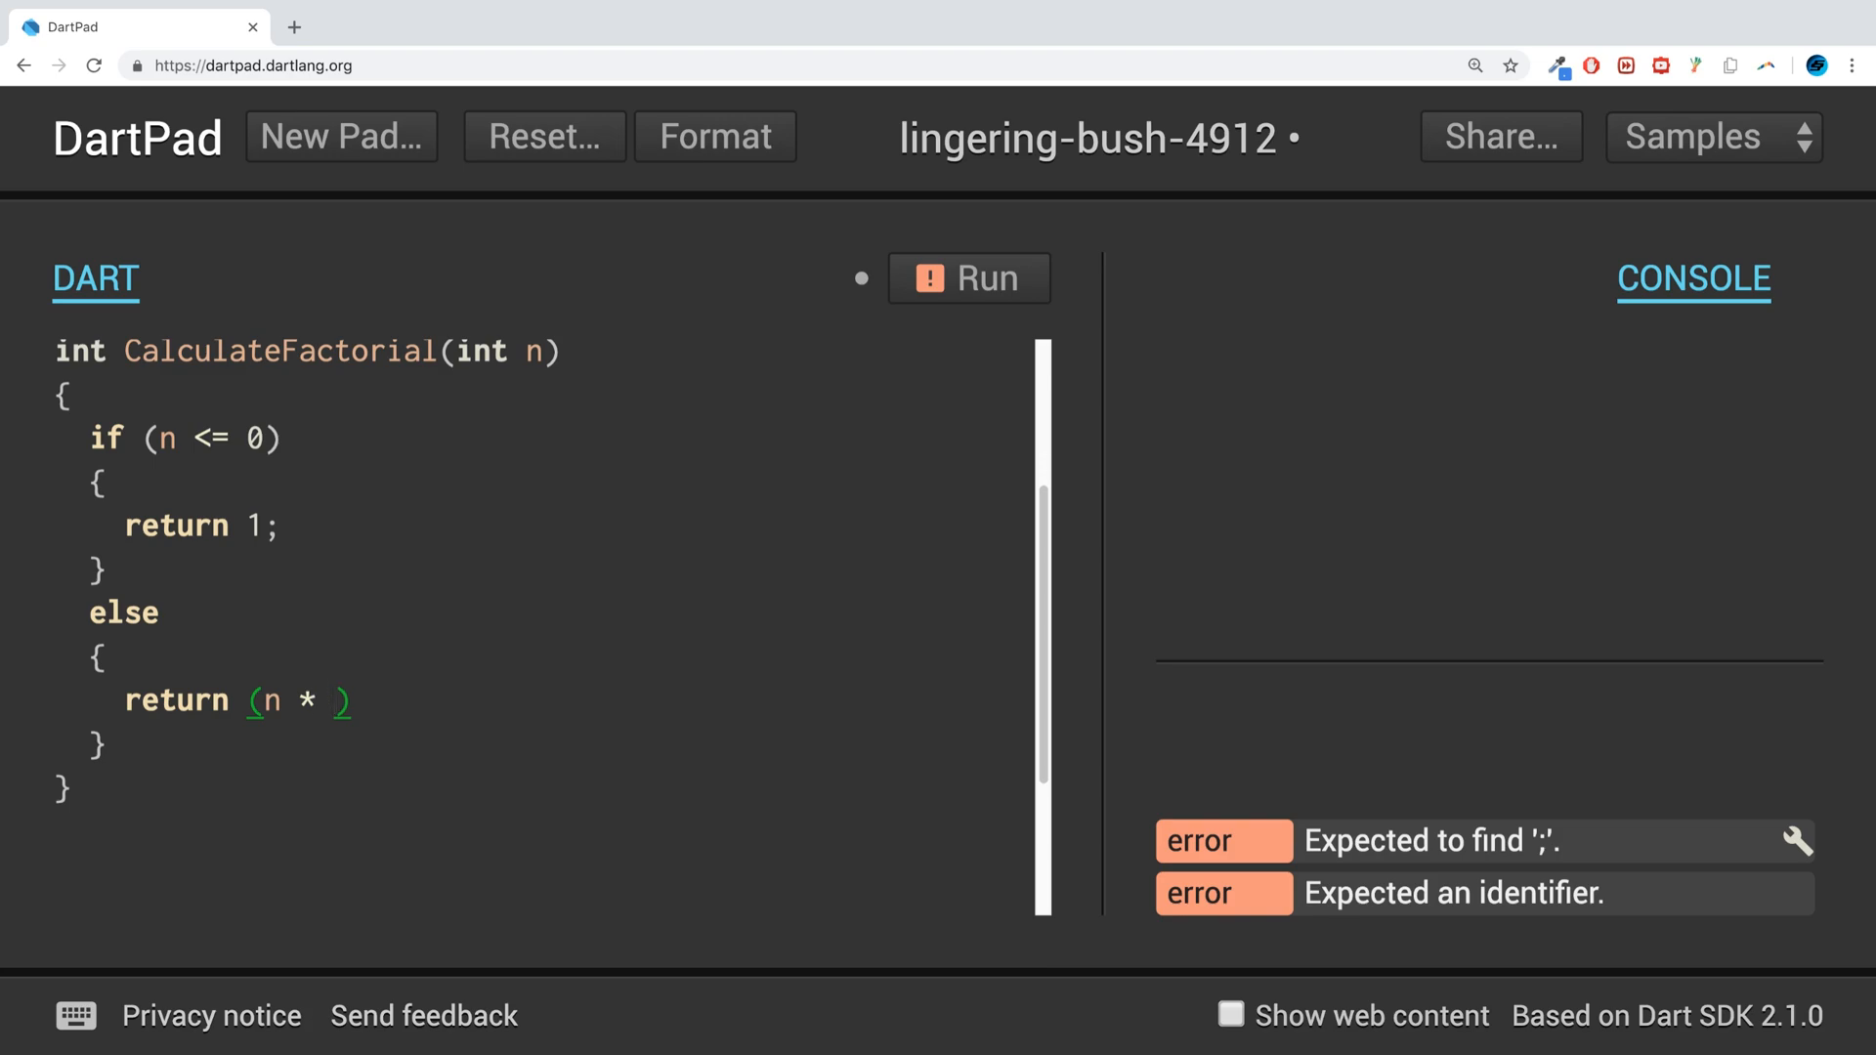
type("CalculateFactorial")
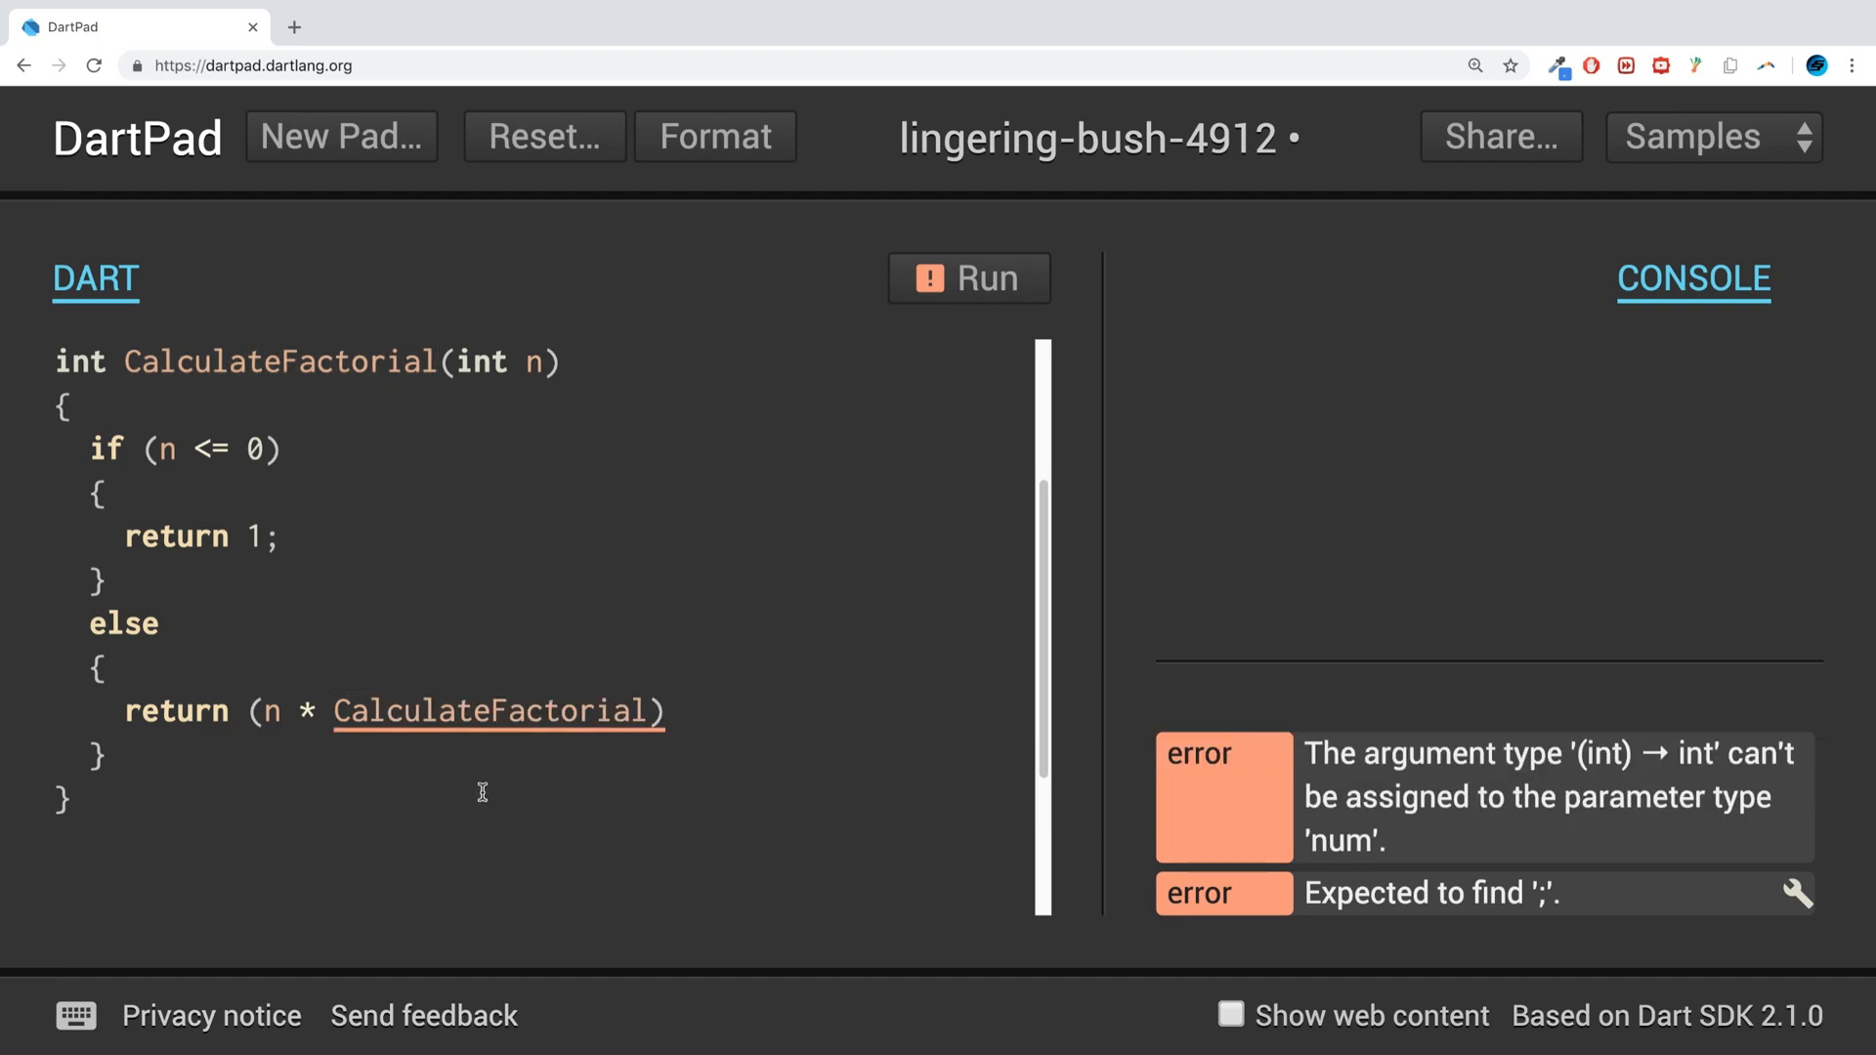
type("()")
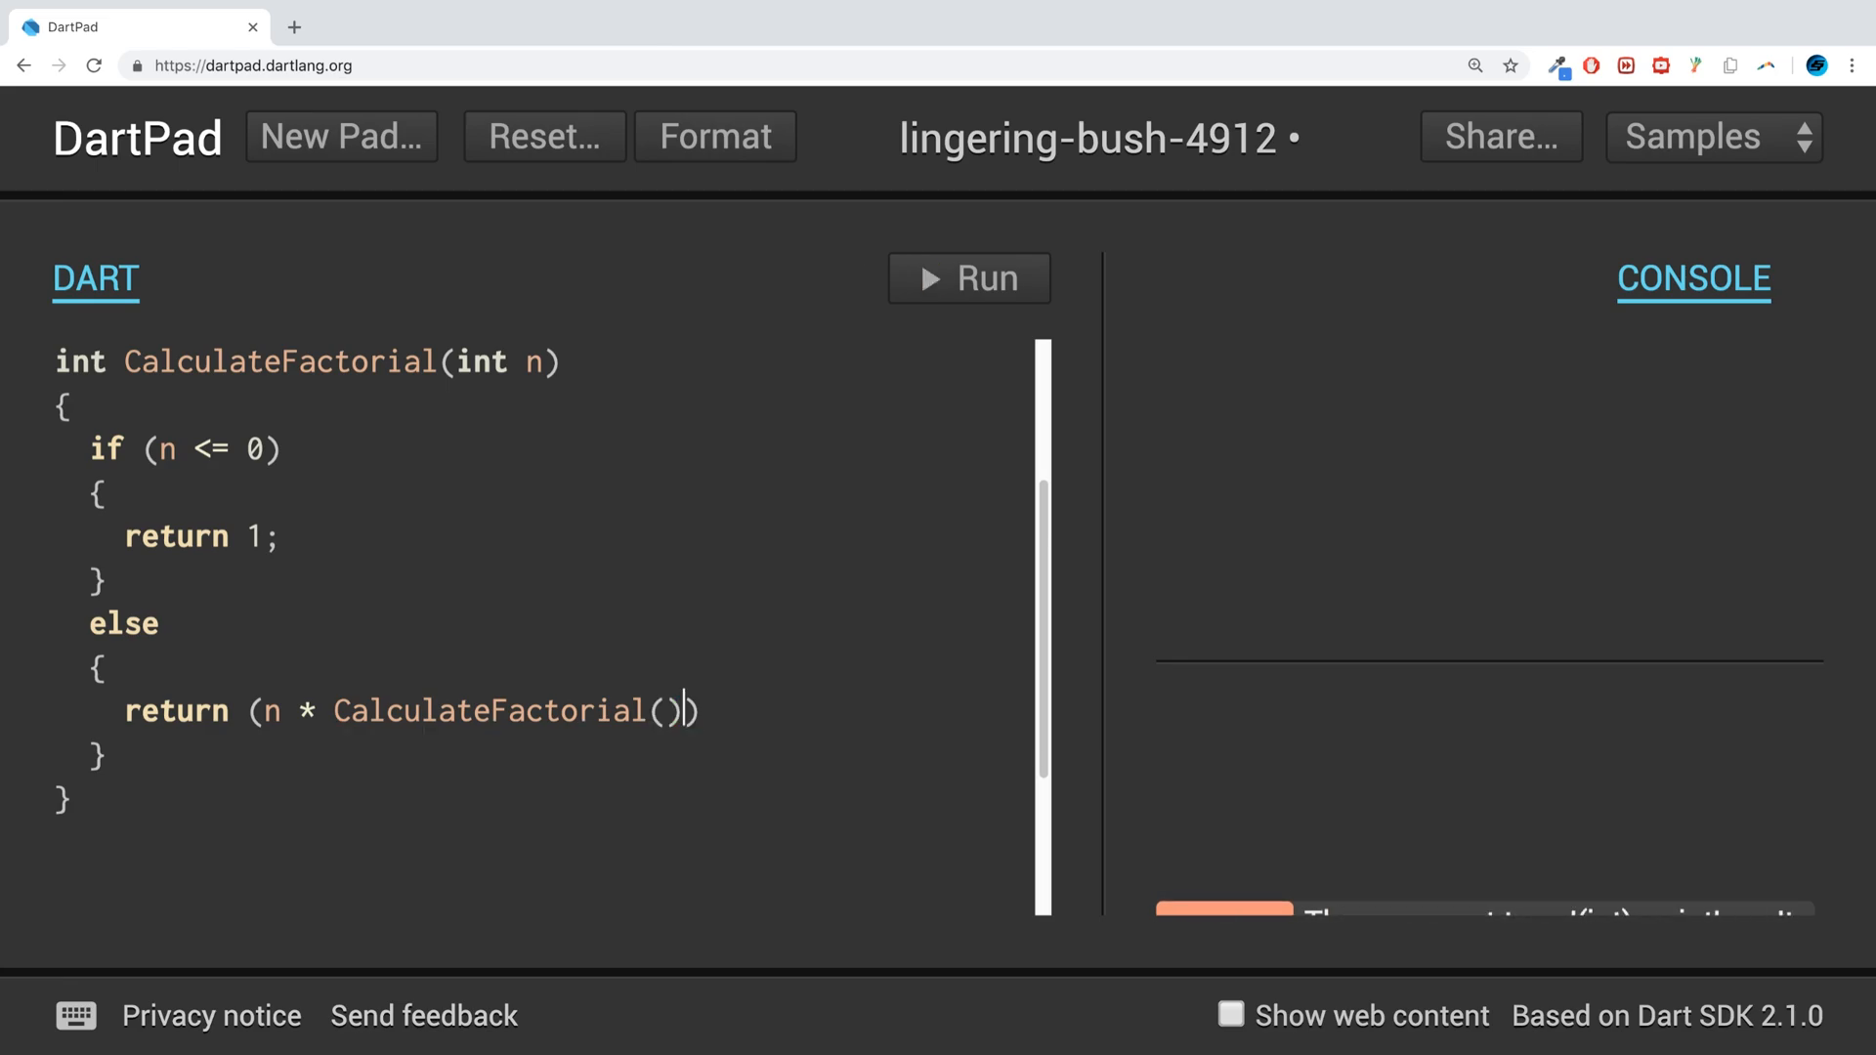
type("n -")
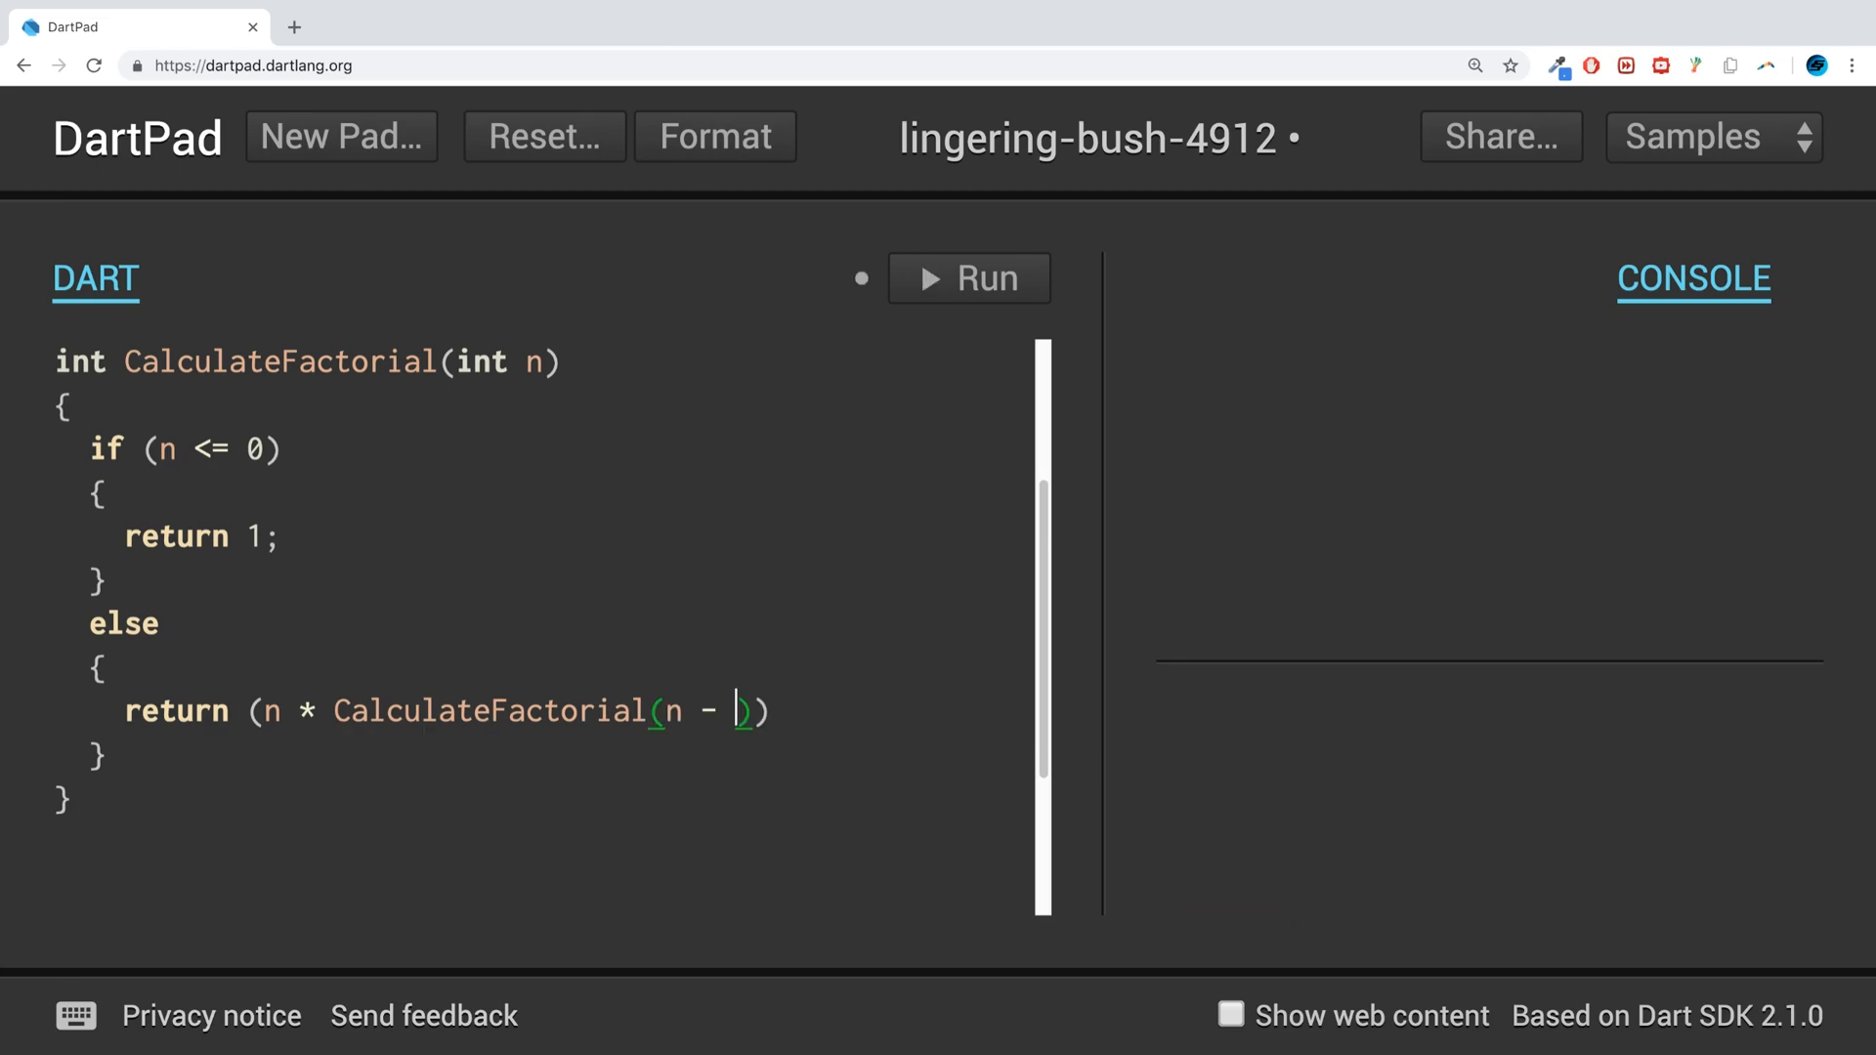
type("1);")
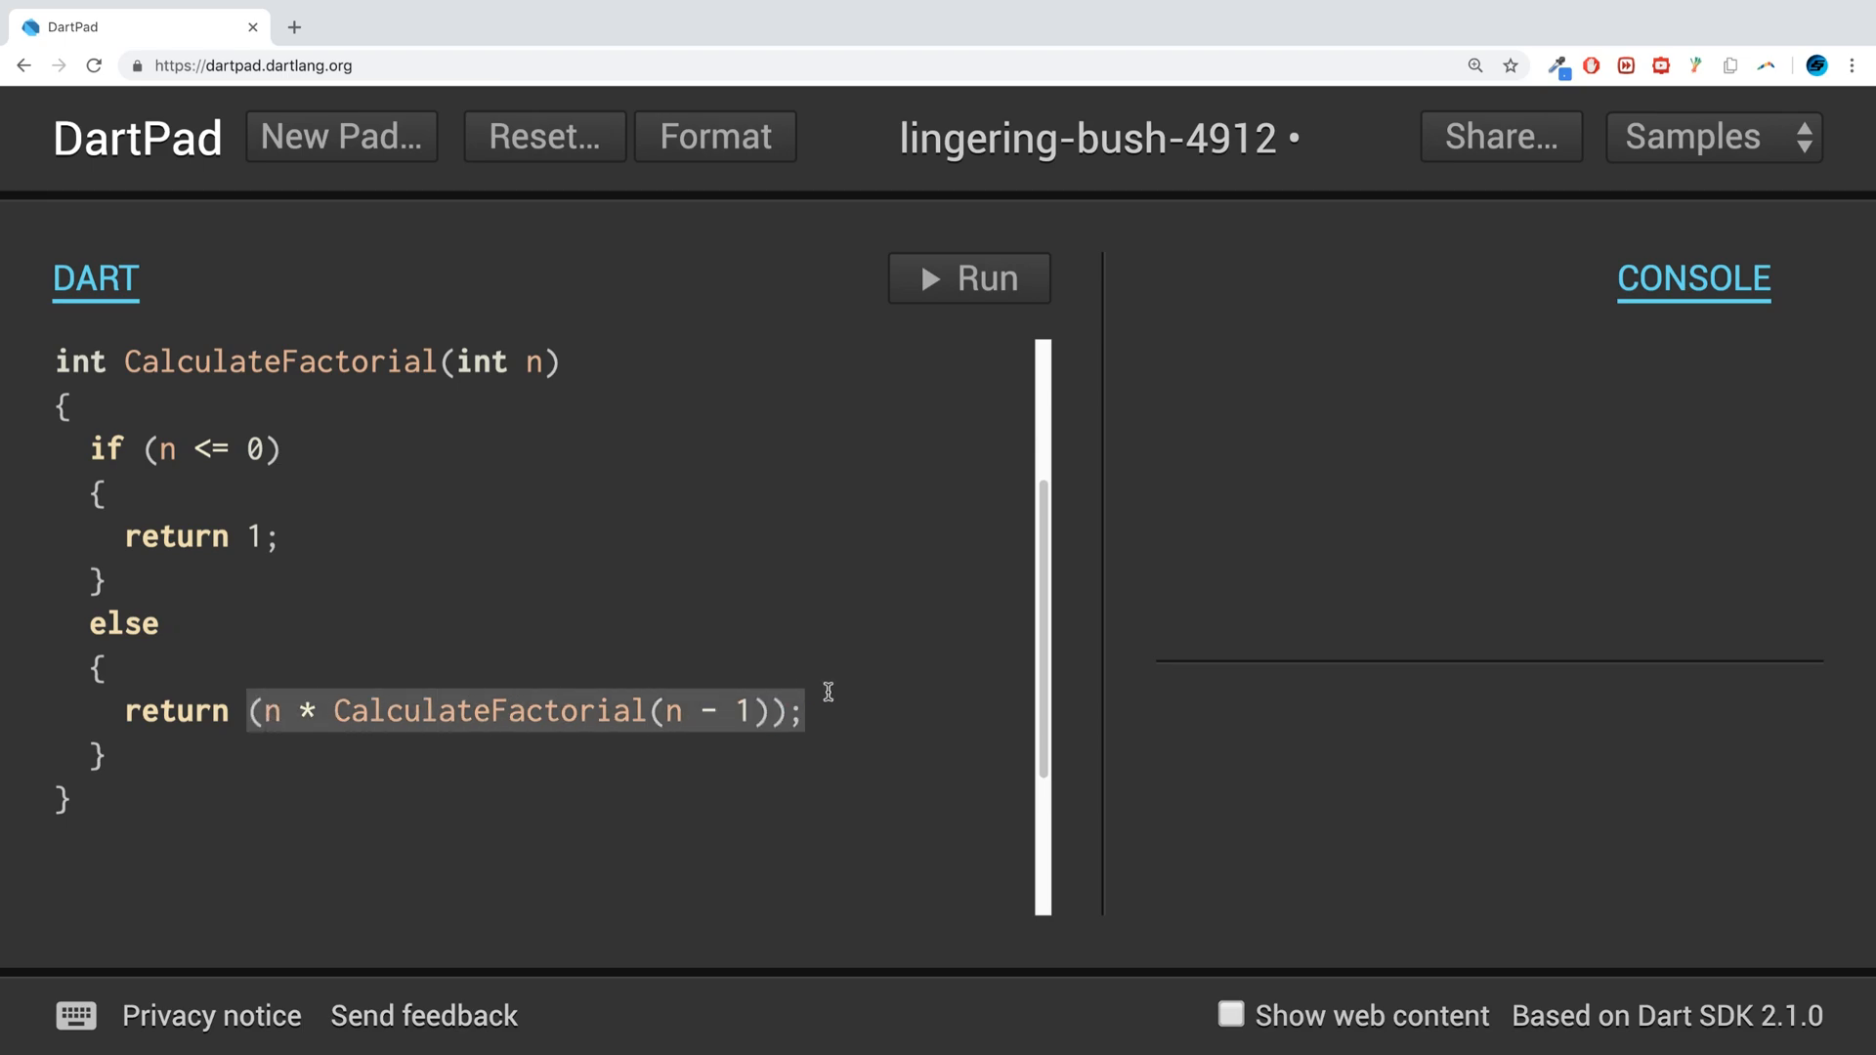
- Move that expression into int result = (n * CalculateFactorial(n - 1));
key("Delete")
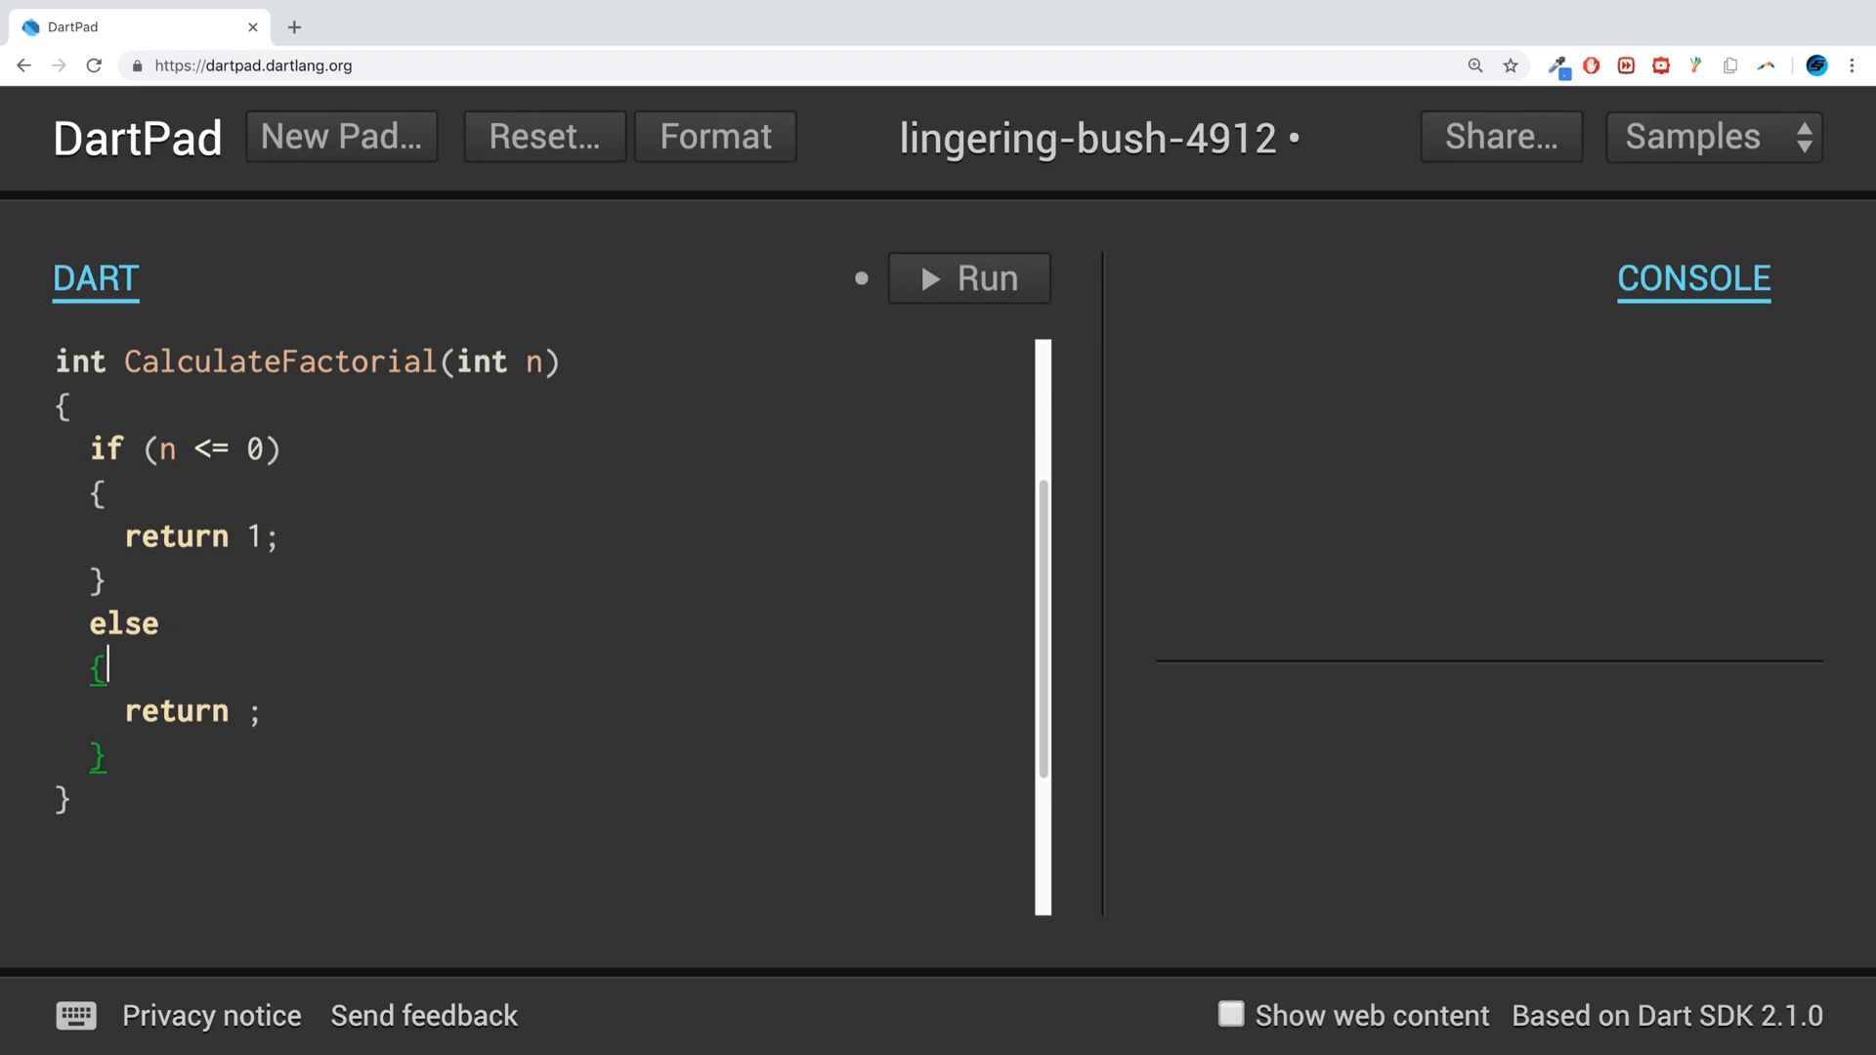
type("int resul")
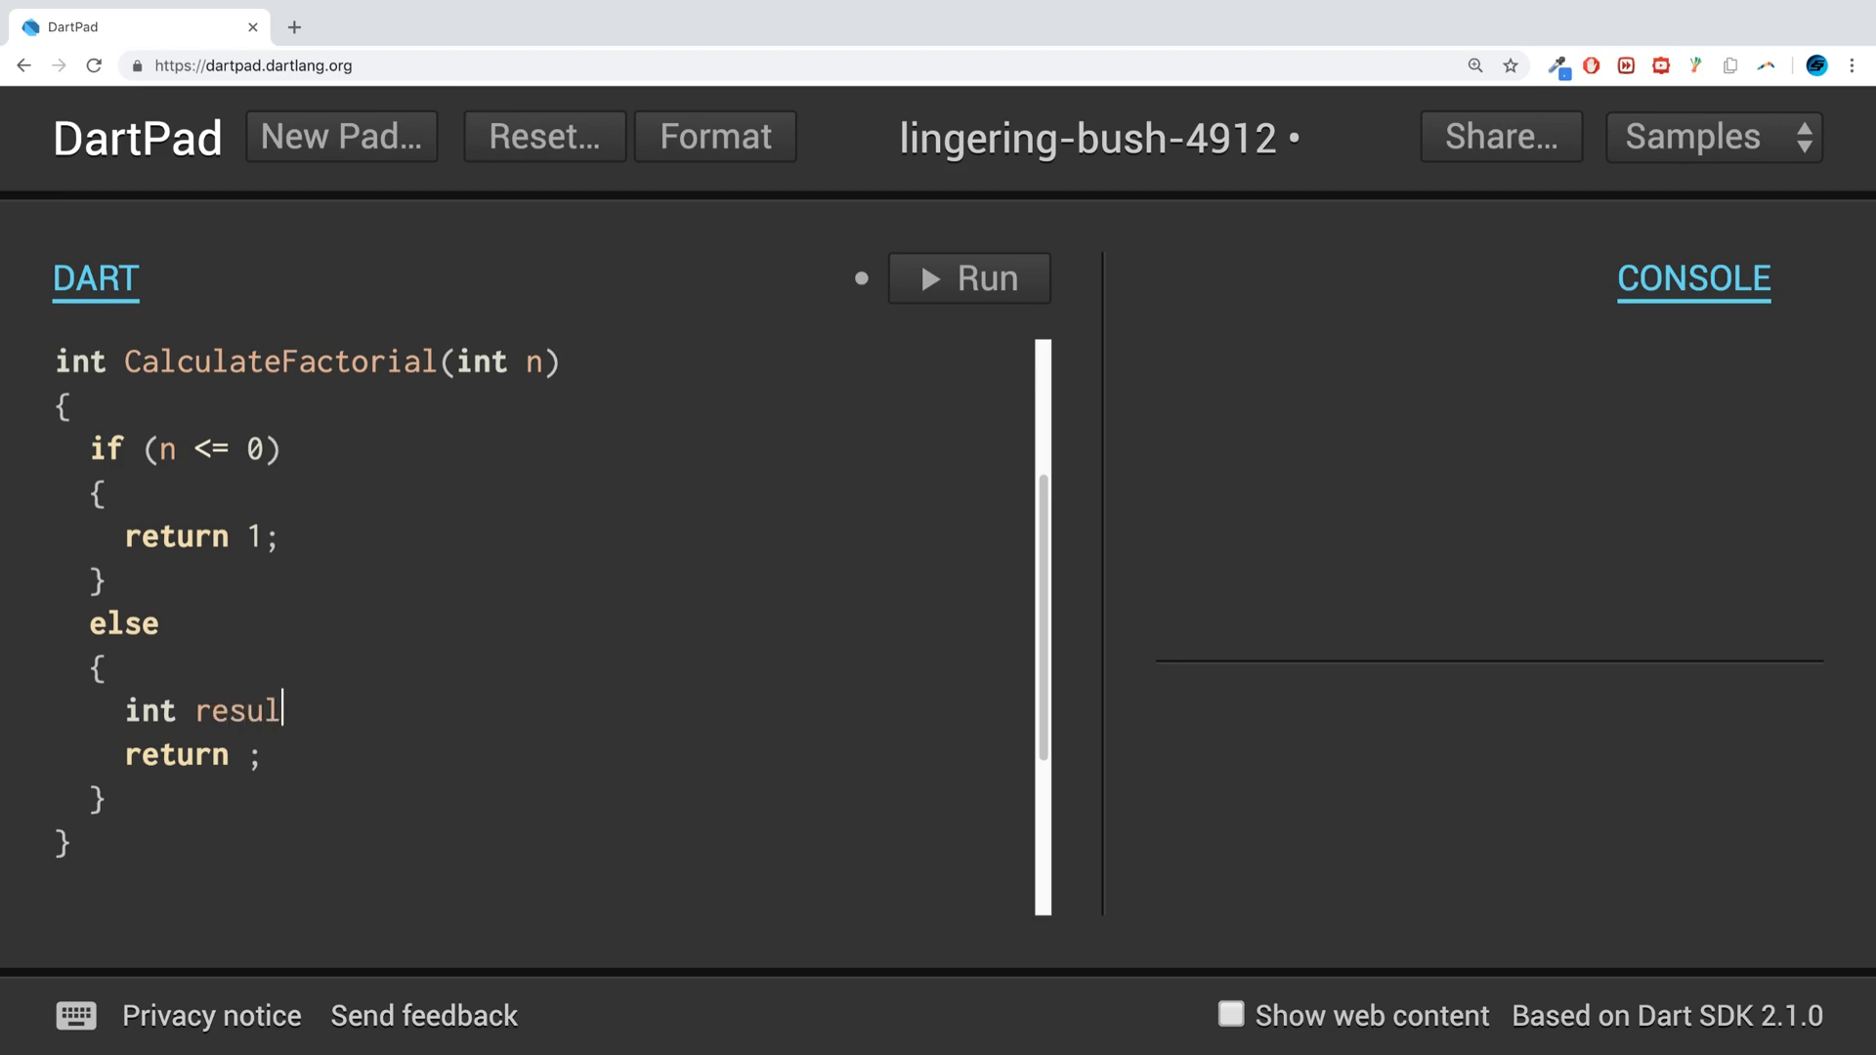
type("t = (n * CalculateFactorial(n - 1));")
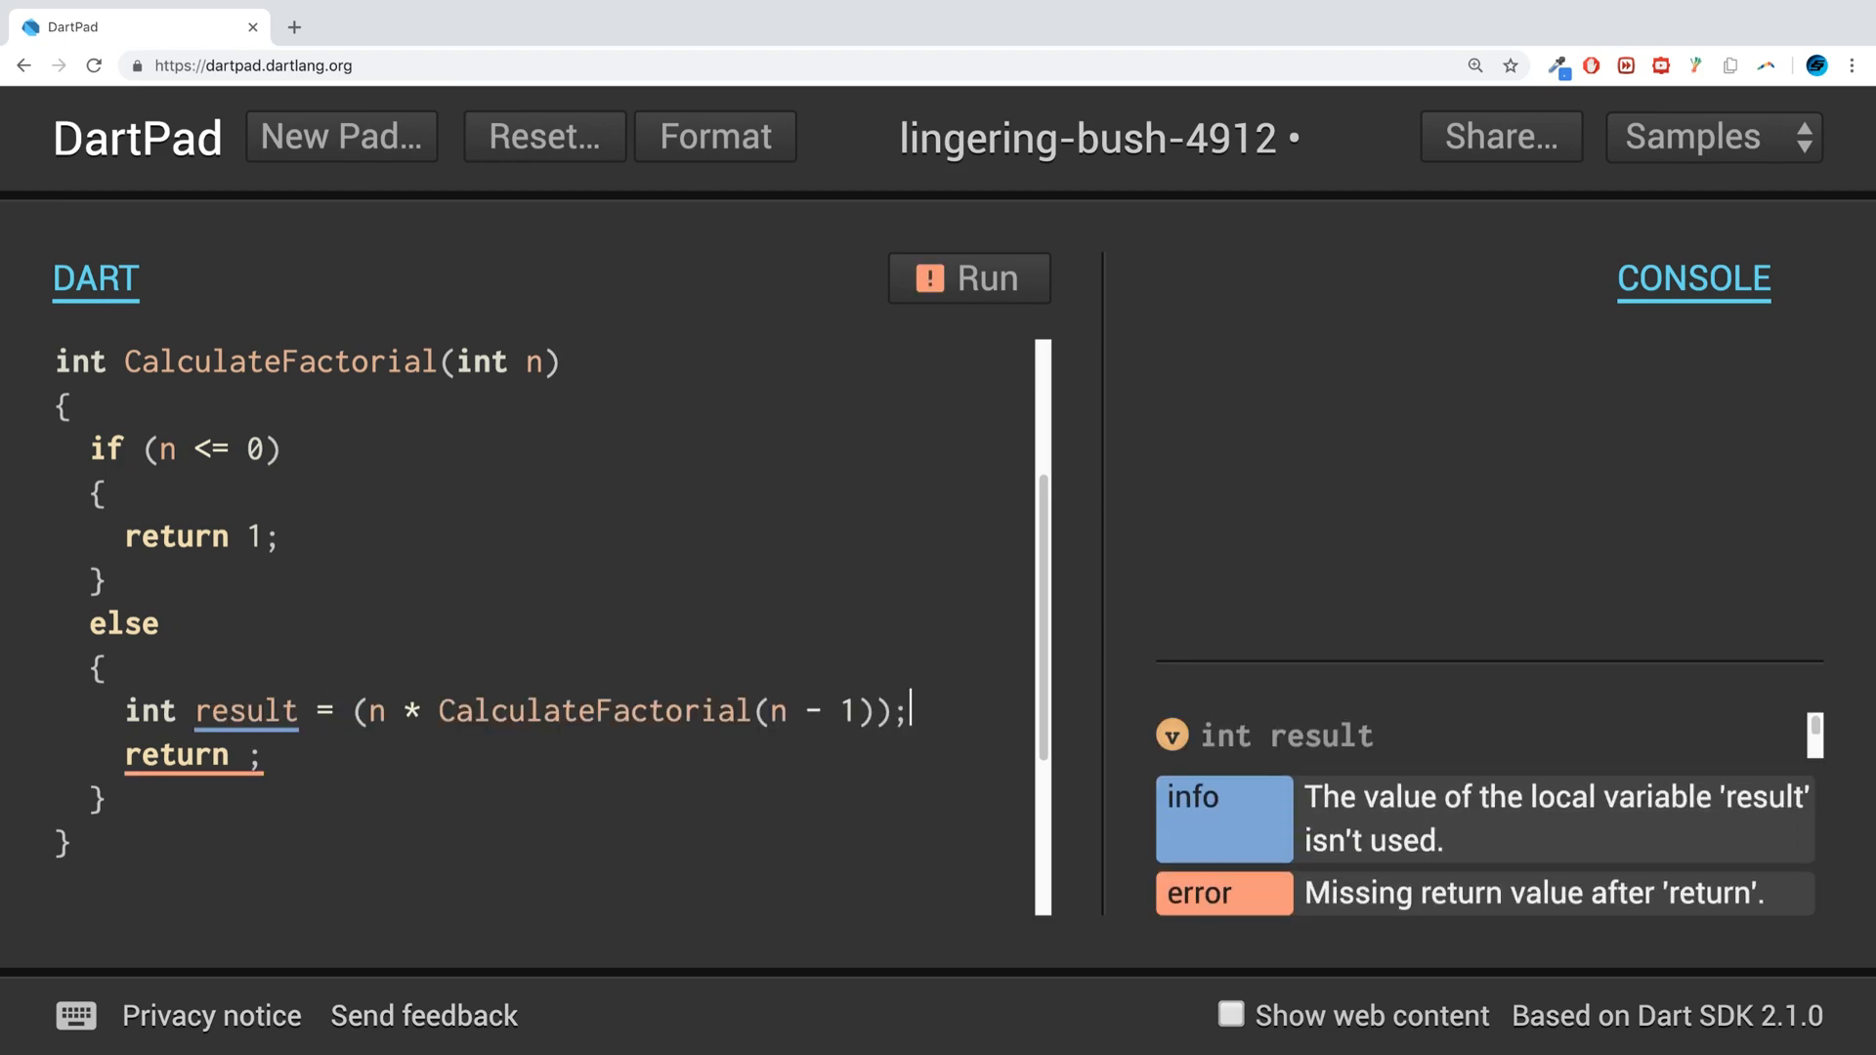
type("re")
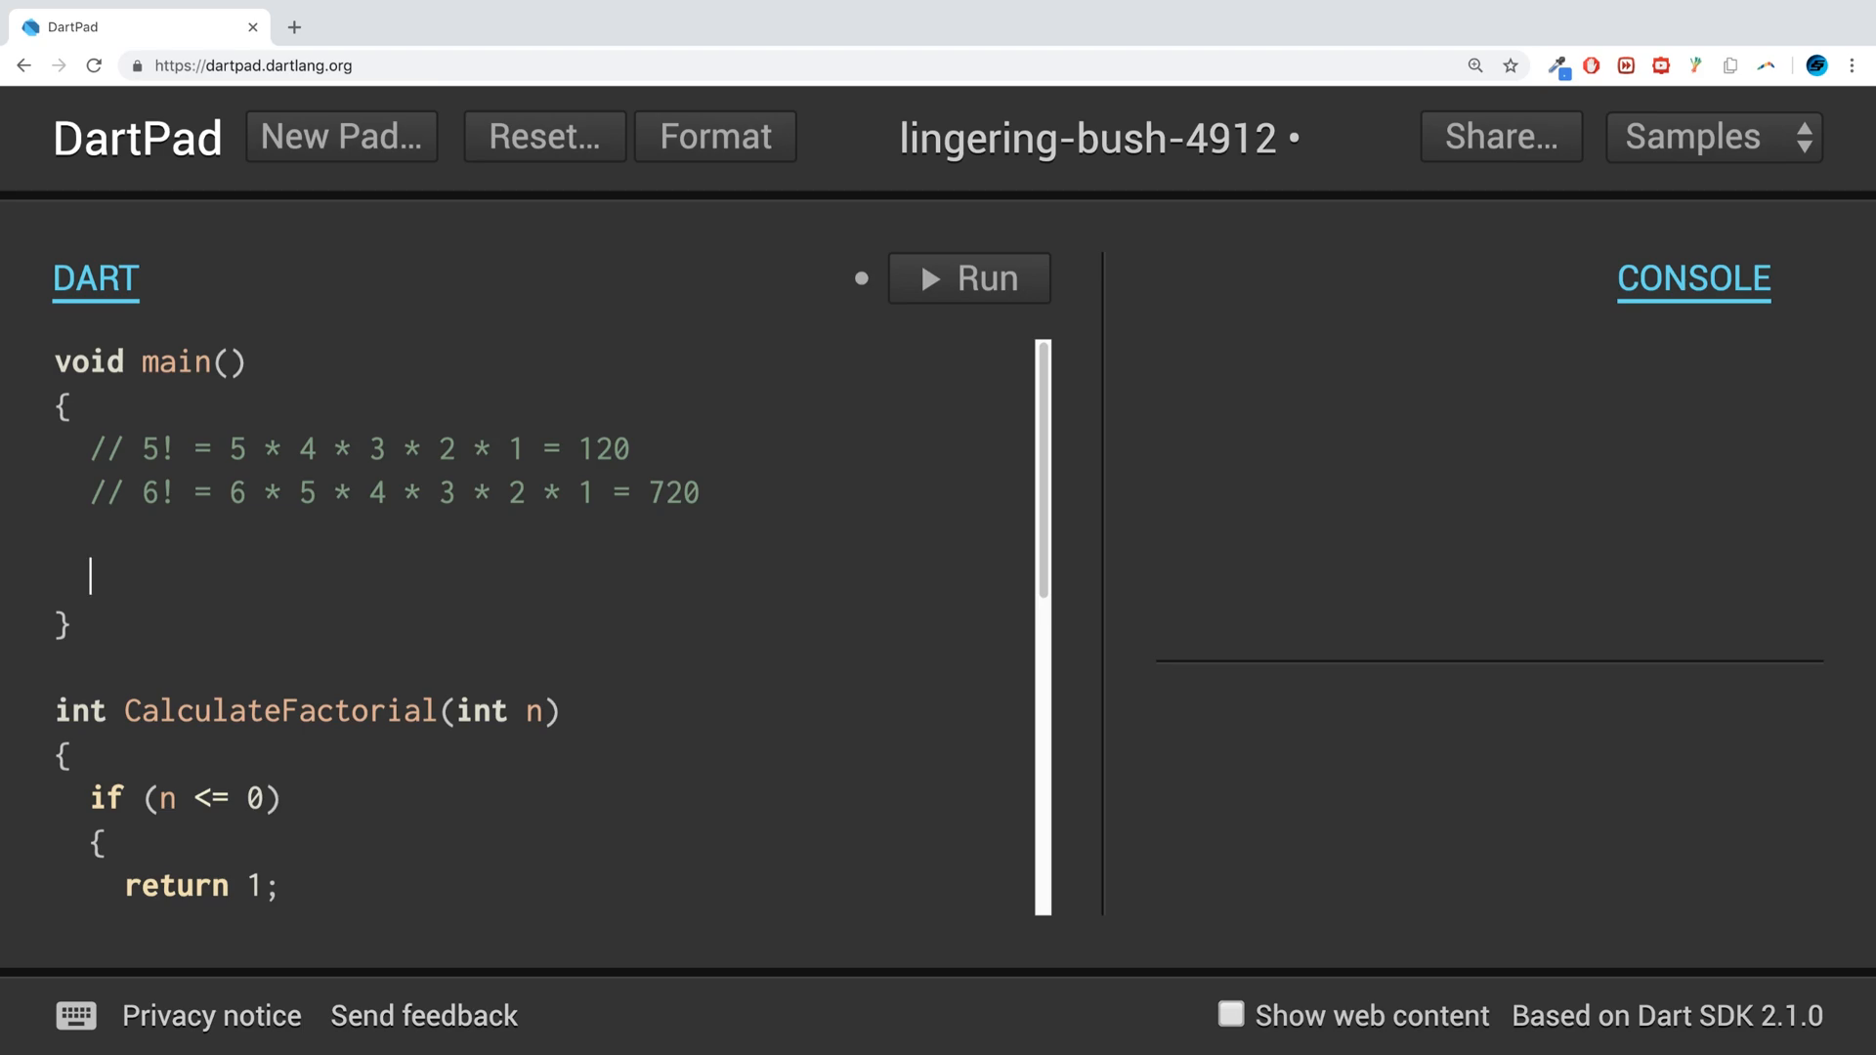
- In main, store CalculateFactorial(6) in a variable named res
type("(n * CalculateFactorial(n - 1))")
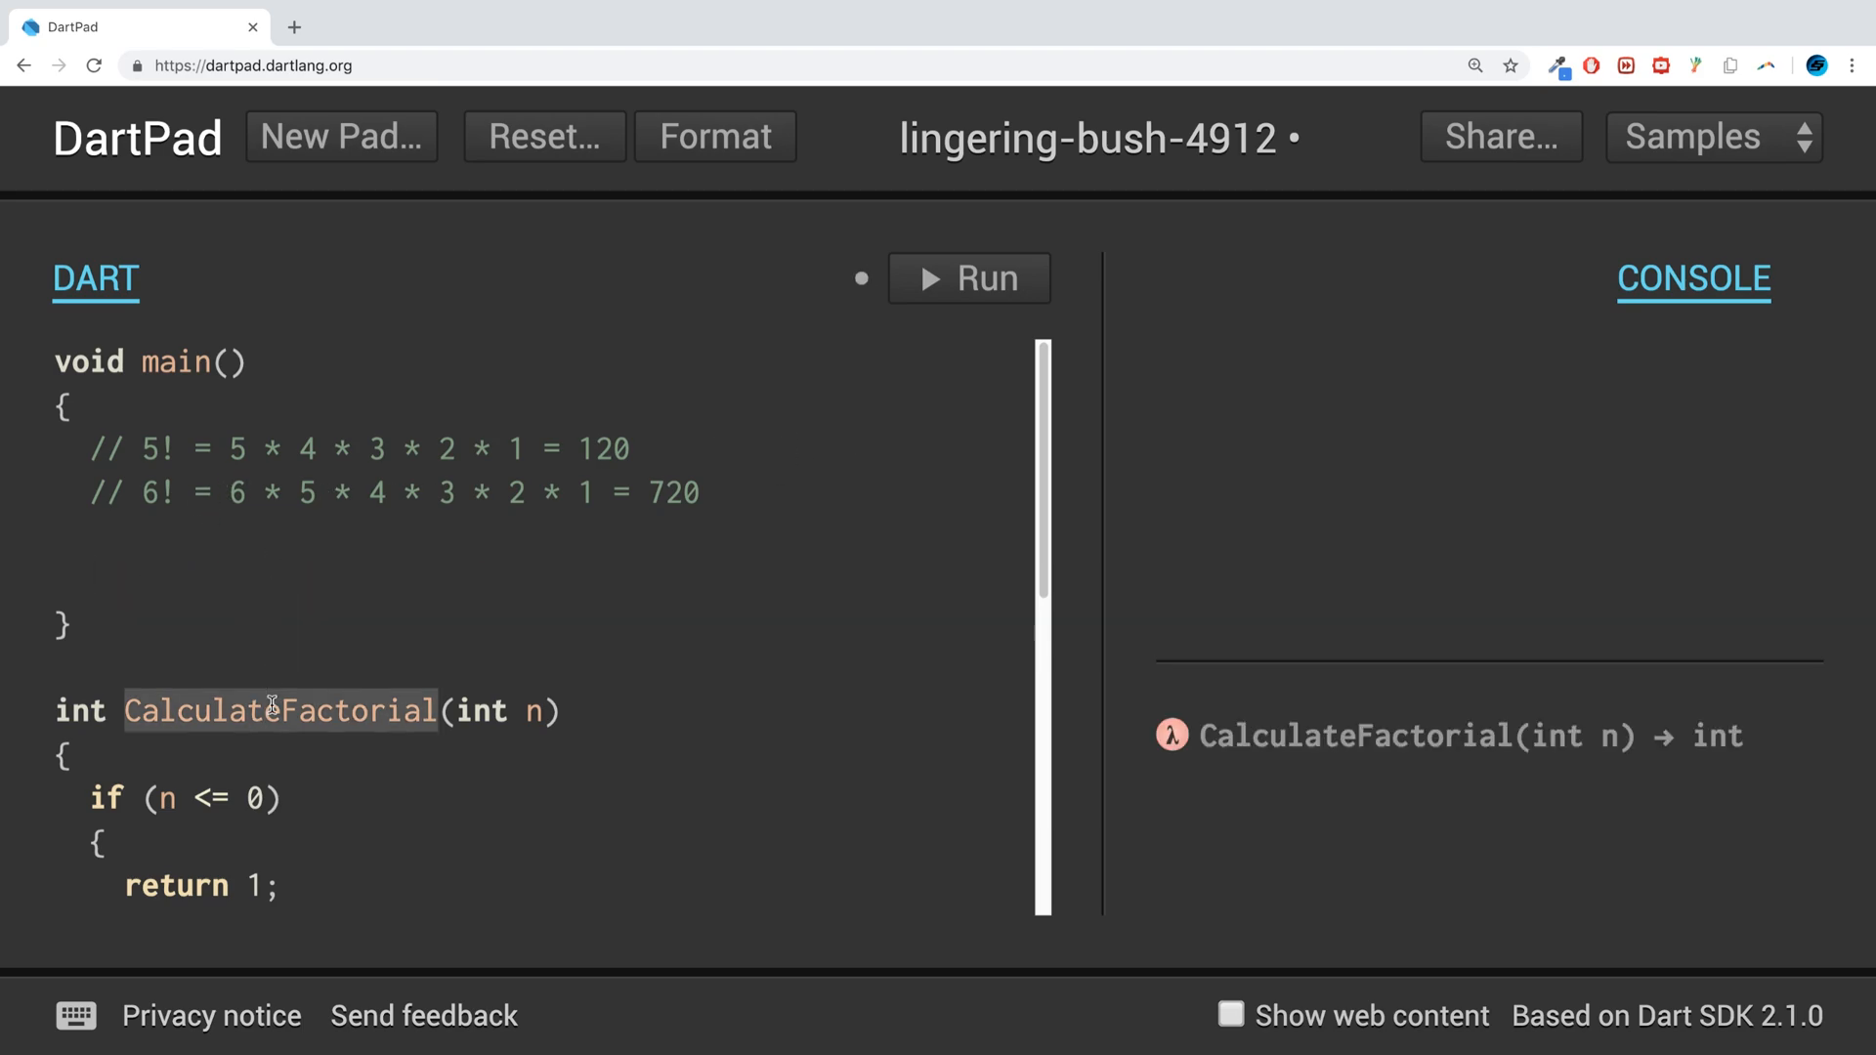
type("CalculateFactorial")
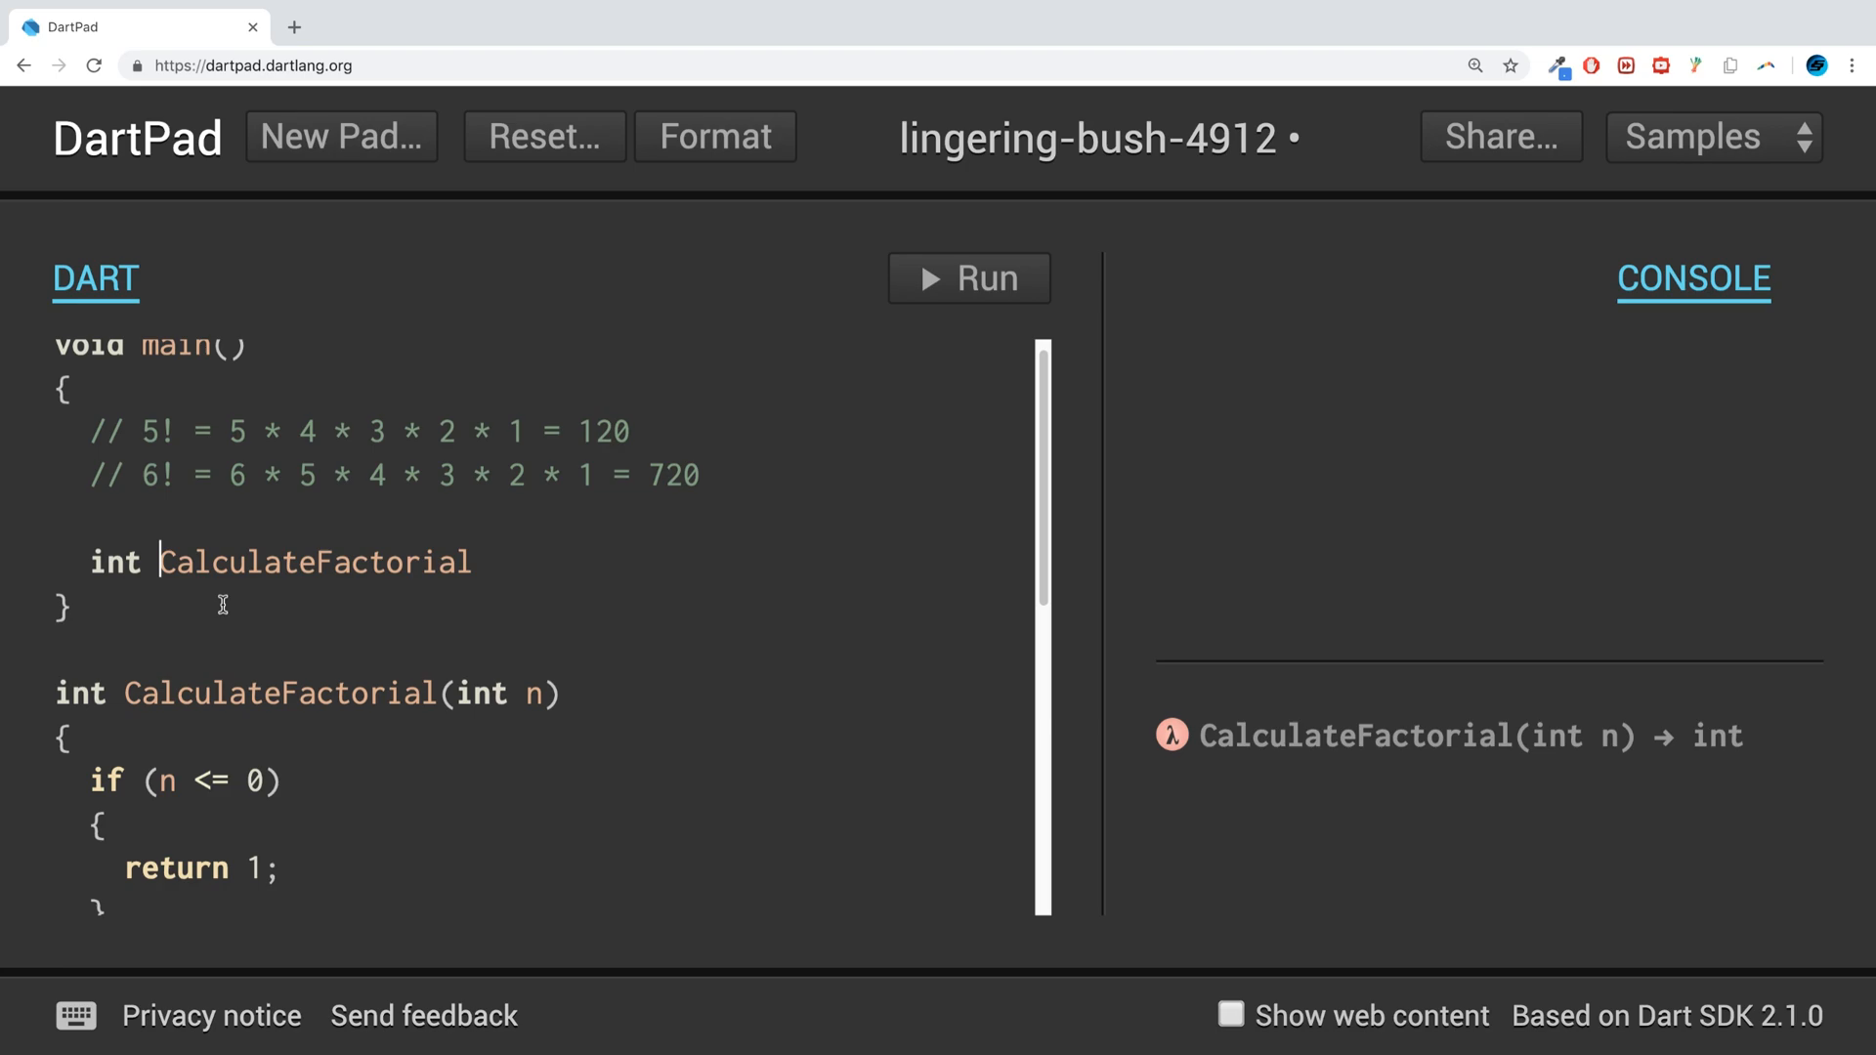
type("res")
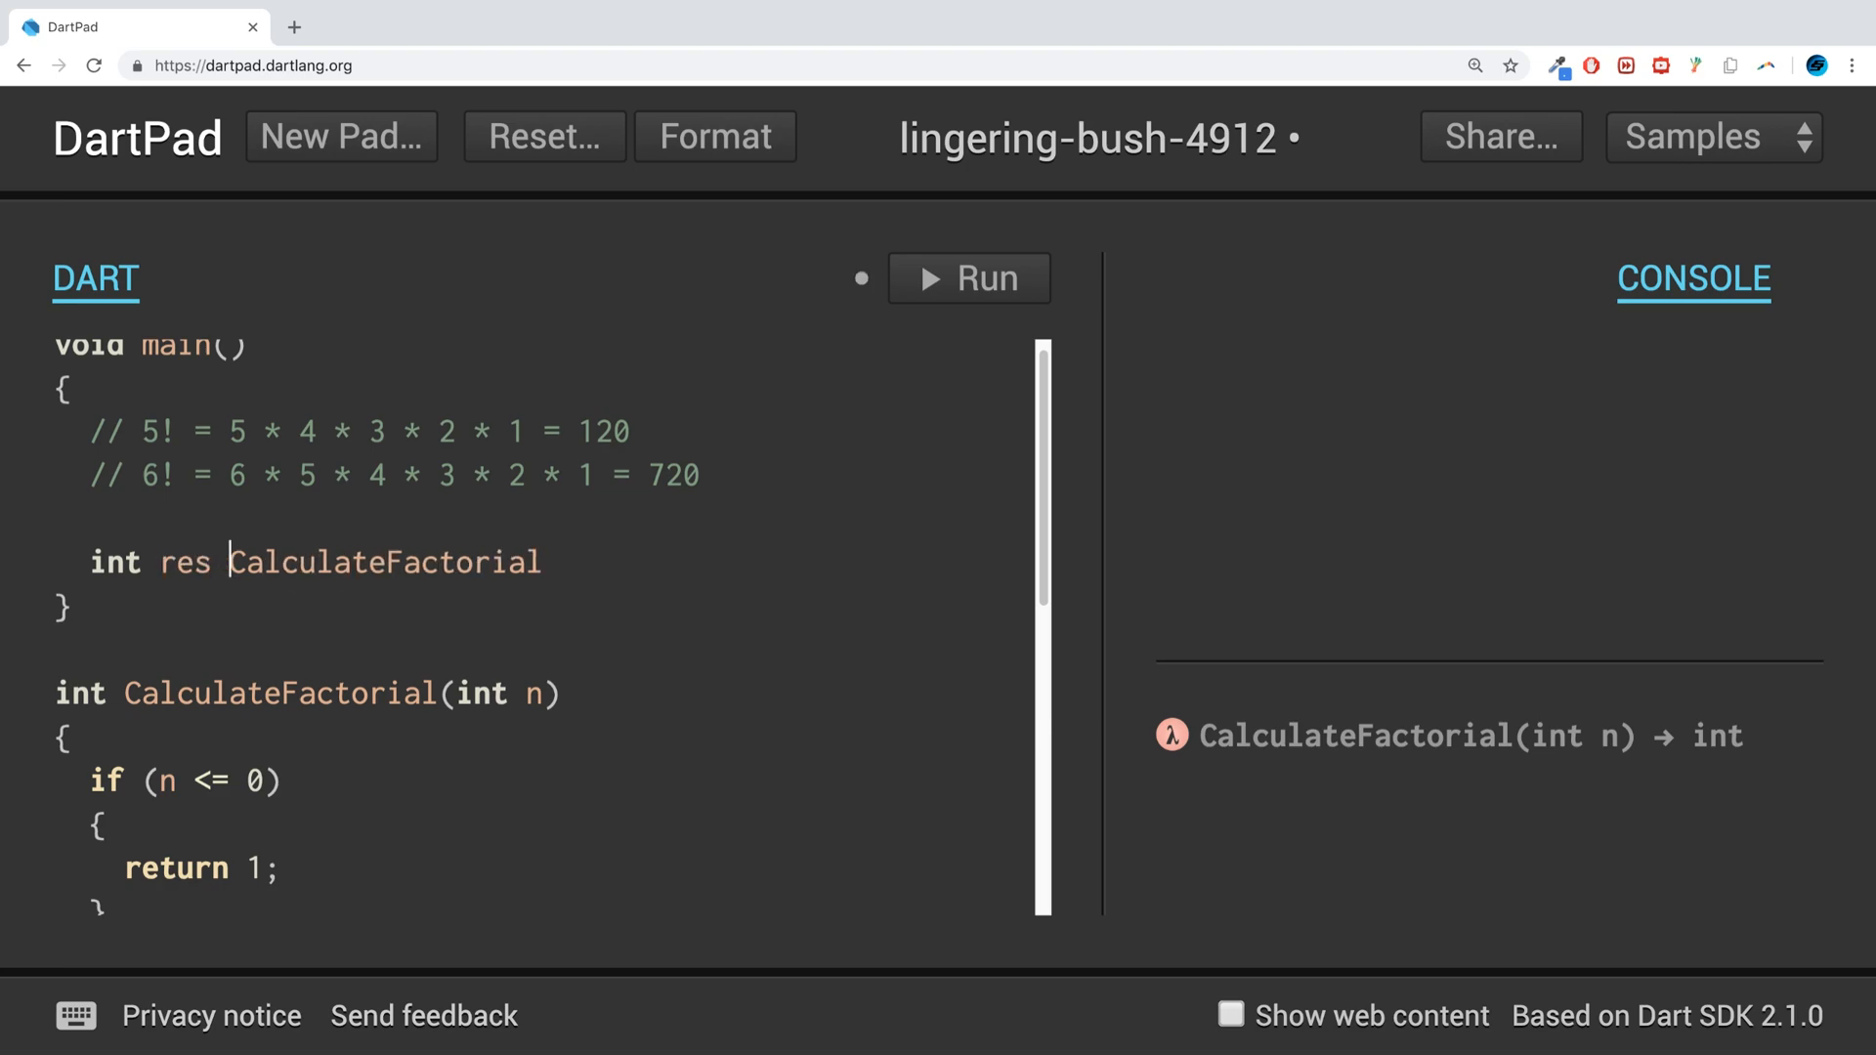
type("= CalculateFactorial()")
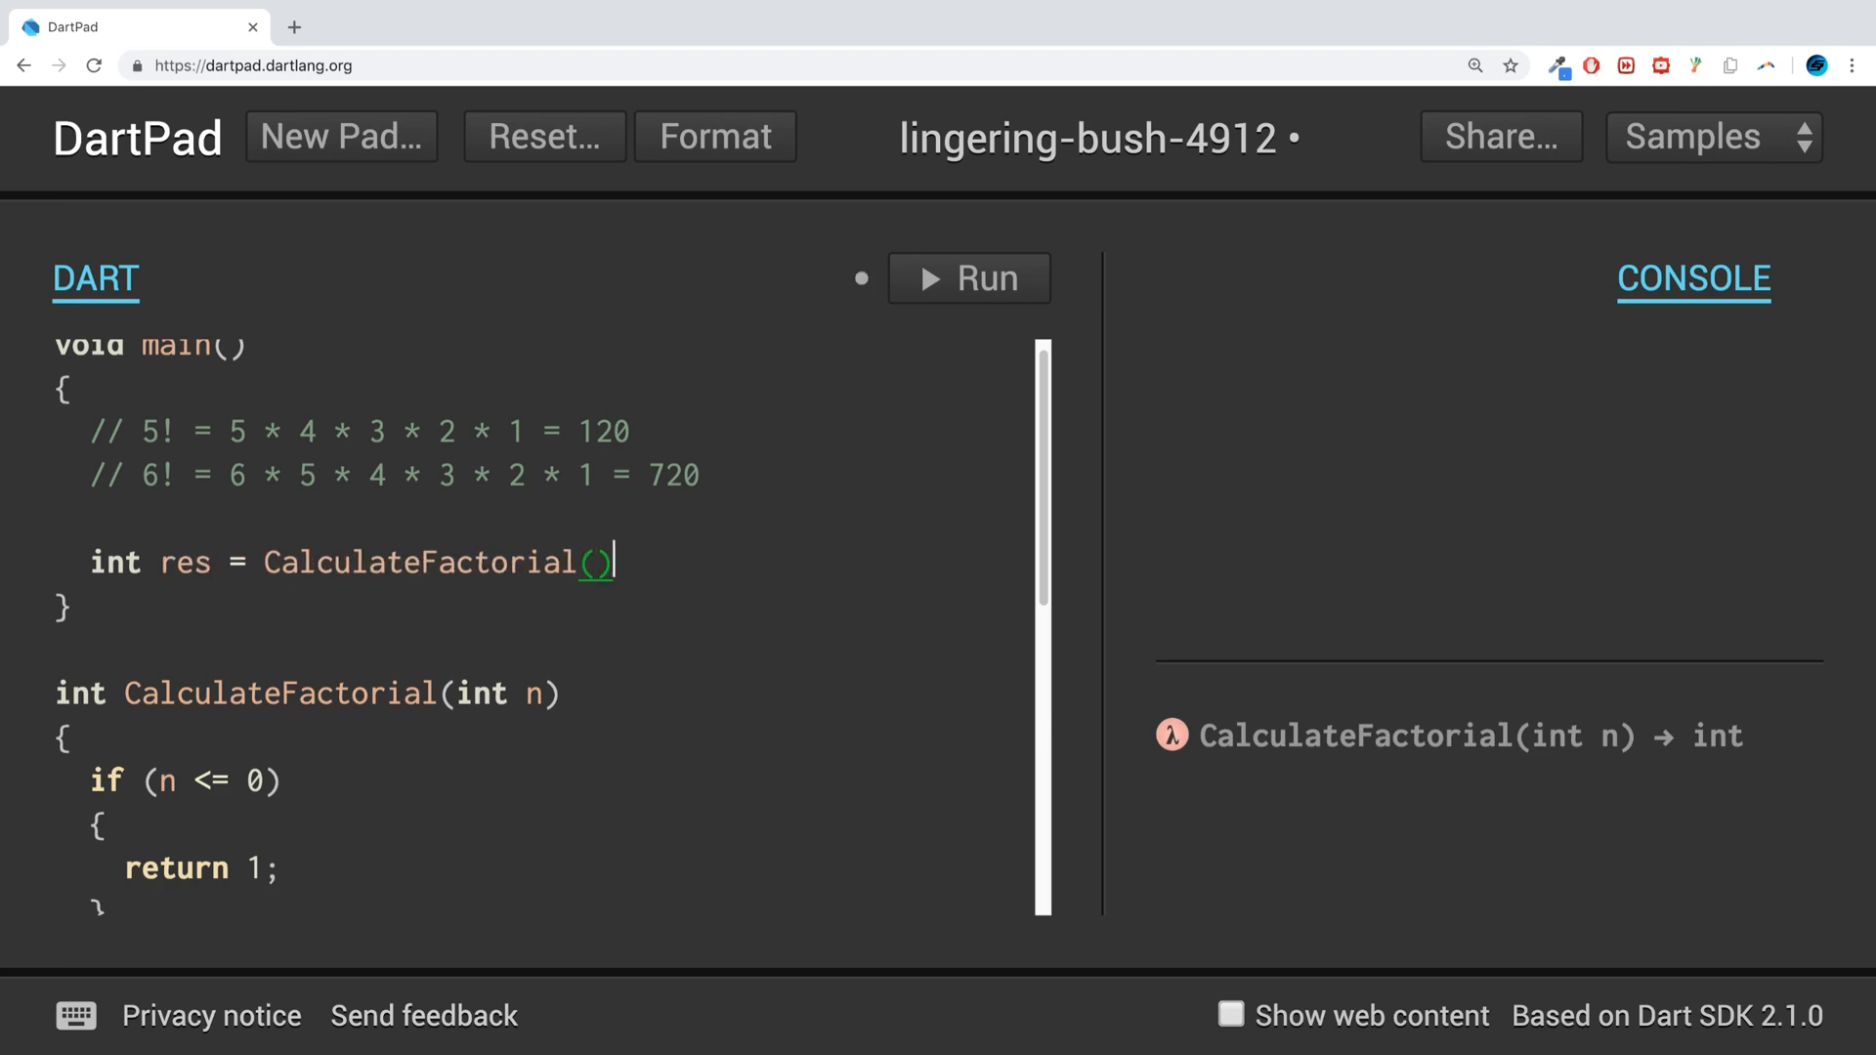
type("6;")
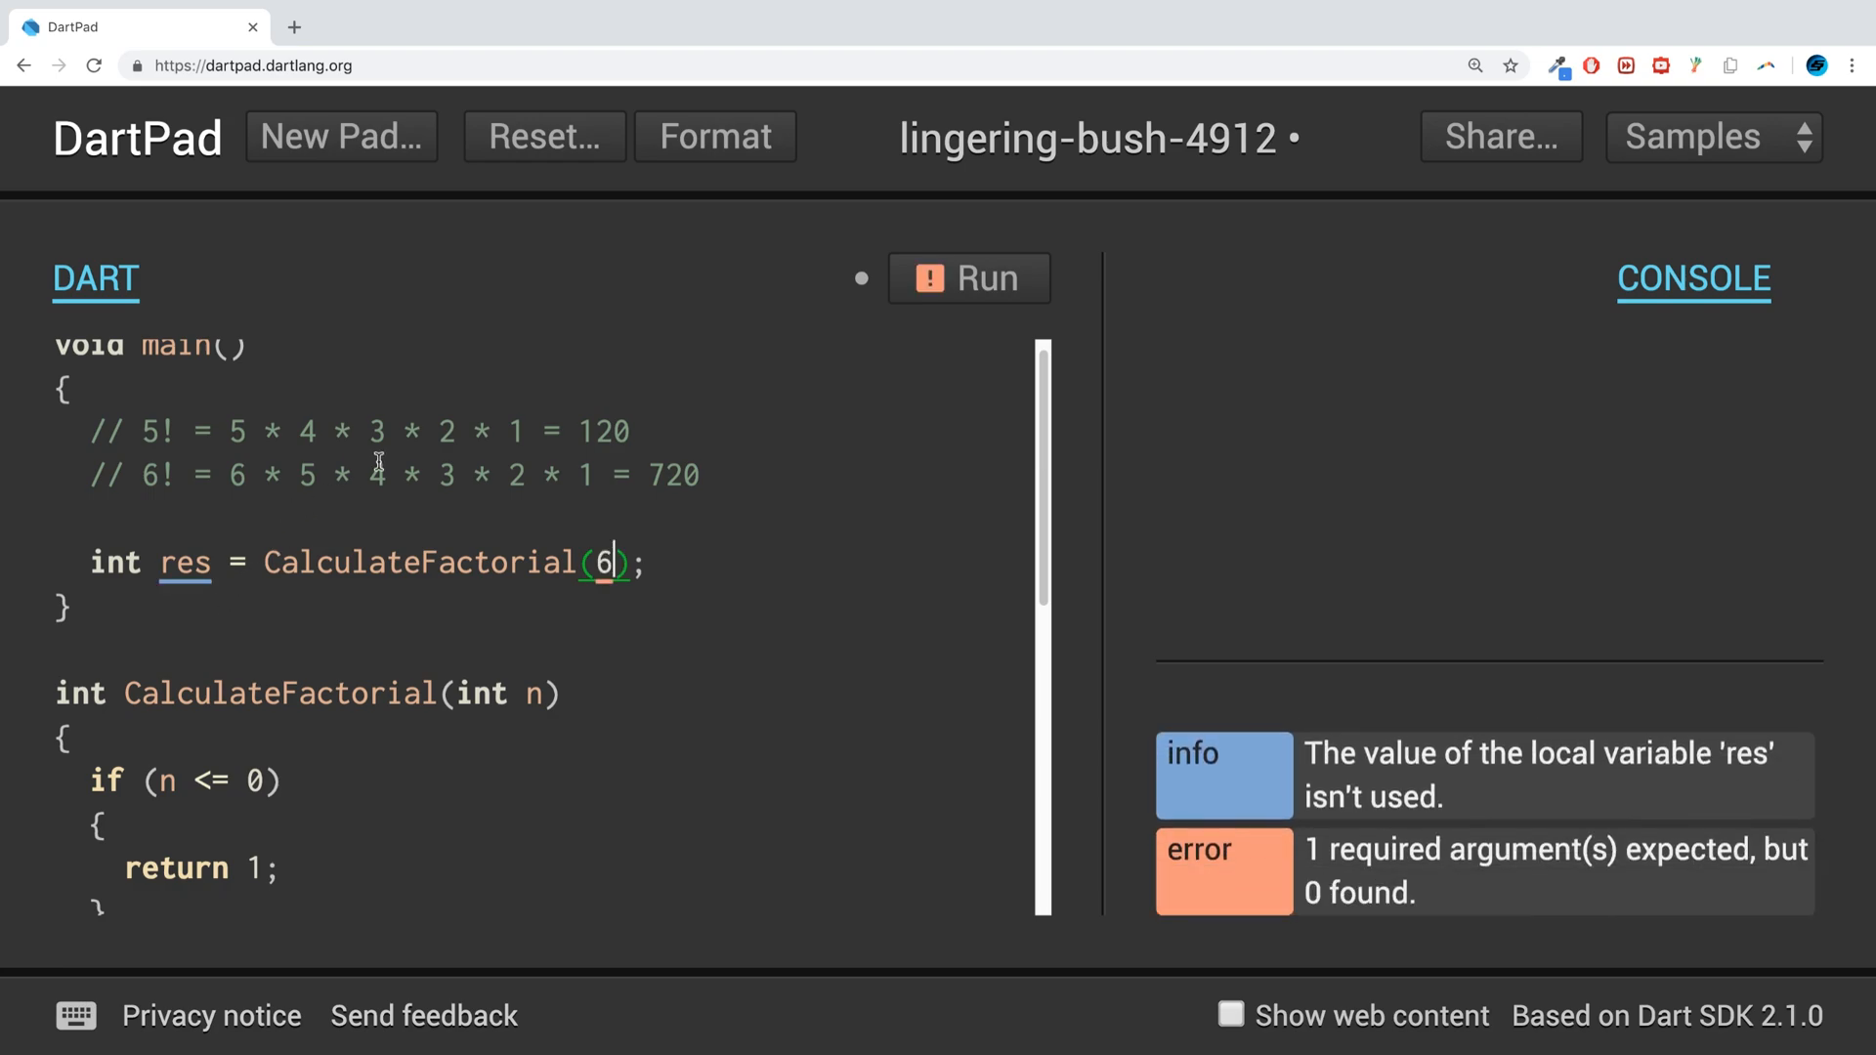
- Print res and run the program, showing 720 in the console
type("pri")
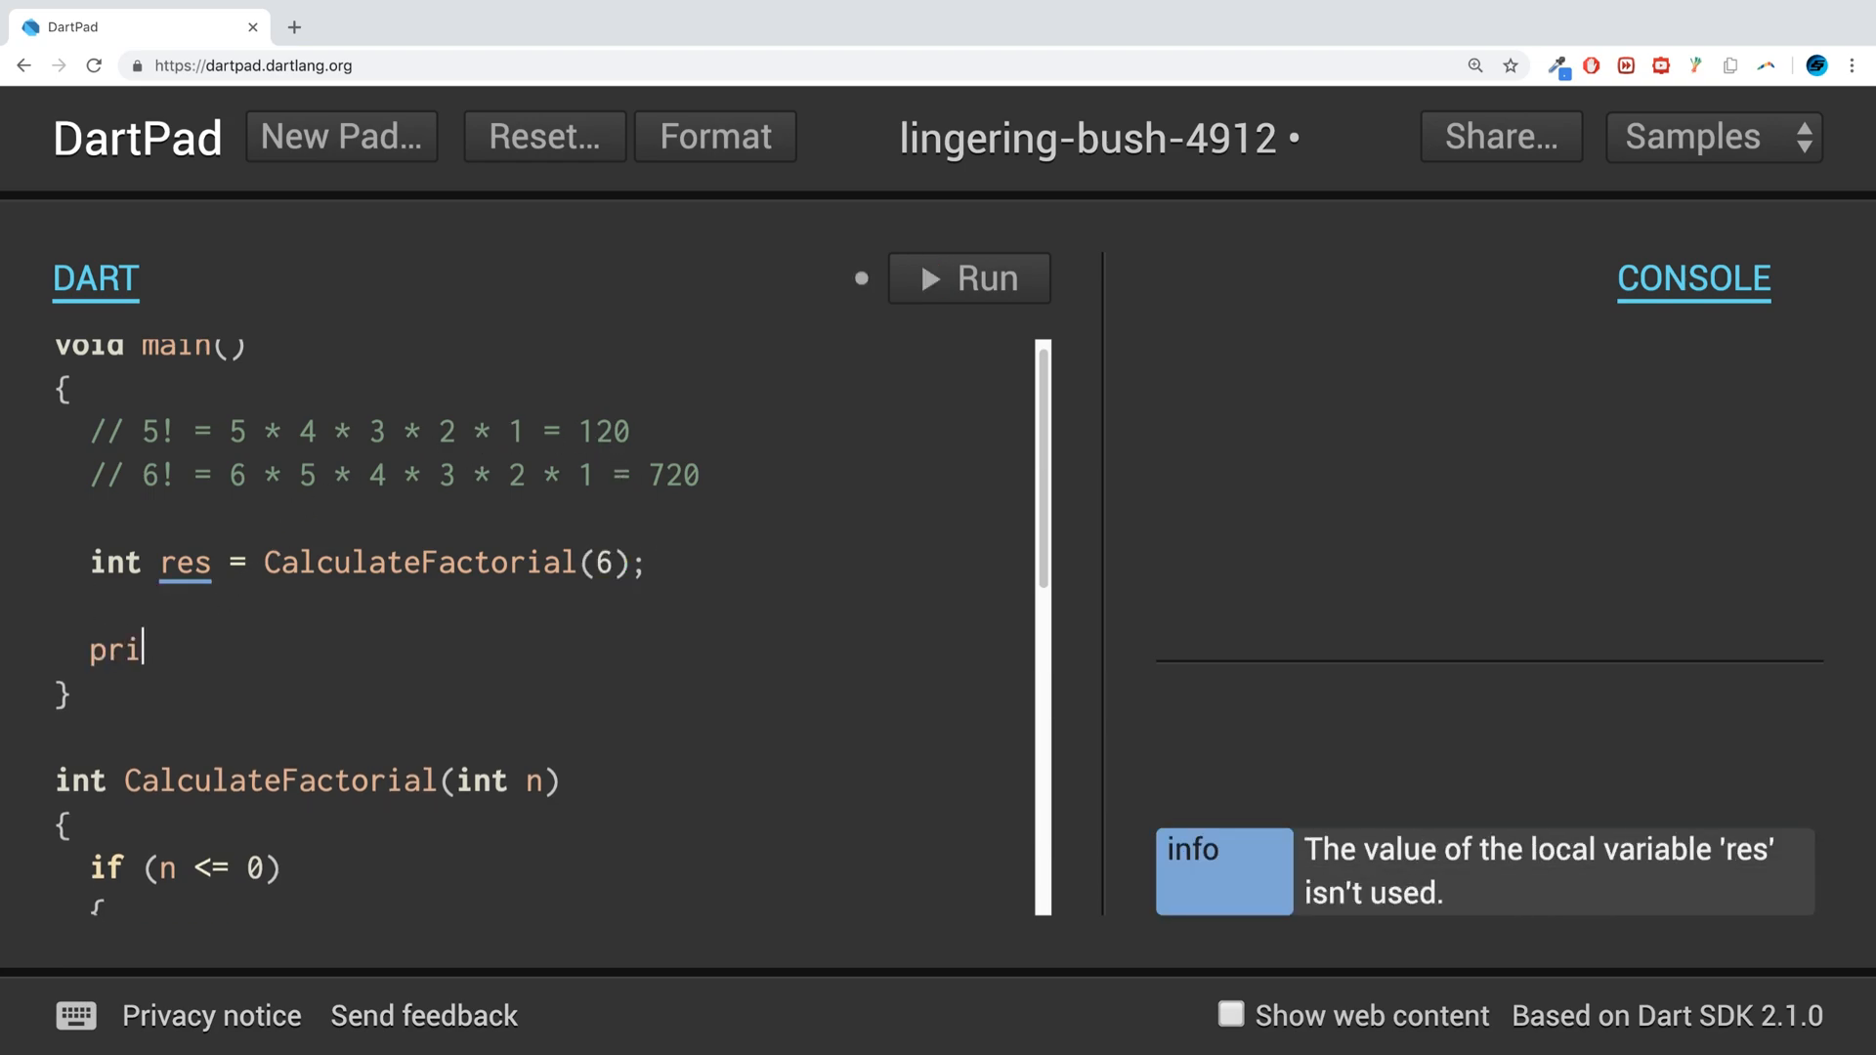
type("nt();")
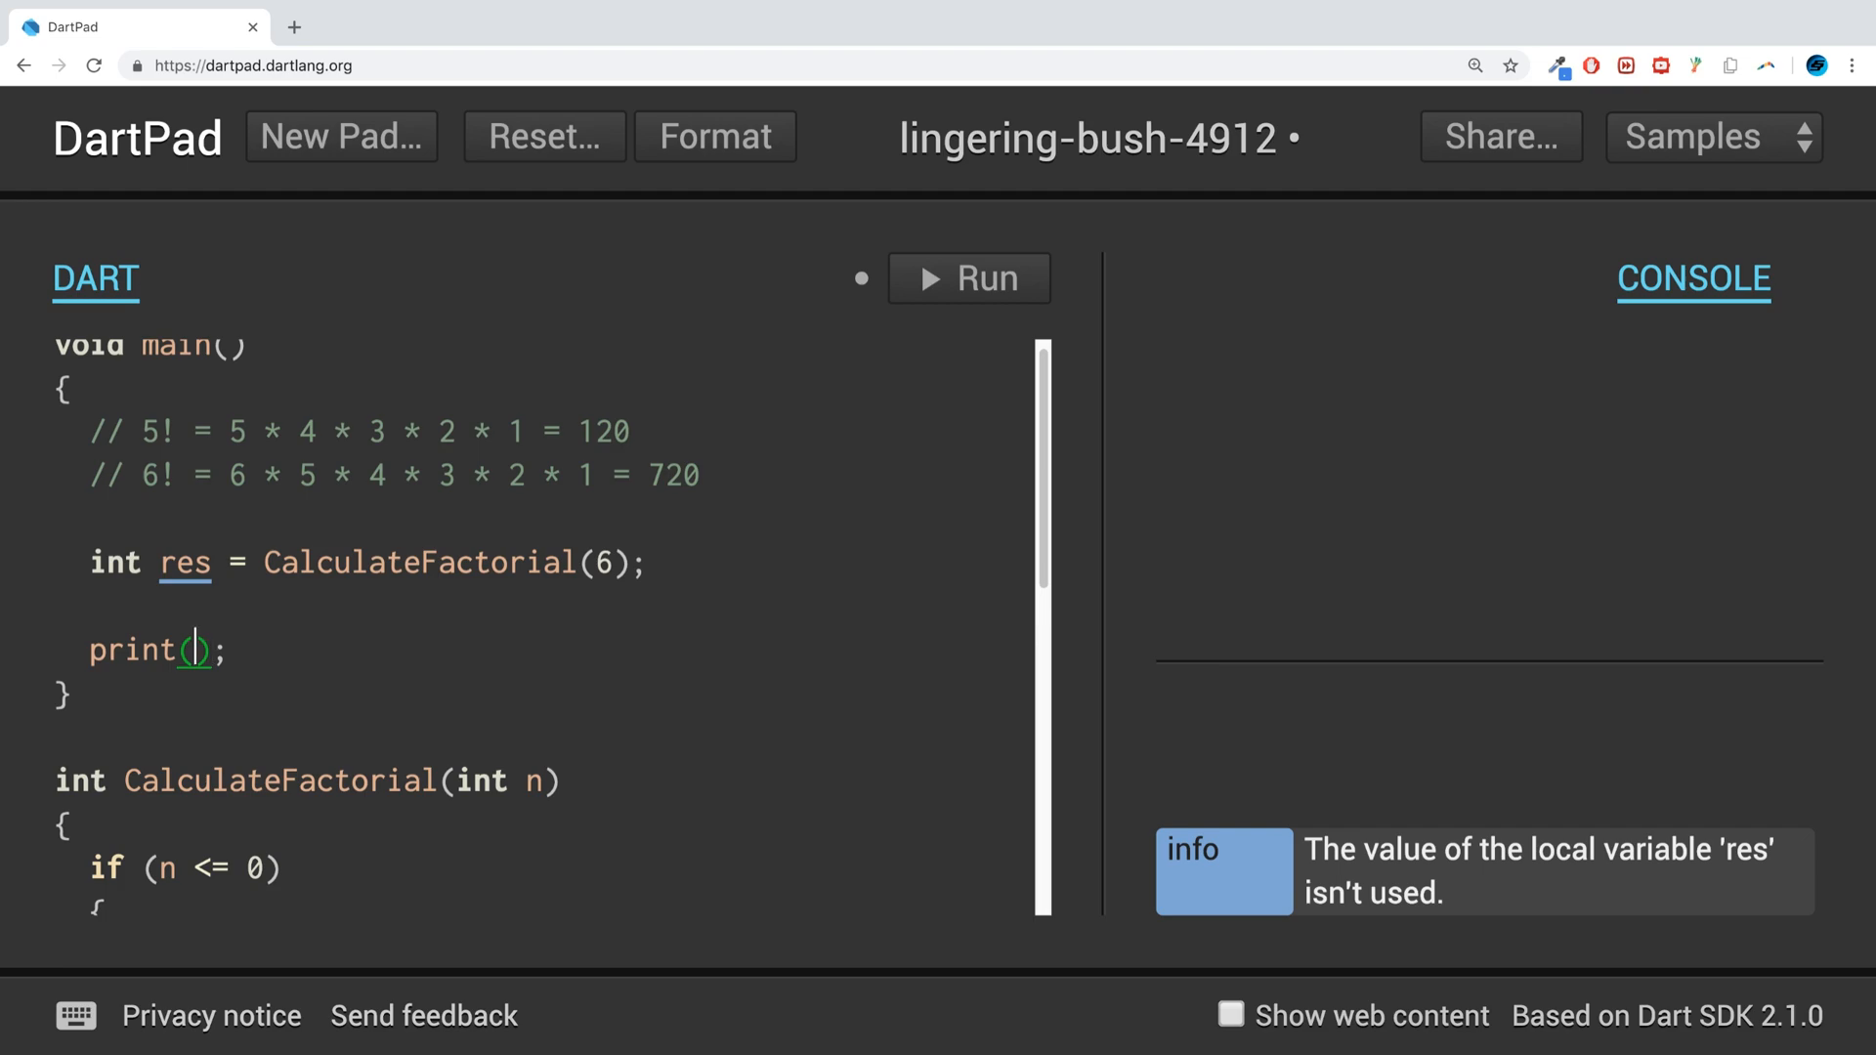
type("res")
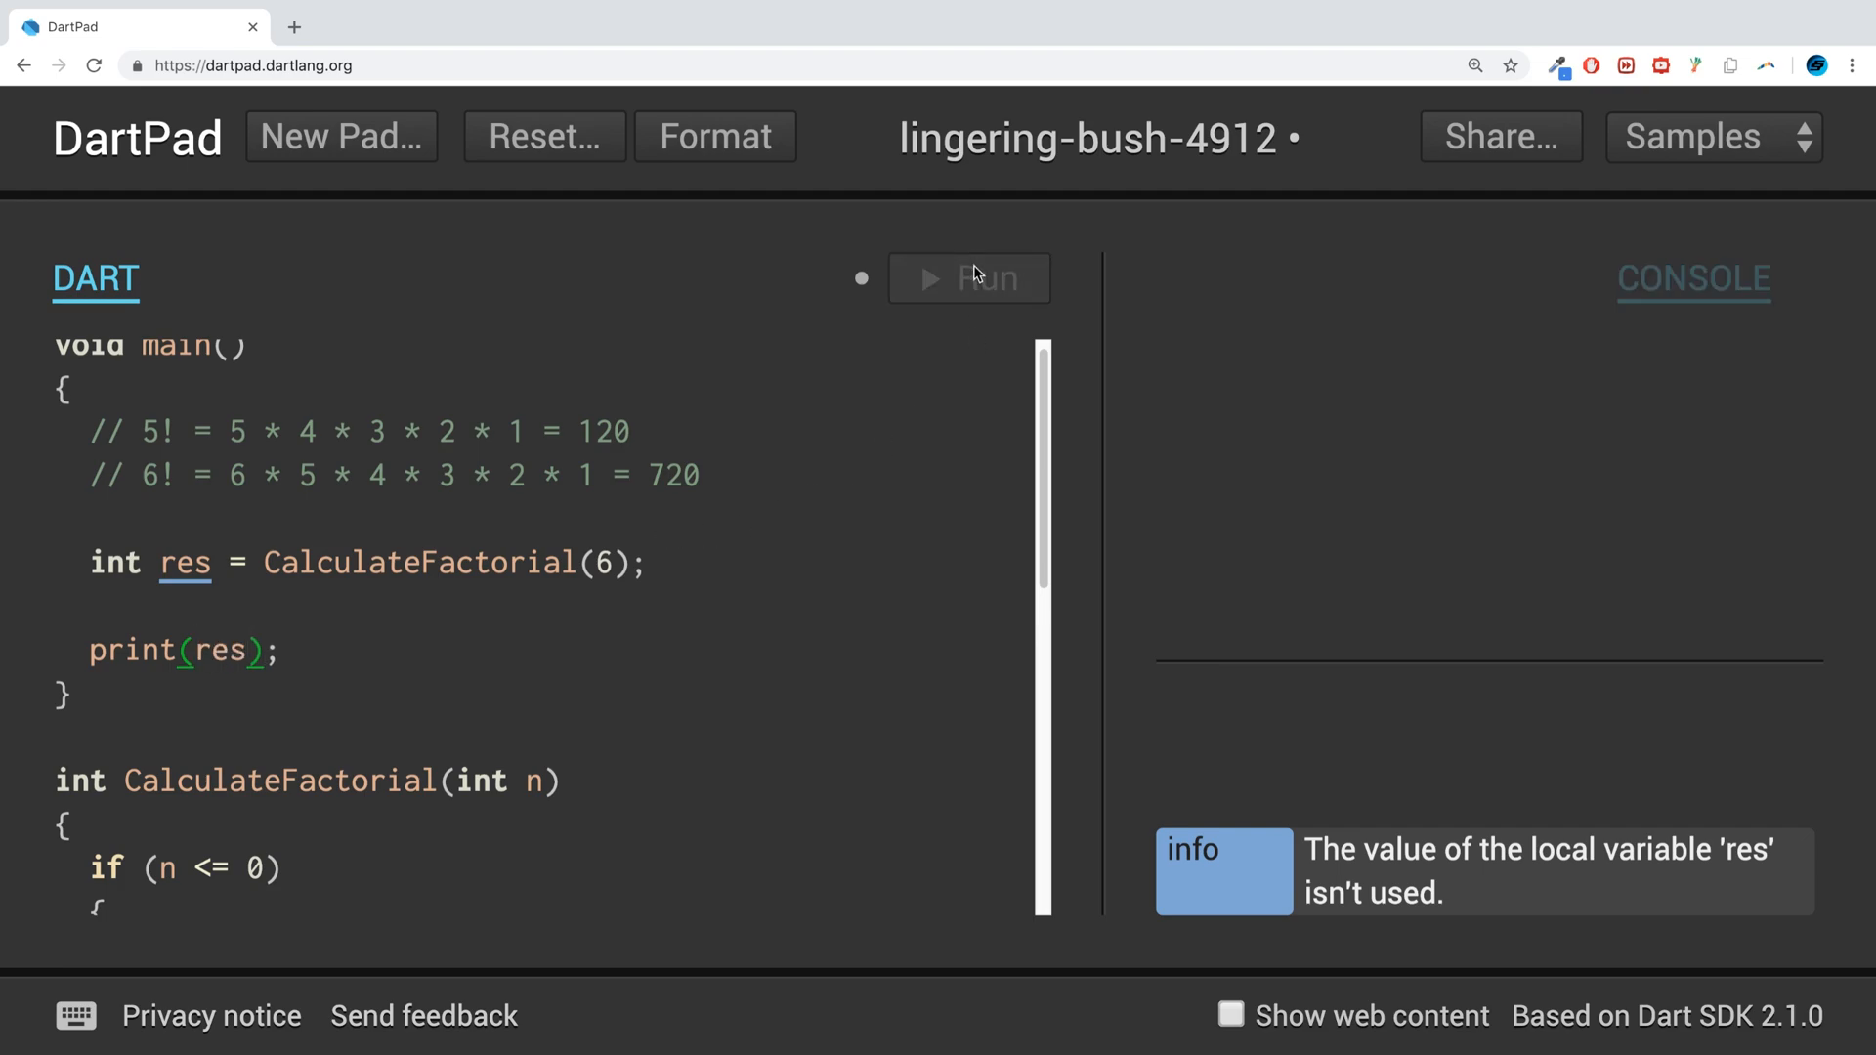
left_click(968, 278)
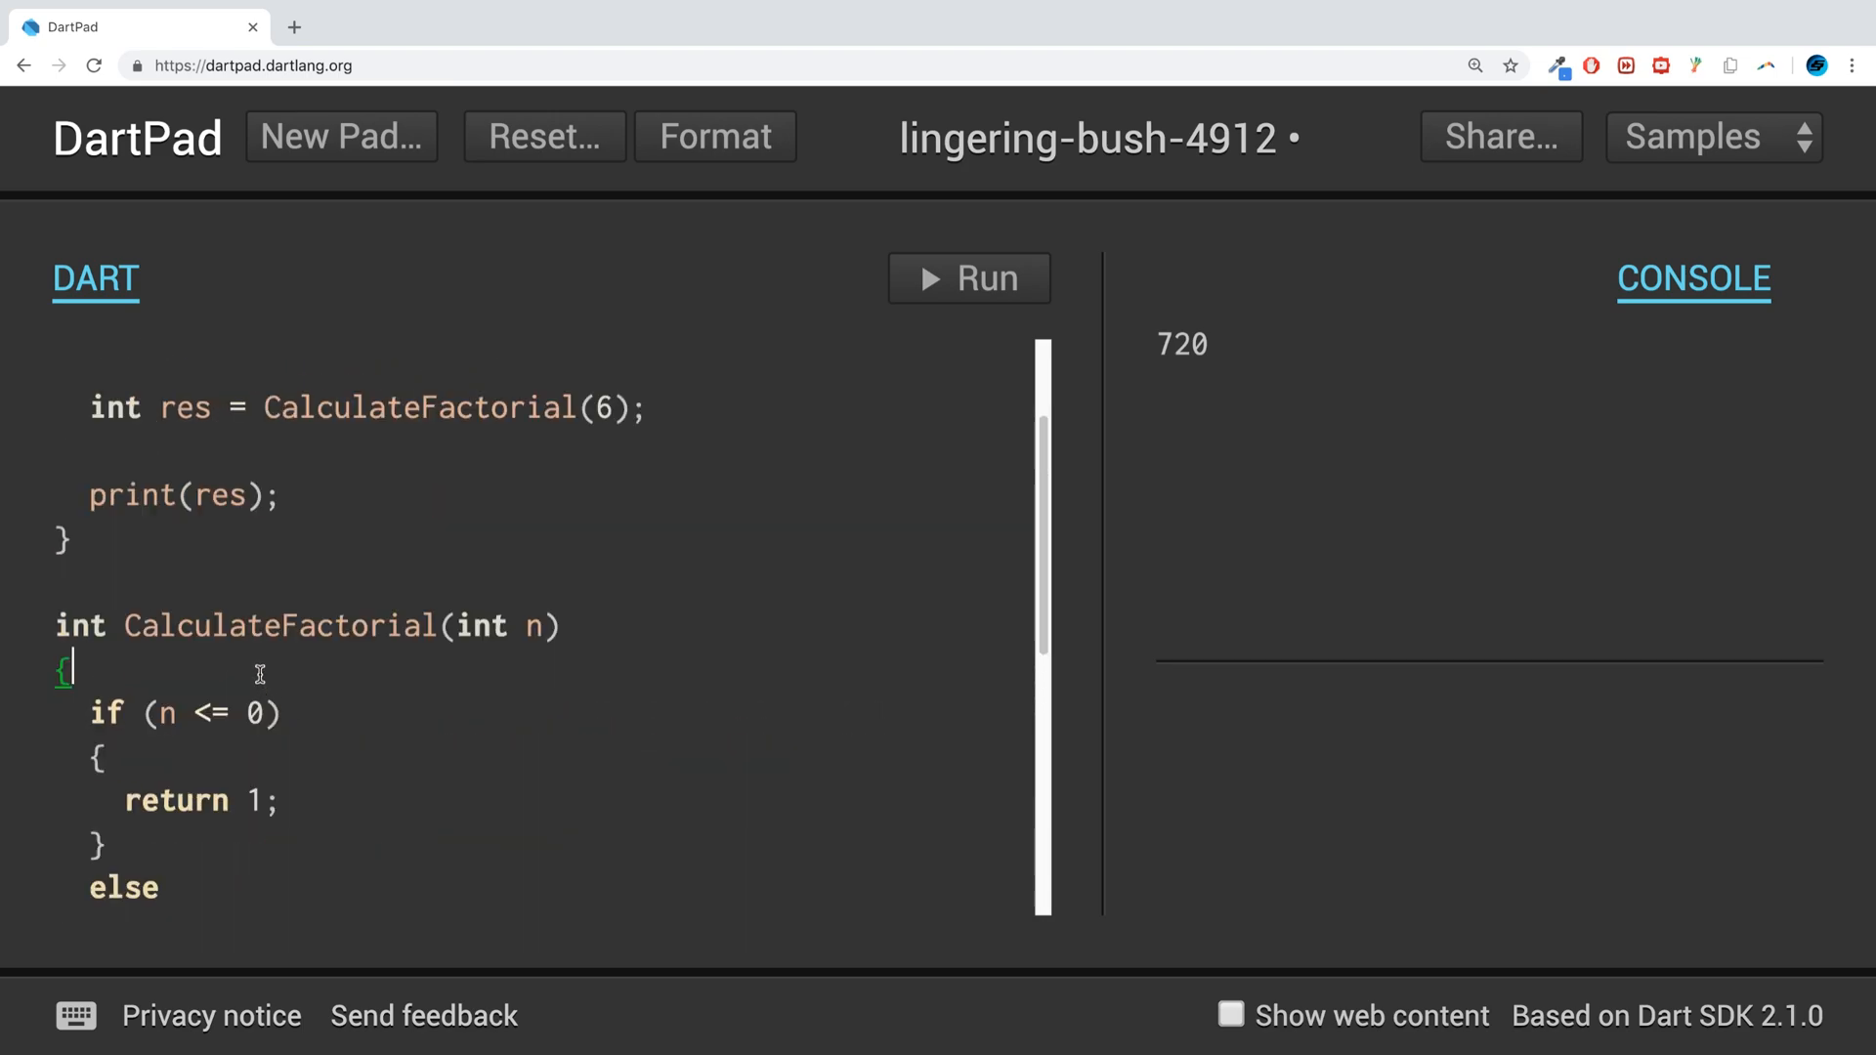
- Add print("Hello") at the top of CalculateFactorial and run the program
type("print();")
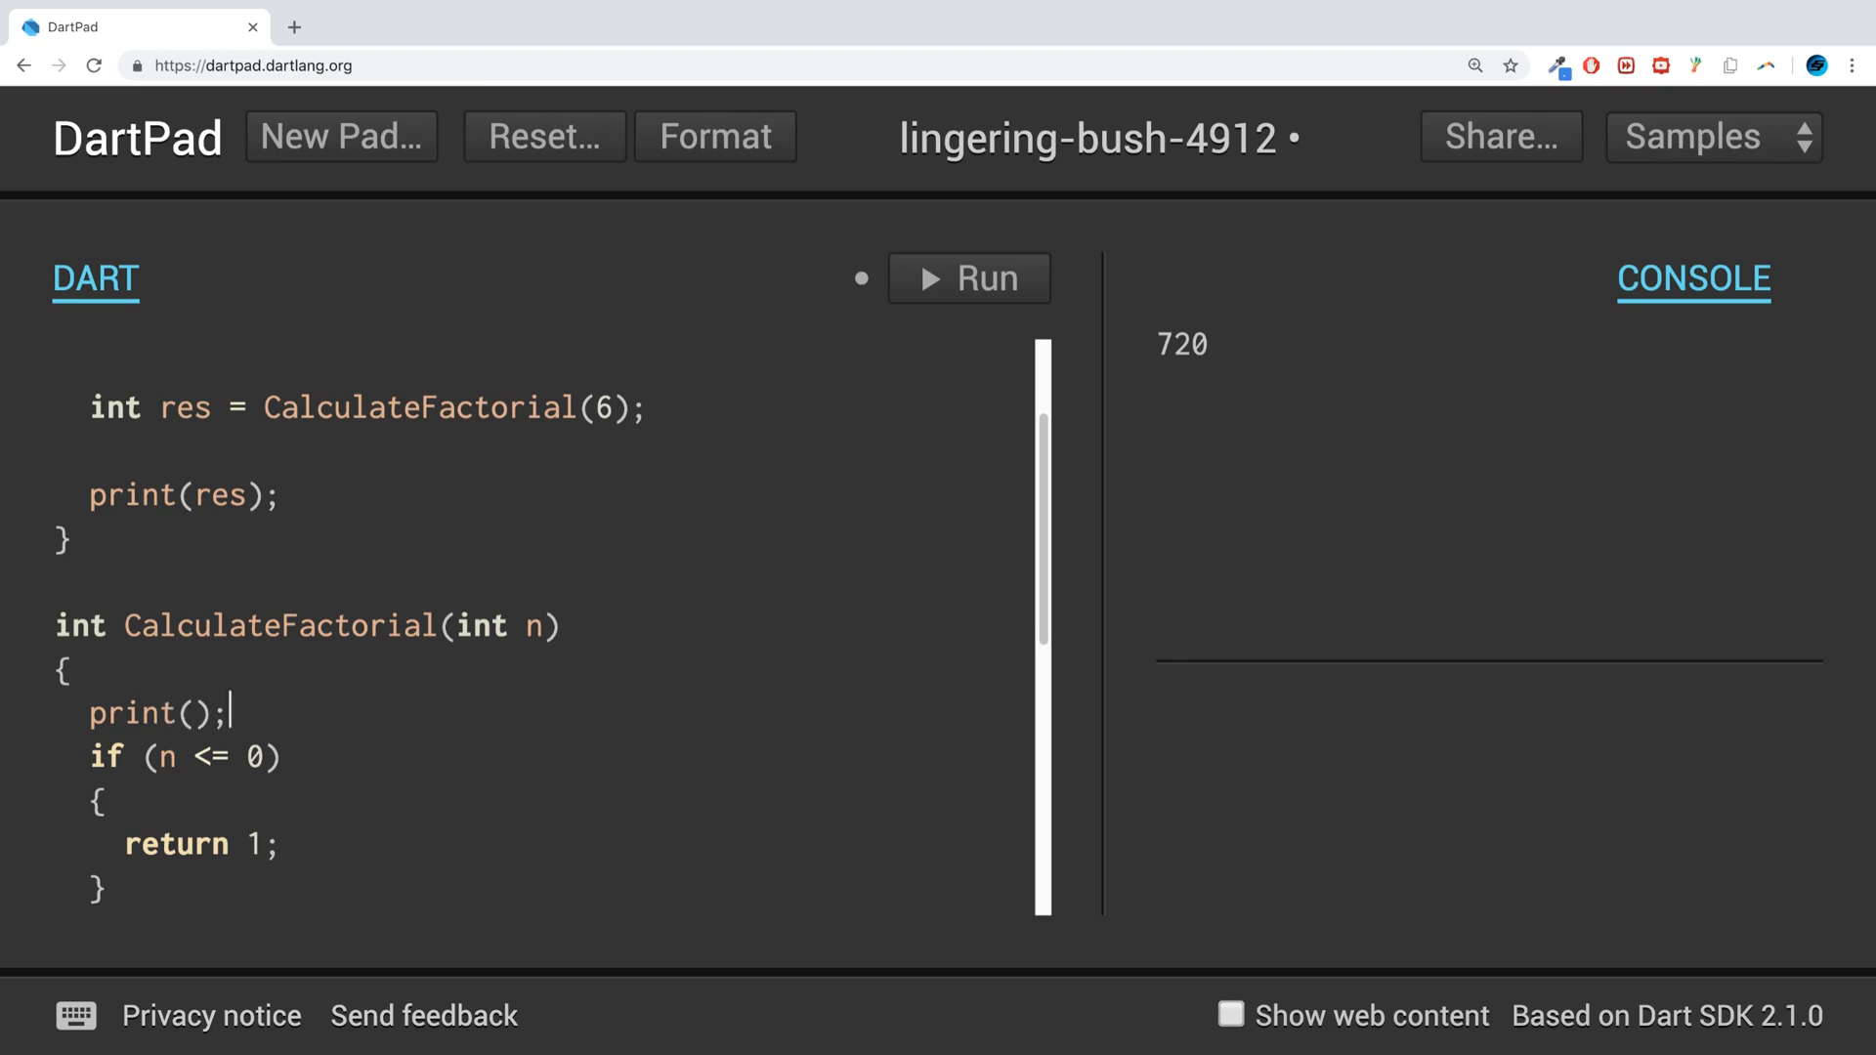
type("\"\"")
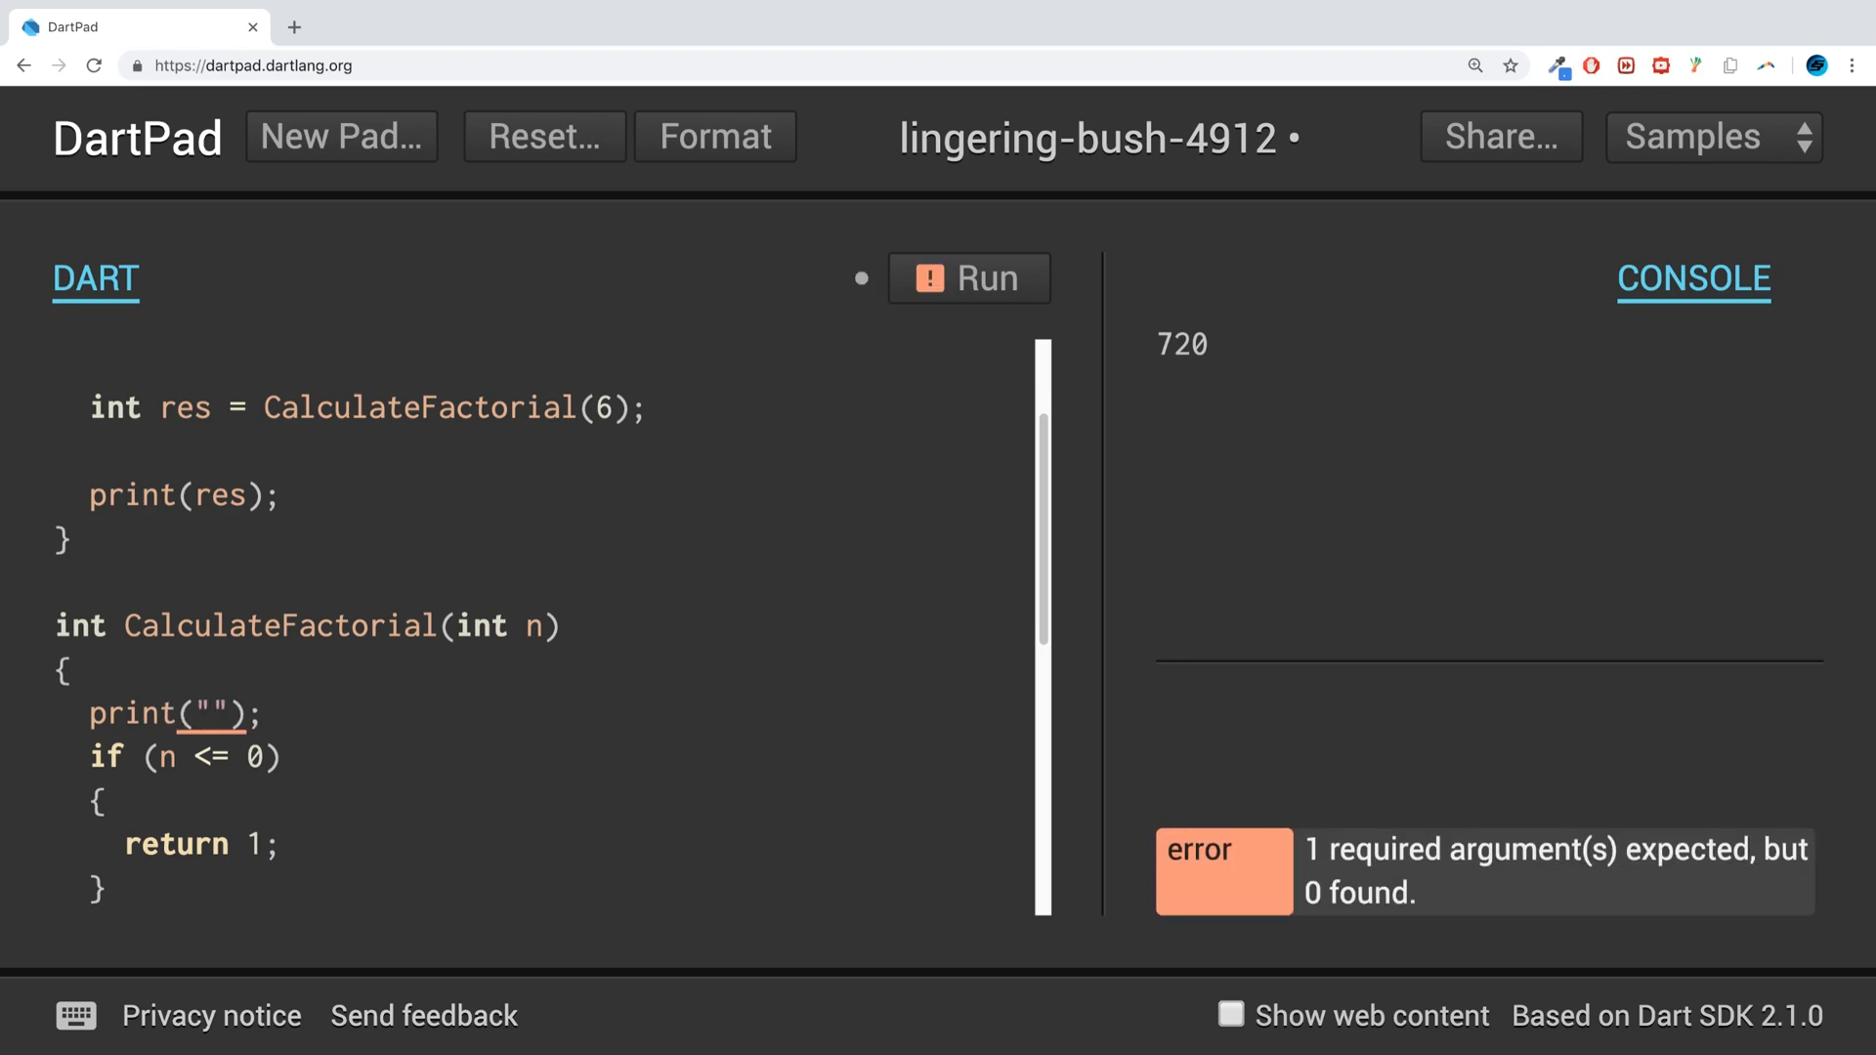
type("Hello")
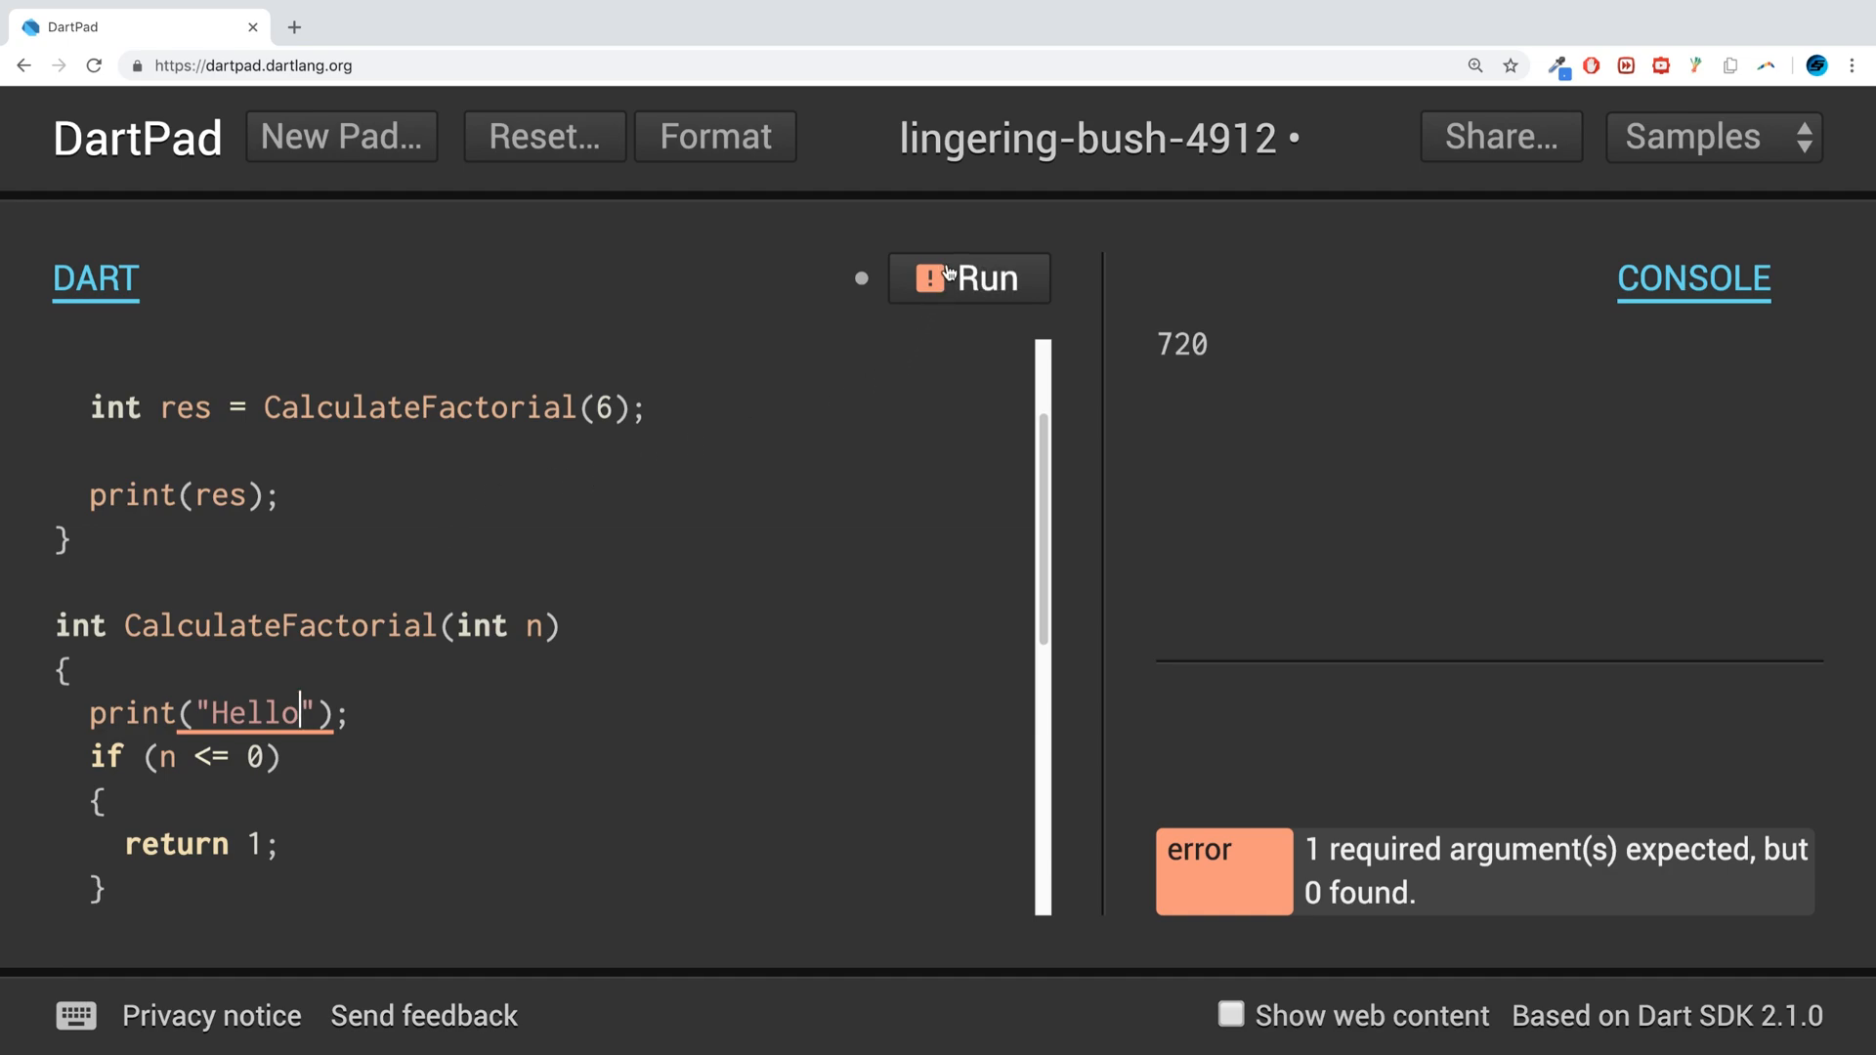
left_click(970, 279)
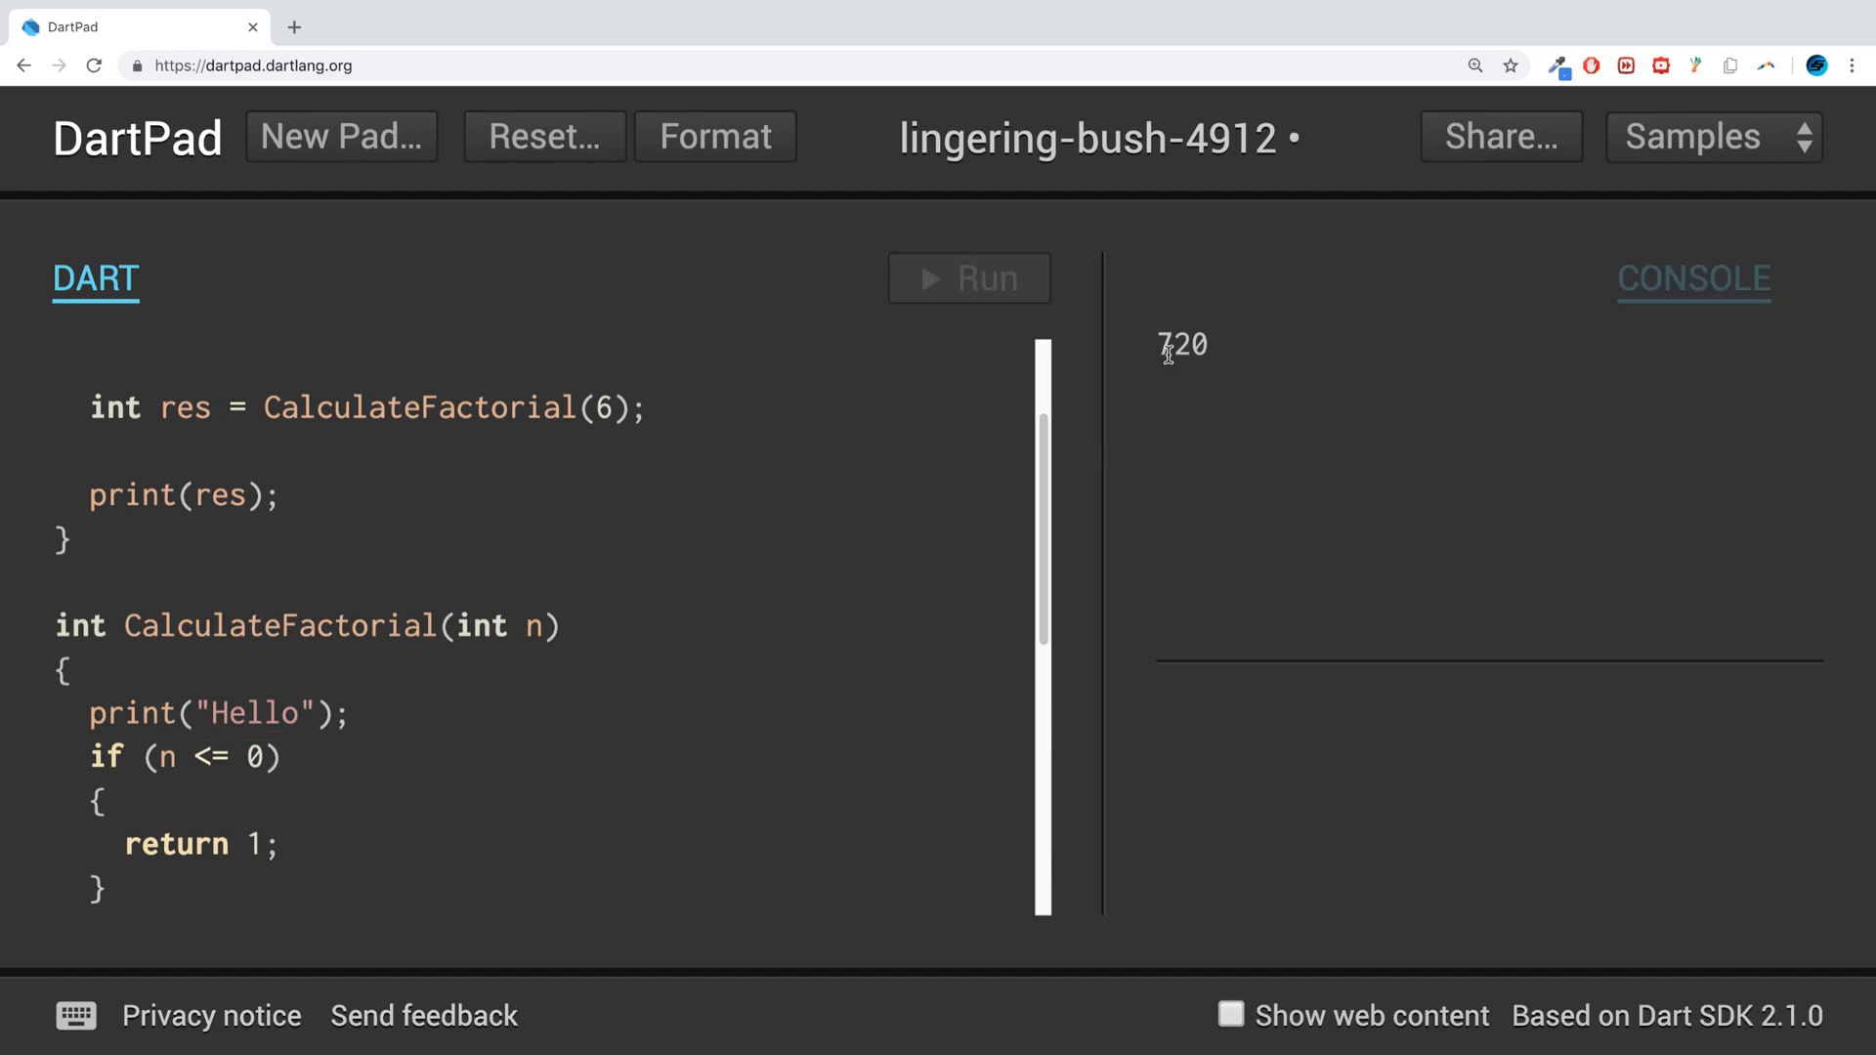
left_click(969, 278)
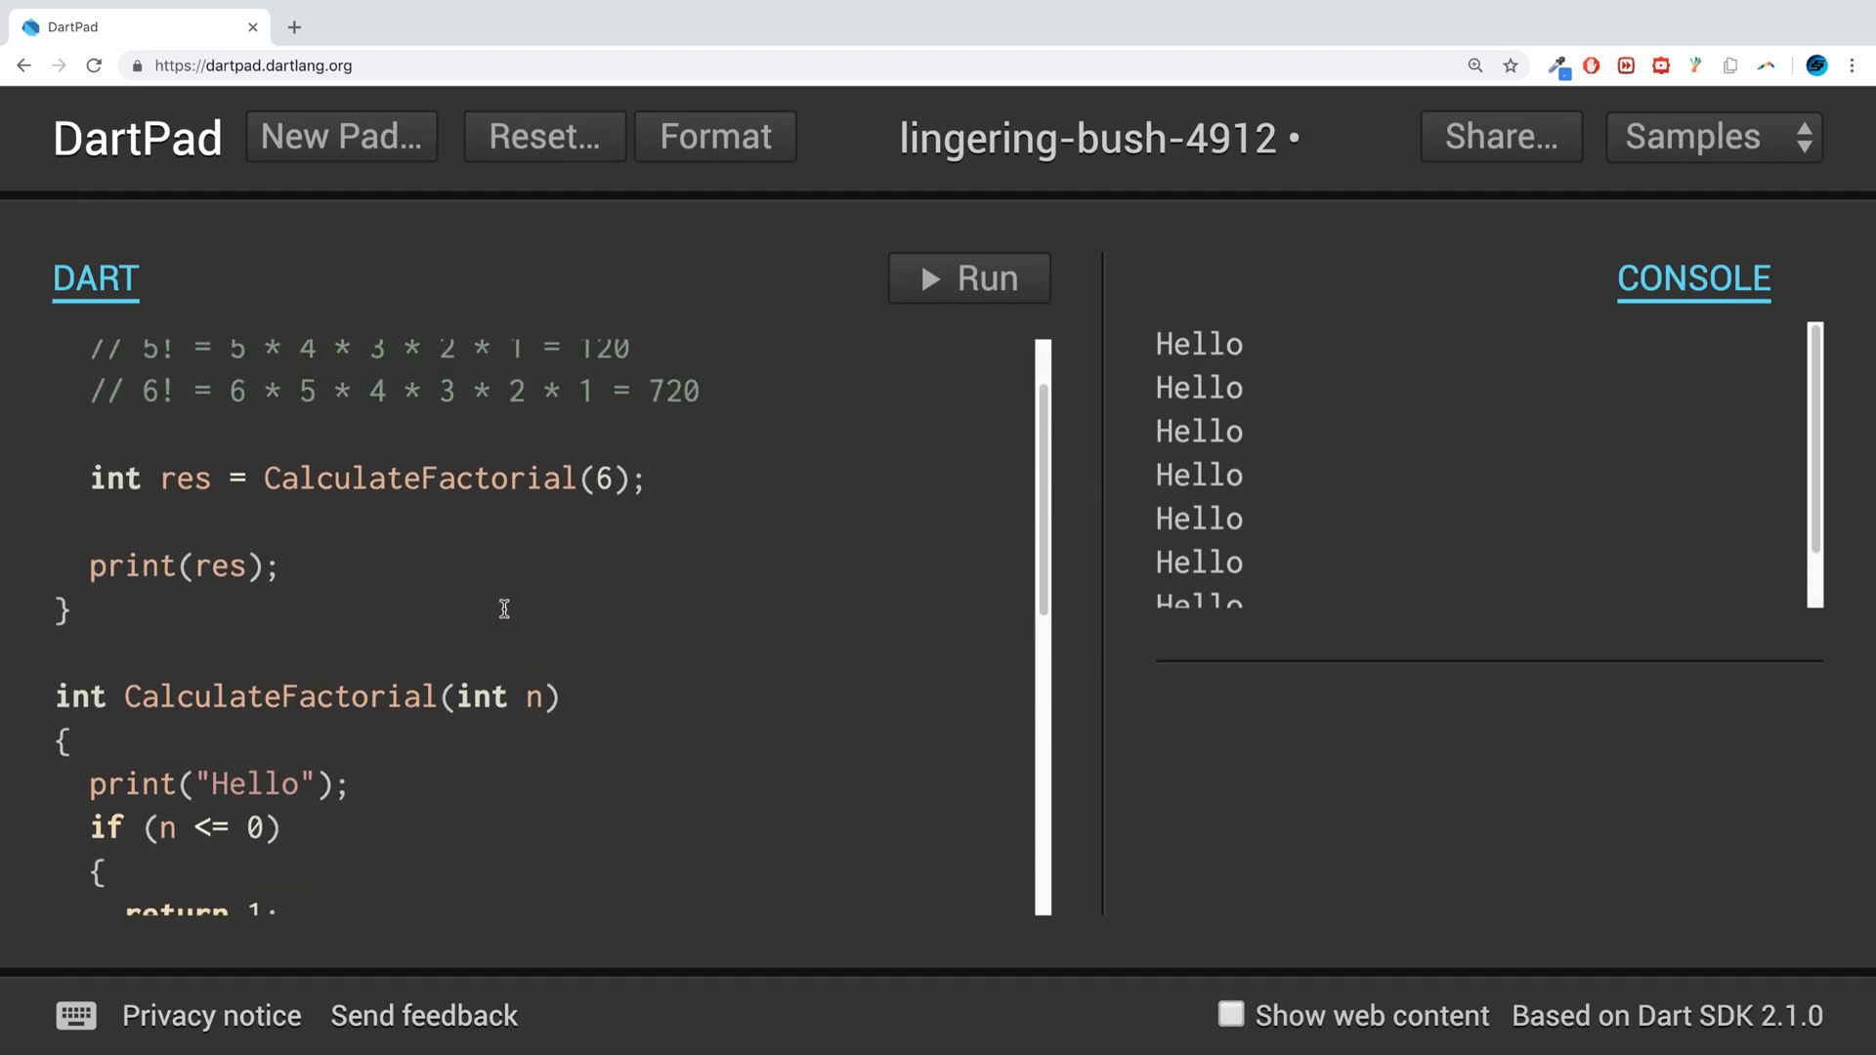
- Change the argument to 2, run, and select the three Hello console lines
type("2")
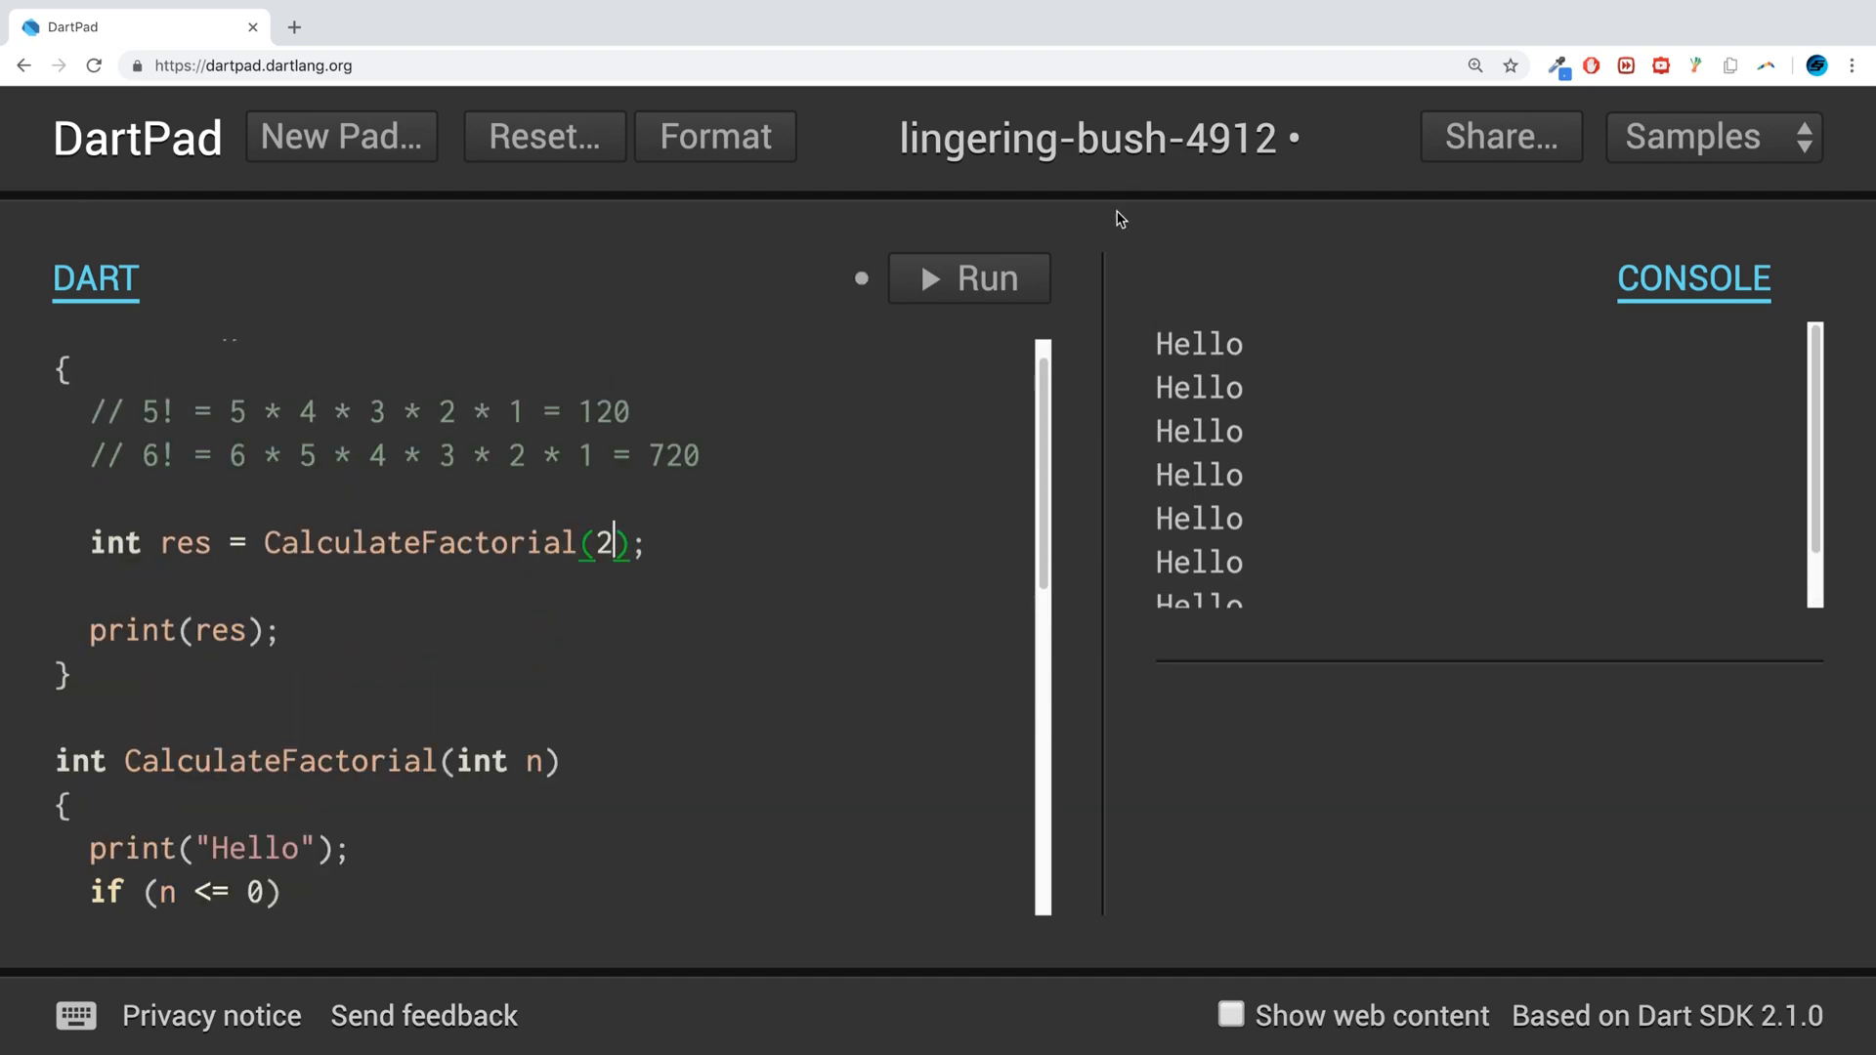
left_click(969, 278)
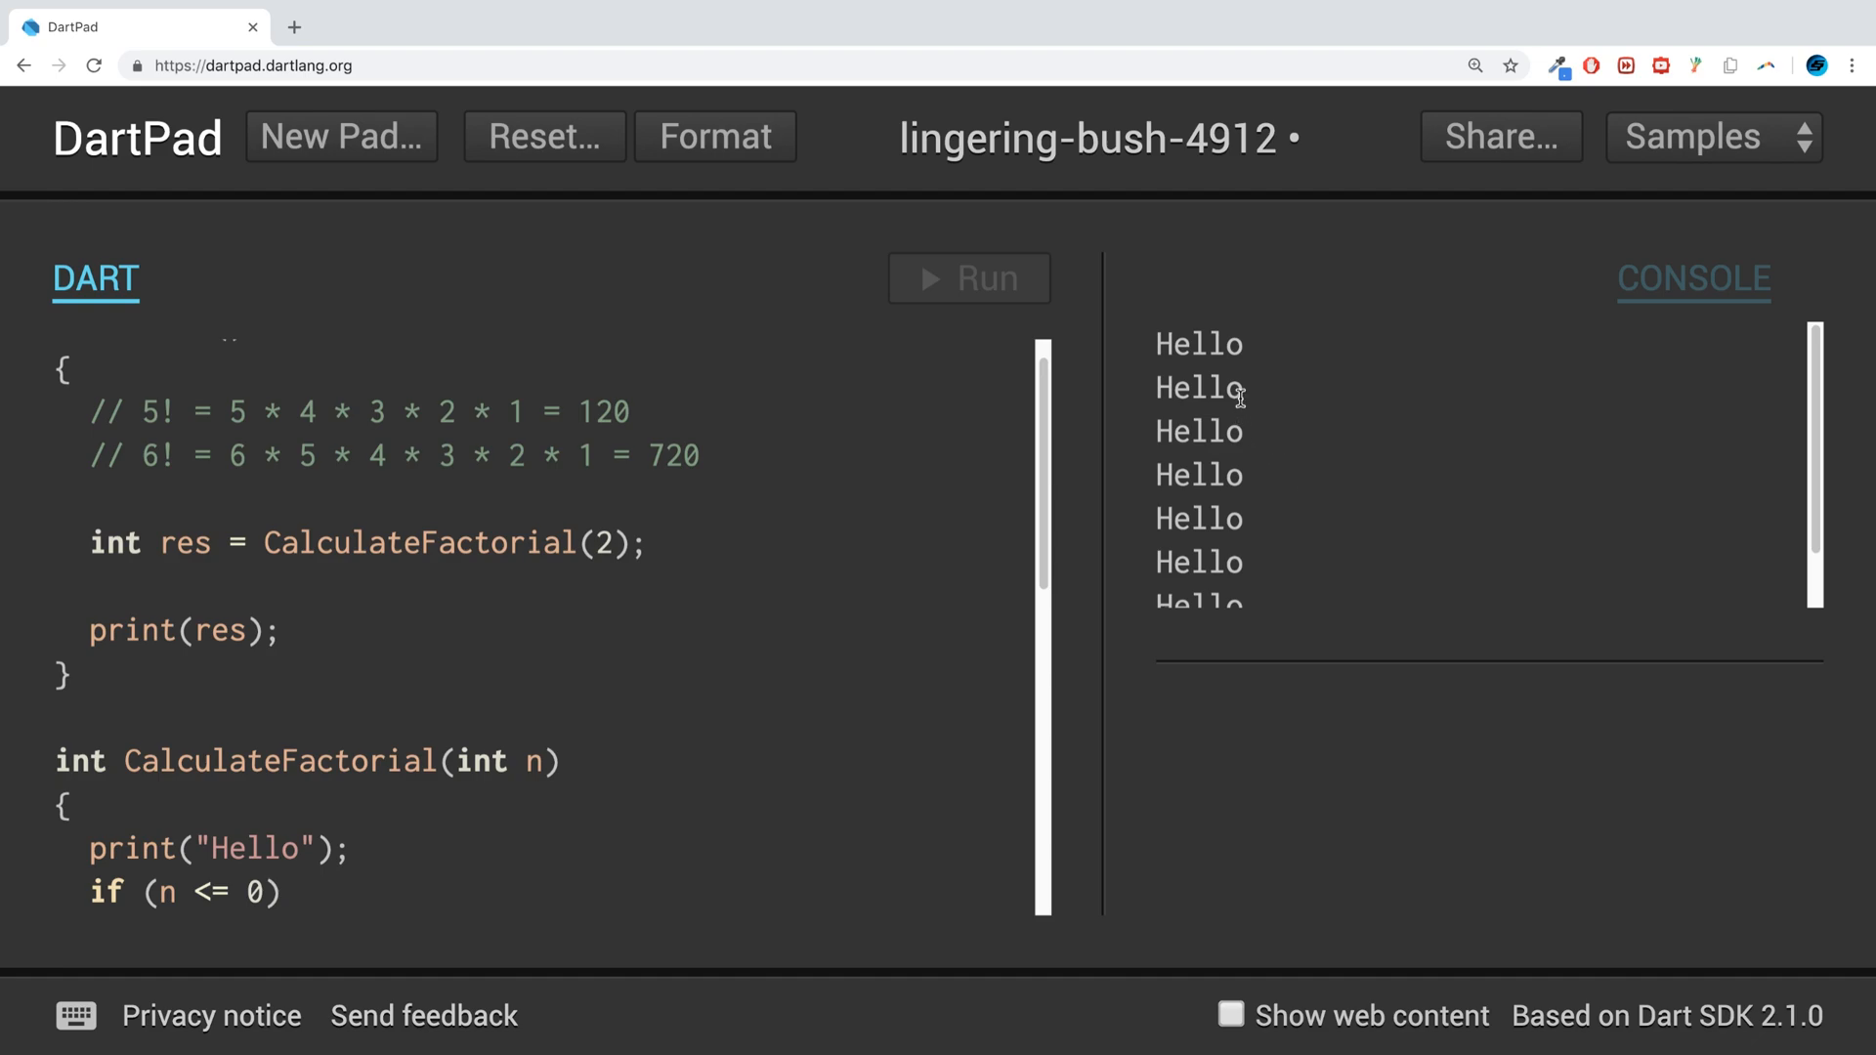
left_click(968, 278)
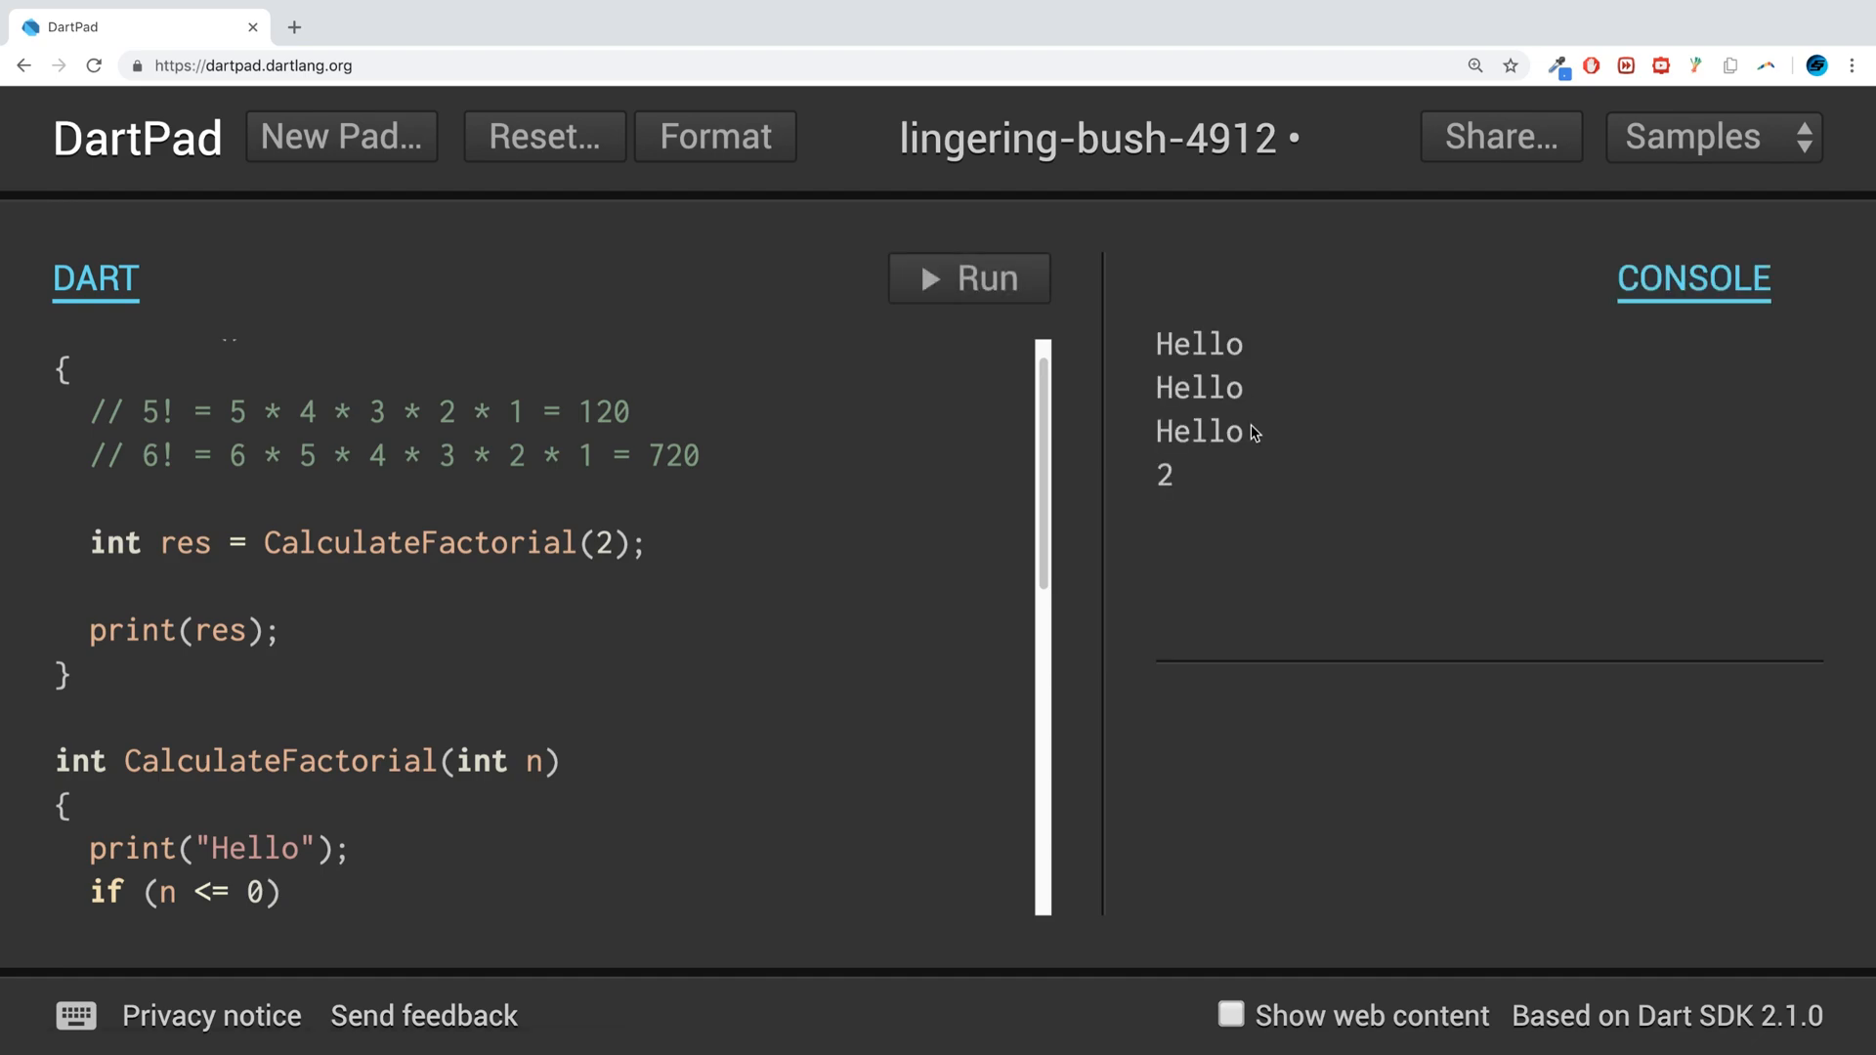
left_click_drag(1155, 344, 1242, 449)
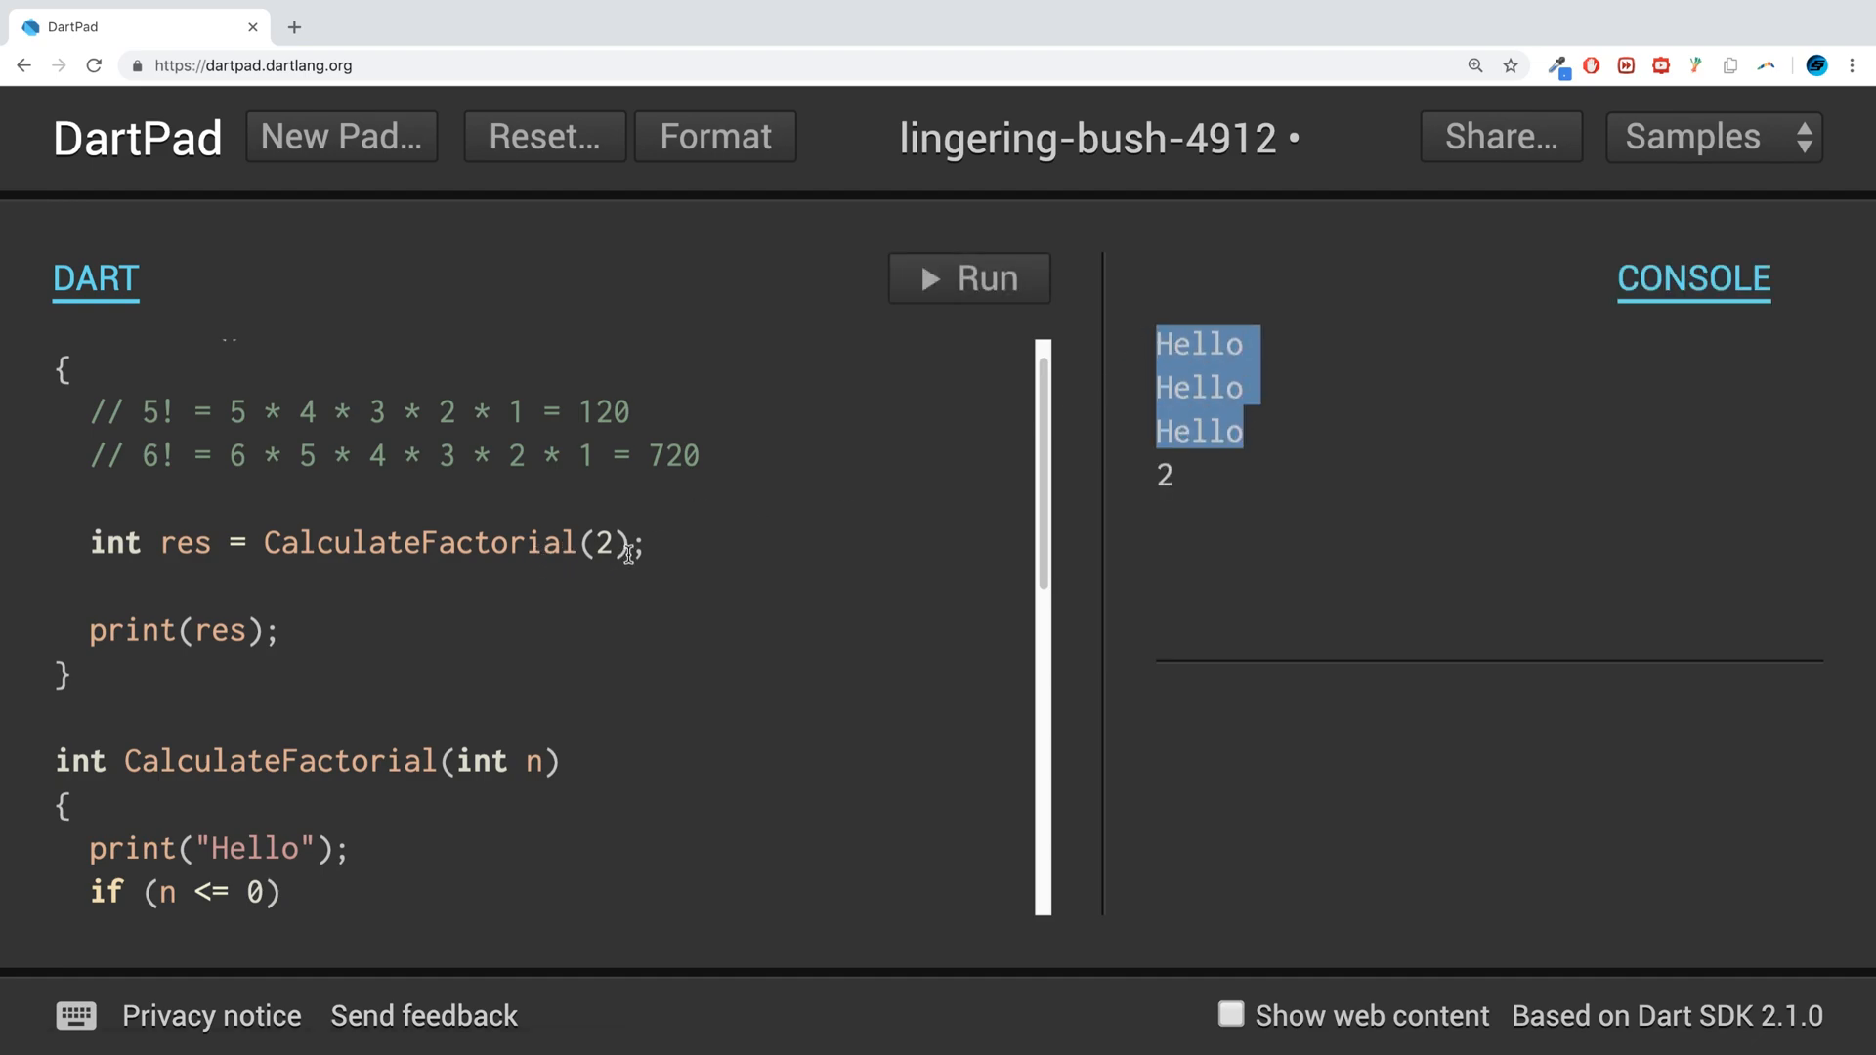
scroll("down", 3)
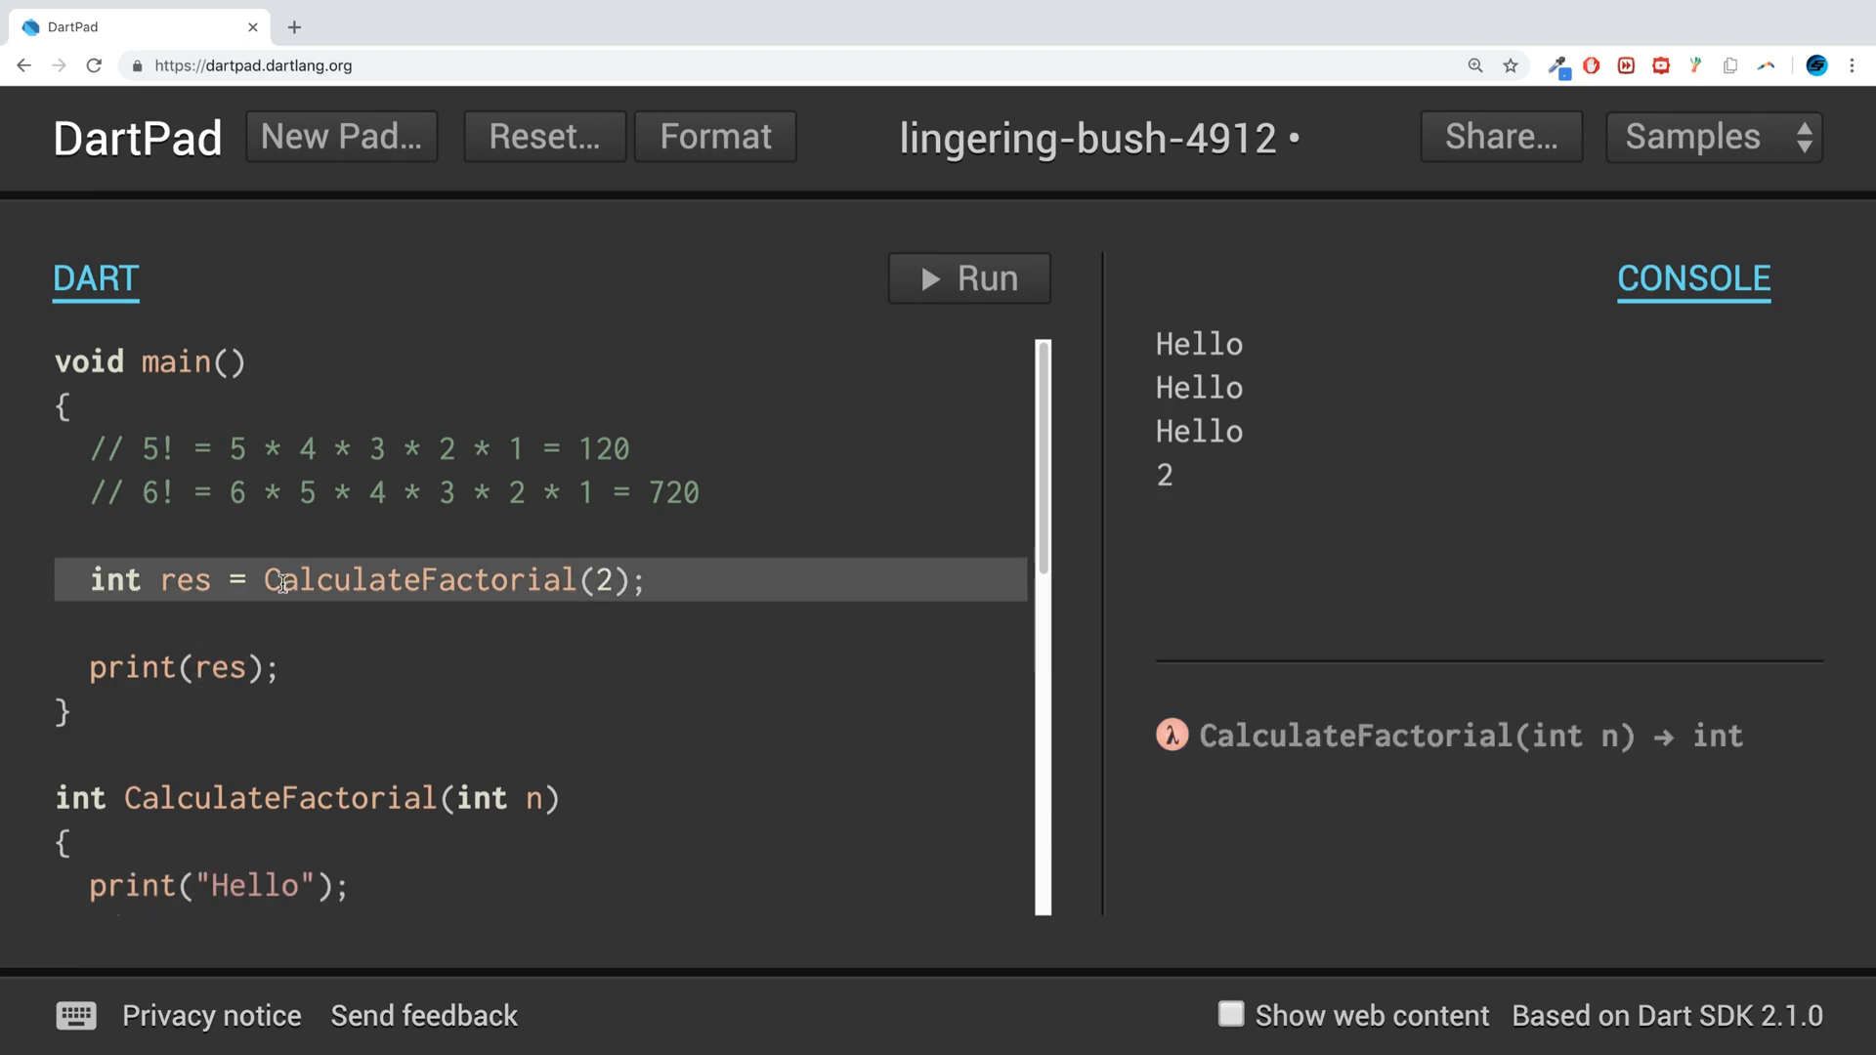
mouse_move(347, 644)
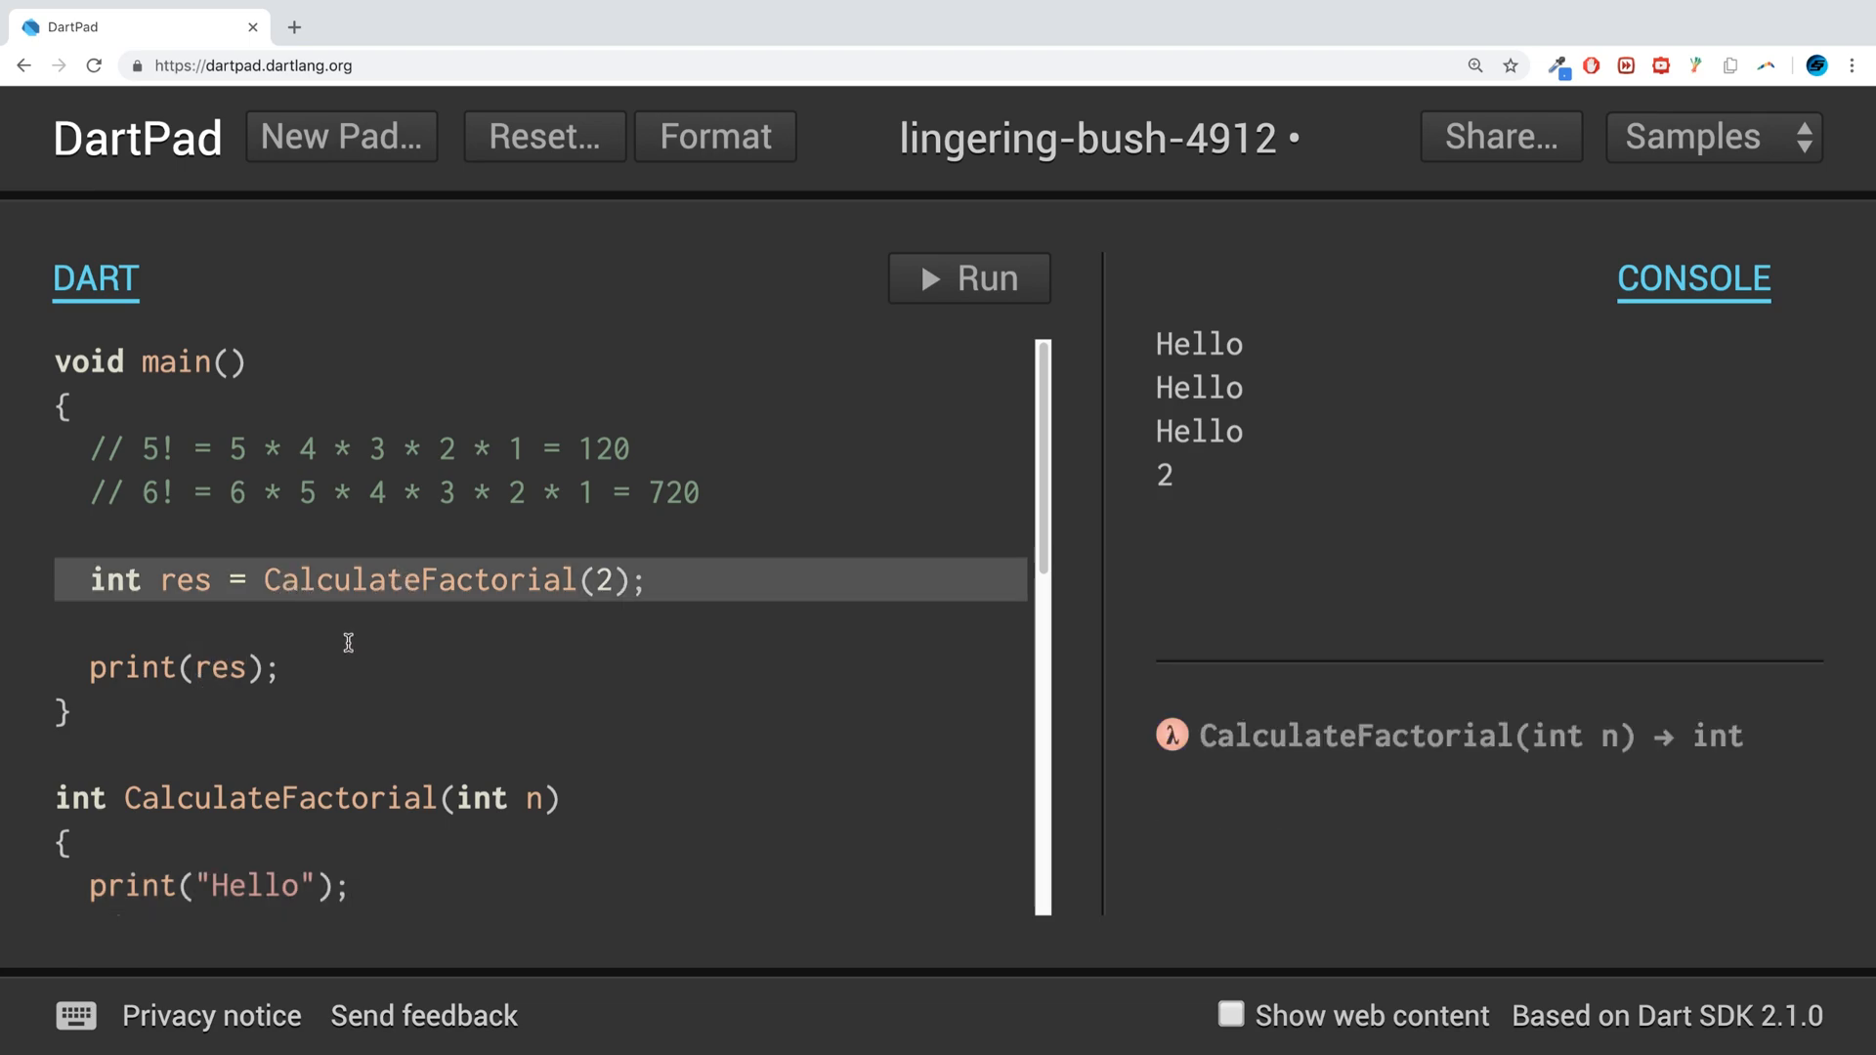
- Change the call argument from 2 to 6 and delete the print("Hello") line
left_click(614, 582)
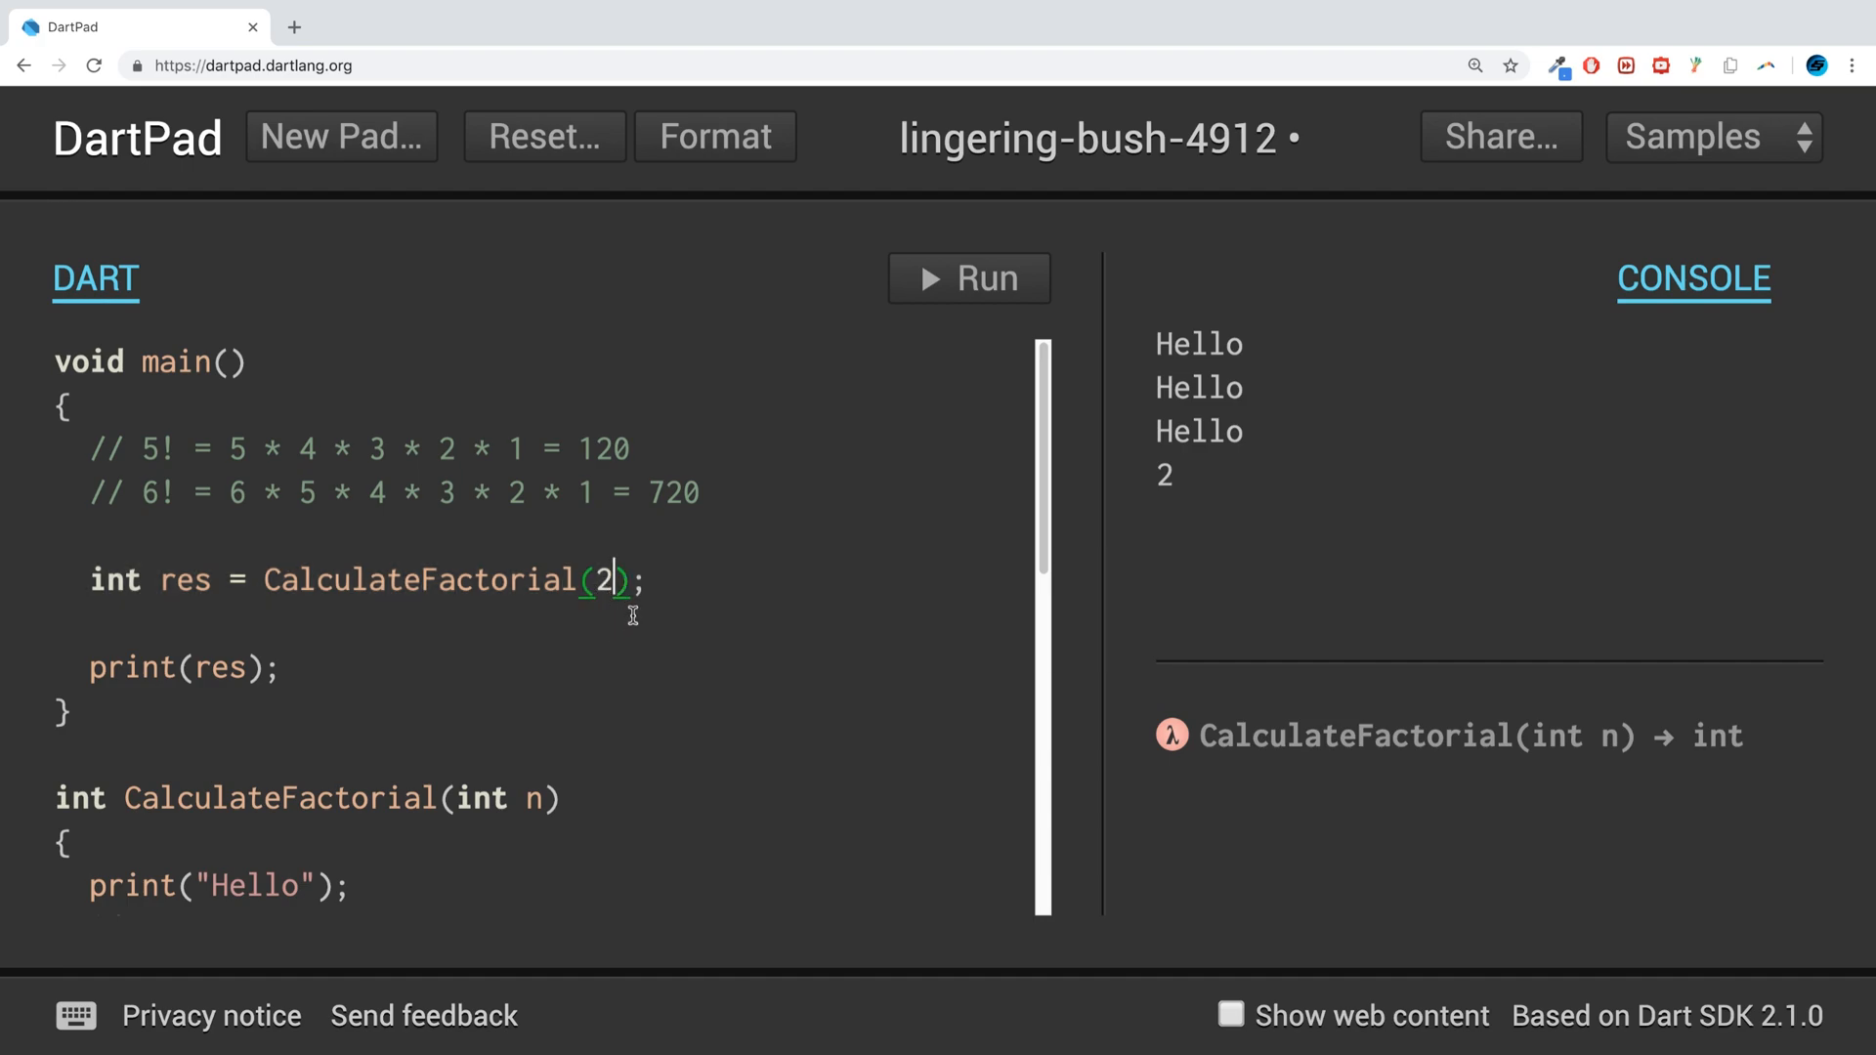
type("6")
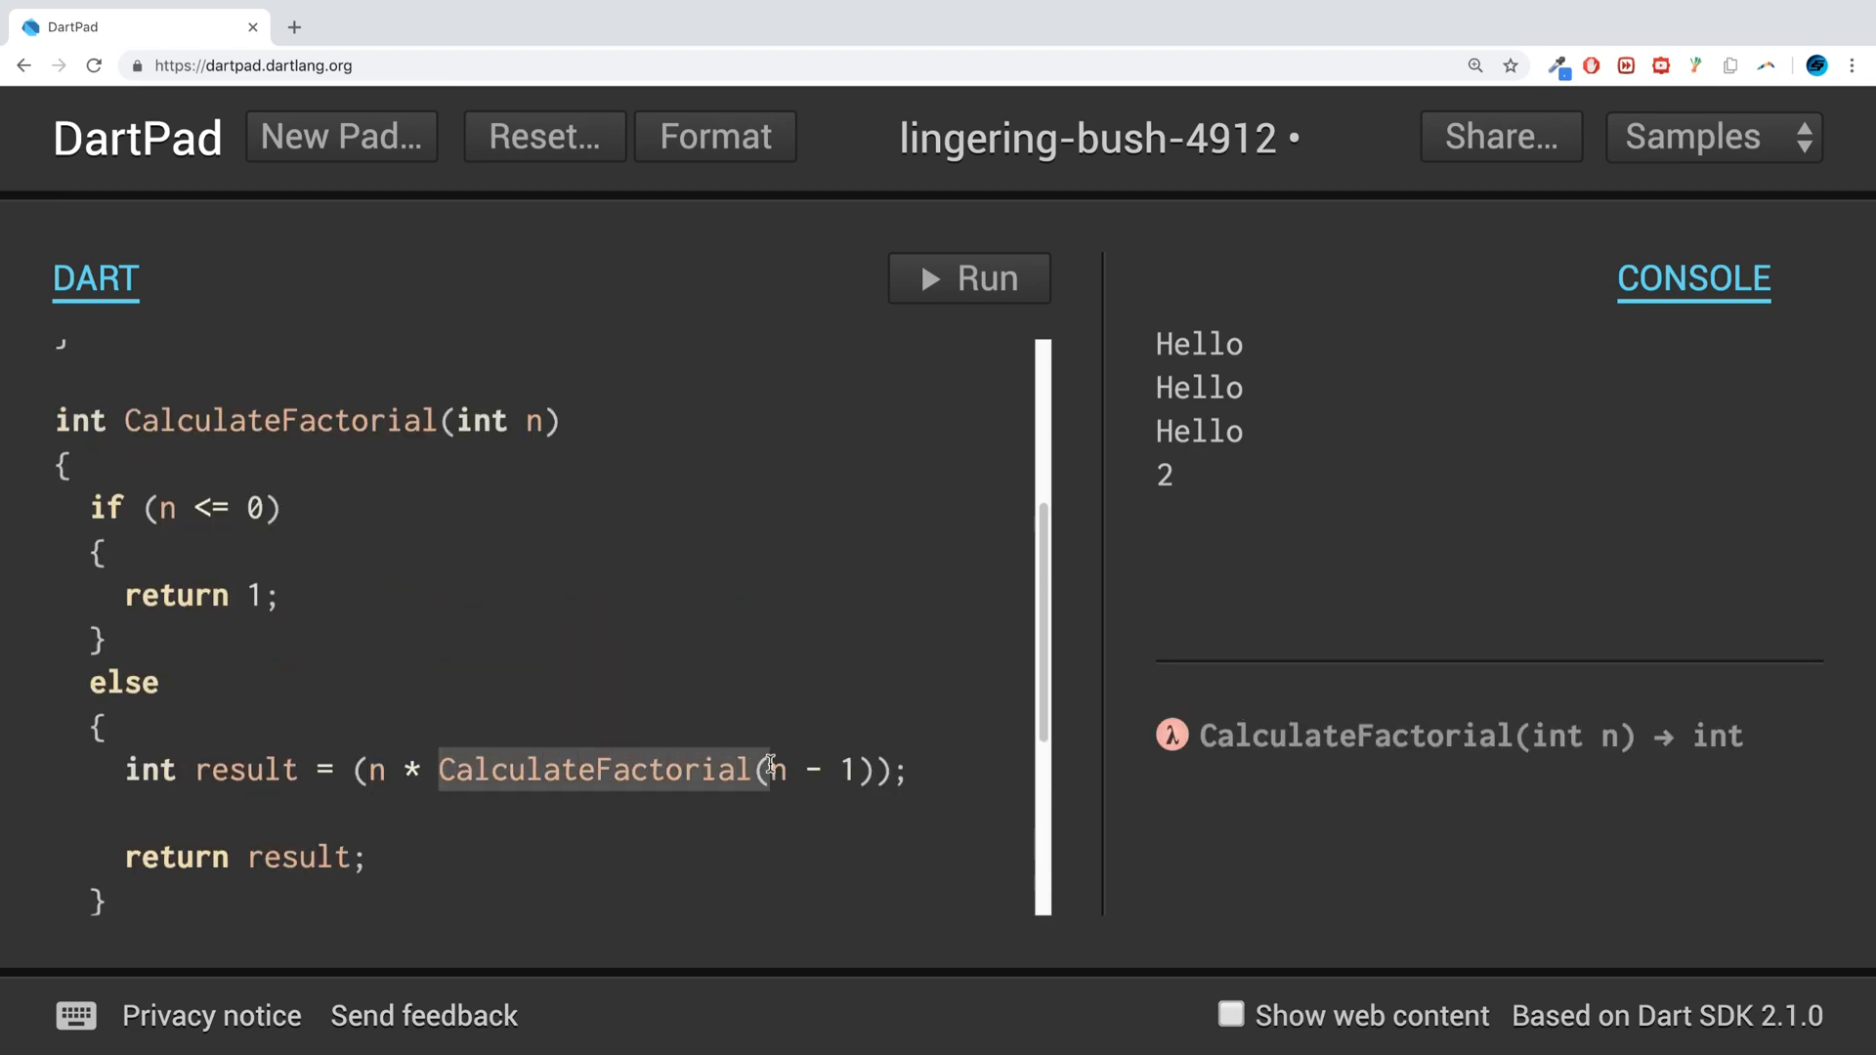
left_click(543, 771)
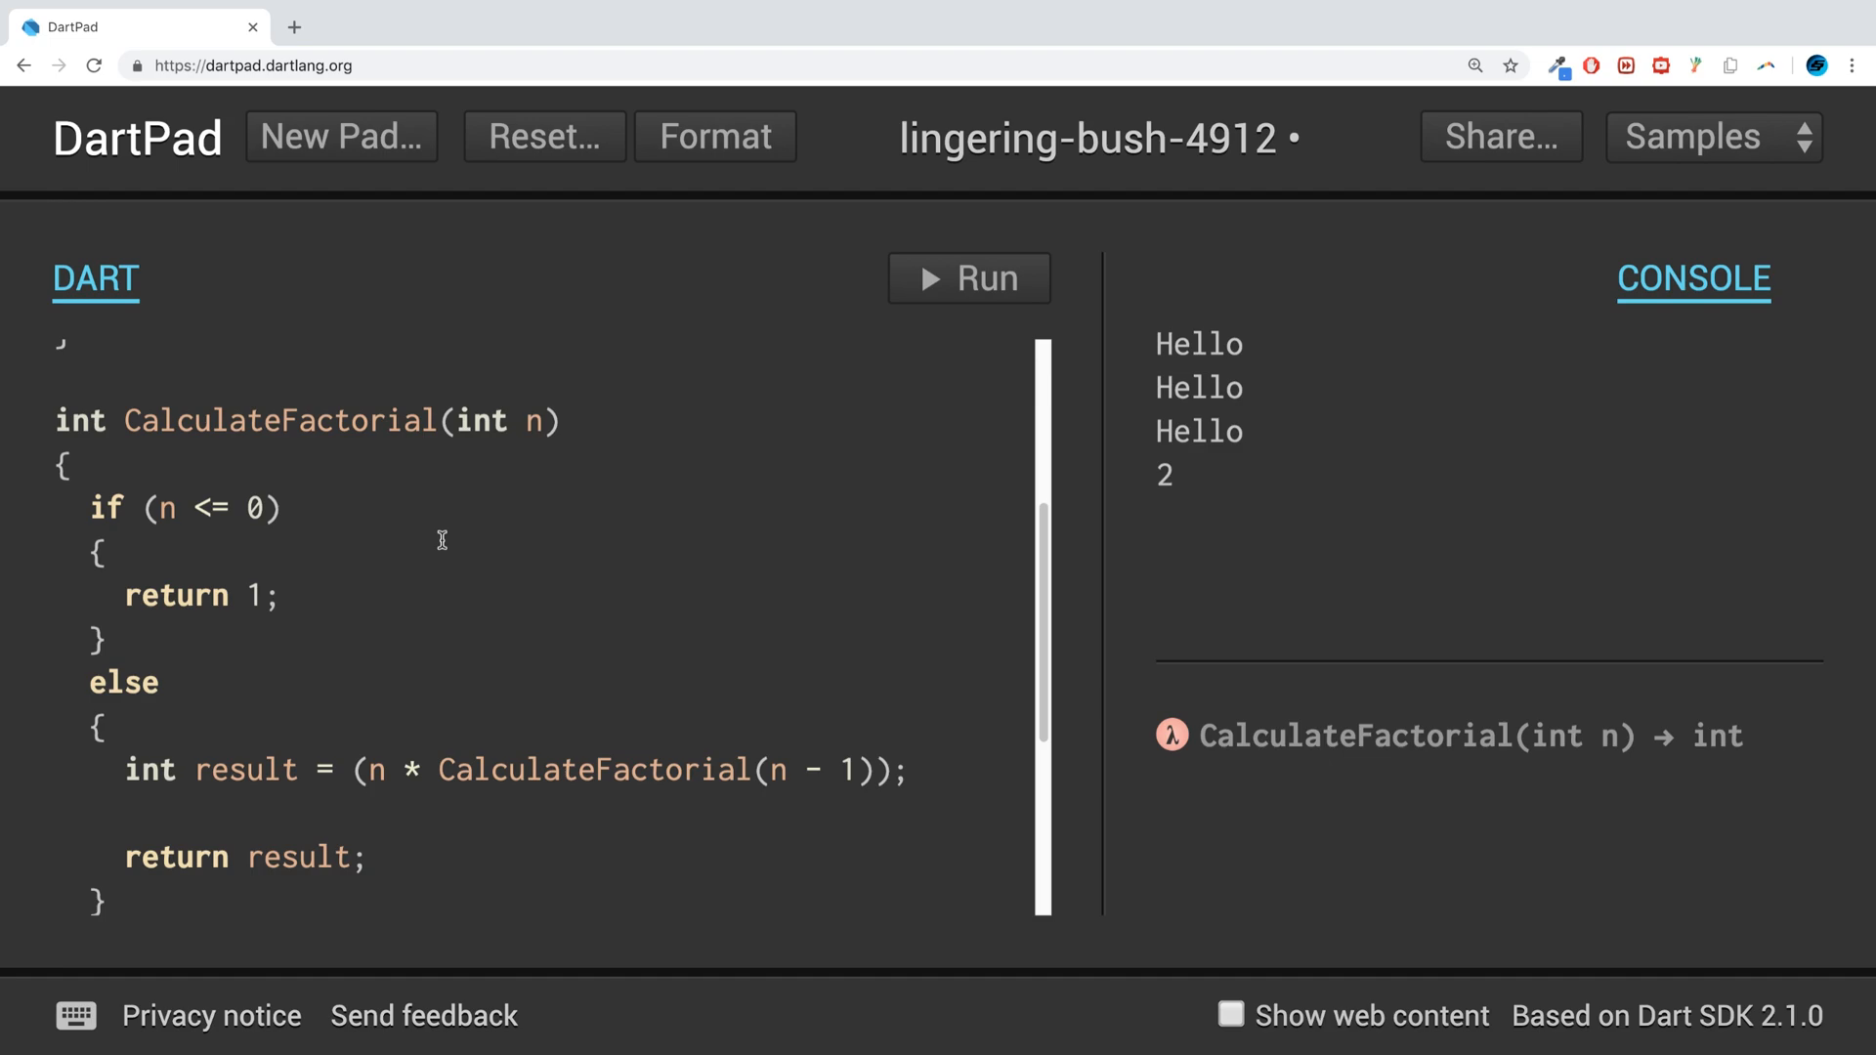
left_click_drag(86, 507, 280, 596)
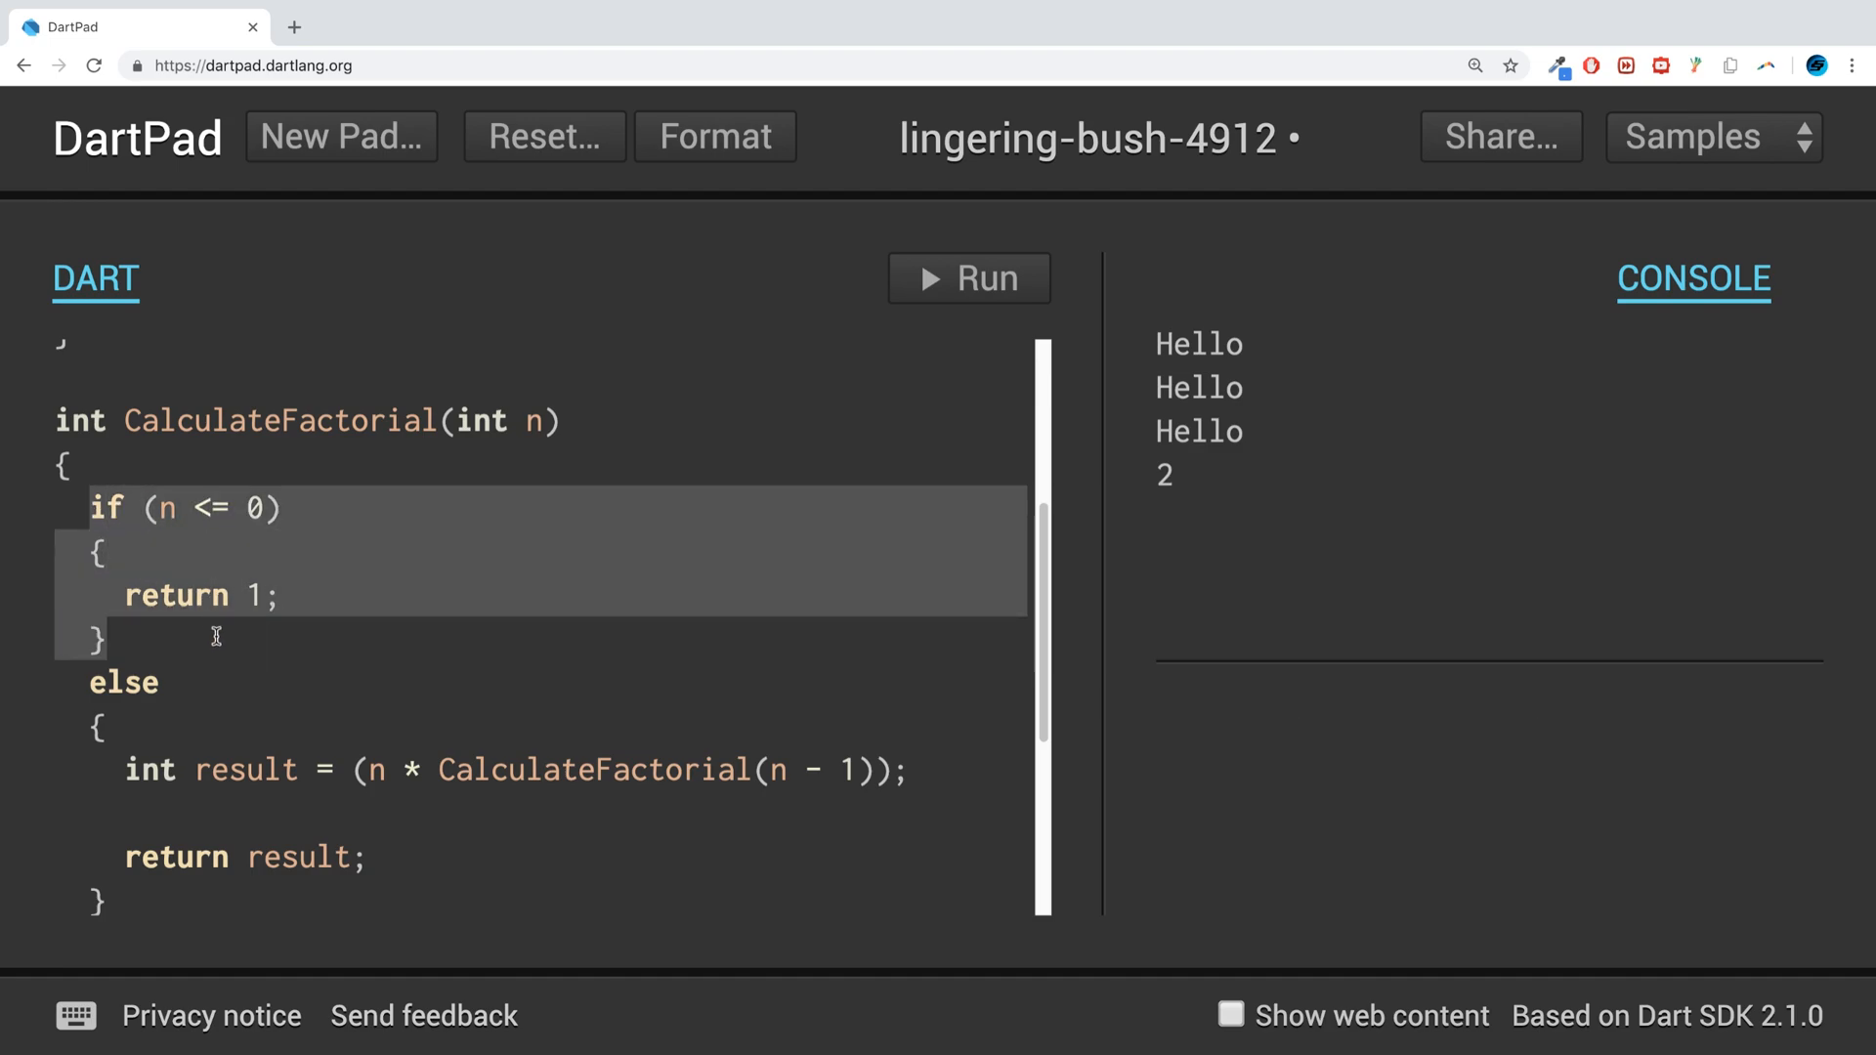
left_click(284, 595)
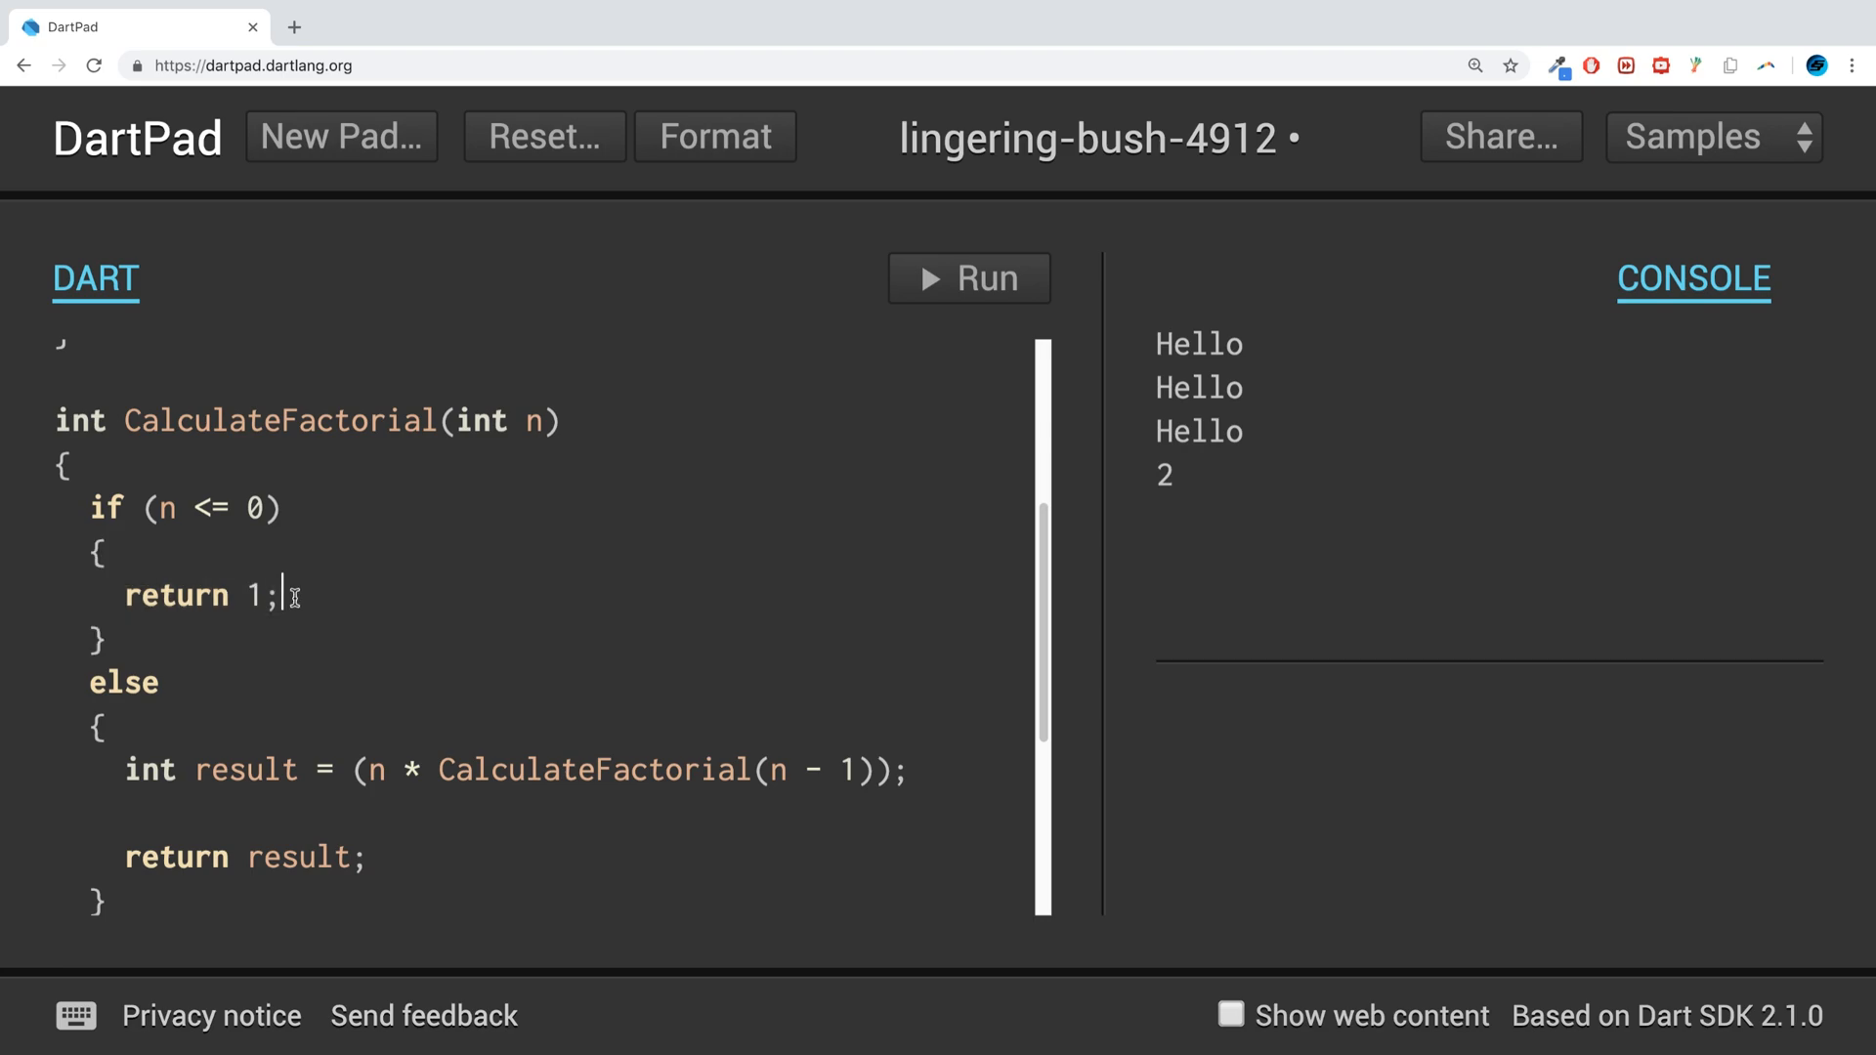
mouse_move(505, 664)
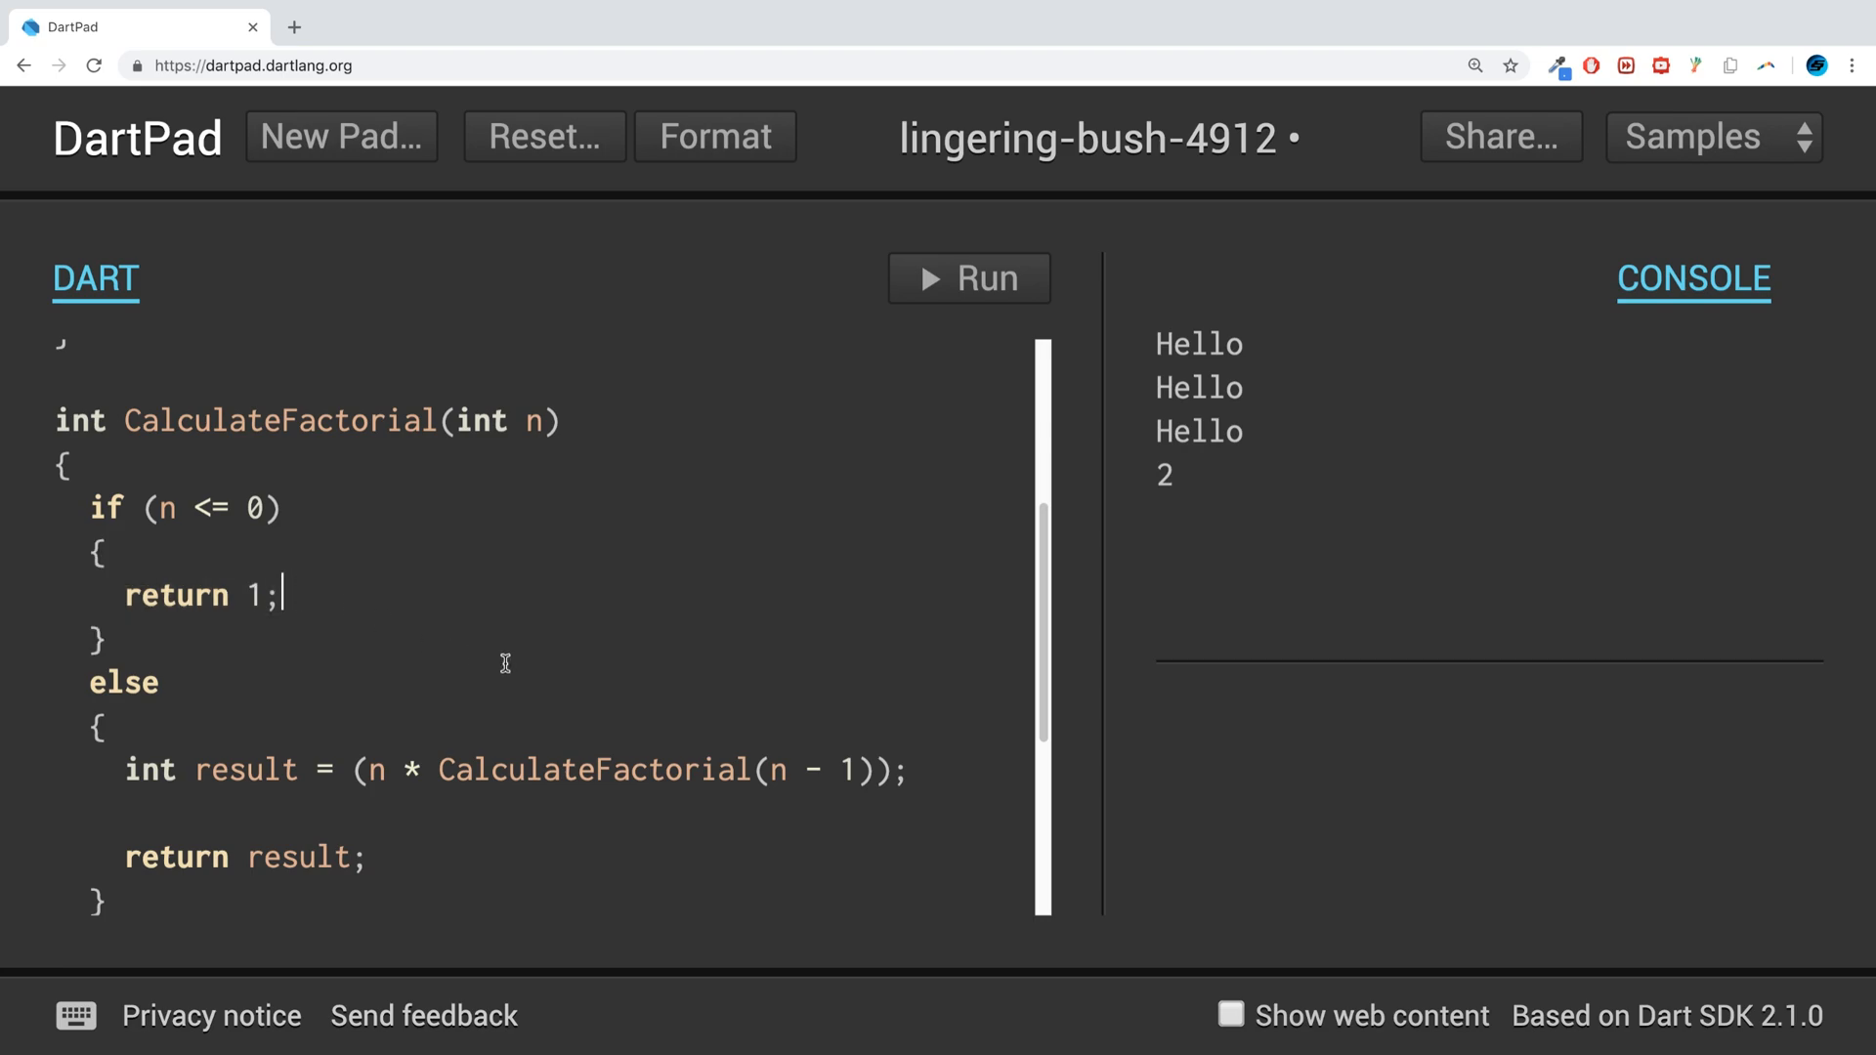
mouse_move(83, 856)
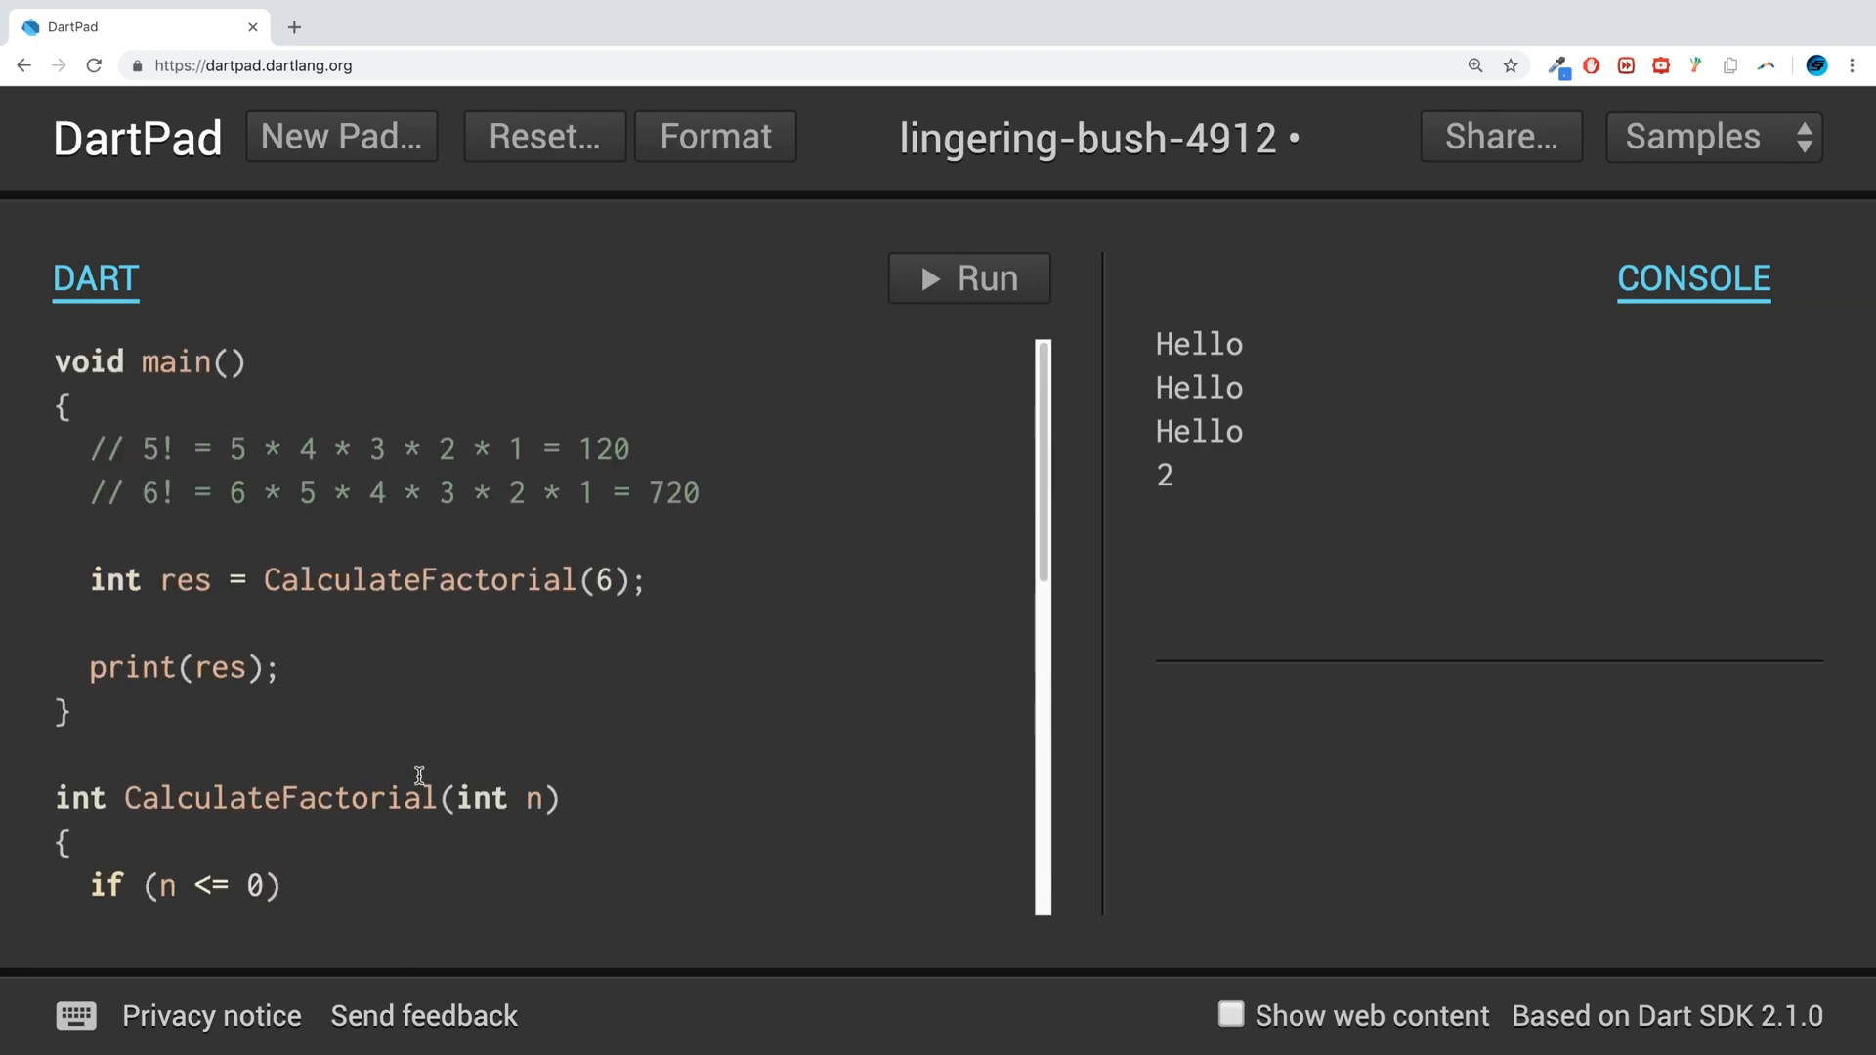
- Run CalculateFactorial with 15, then with 10, printing 3628800
key("Backspace")
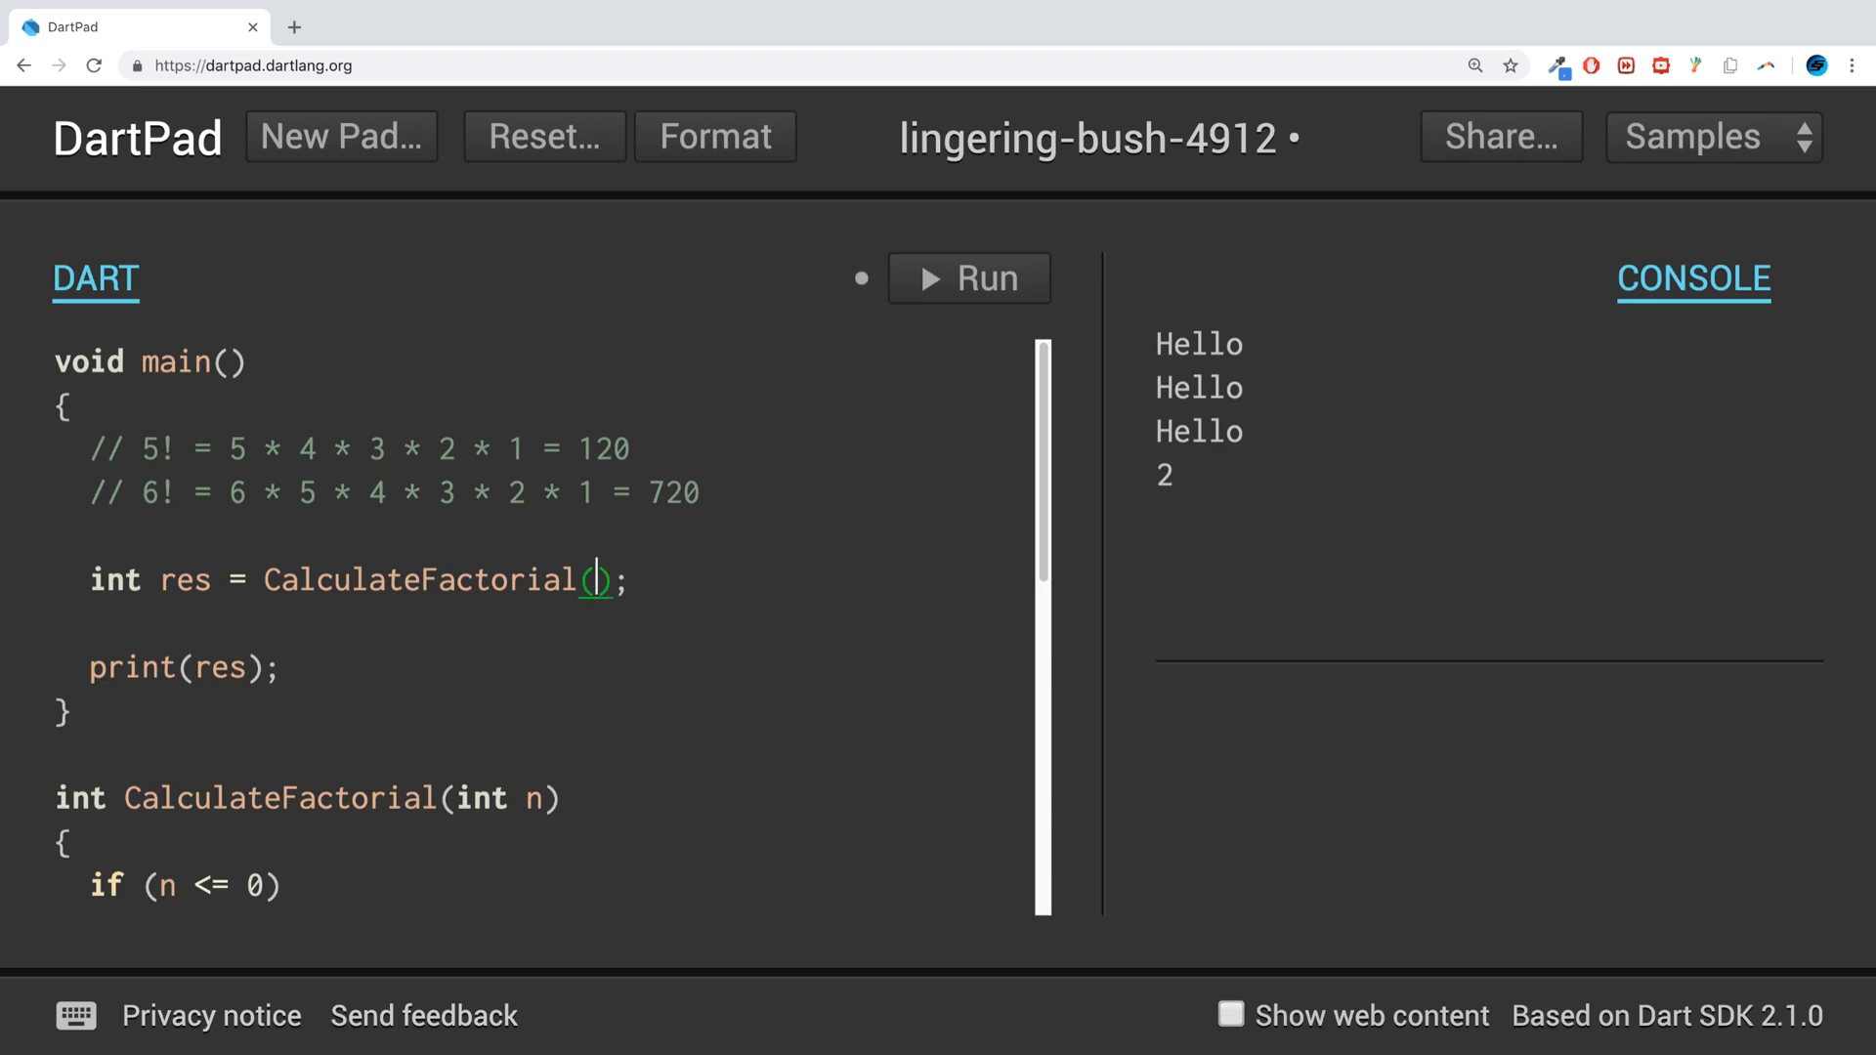
type("15")
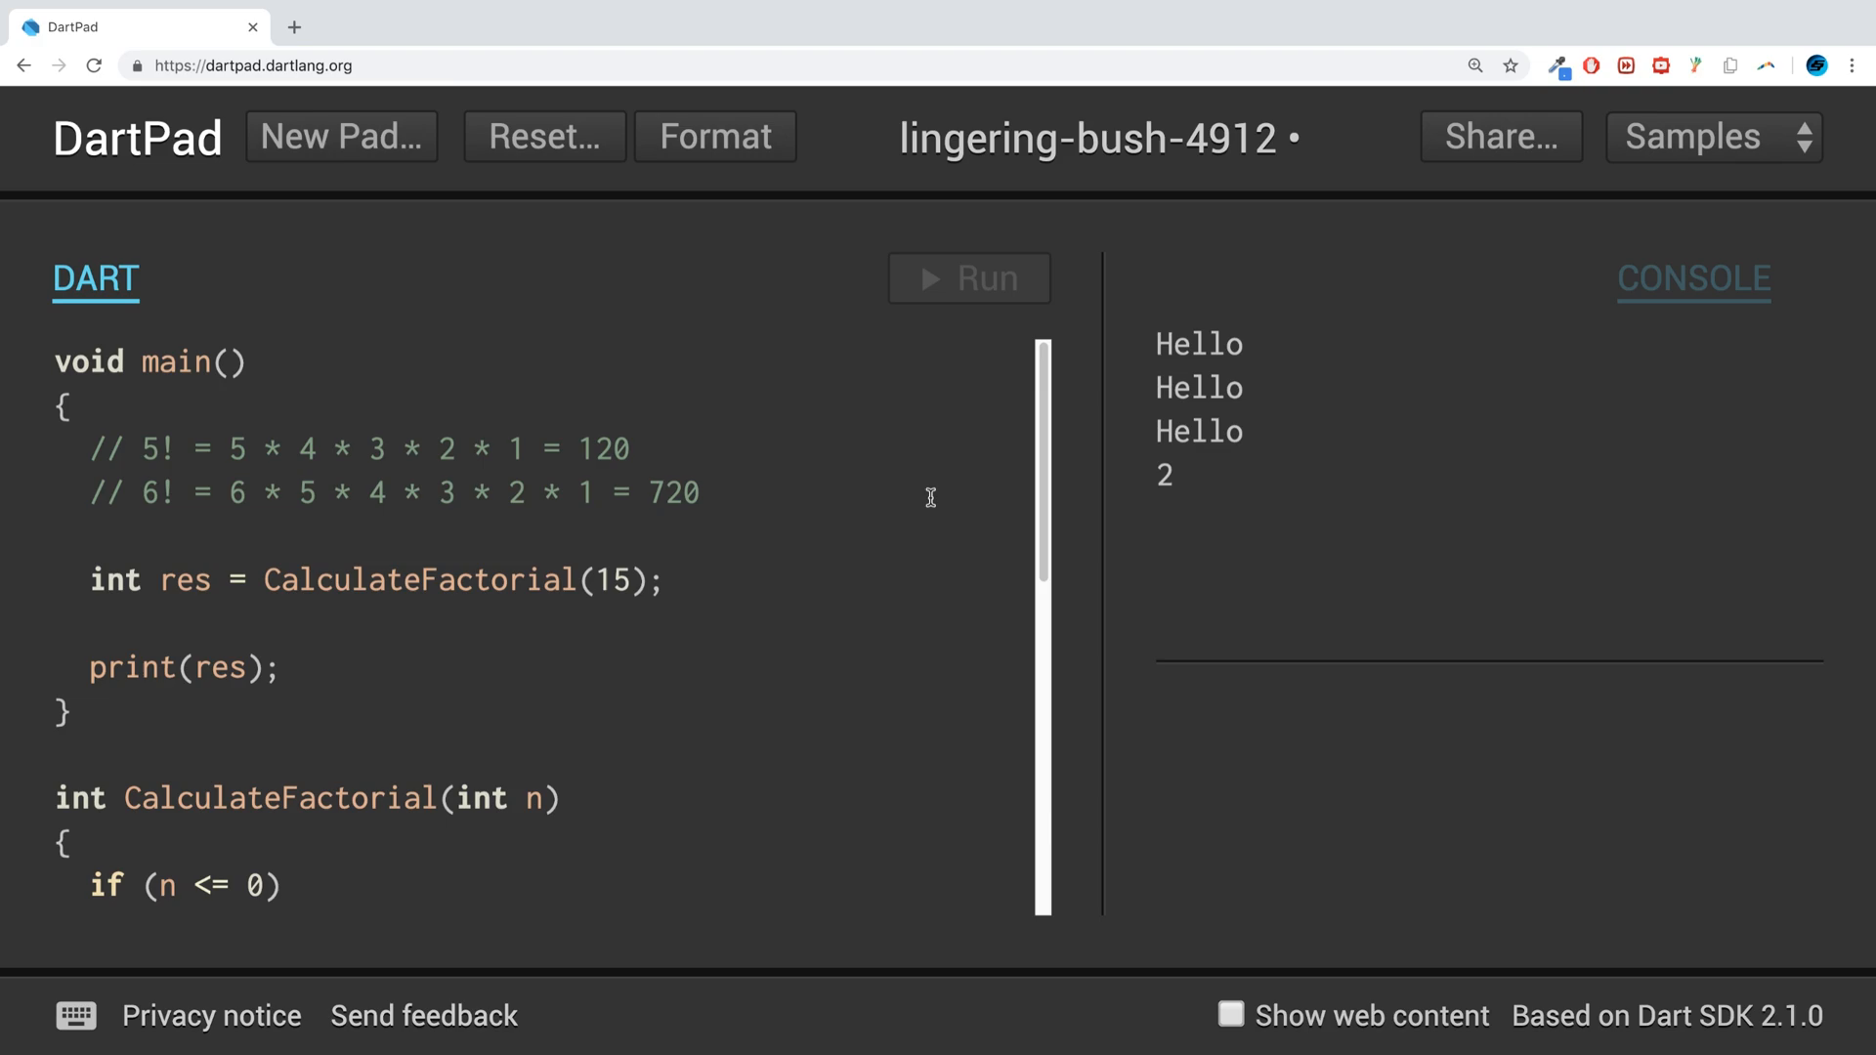
left_click(968, 278)
type("0")
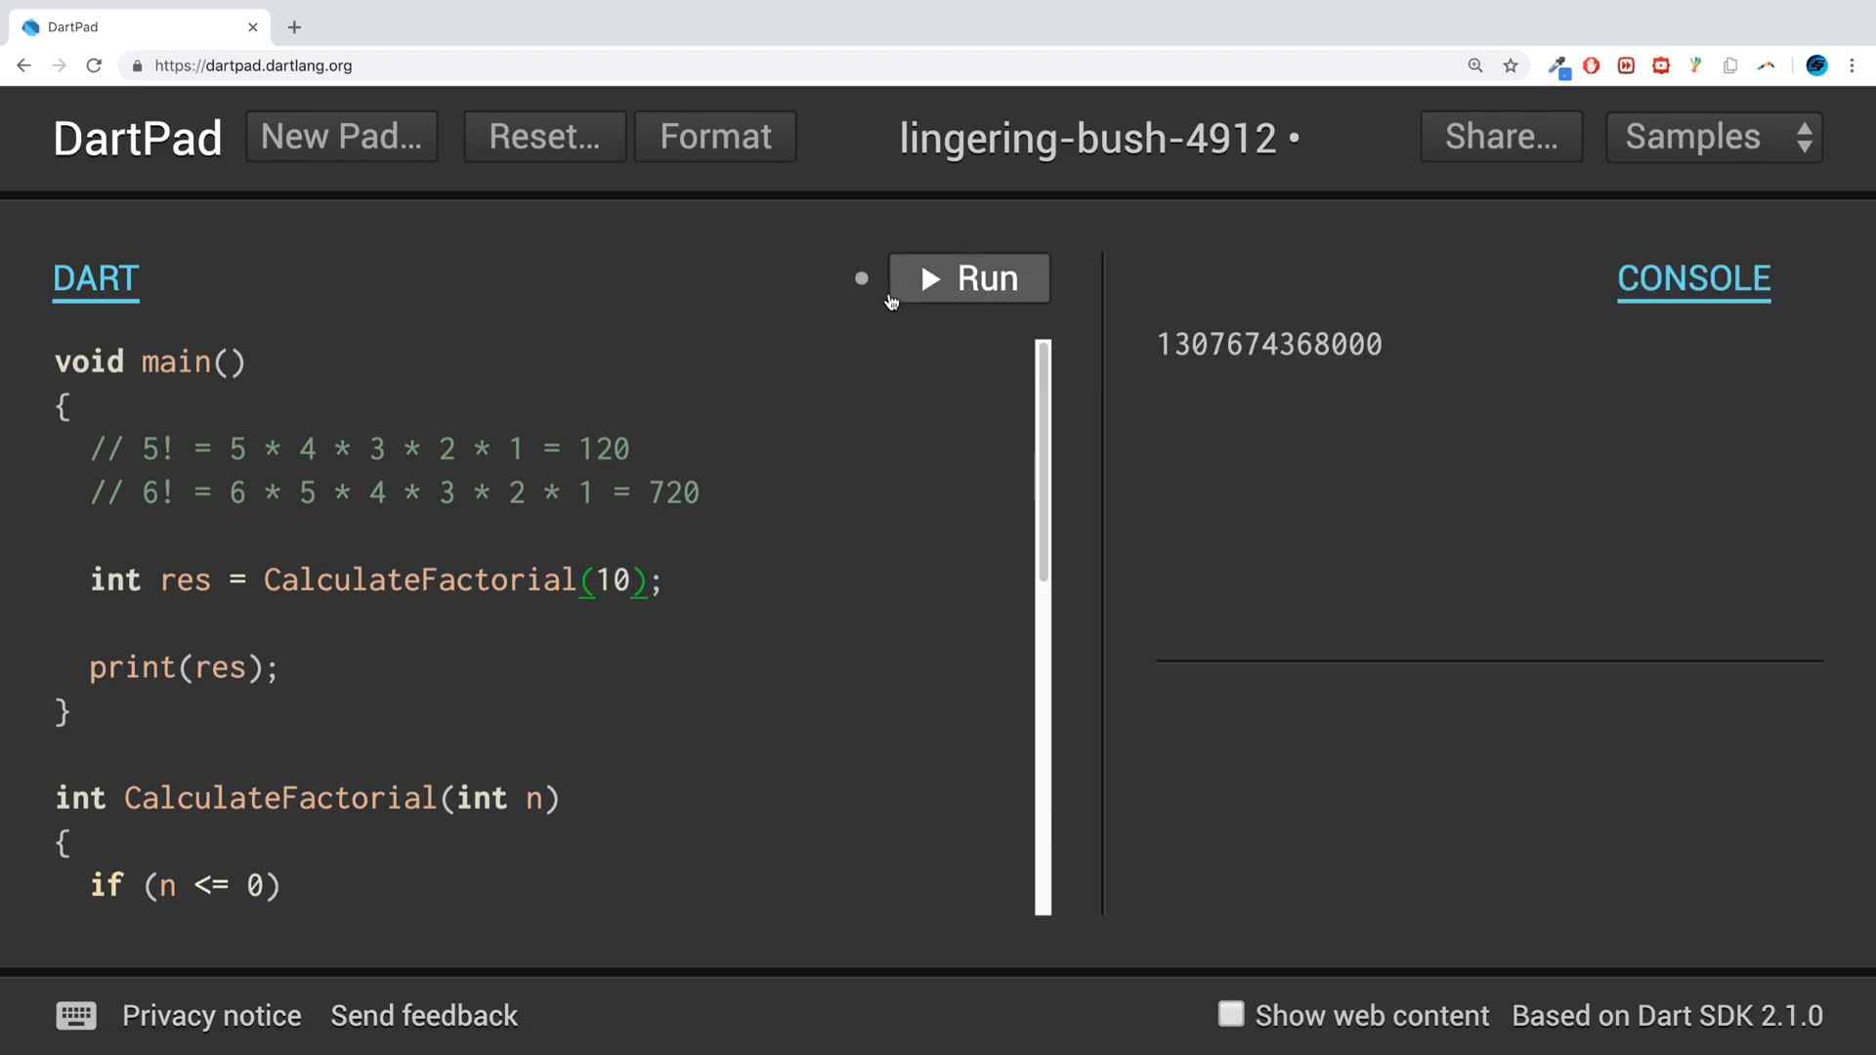
left_click(968, 278)
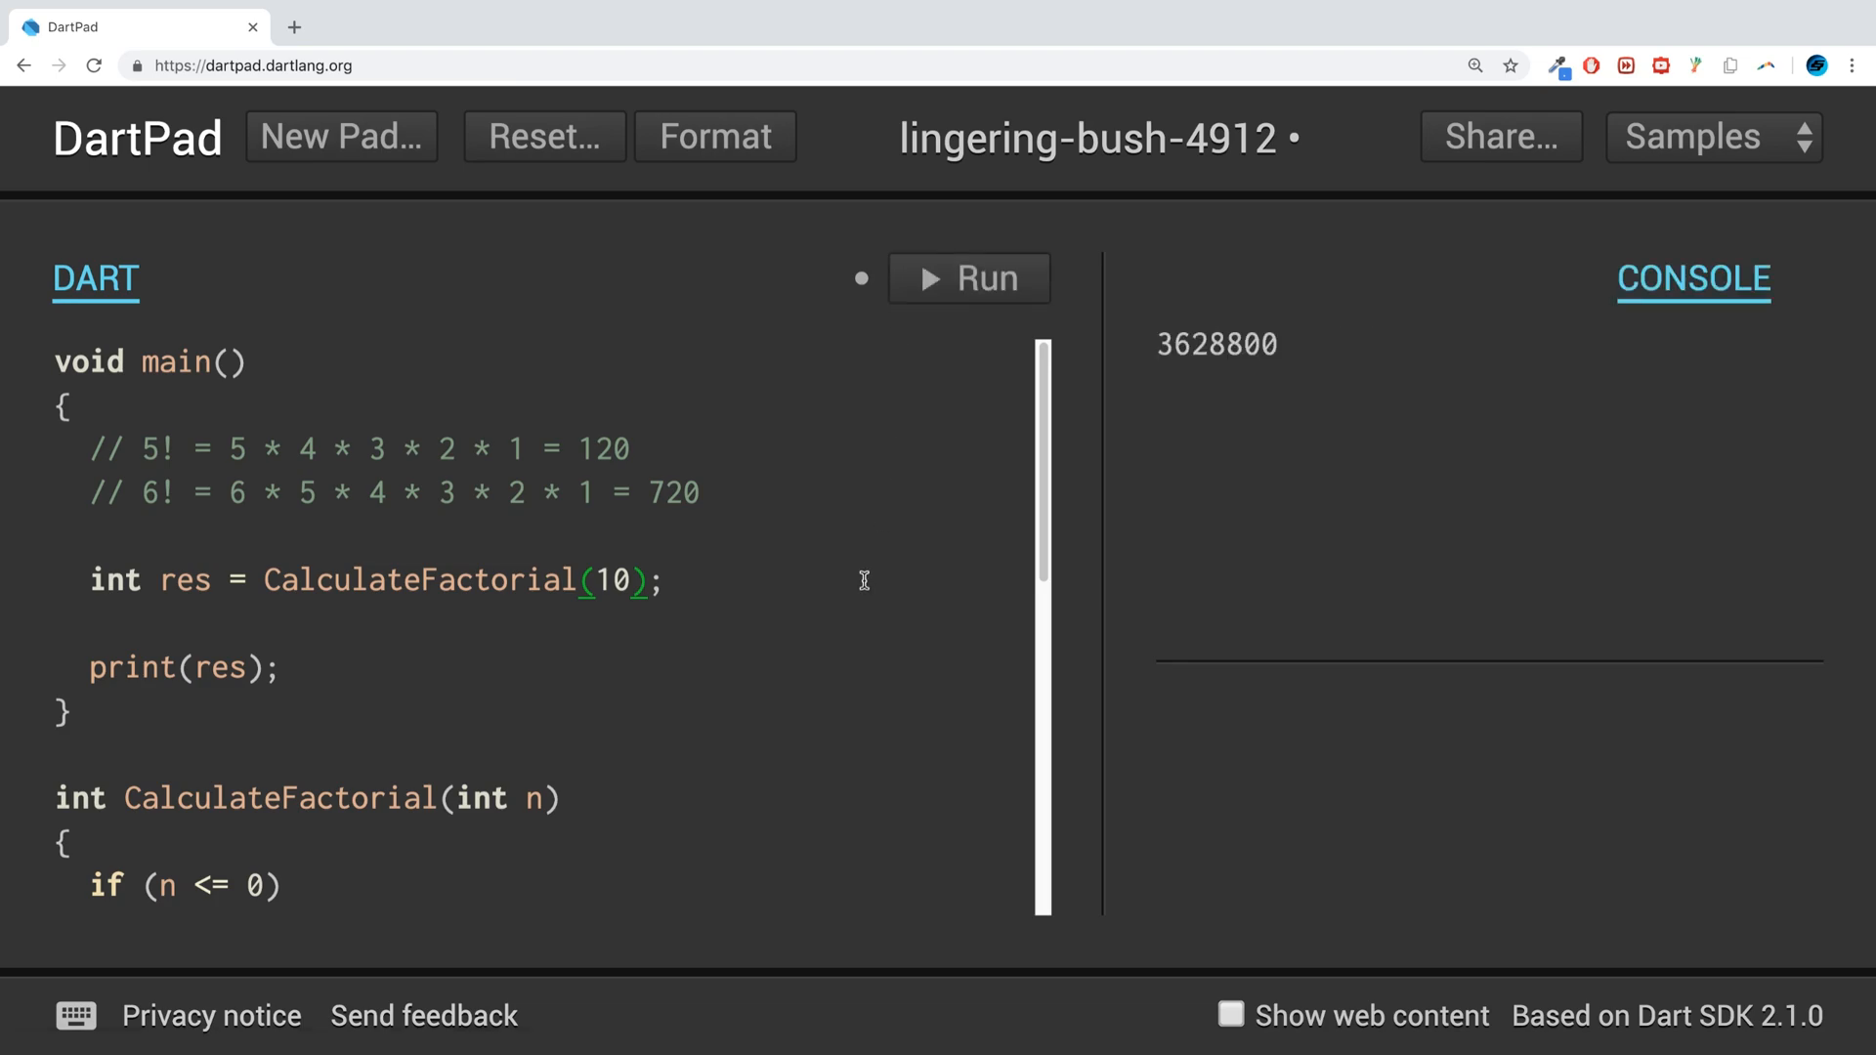